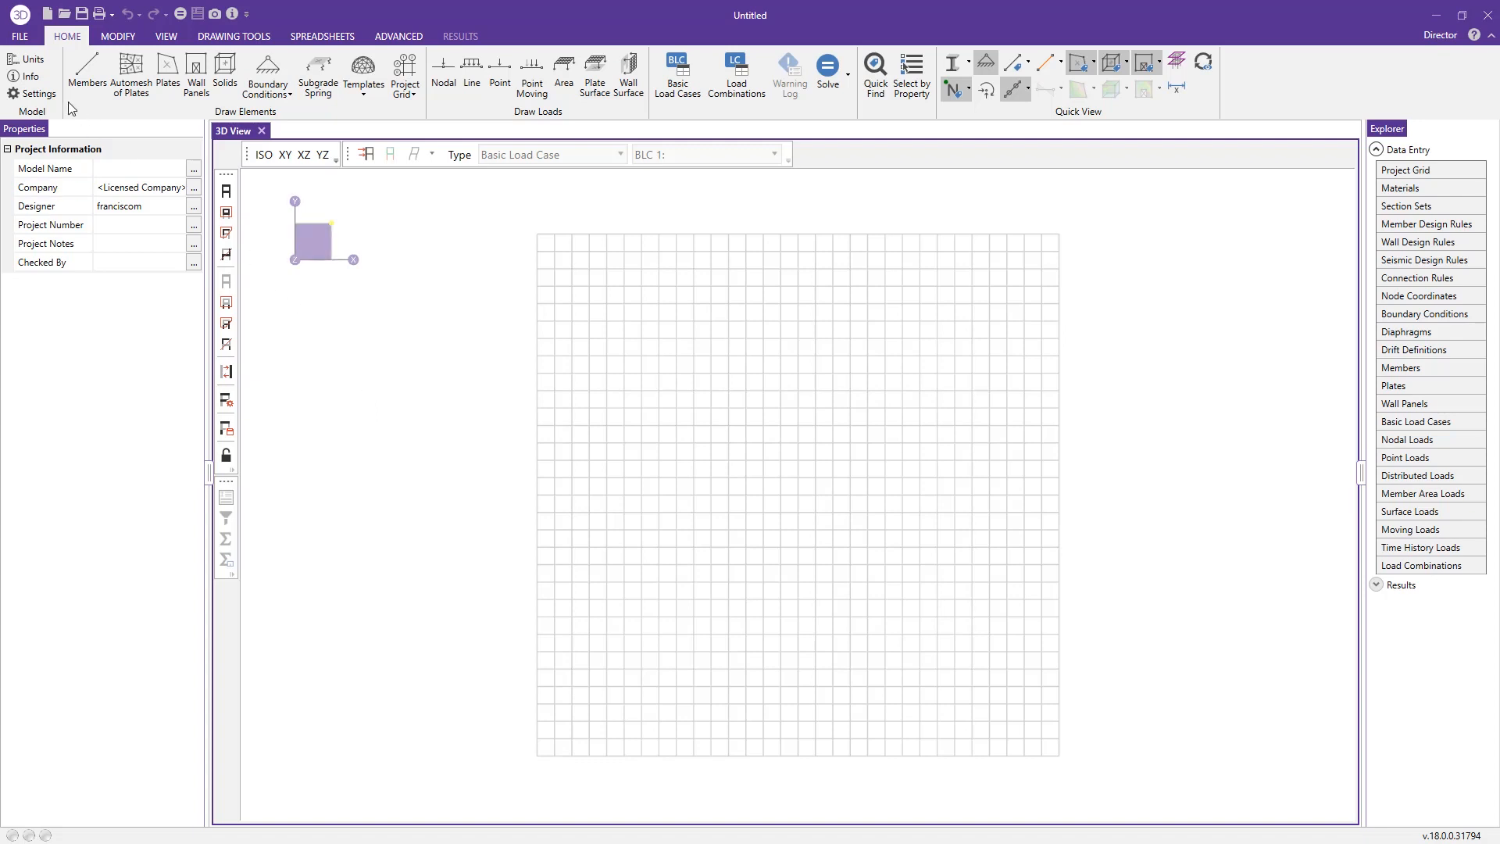
- Review the Solution settings and select the Approximate Mesh Size field for wall panels
left_click(32, 72)
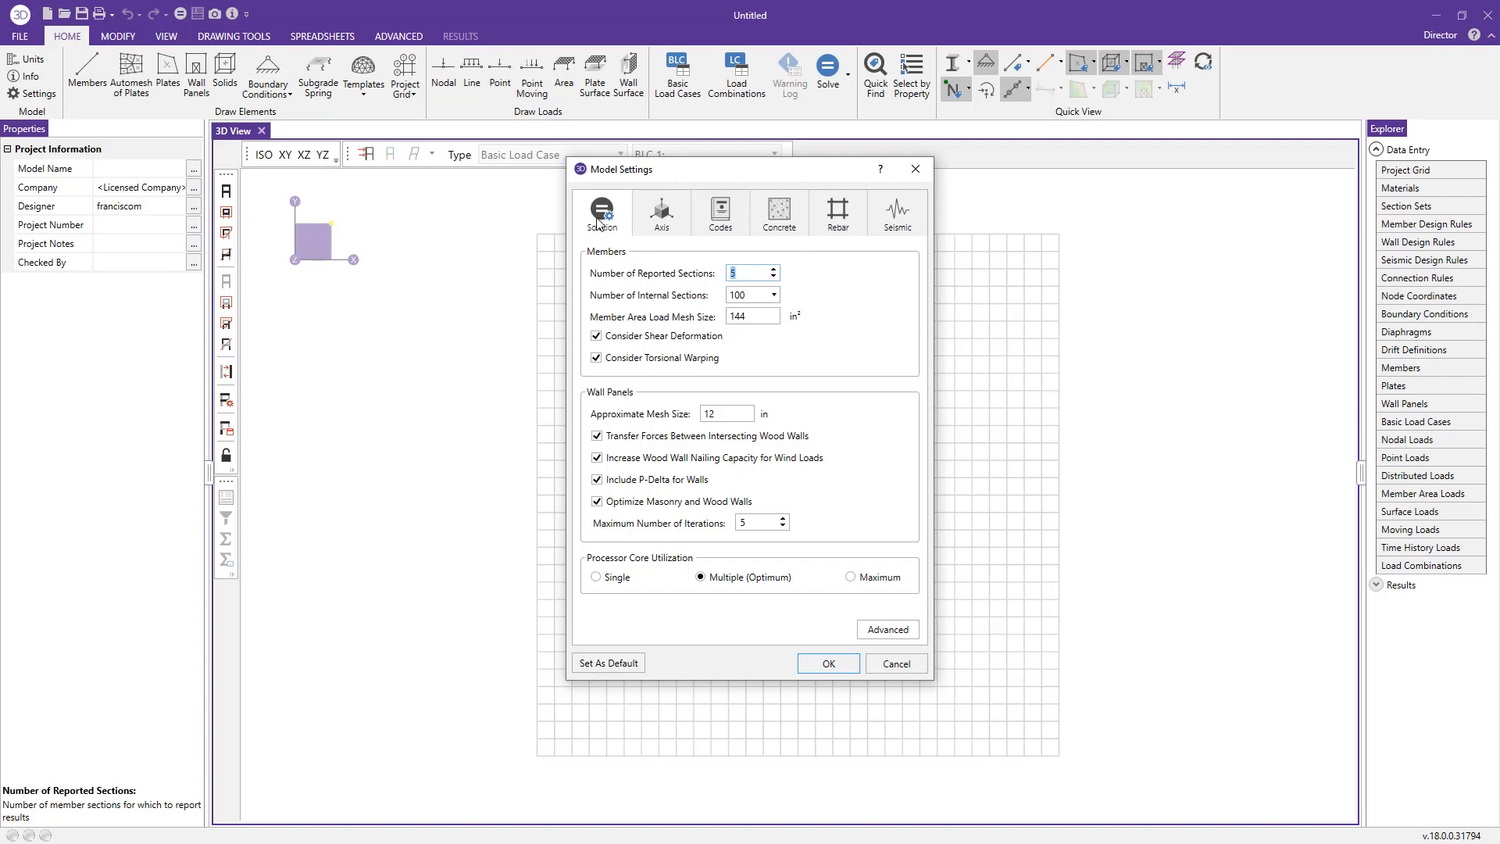
mouse_move(572, 478)
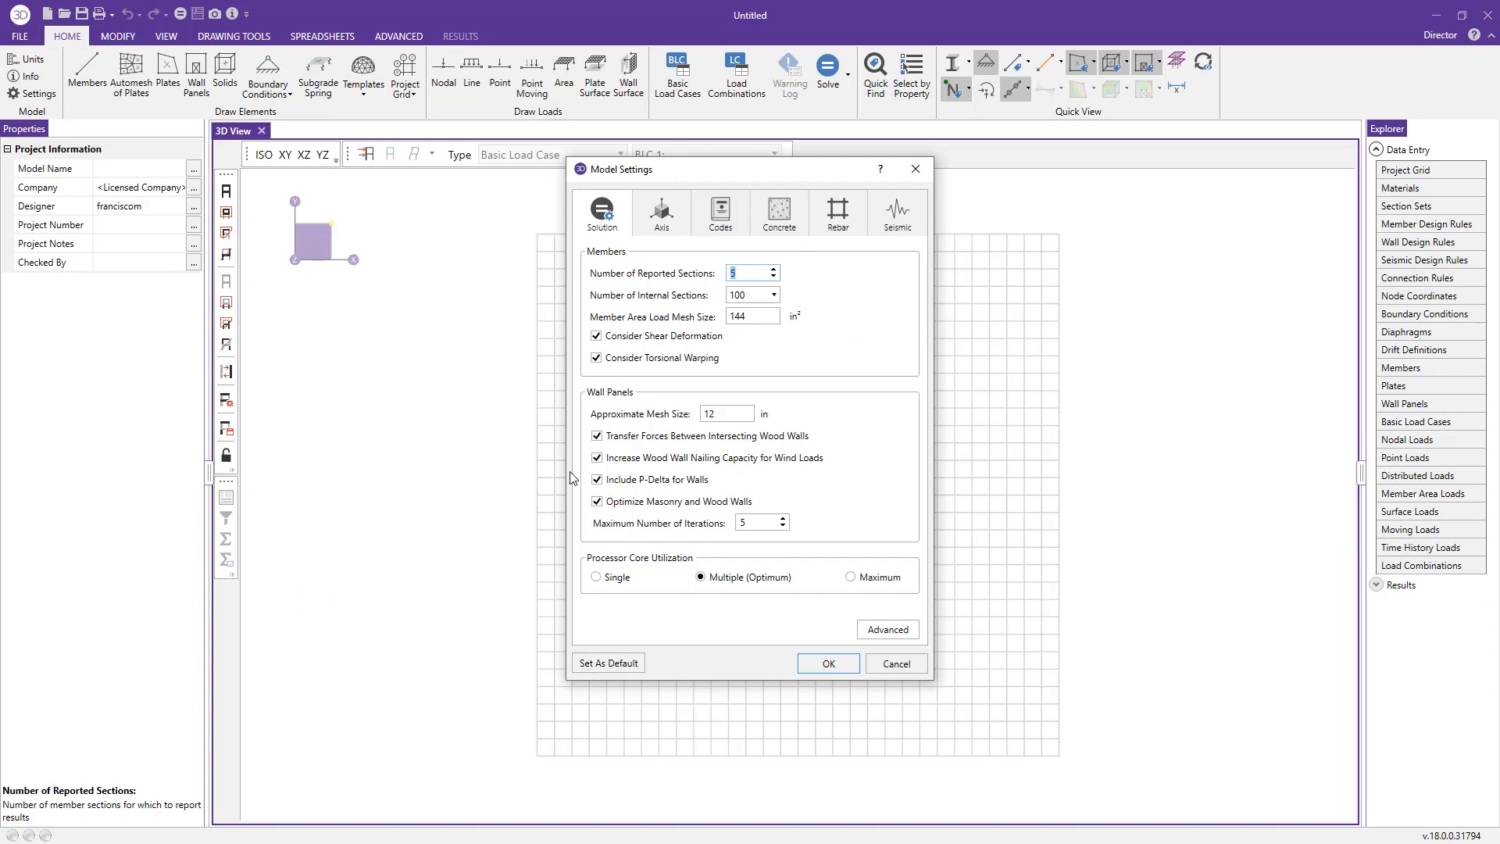
left_click(727, 412)
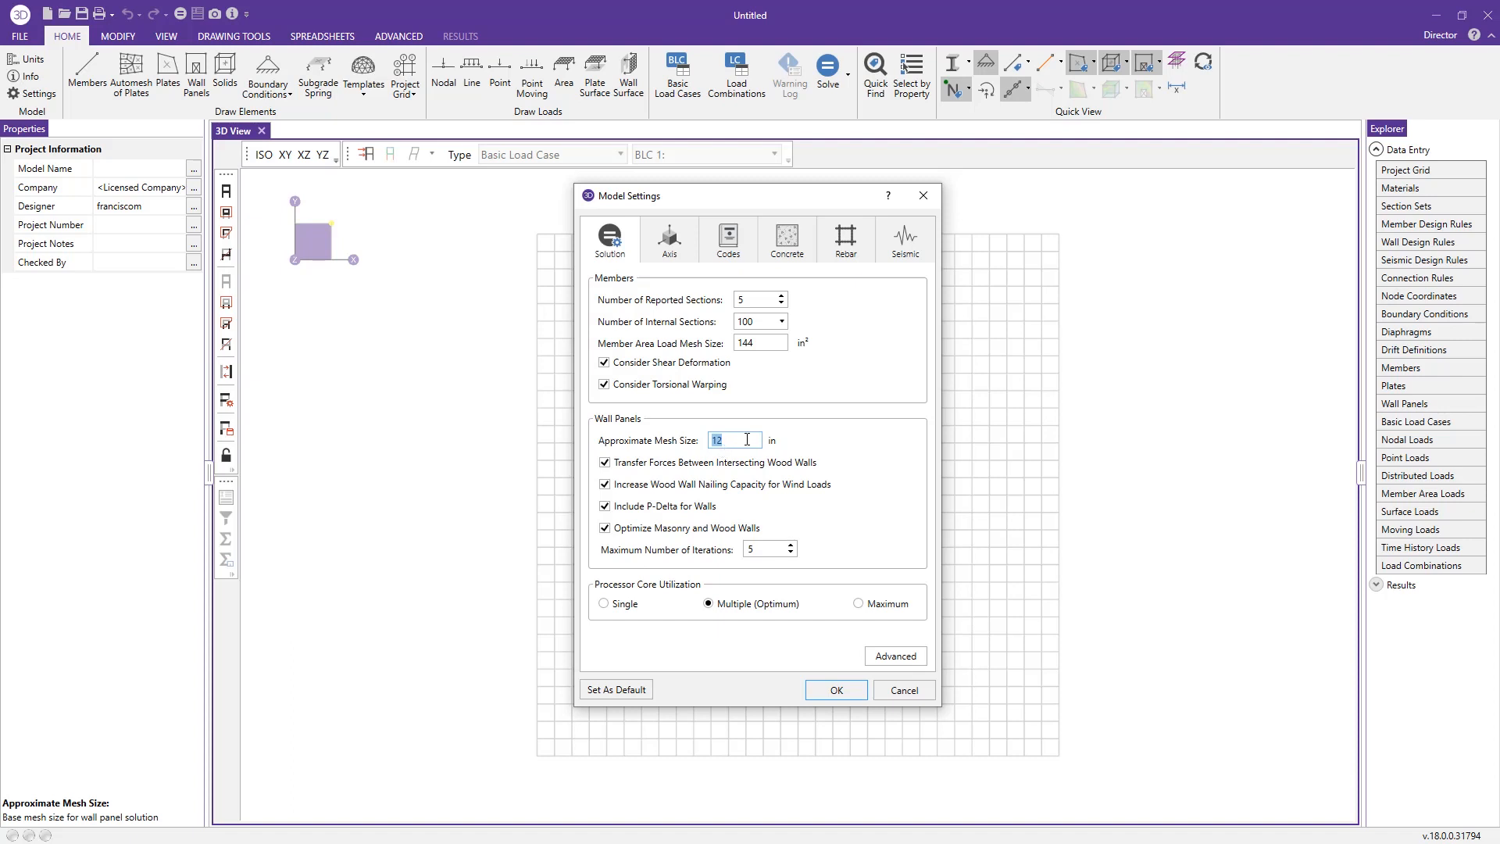
mouse_move(766, 457)
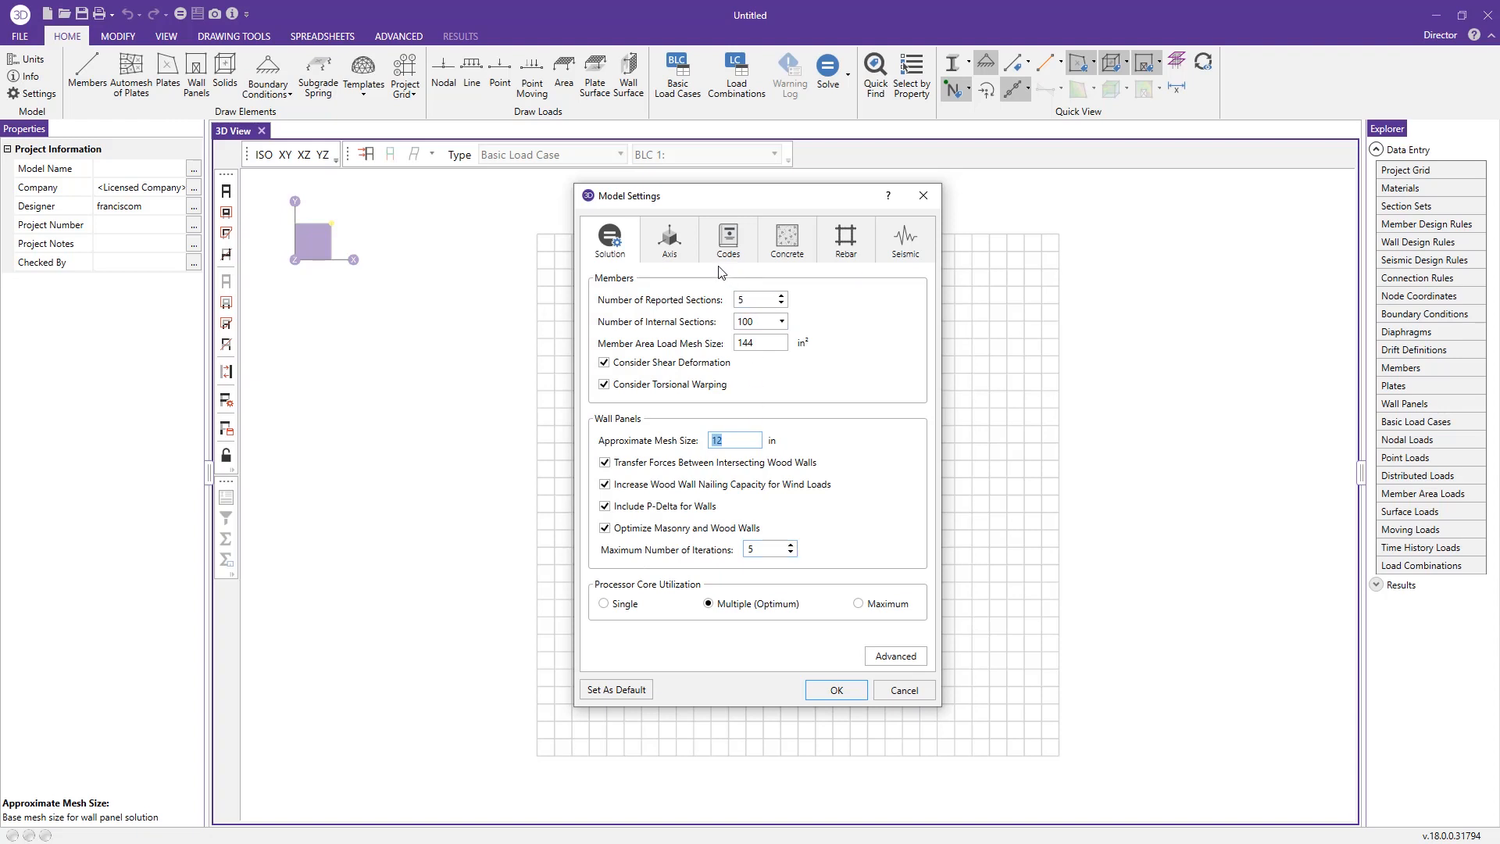
- Set the masonry design code to TMS 402-16: Strength and apply the model settings
left_click(728, 237)
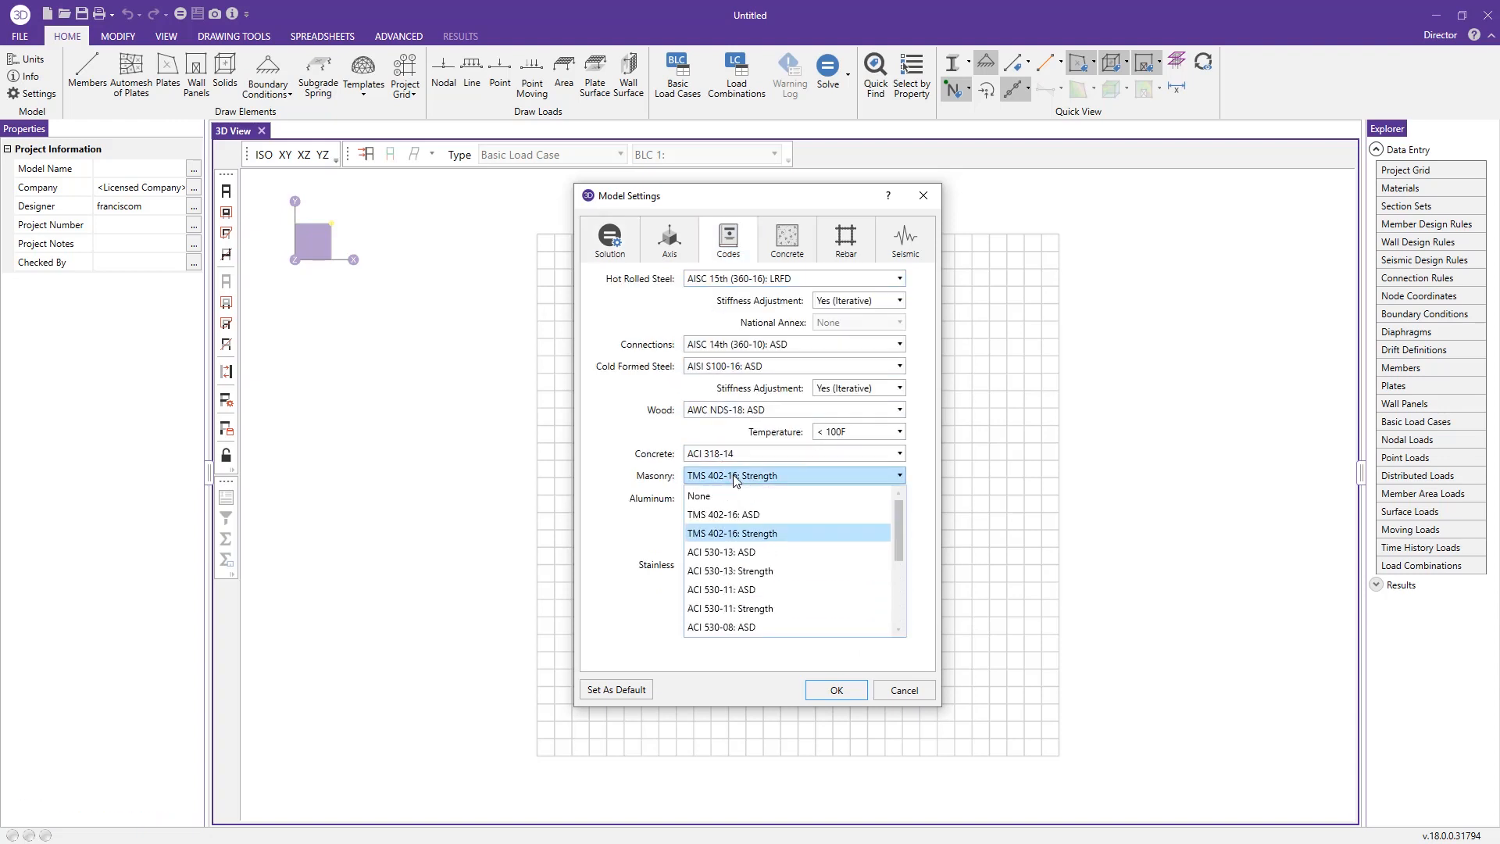
mouse_move(745, 534)
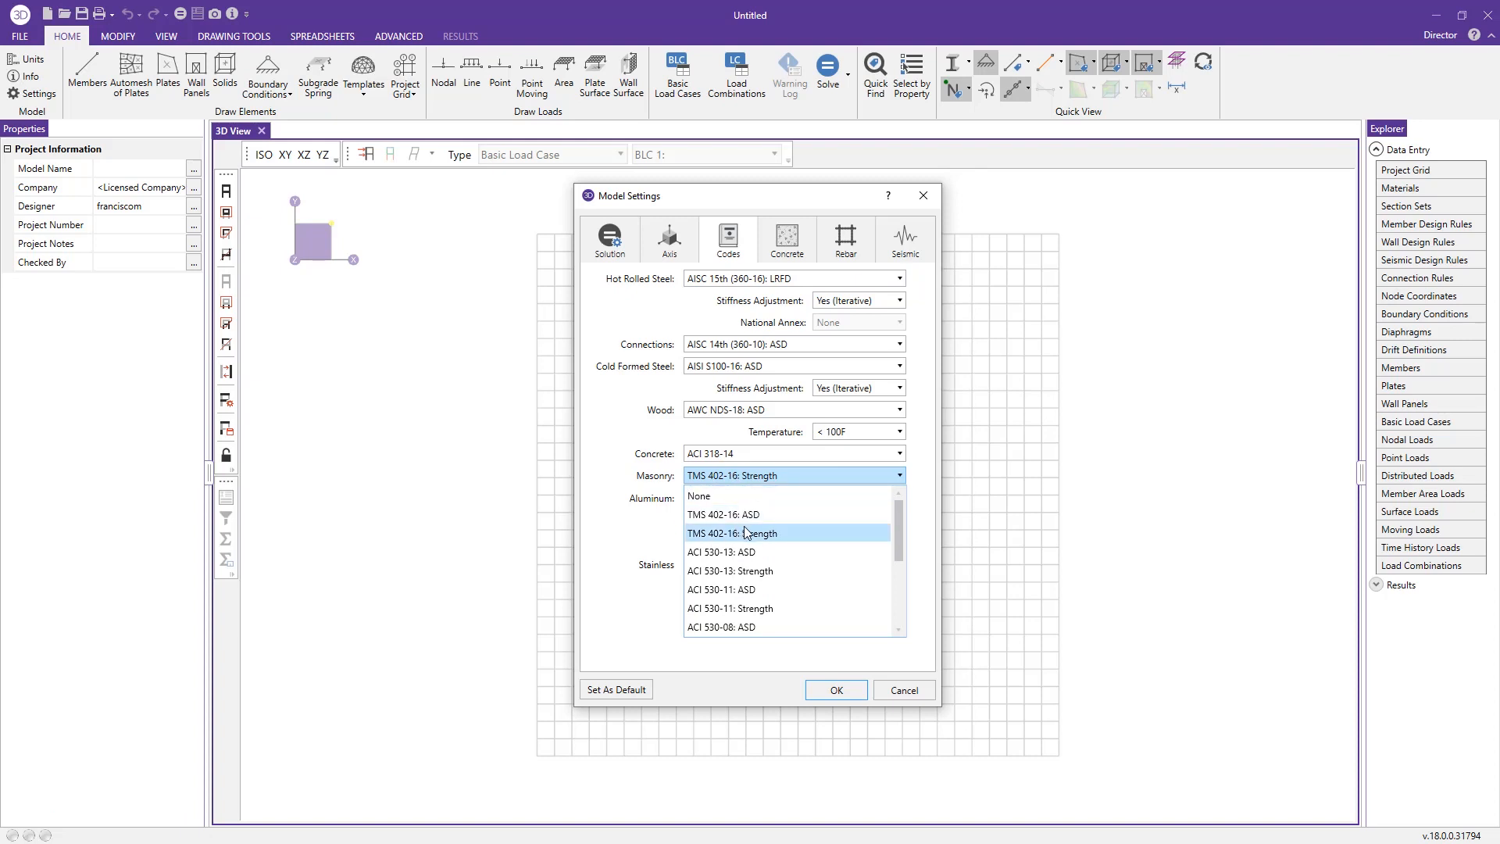
left_click(745, 533)
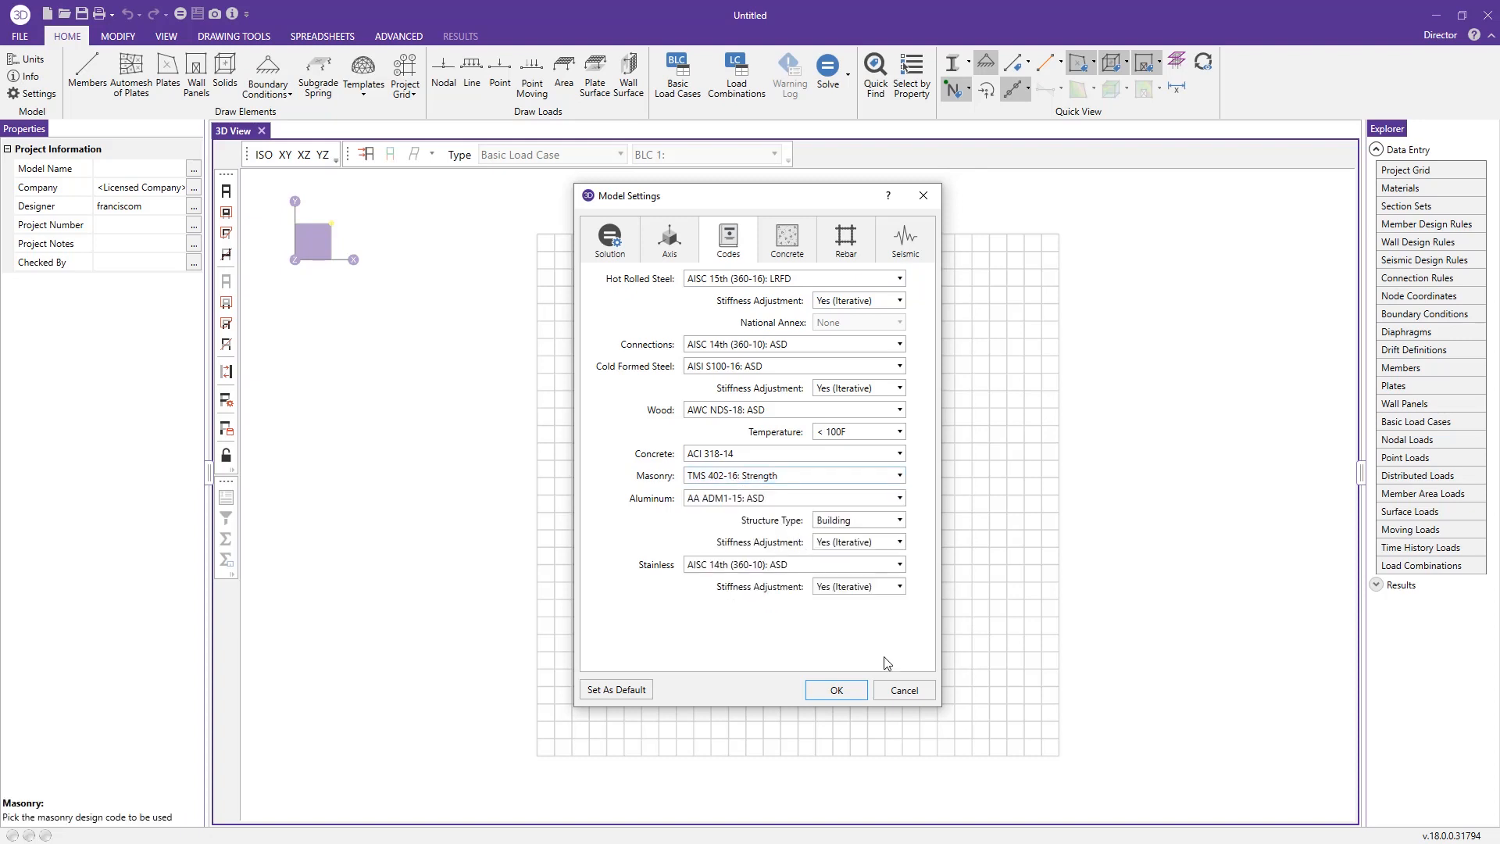
left_click(835, 691)
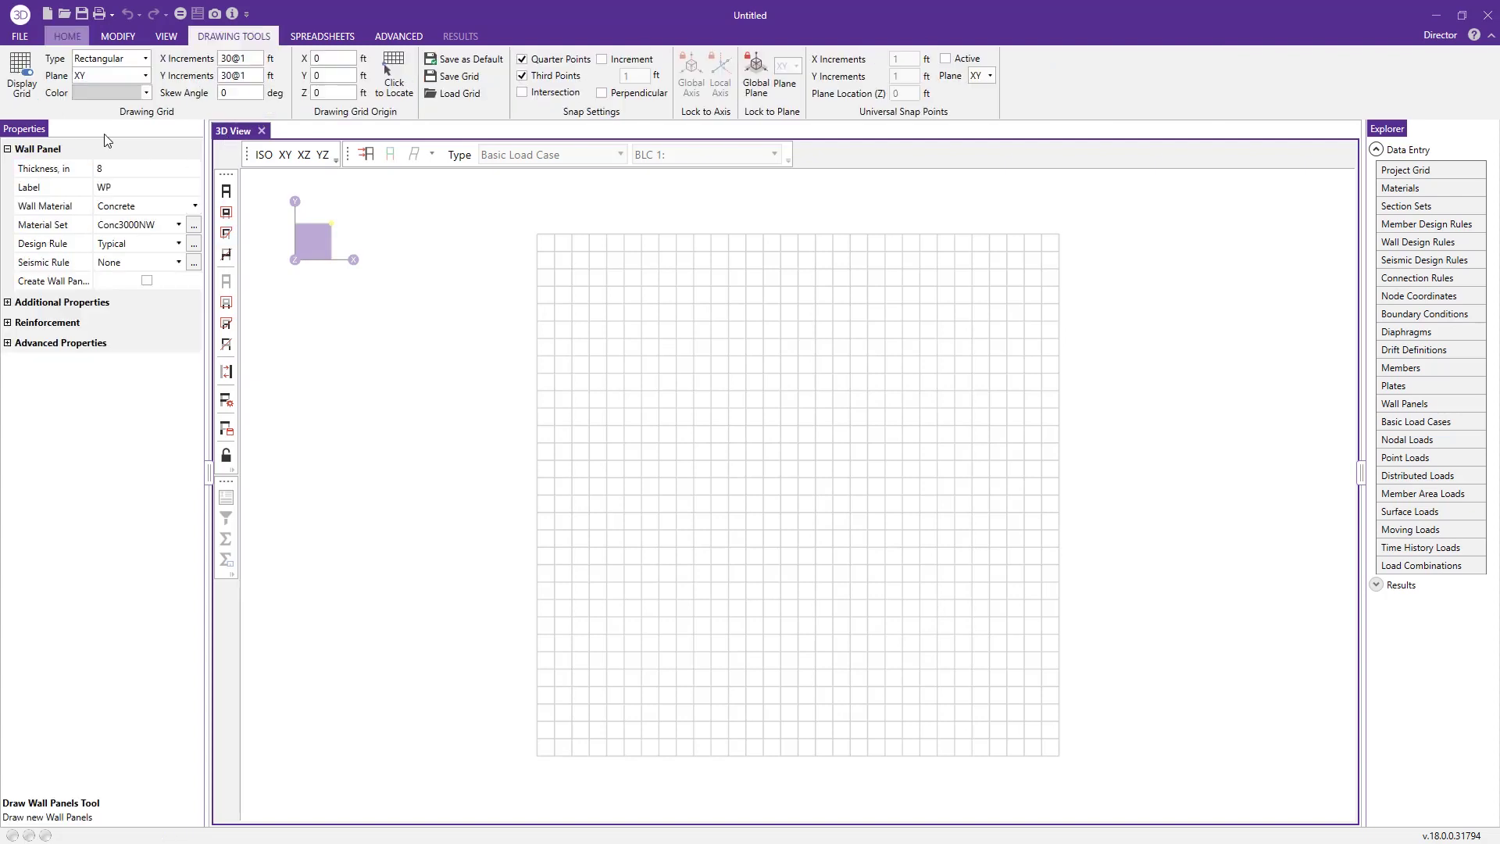
mouse_move(200, 355)
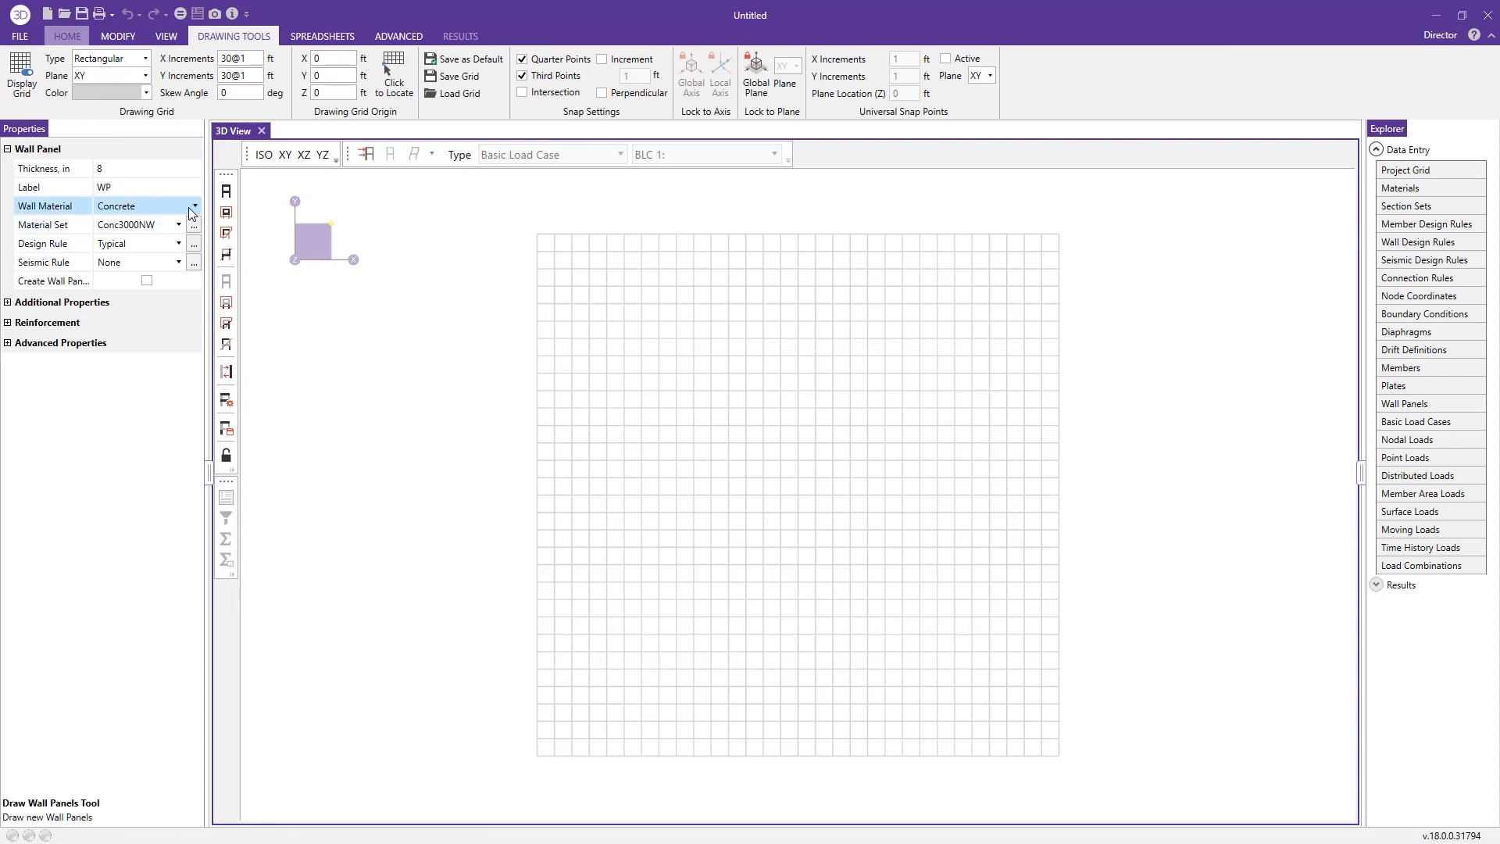
- Make new wall panels Masonry using the Concrete Matl material set
left_click(193, 206)
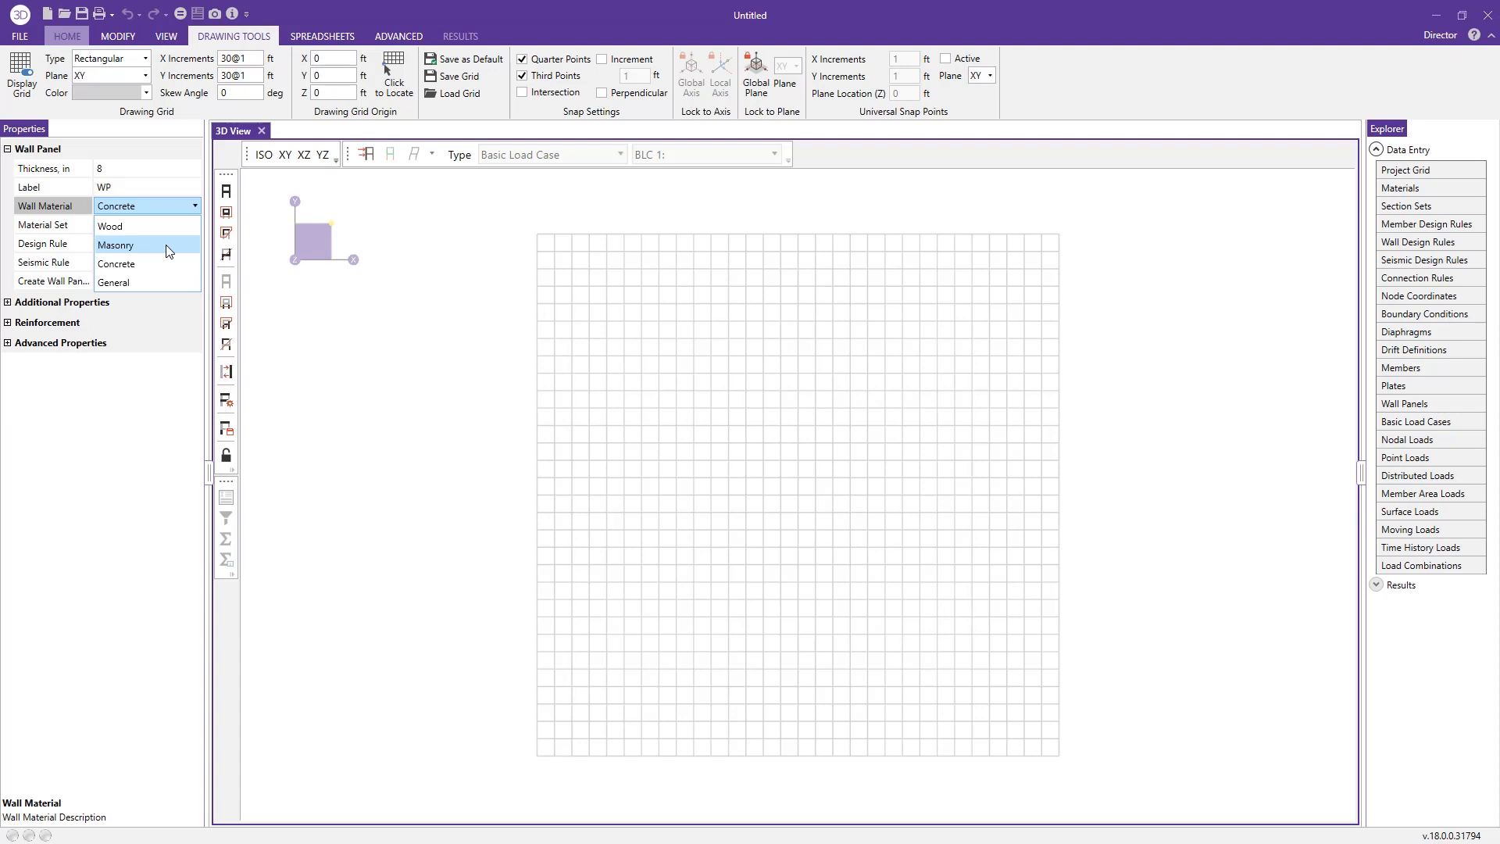
left_click(116, 244)
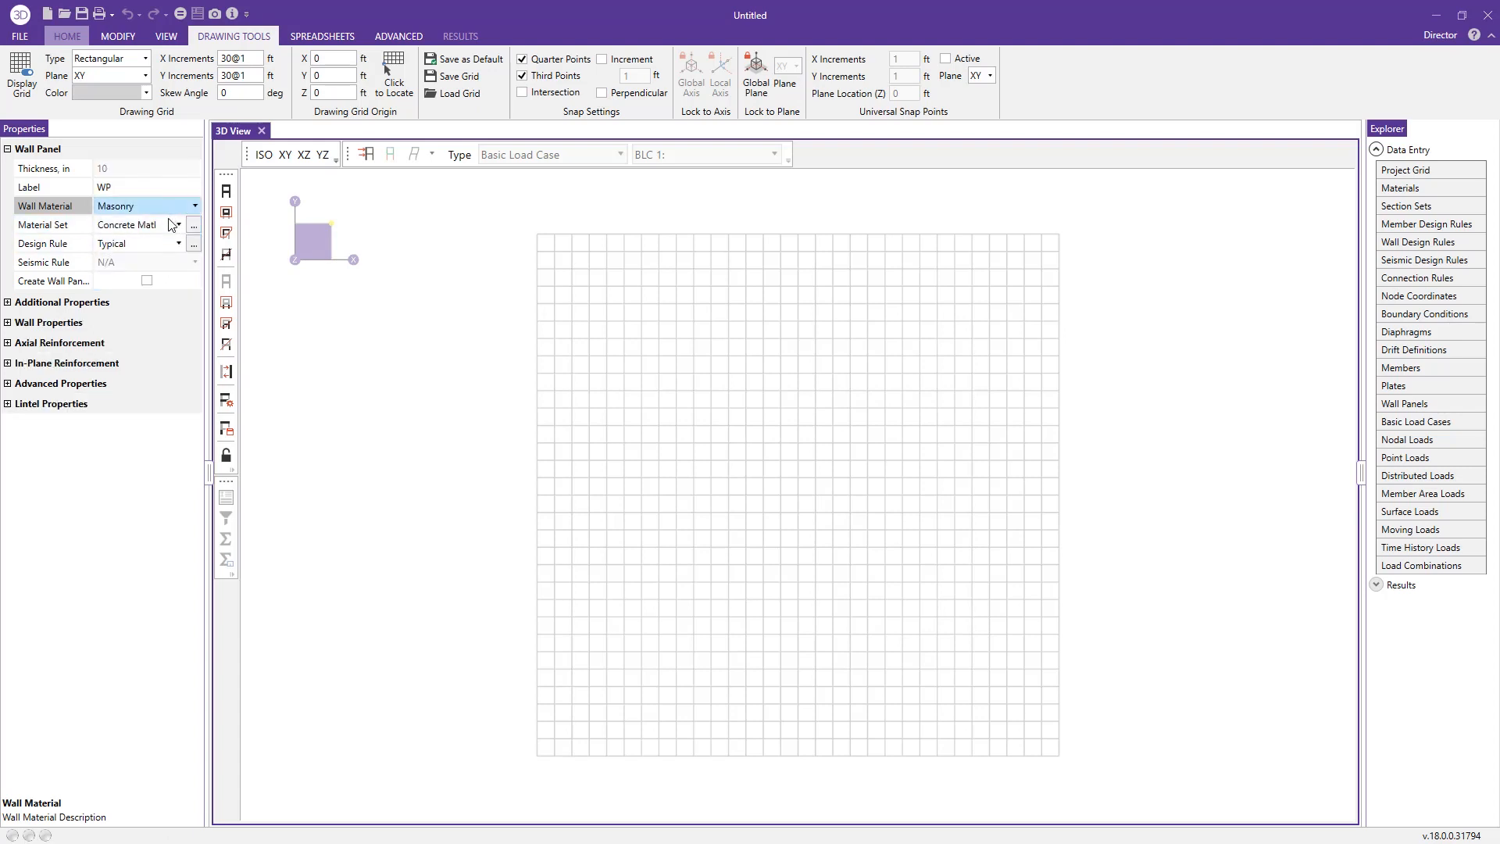
left_click(175, 225)
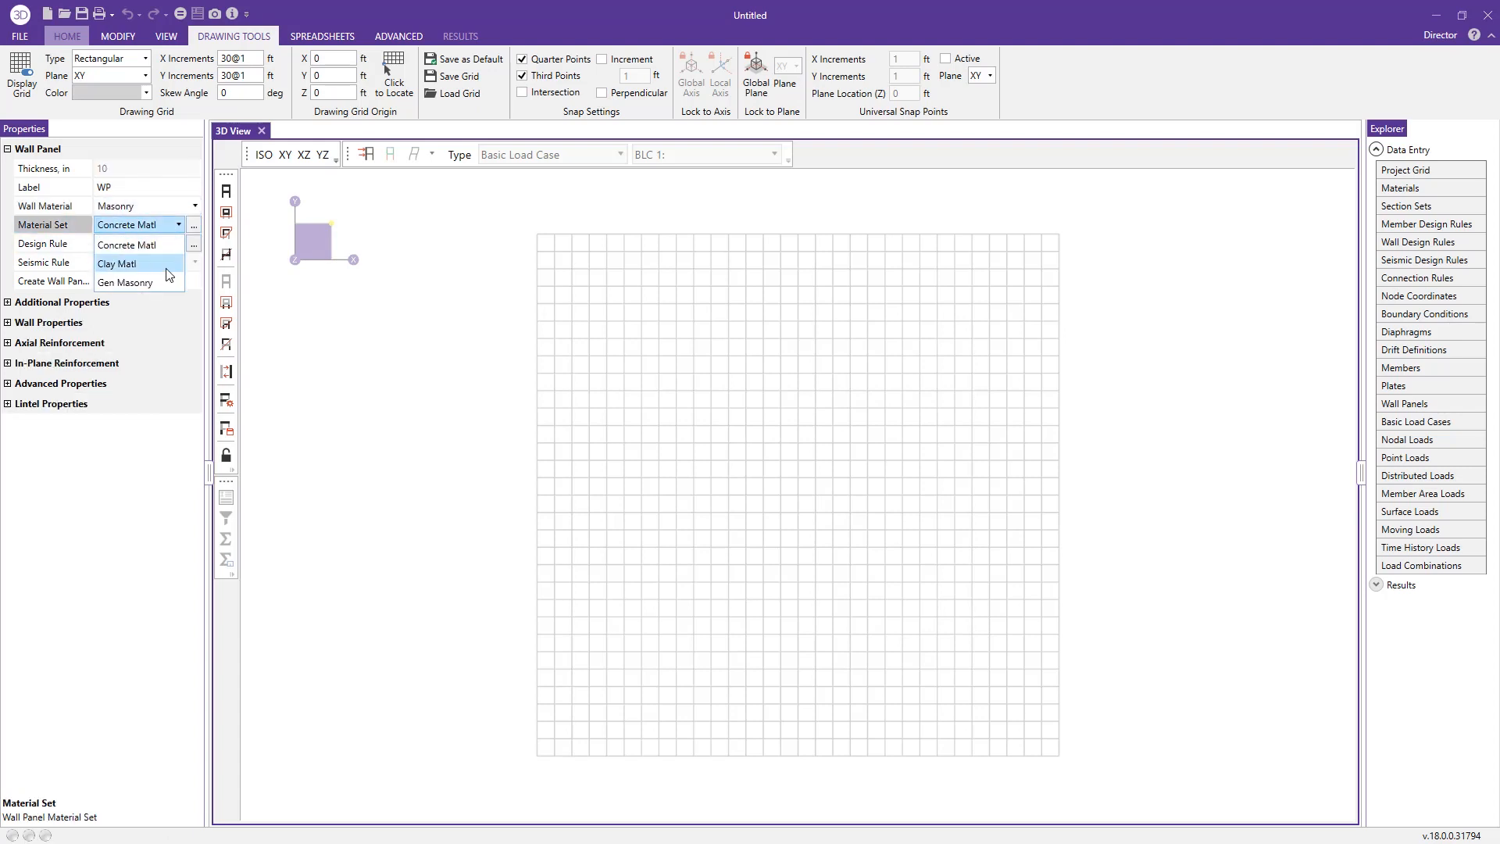
mouse_move(152, 247)
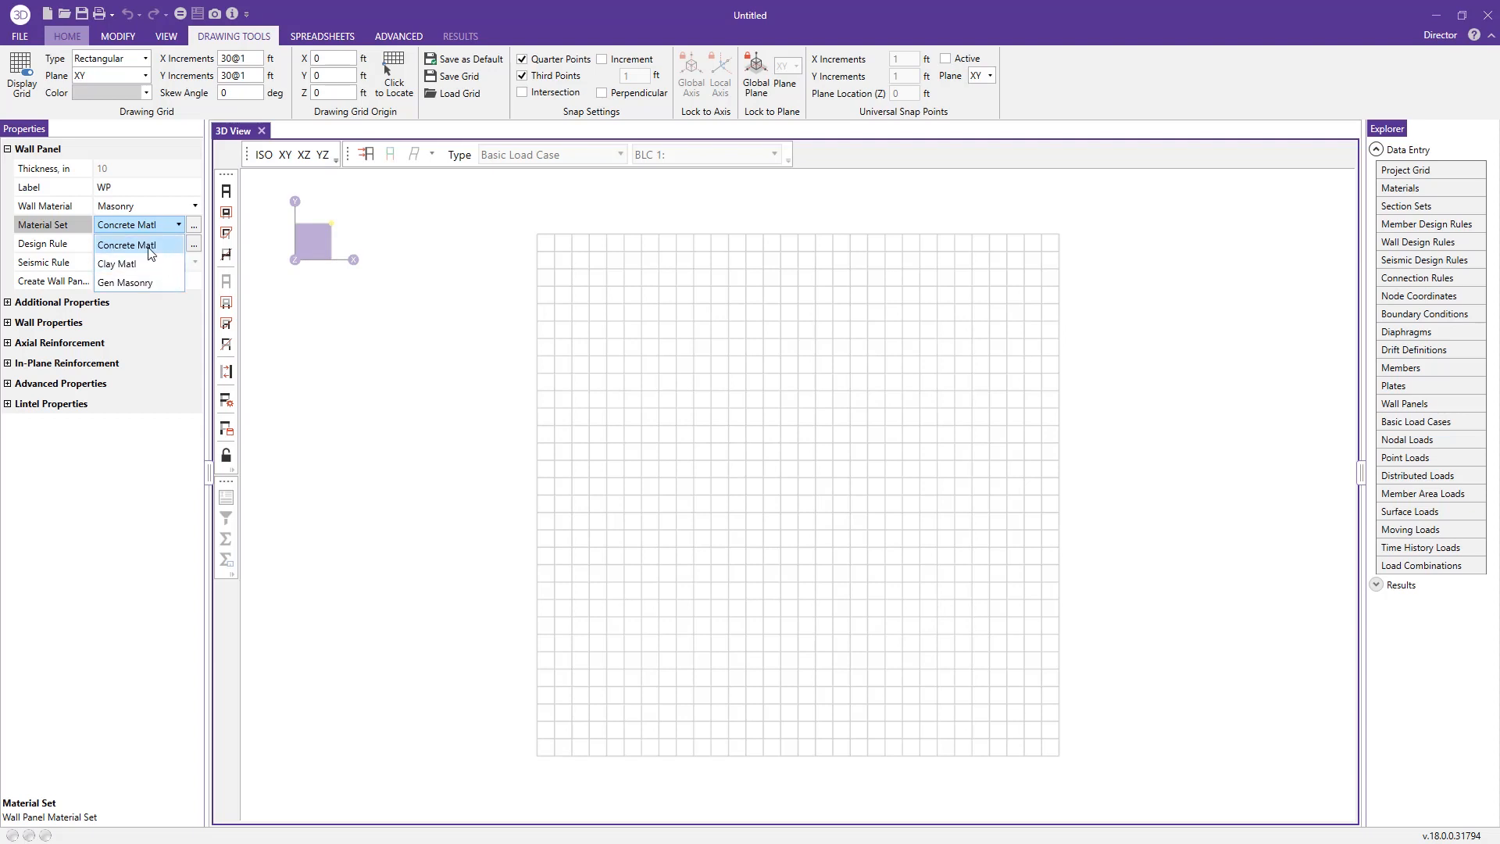
left_click(138, 243)
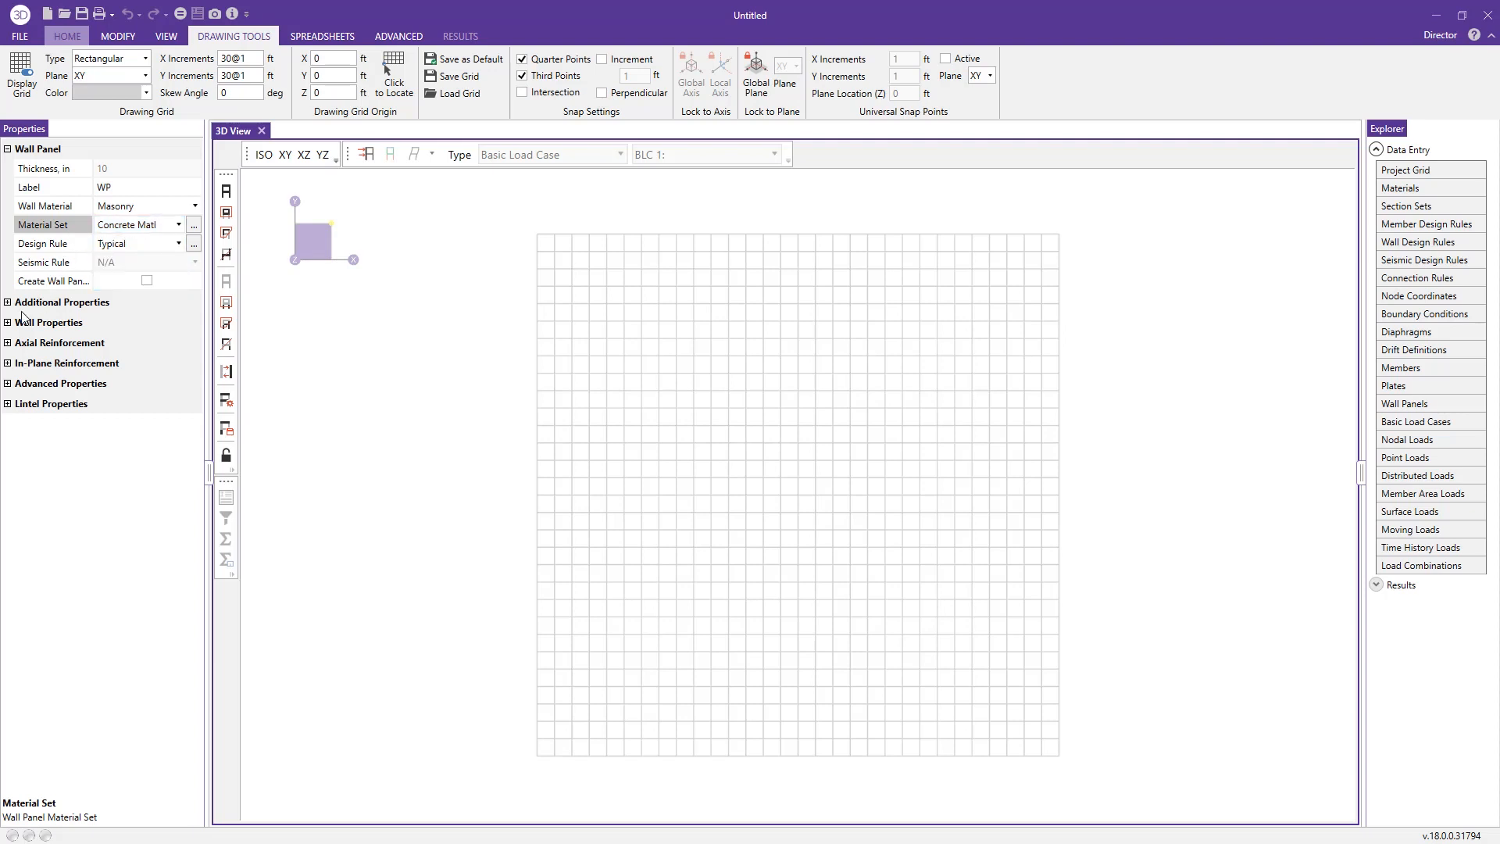
- Expand and scroll through the wall, block material, reinforcement and lintel property groups
left_click(8, 301)
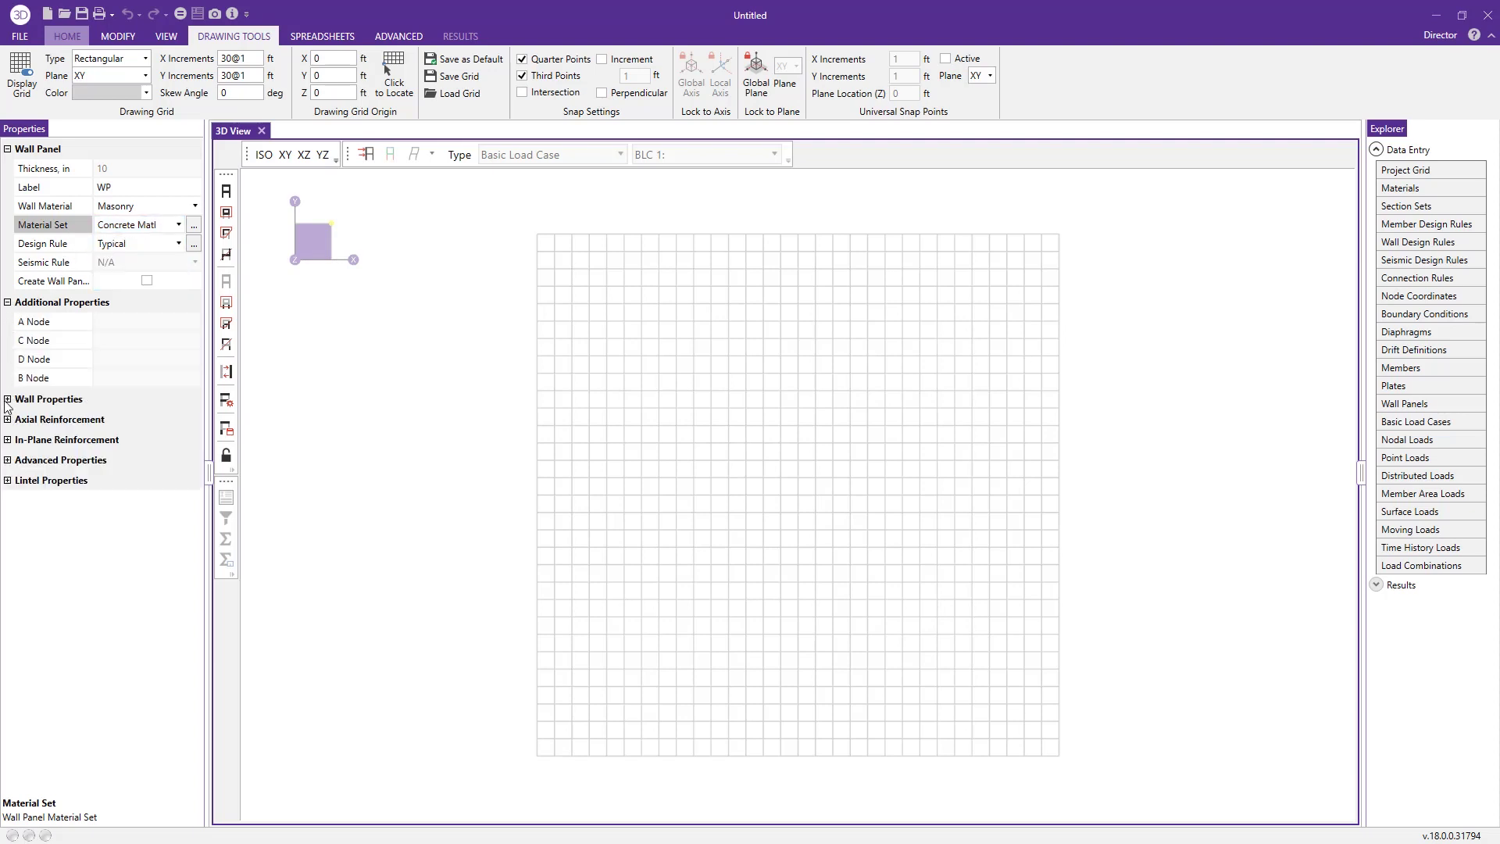
left_click(8, 399)
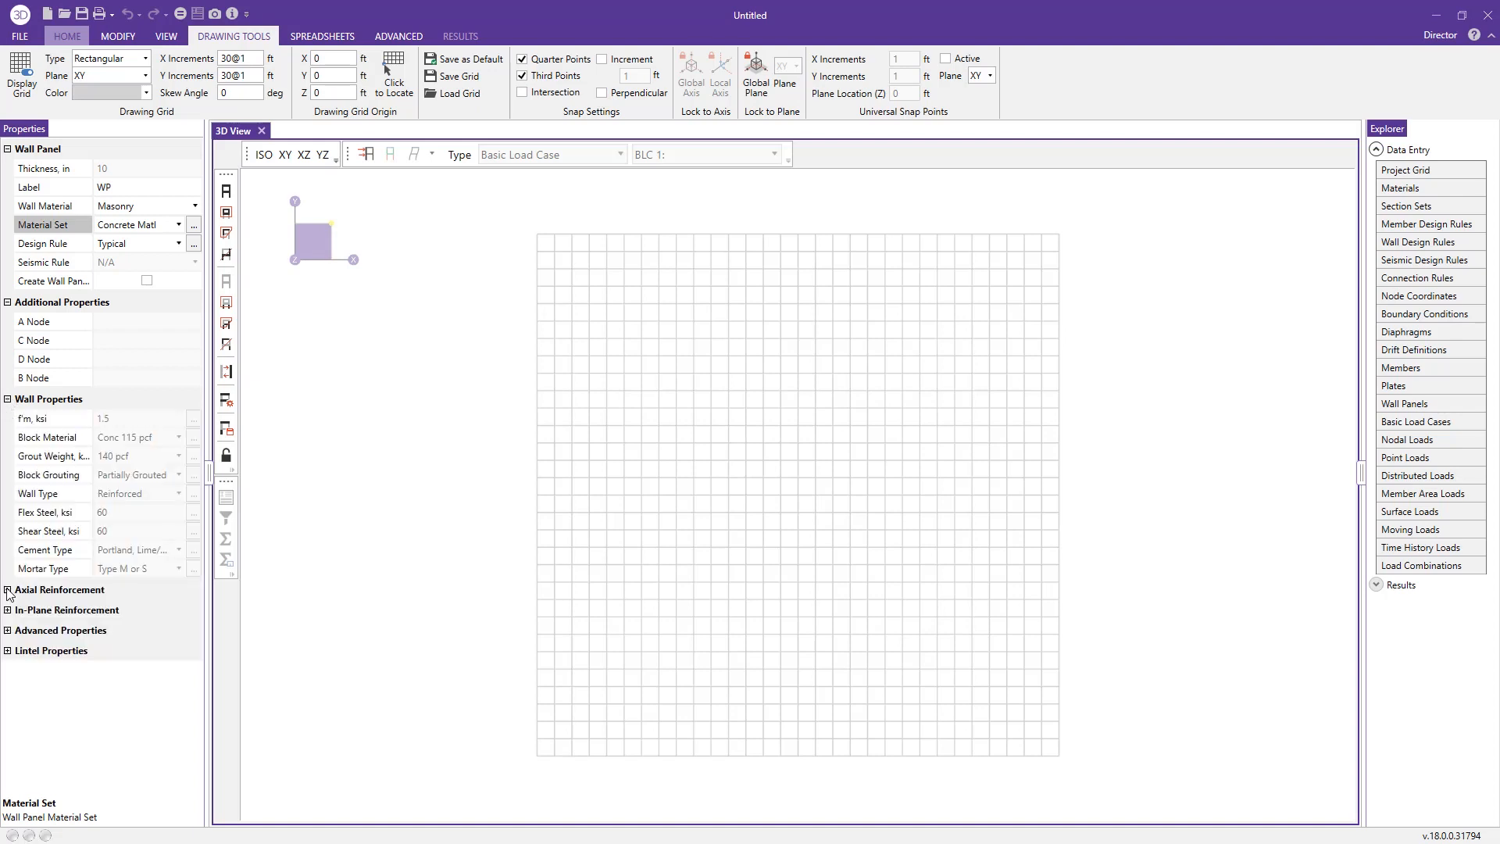
left_click(8, 591)
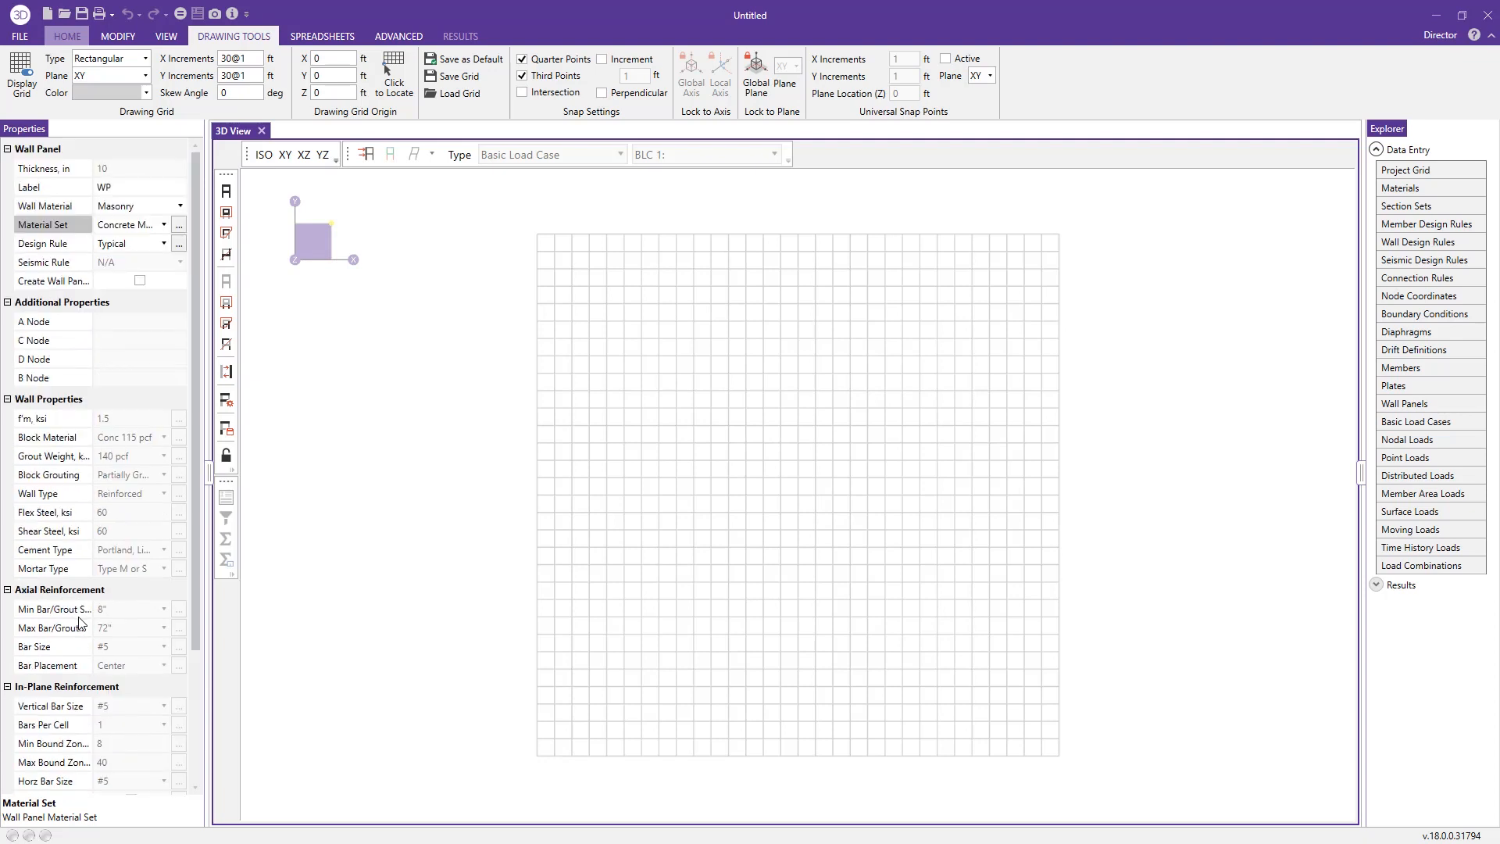
mouse_move(89, 332)
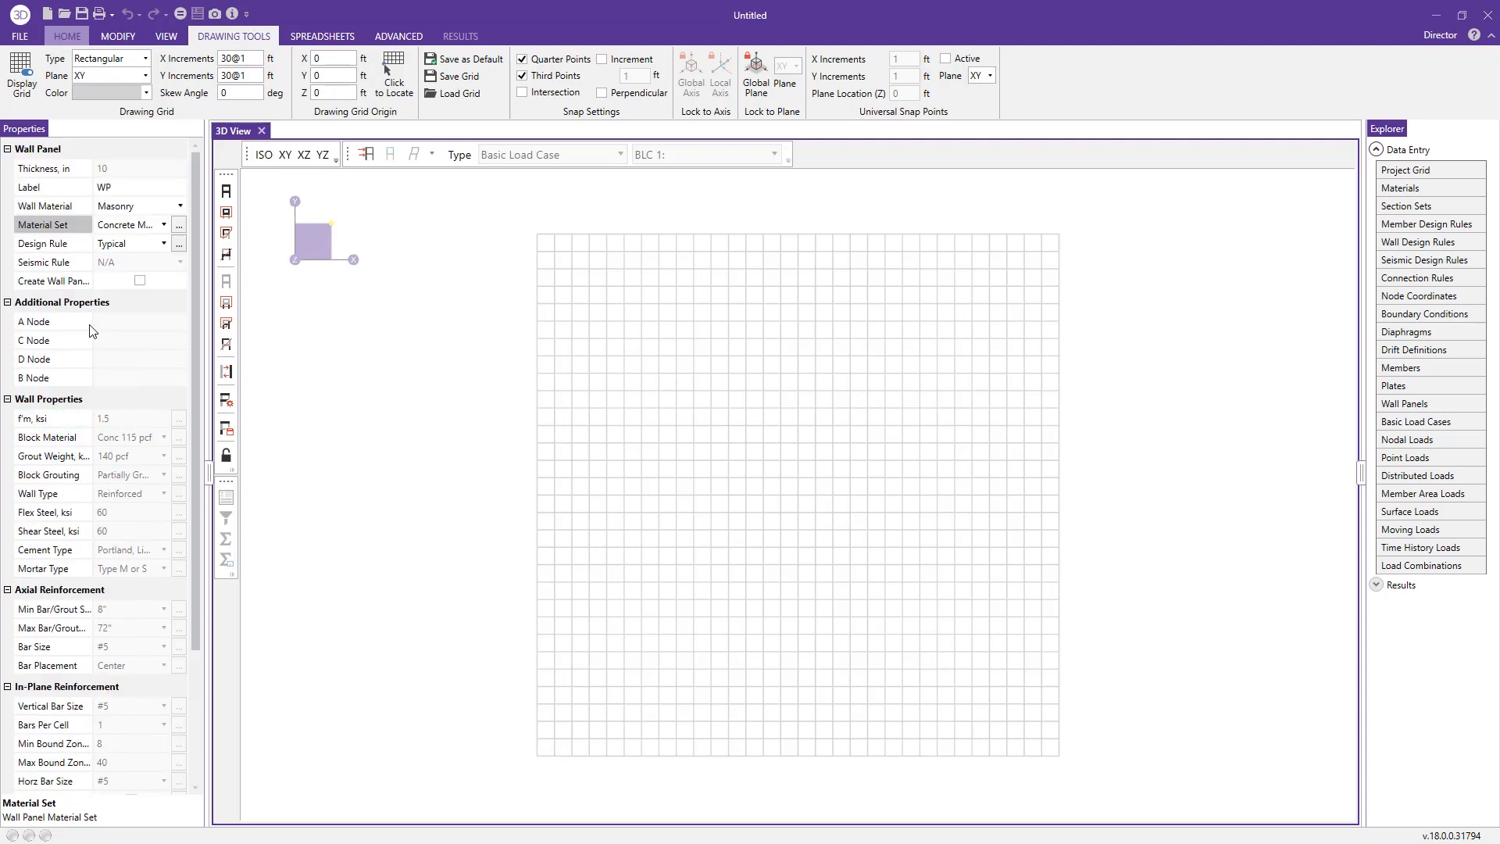
left_click(34, 359)
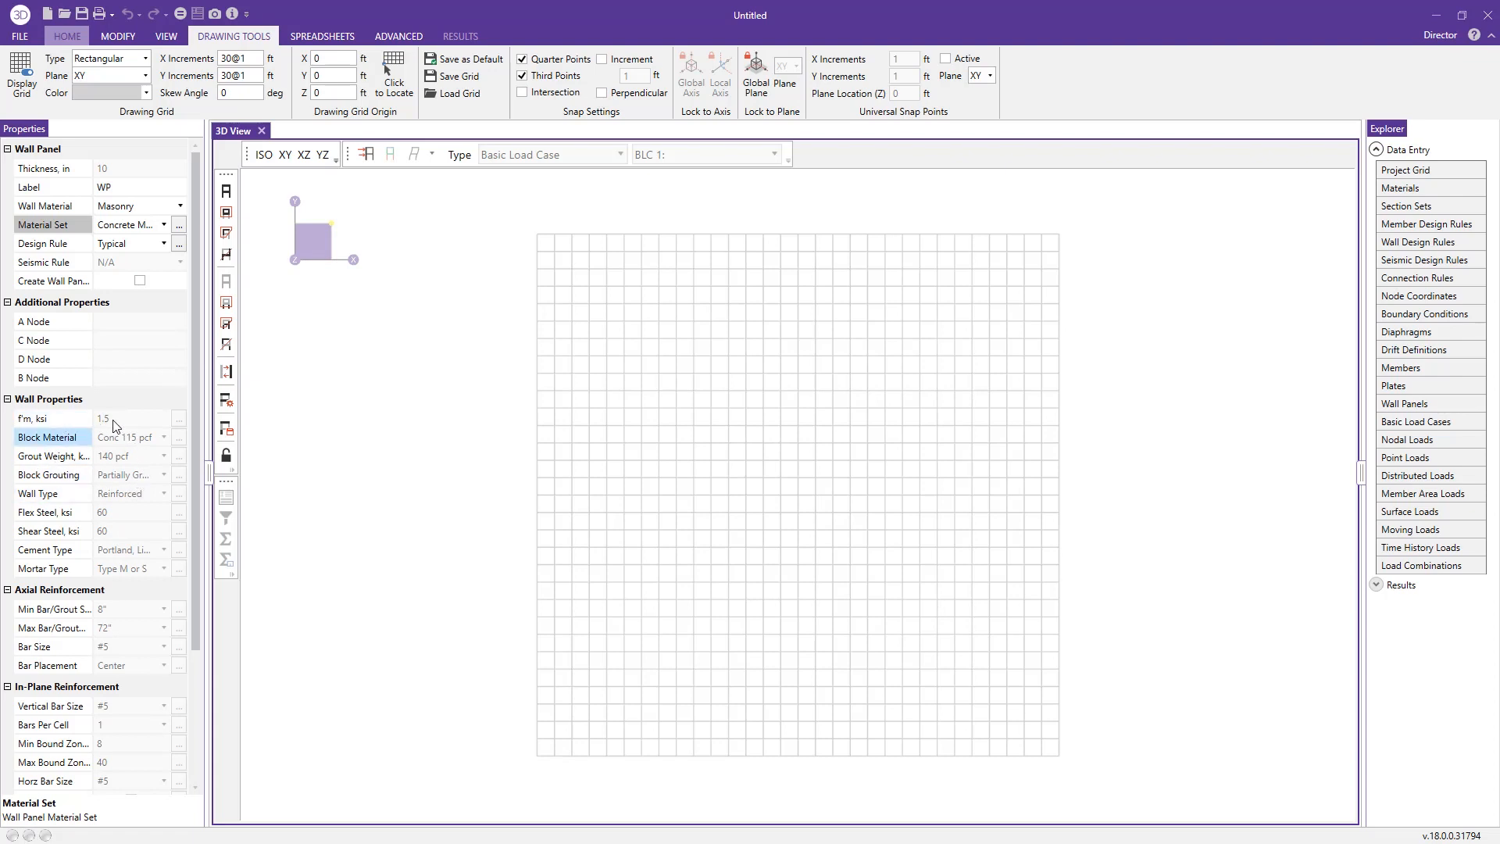
scroll("down", 3)
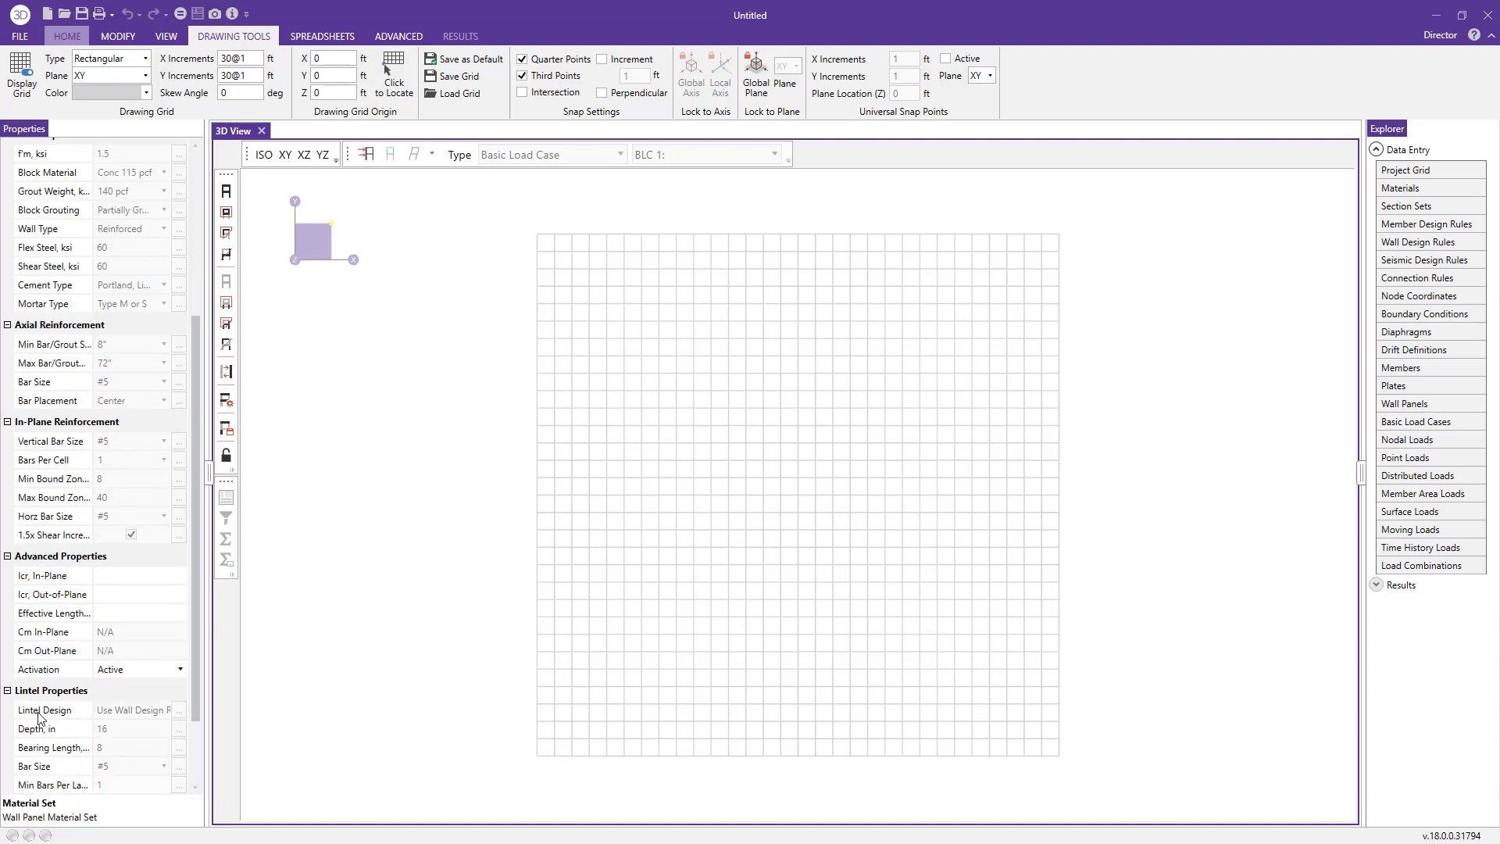
scroll("down", 3)
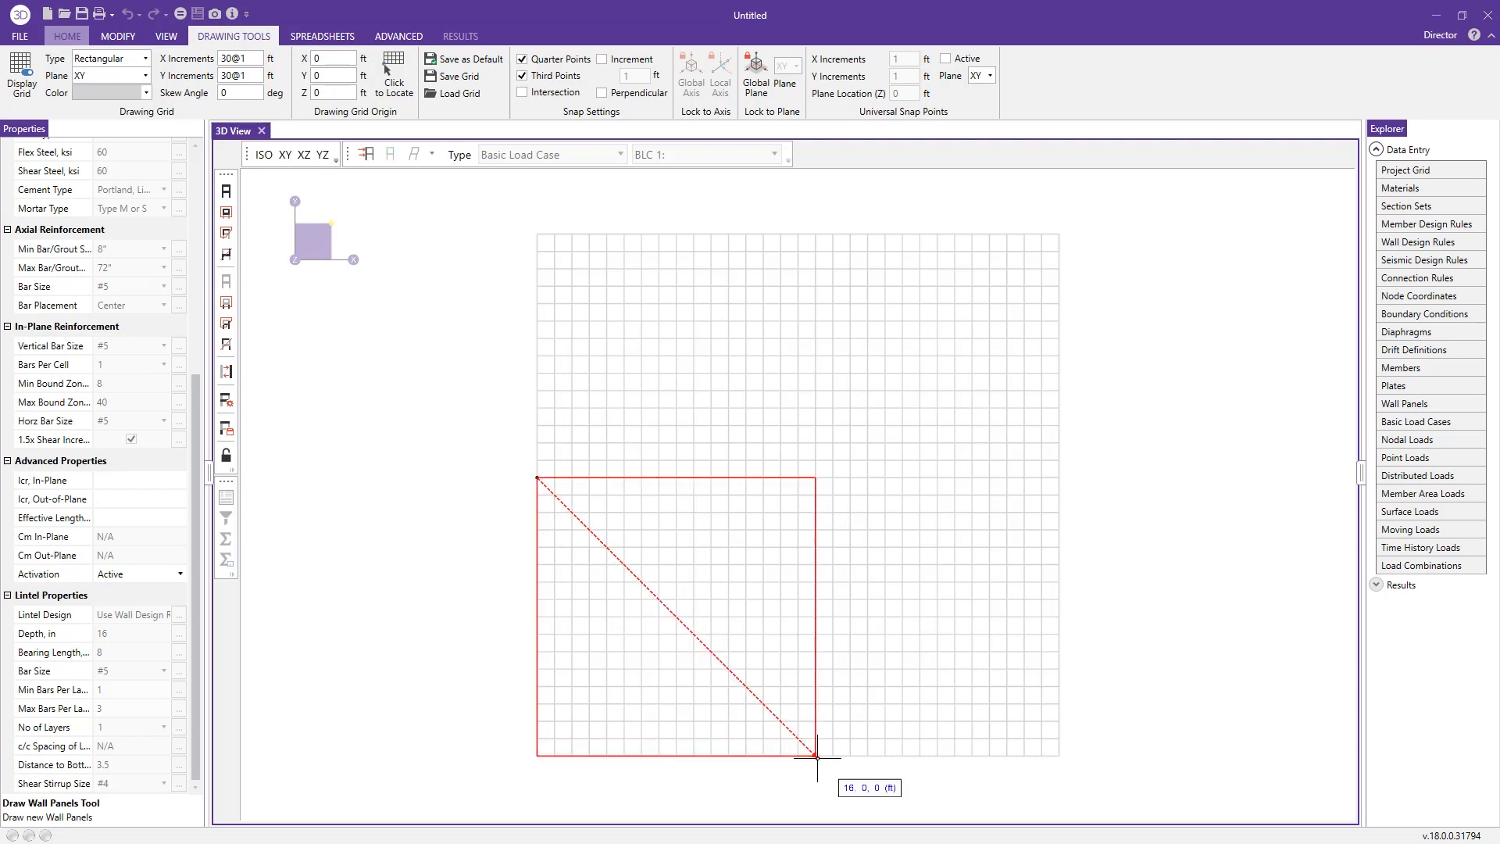
- Finish wall panel WP1 at 16 ft from the grid origin
left_click(67, 34)
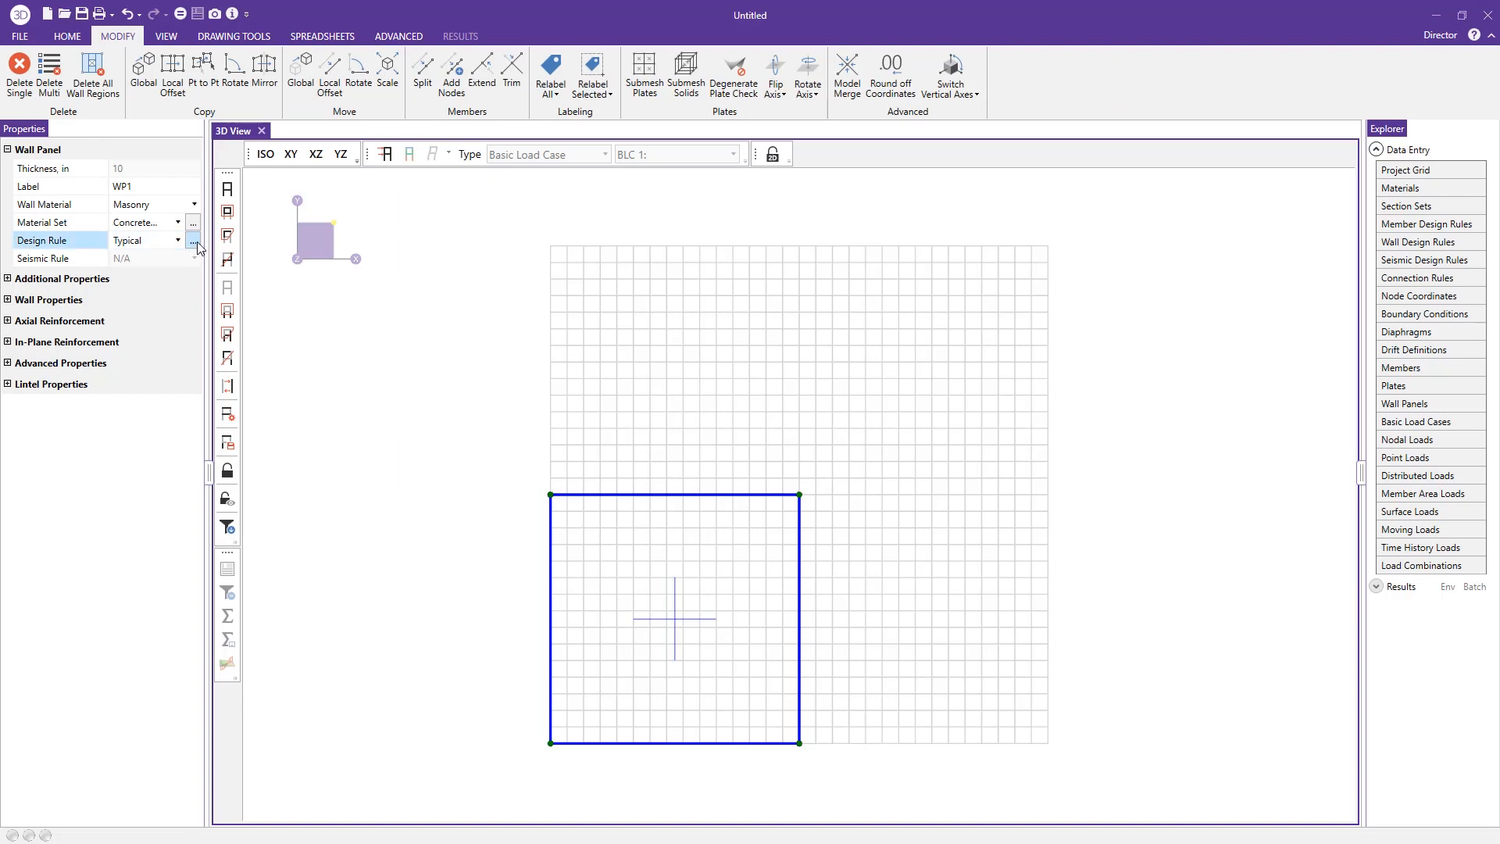
- Edit the existing Typical wall design rule in the Masonry Wall Definition Editor
left_click(194, 240)
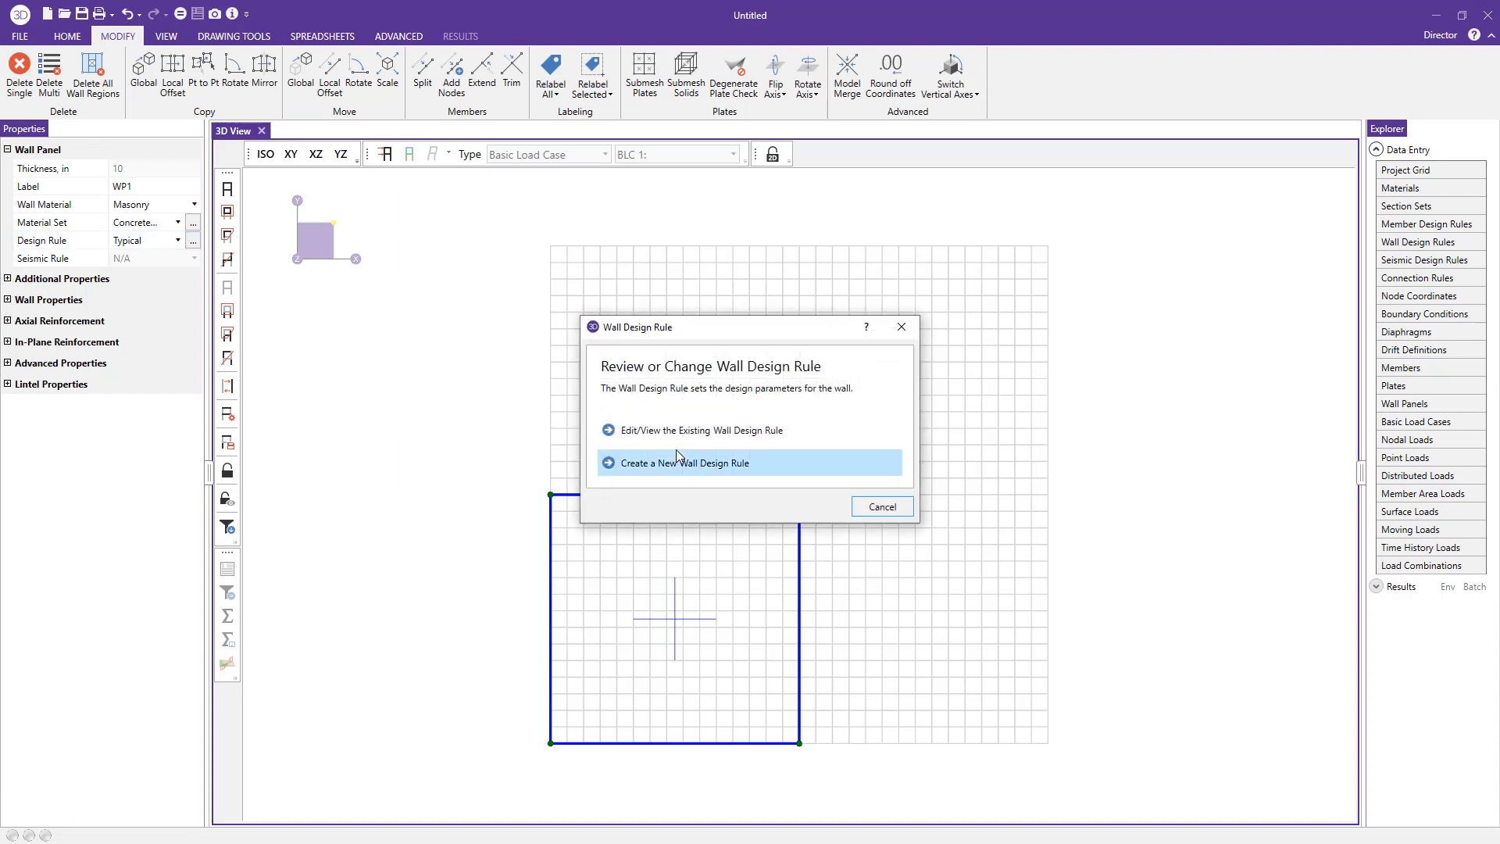
mouse_move(697, 450)
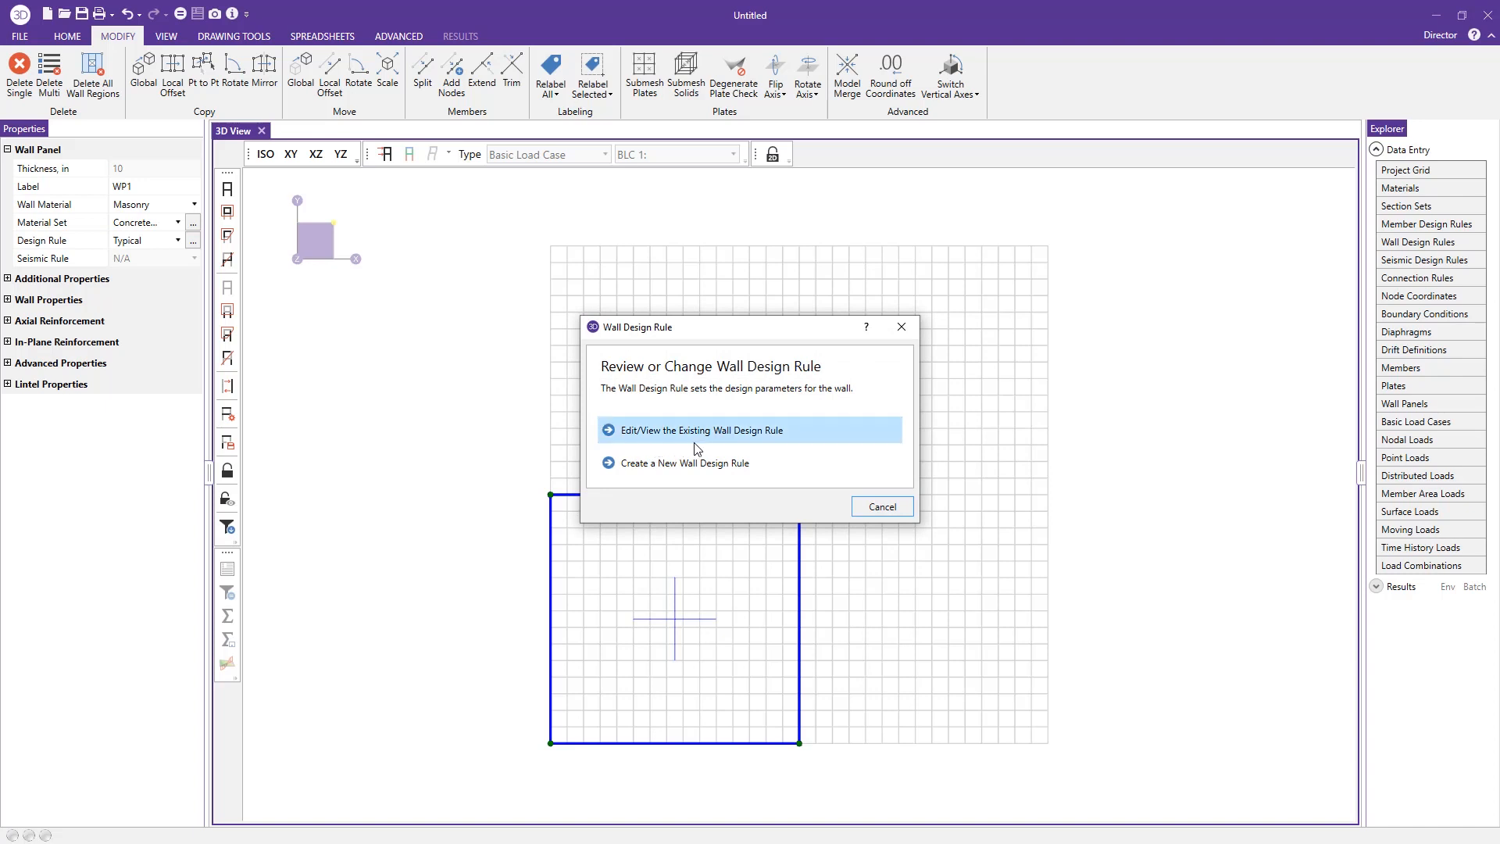
mouse_move(711, 480)
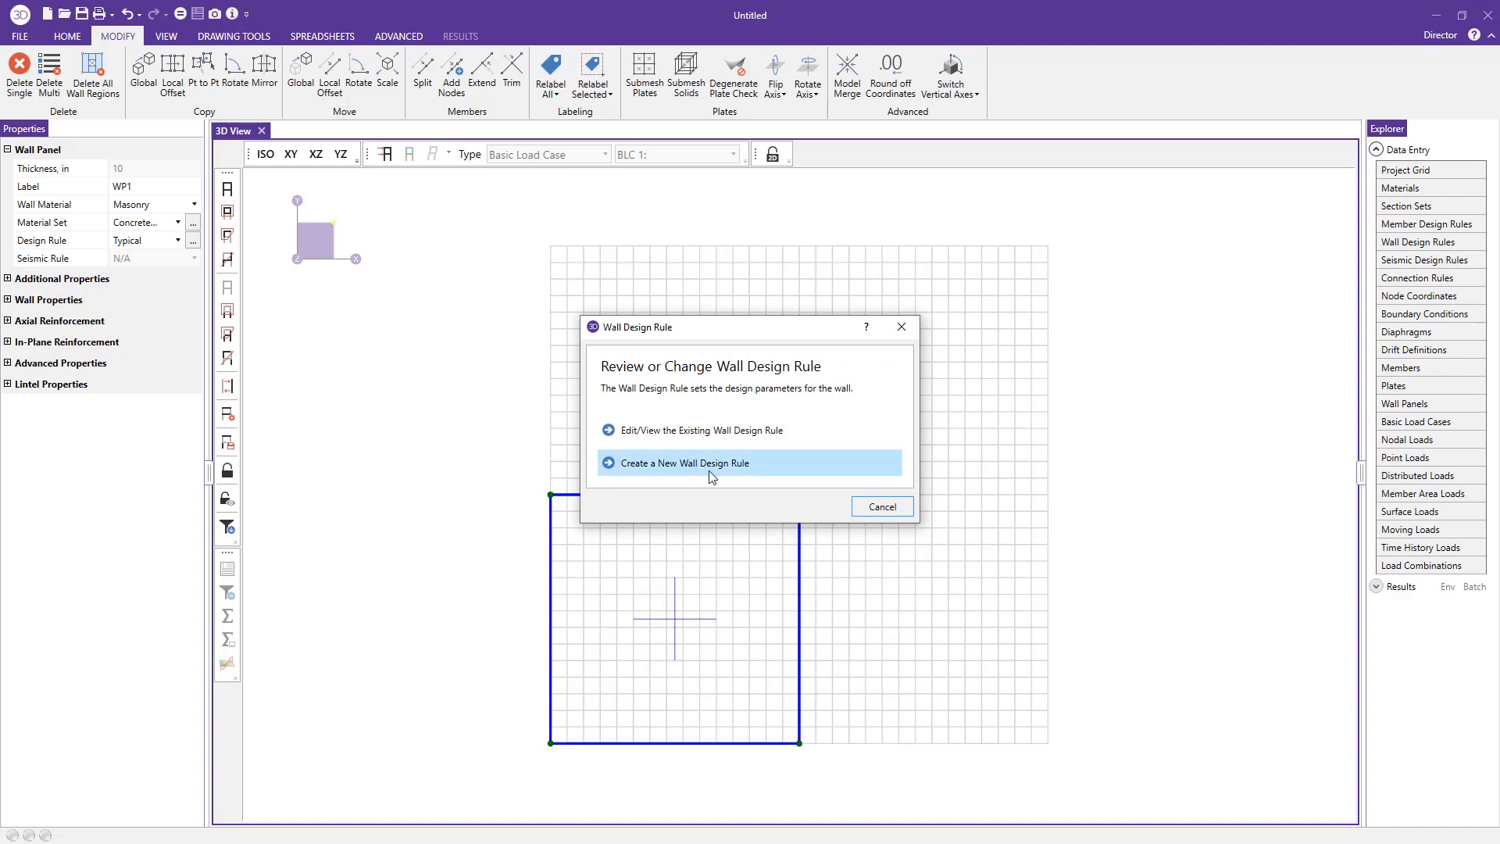
mouse_move(631, 436)
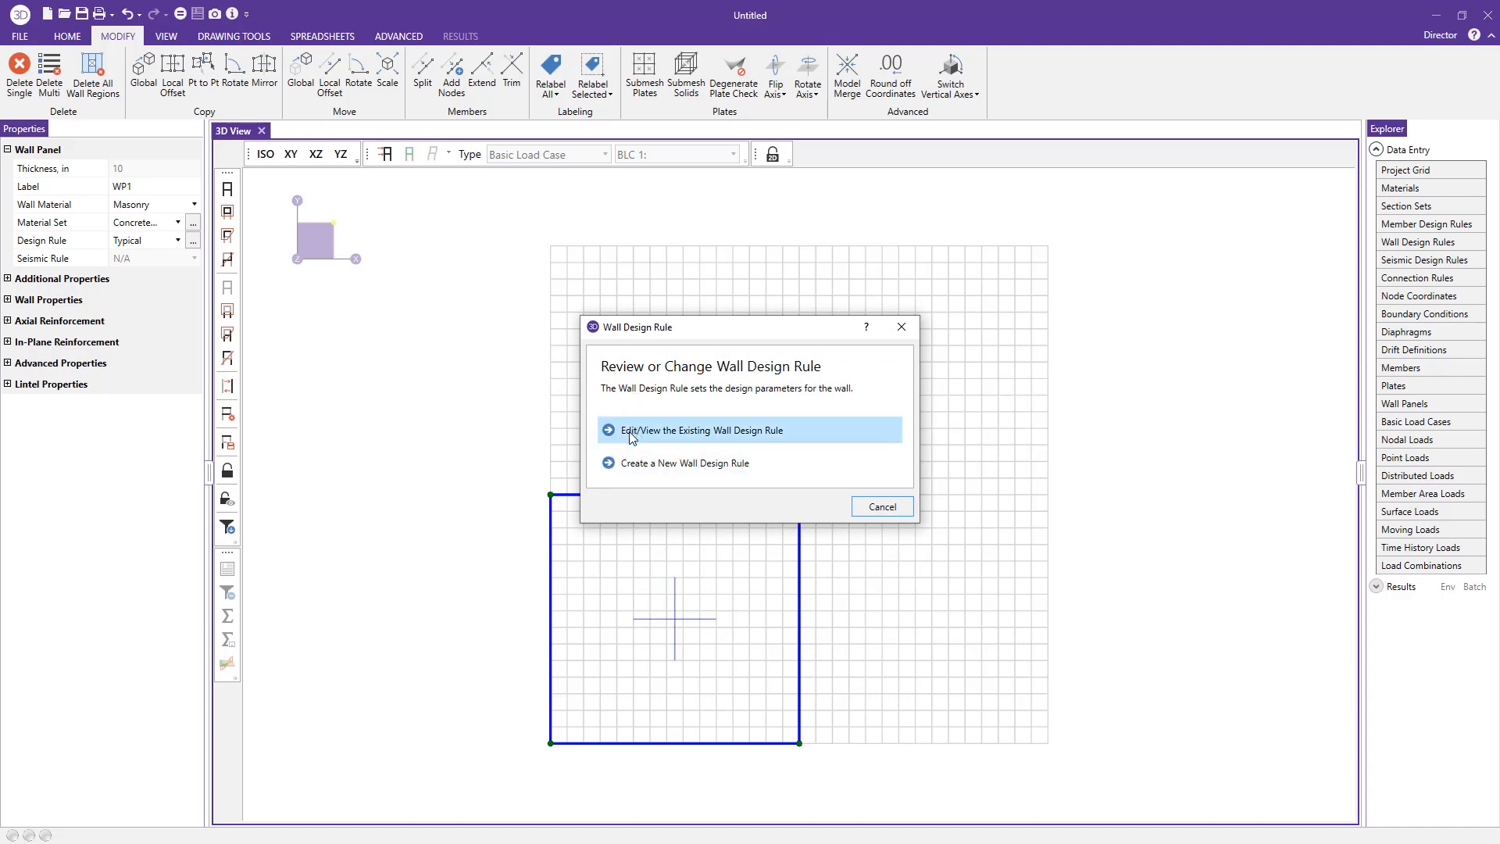
left_click(703, 430)
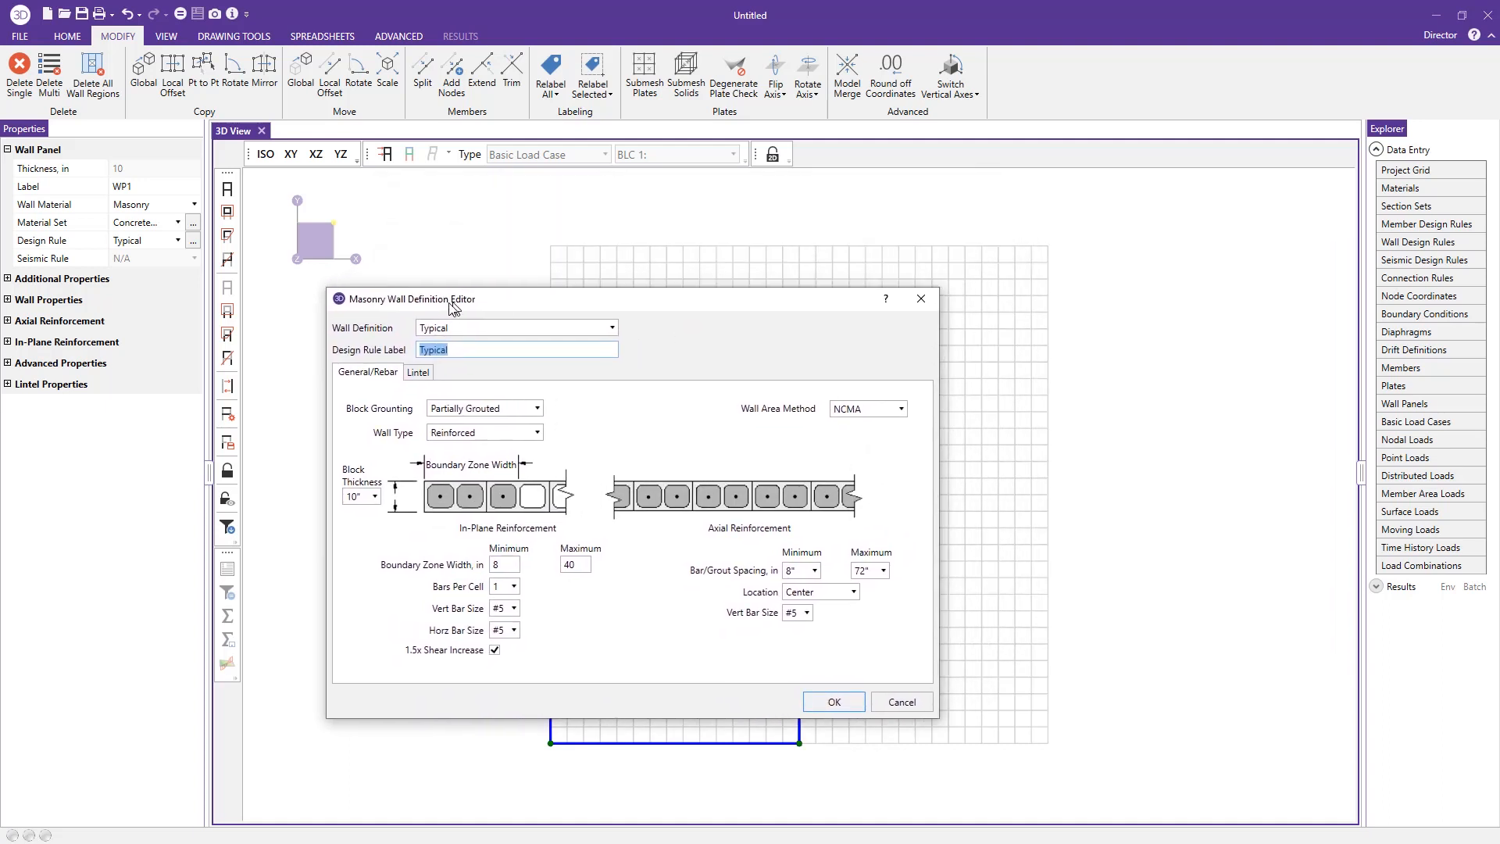
- Make the Typical rule fully grouted, reinforced 8-inch block
left_click_drag(413, 296, 377, 311)
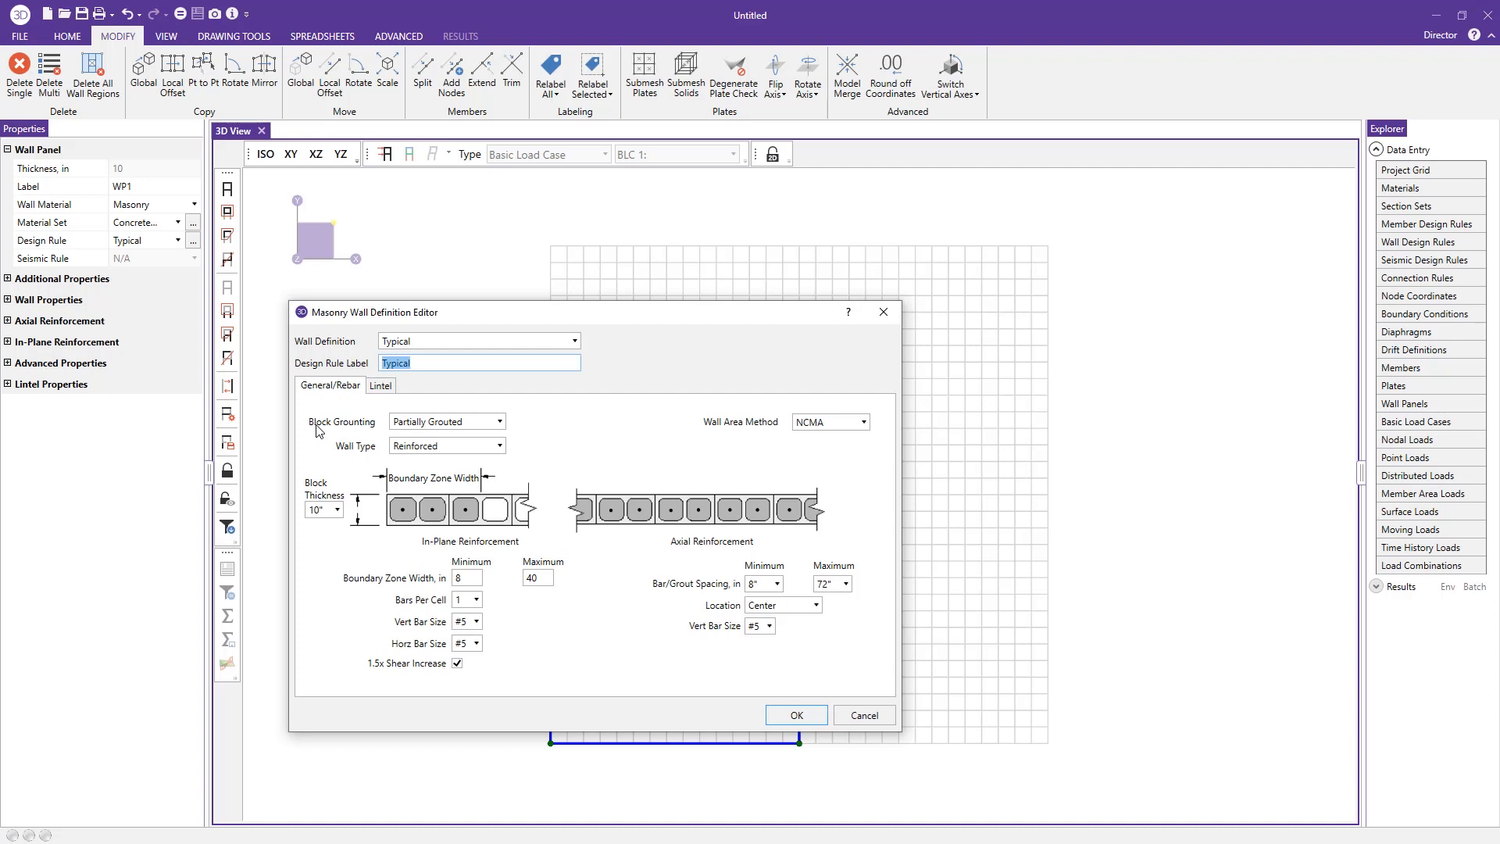
left_click(493, 422)
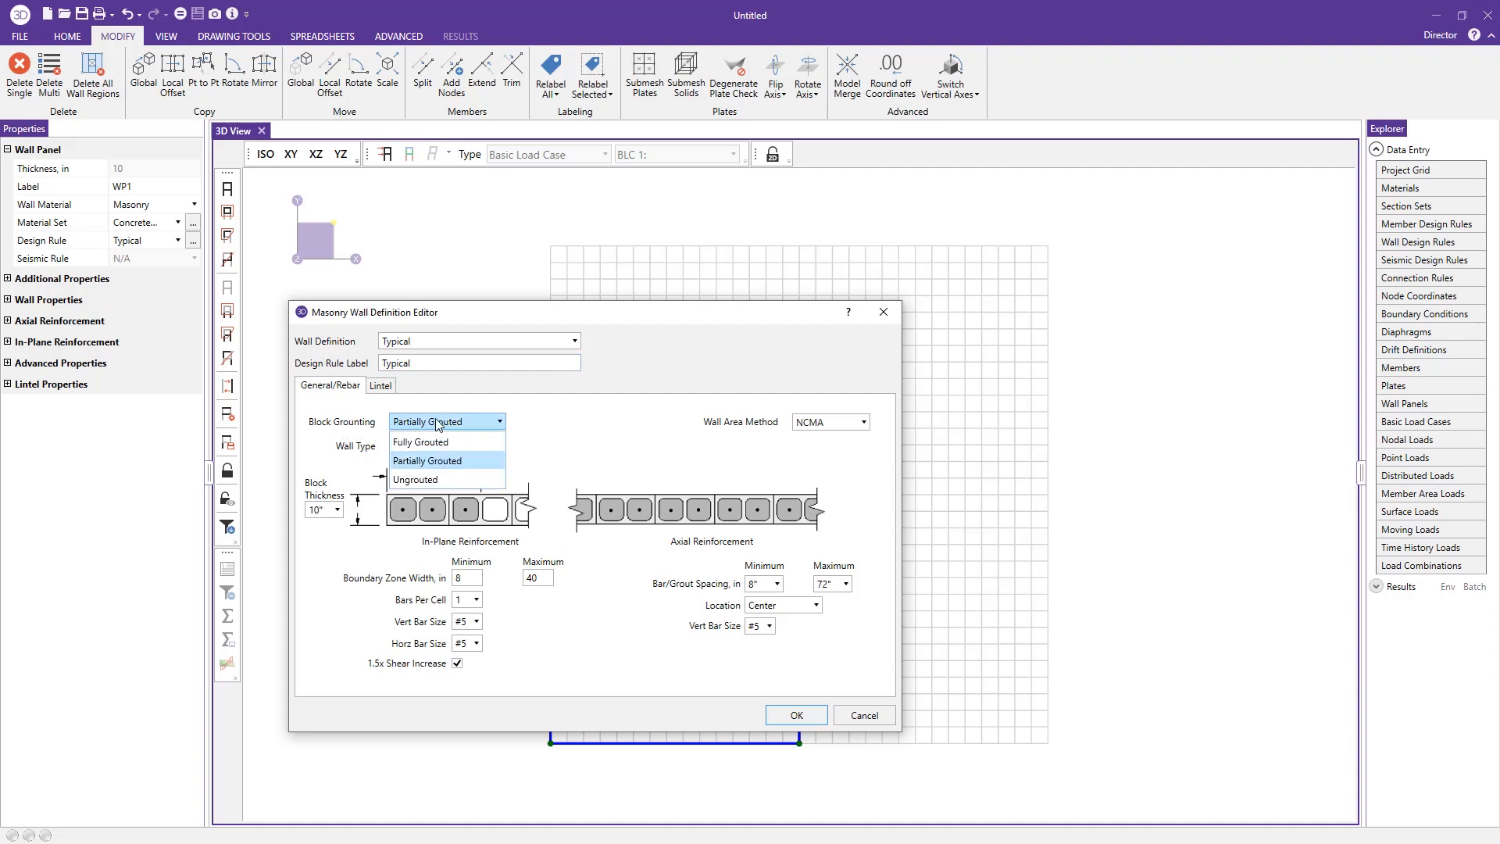
left_click(420, 441)
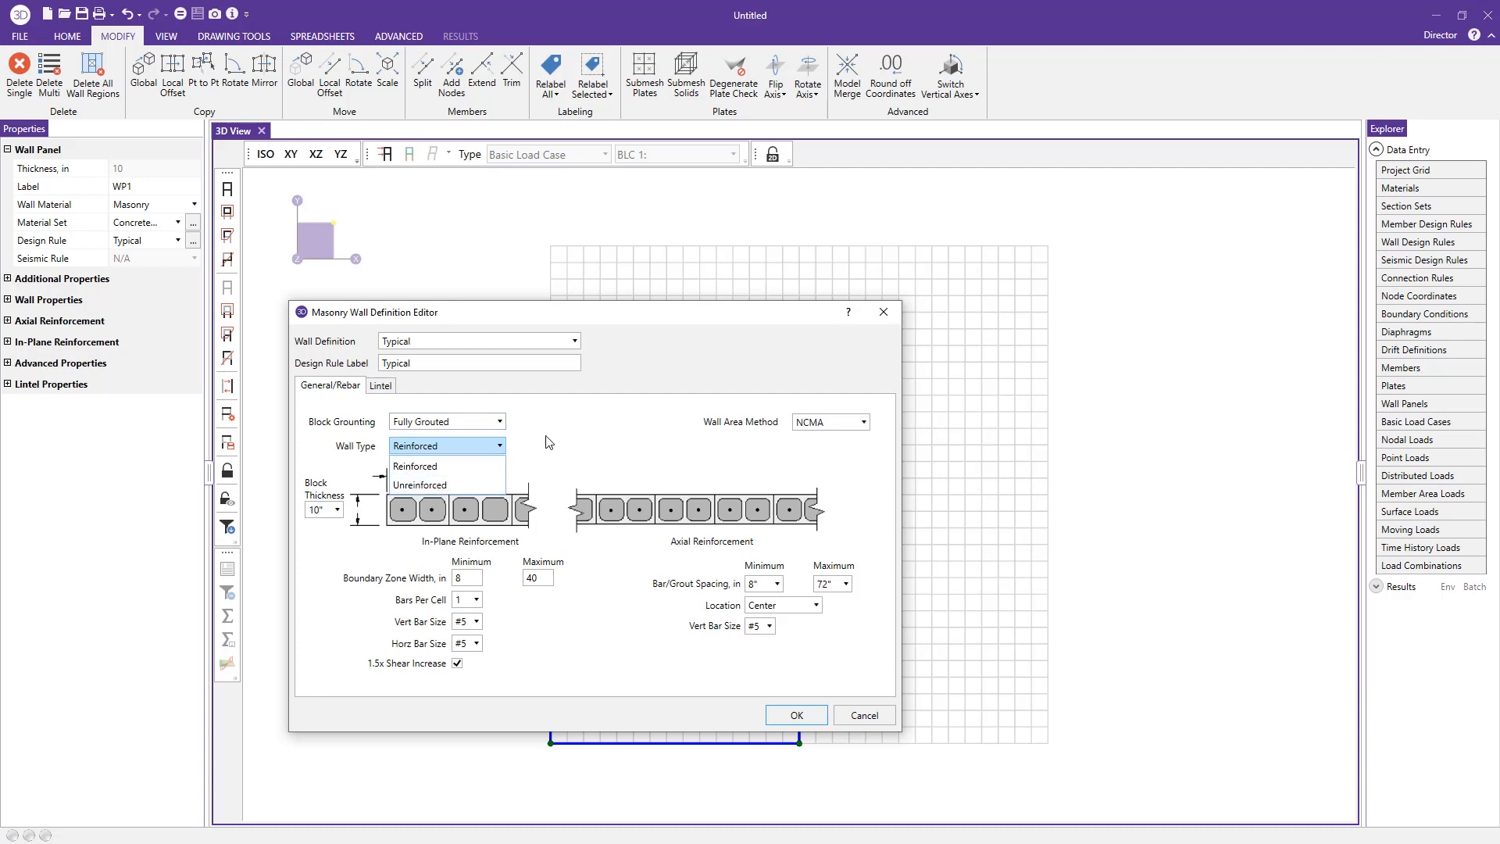
left_click(415, 465)
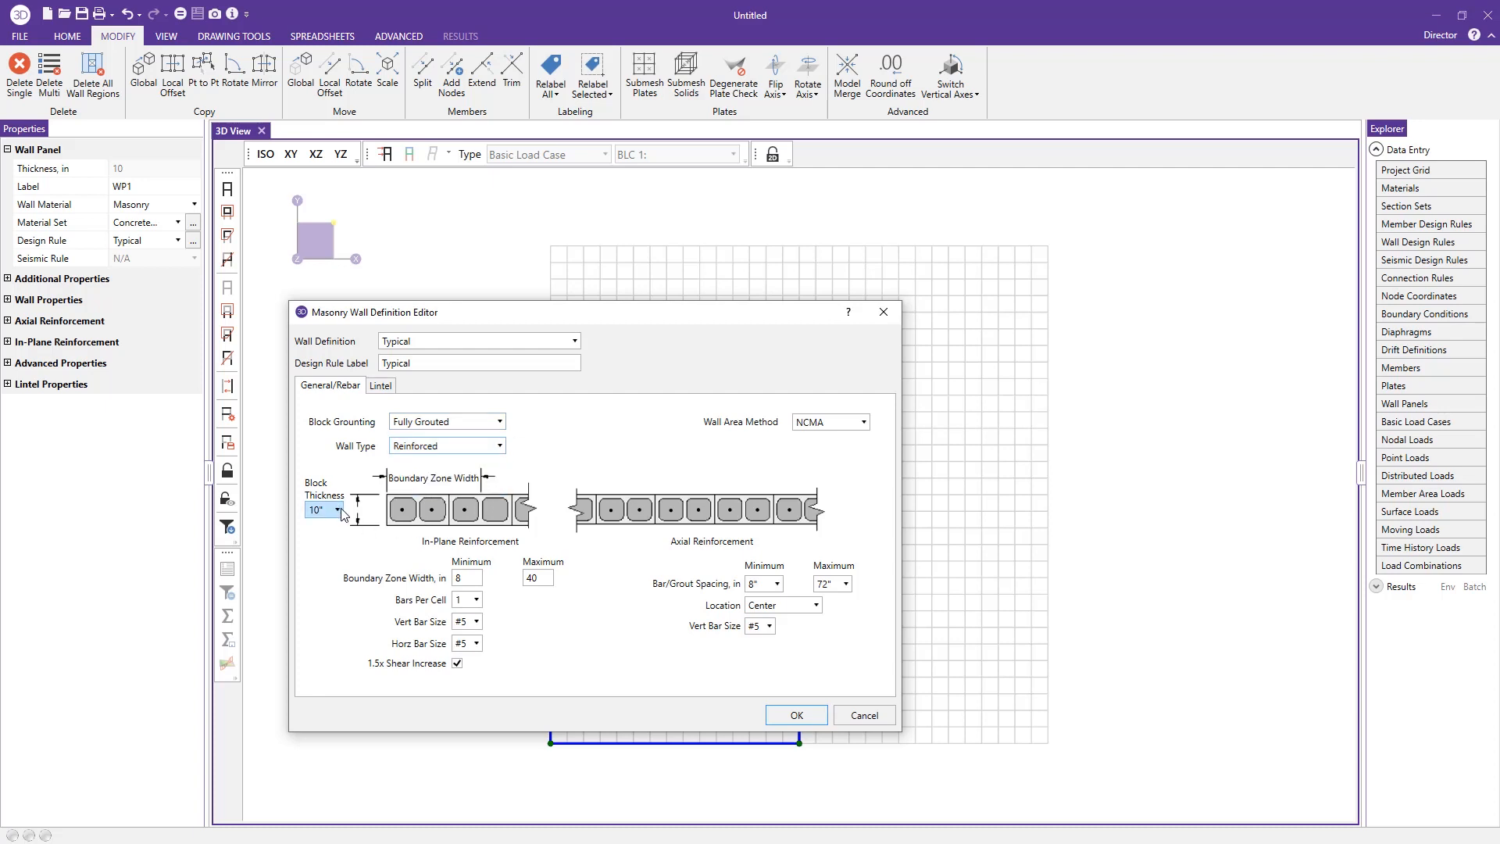
left_click(336, 510)
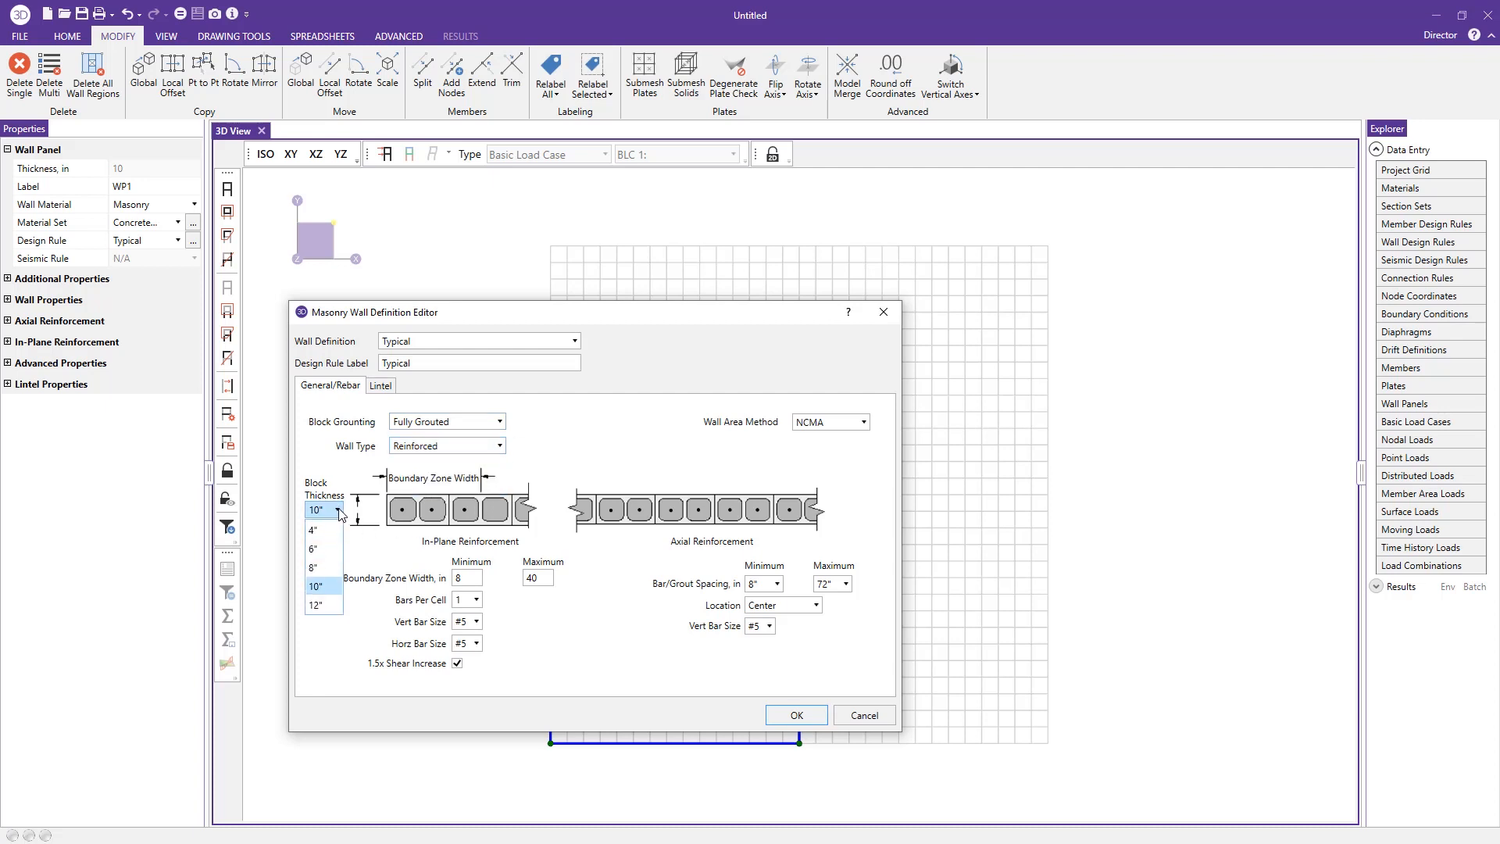
left_click(312, 567)
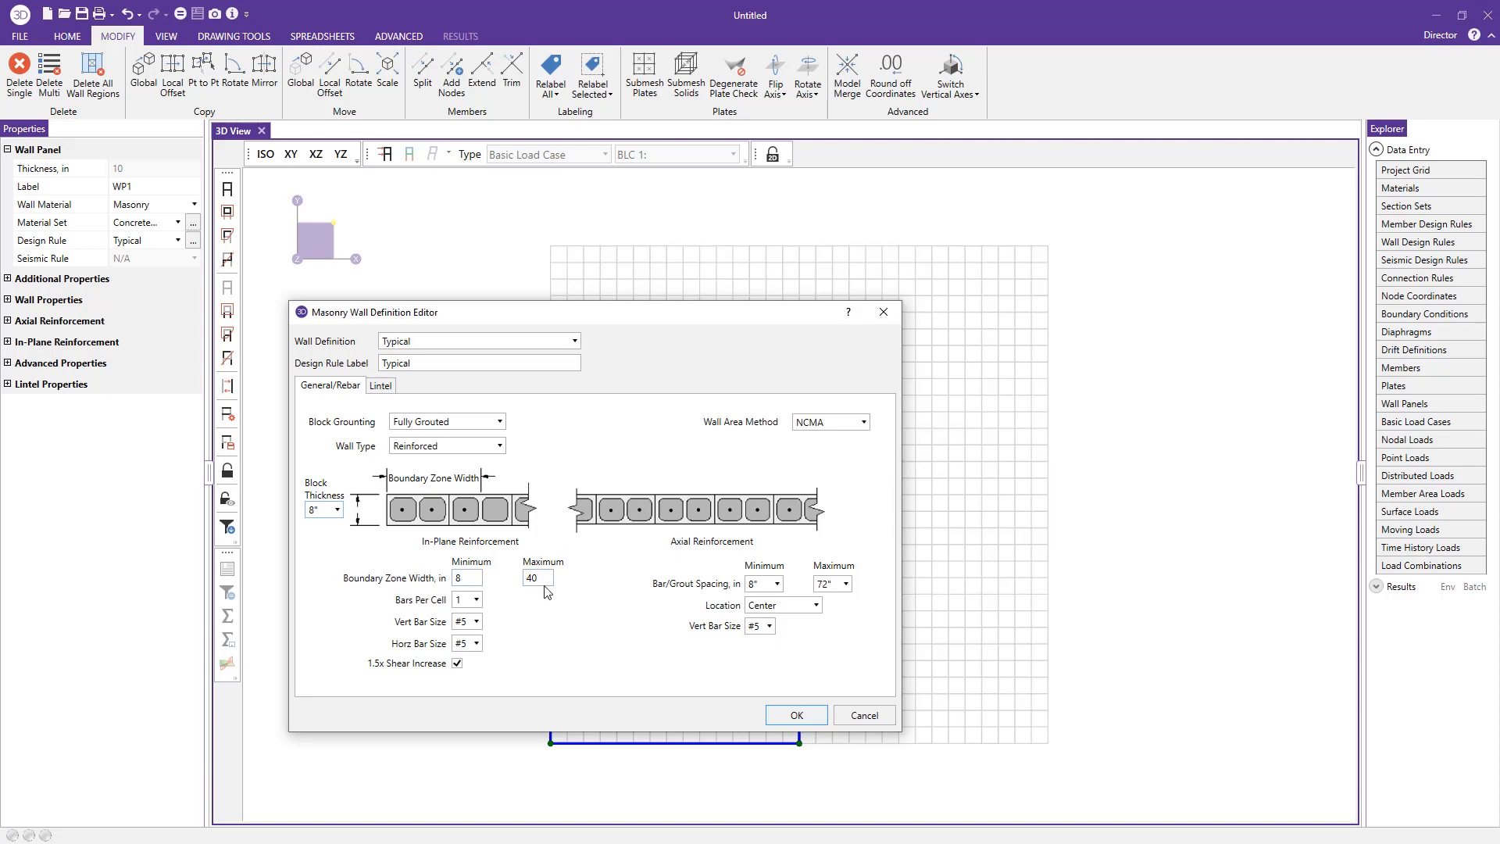
- Use two #6 vertical bars per boundary zone cell
left_click(539, 578)
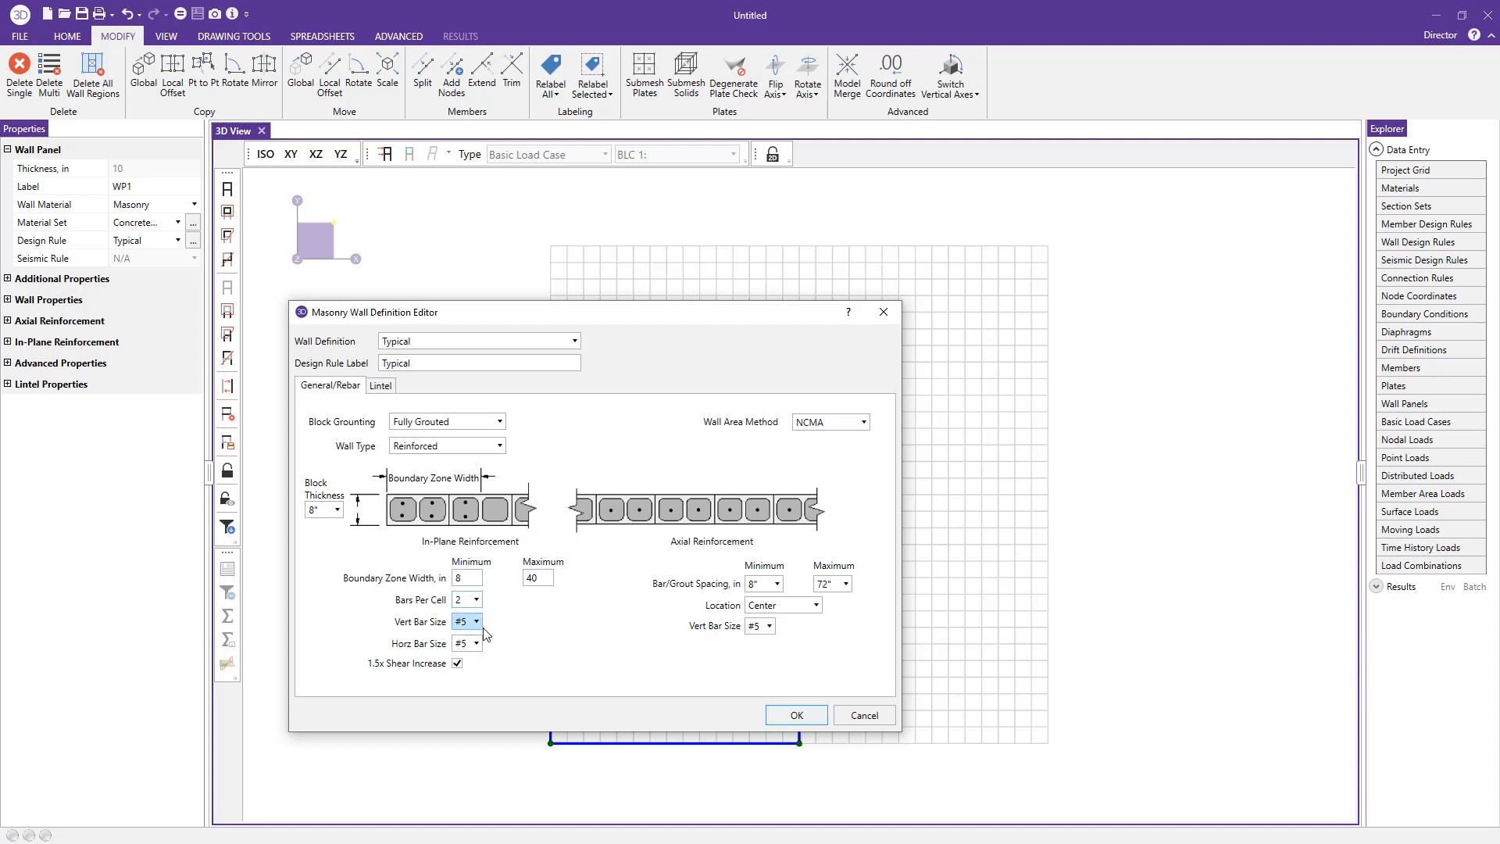
left_click(475, 643)
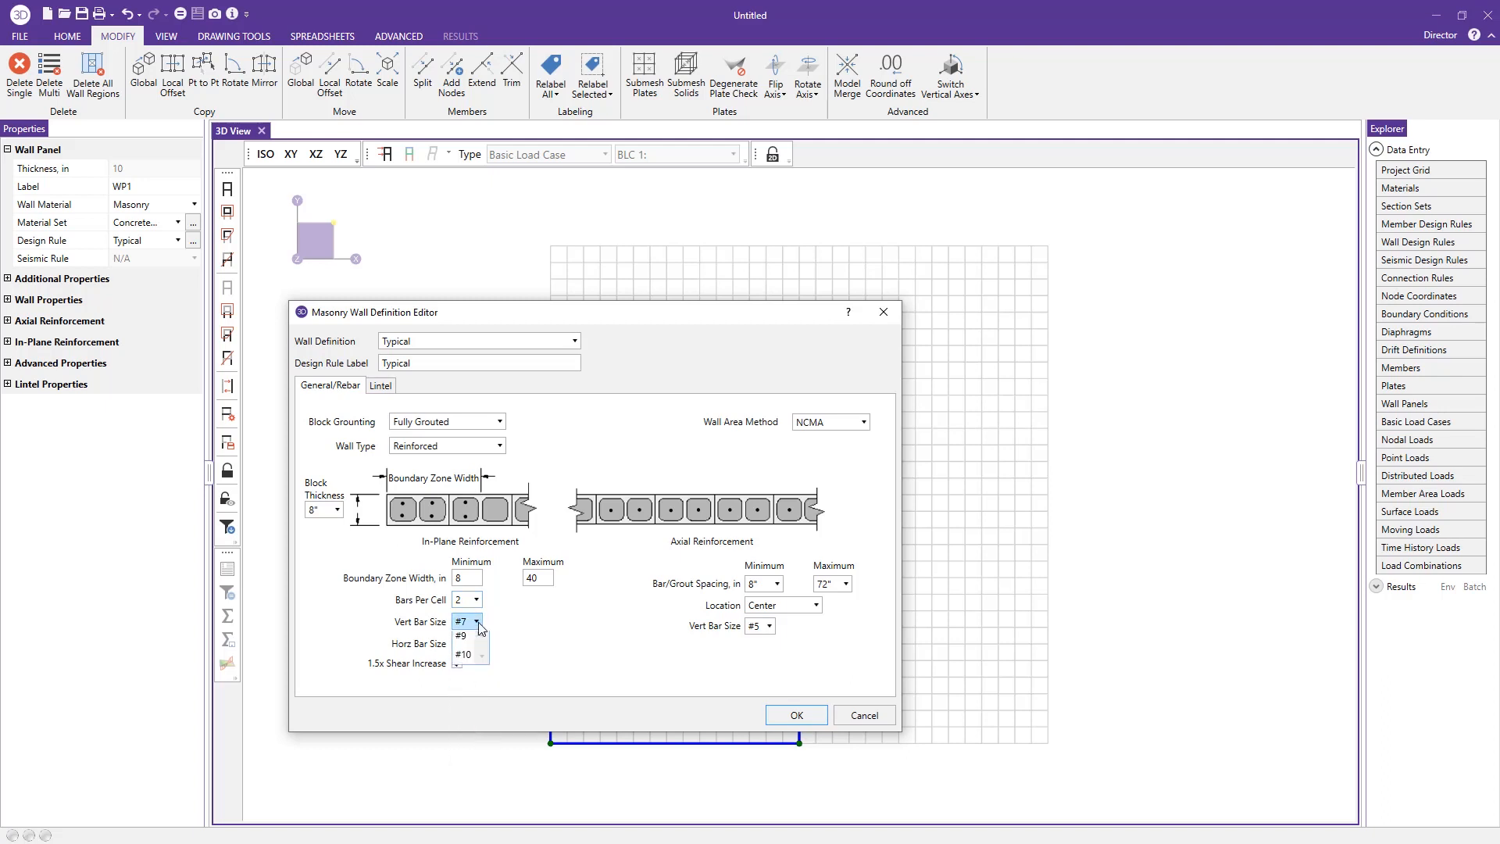
left_click(462, 622)
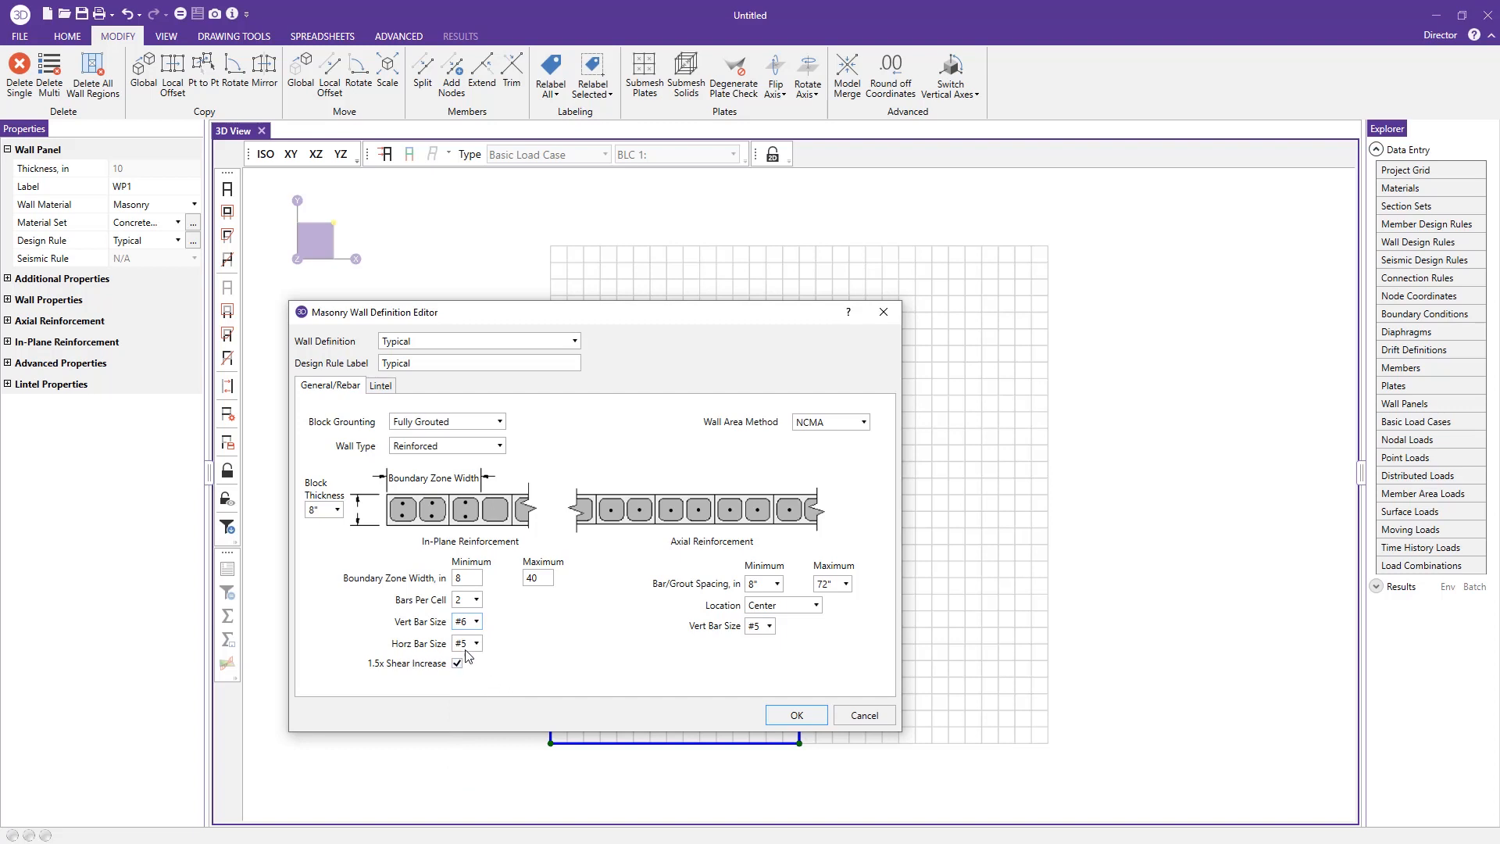
mouse_move(467, 687)
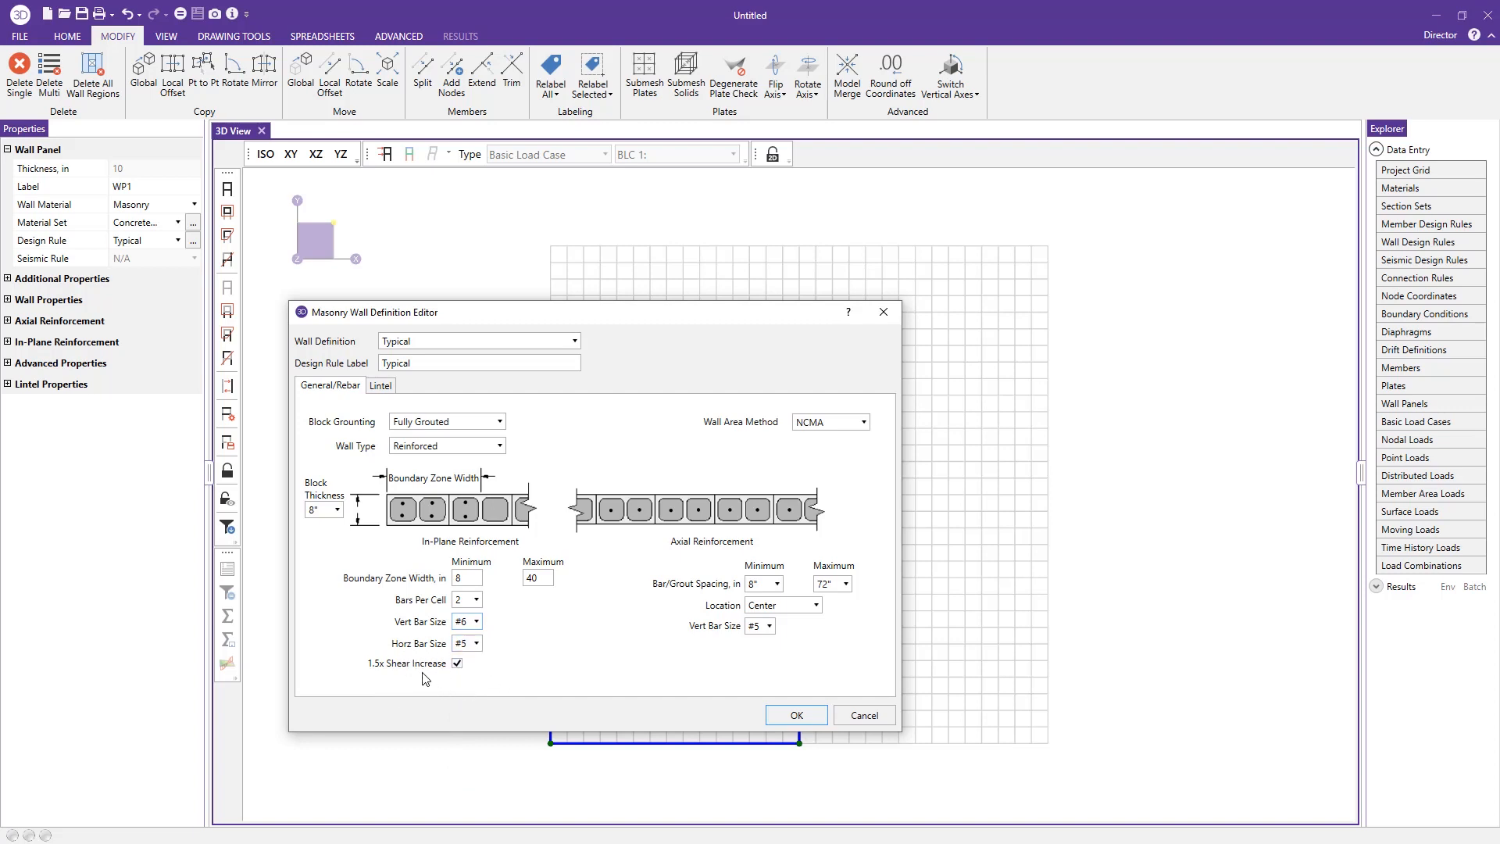
mouse_move(443, 669)
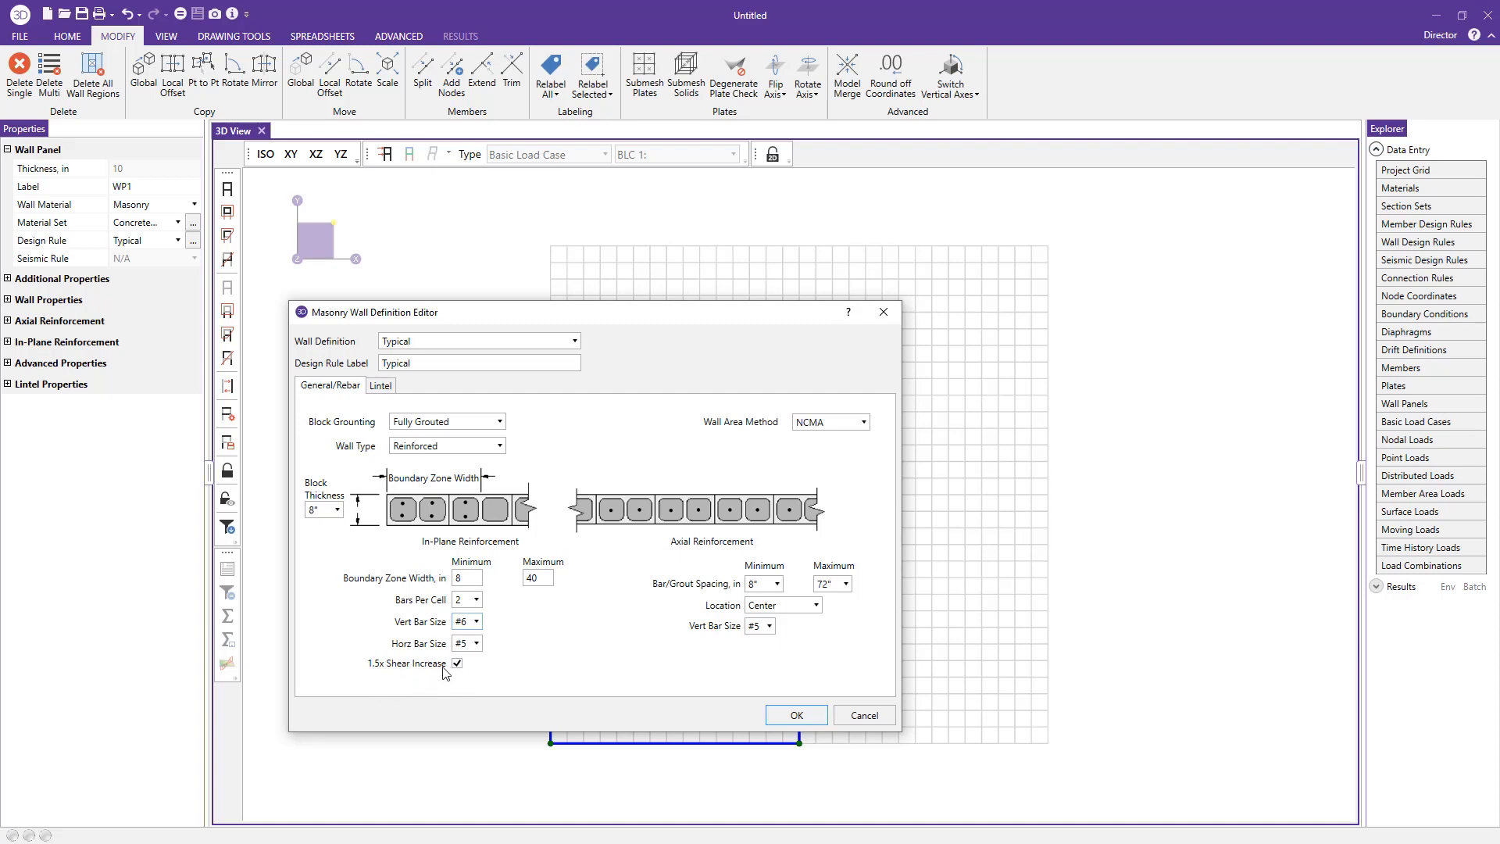
mouse_move(548, 598)
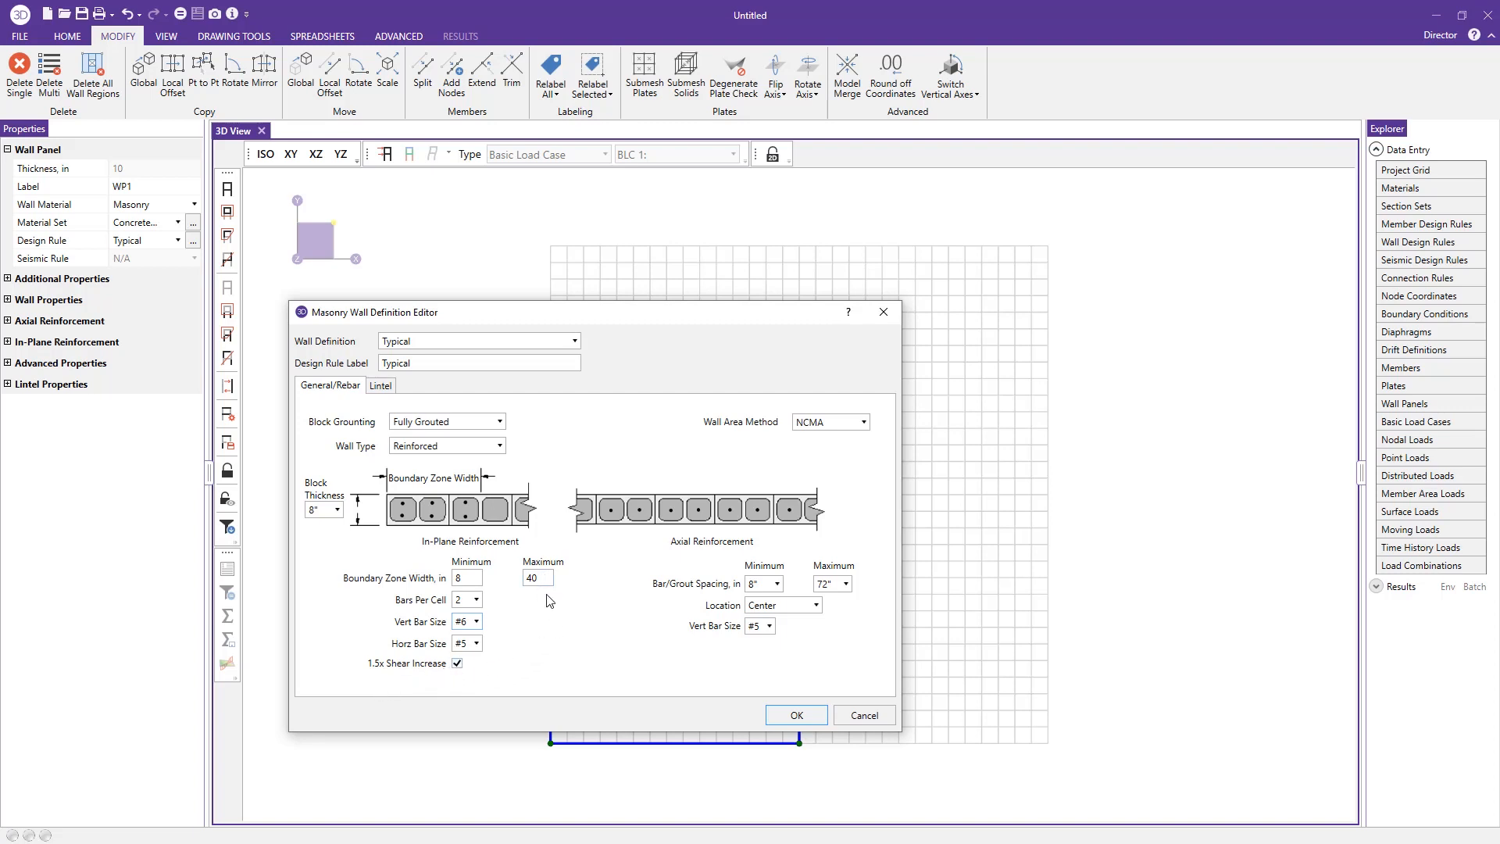
mouse_move(761, 556)
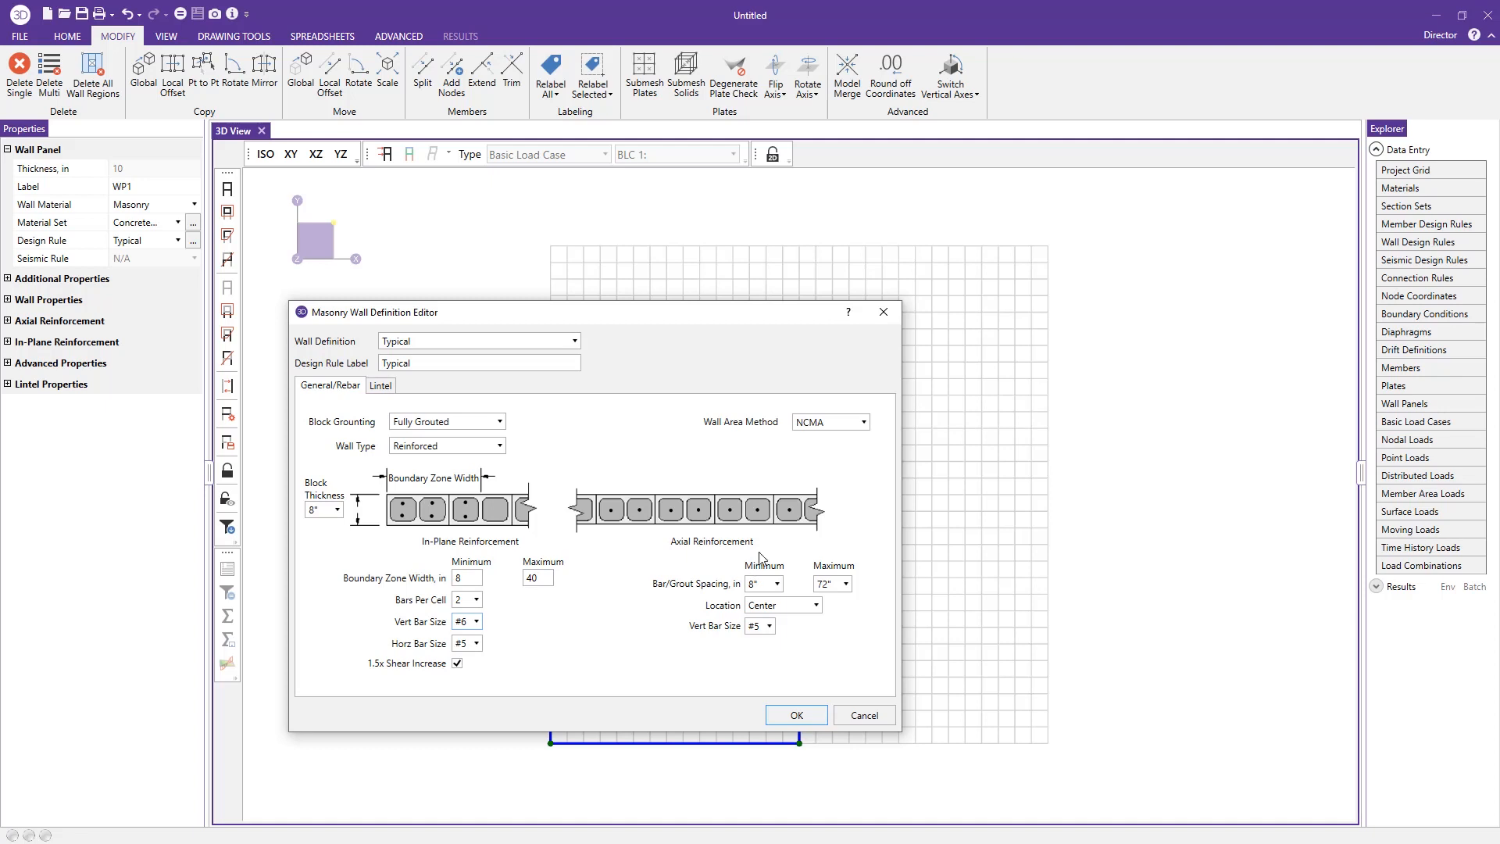
mouse_move(733, 603)
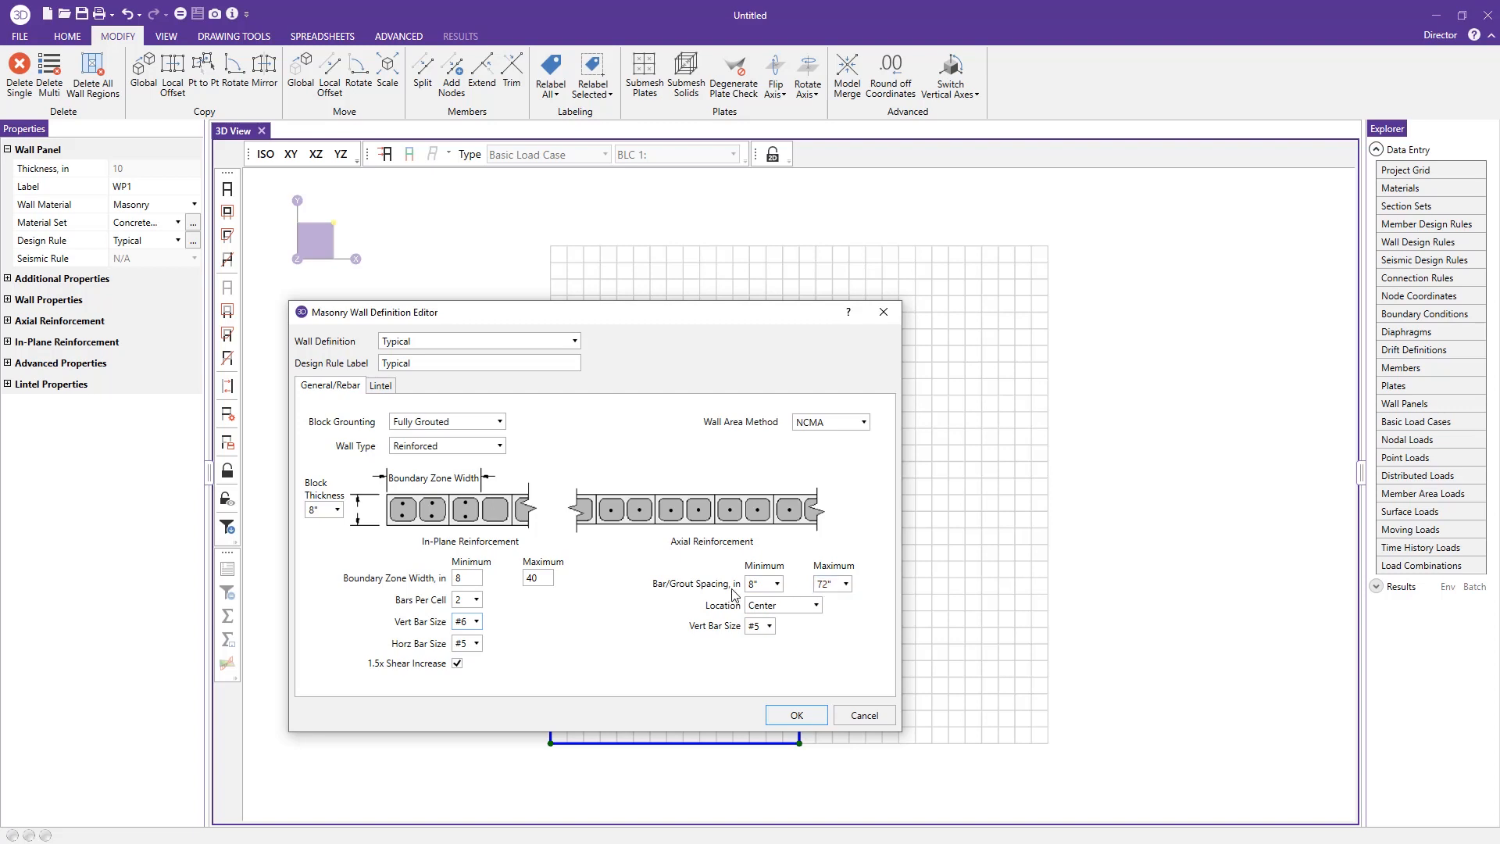
mouse_move(731, 591)
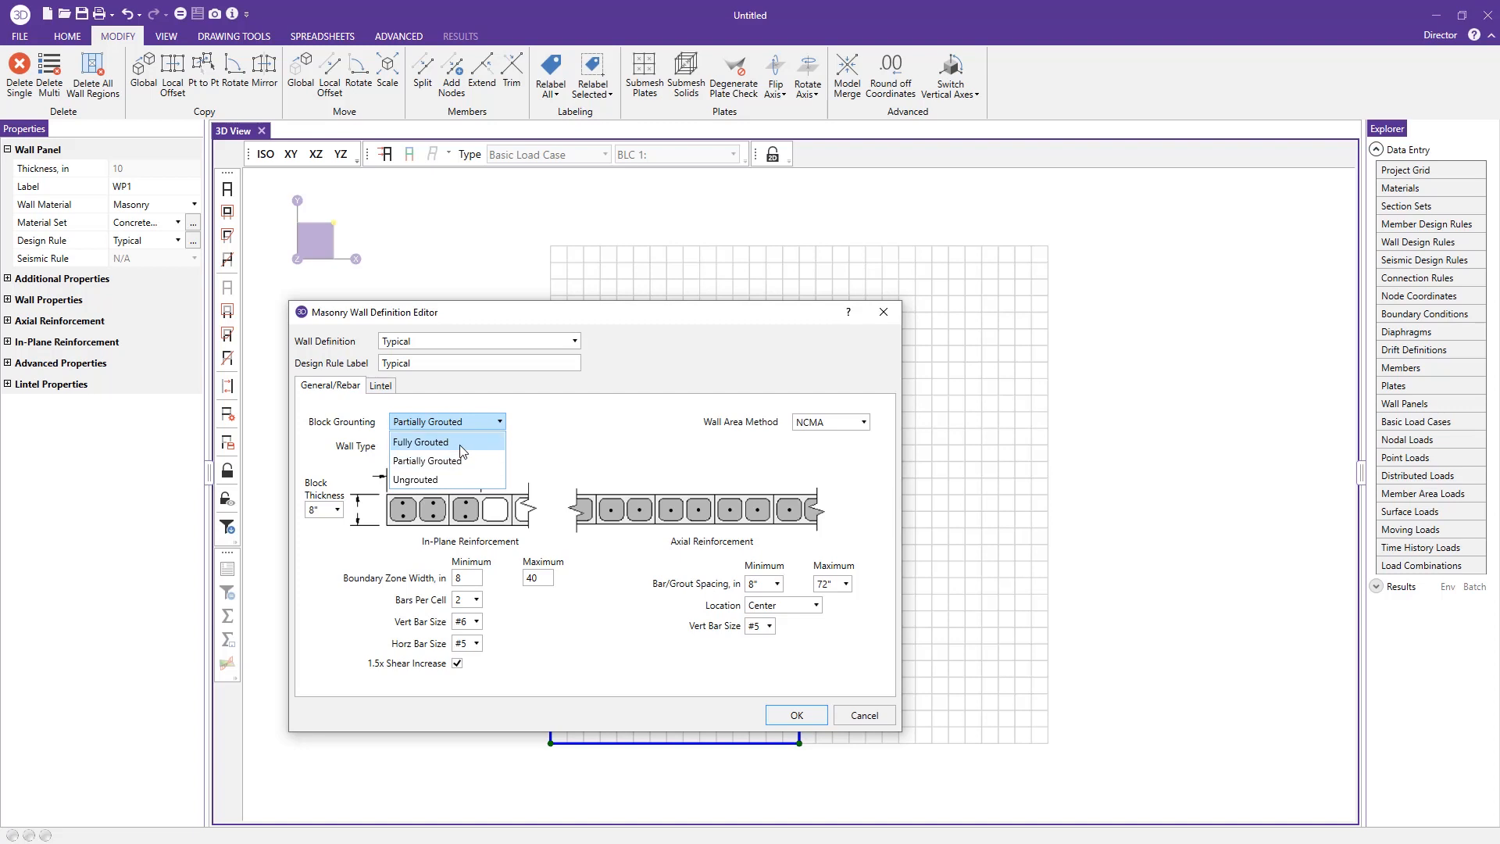
- Keep the wall fully grouted and set axial bar placement to Staggered after trying Each Face
left_click(421, 440)
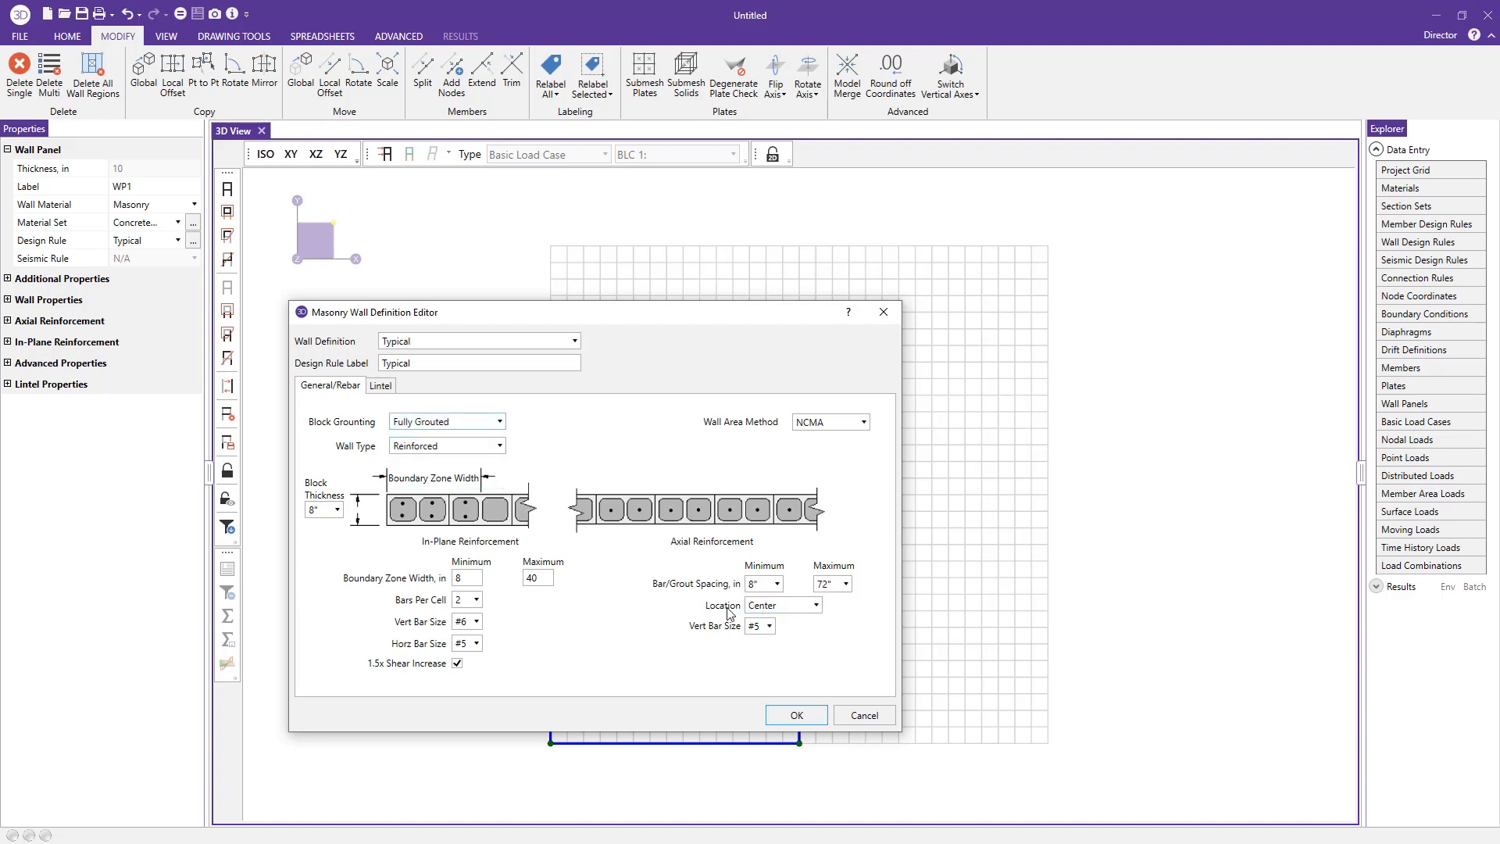
left_click(813, 606)
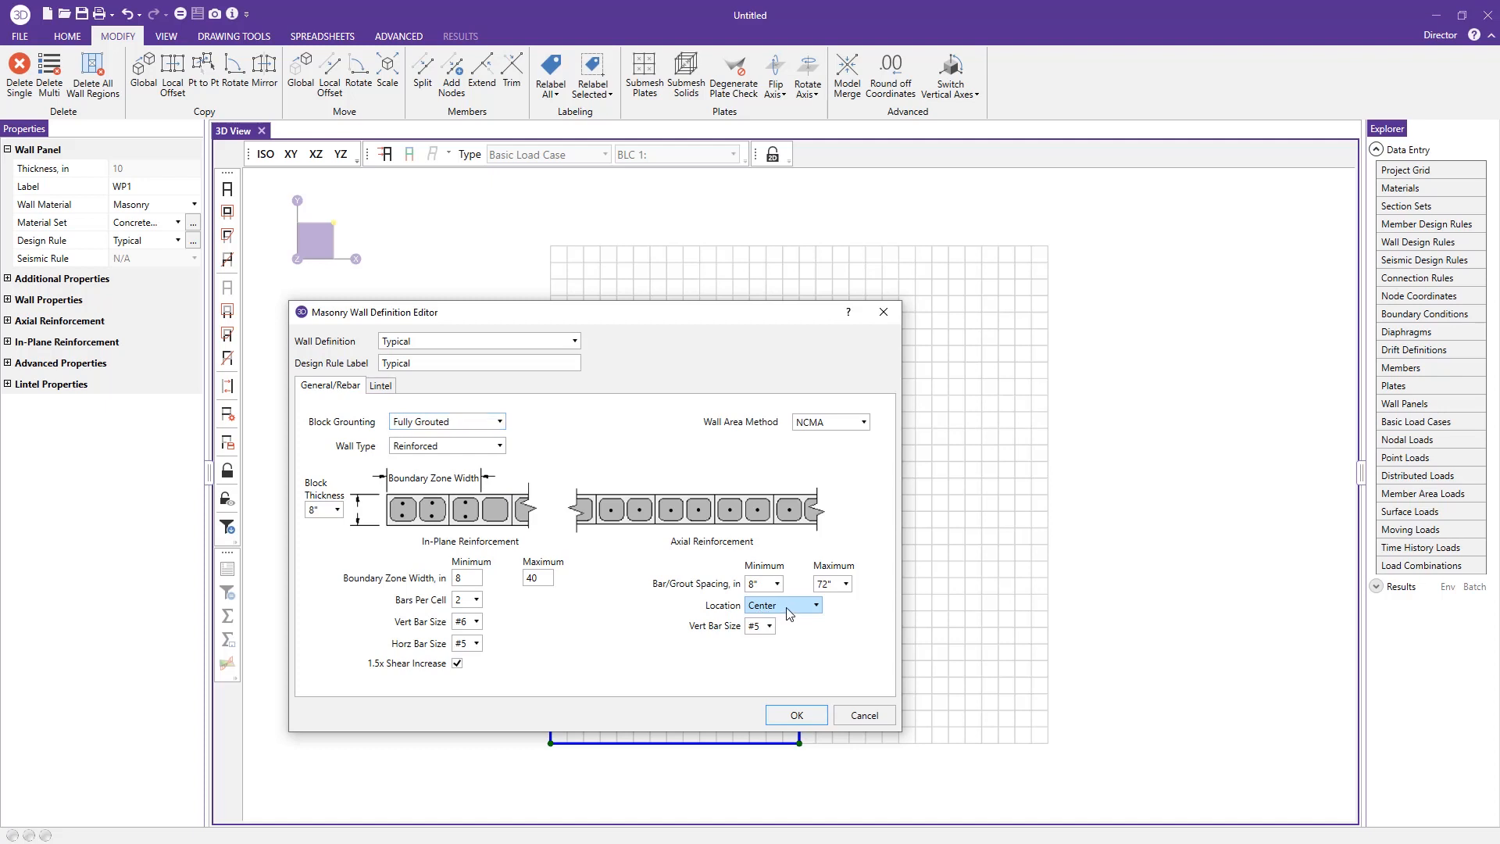
left_click(814, 605)
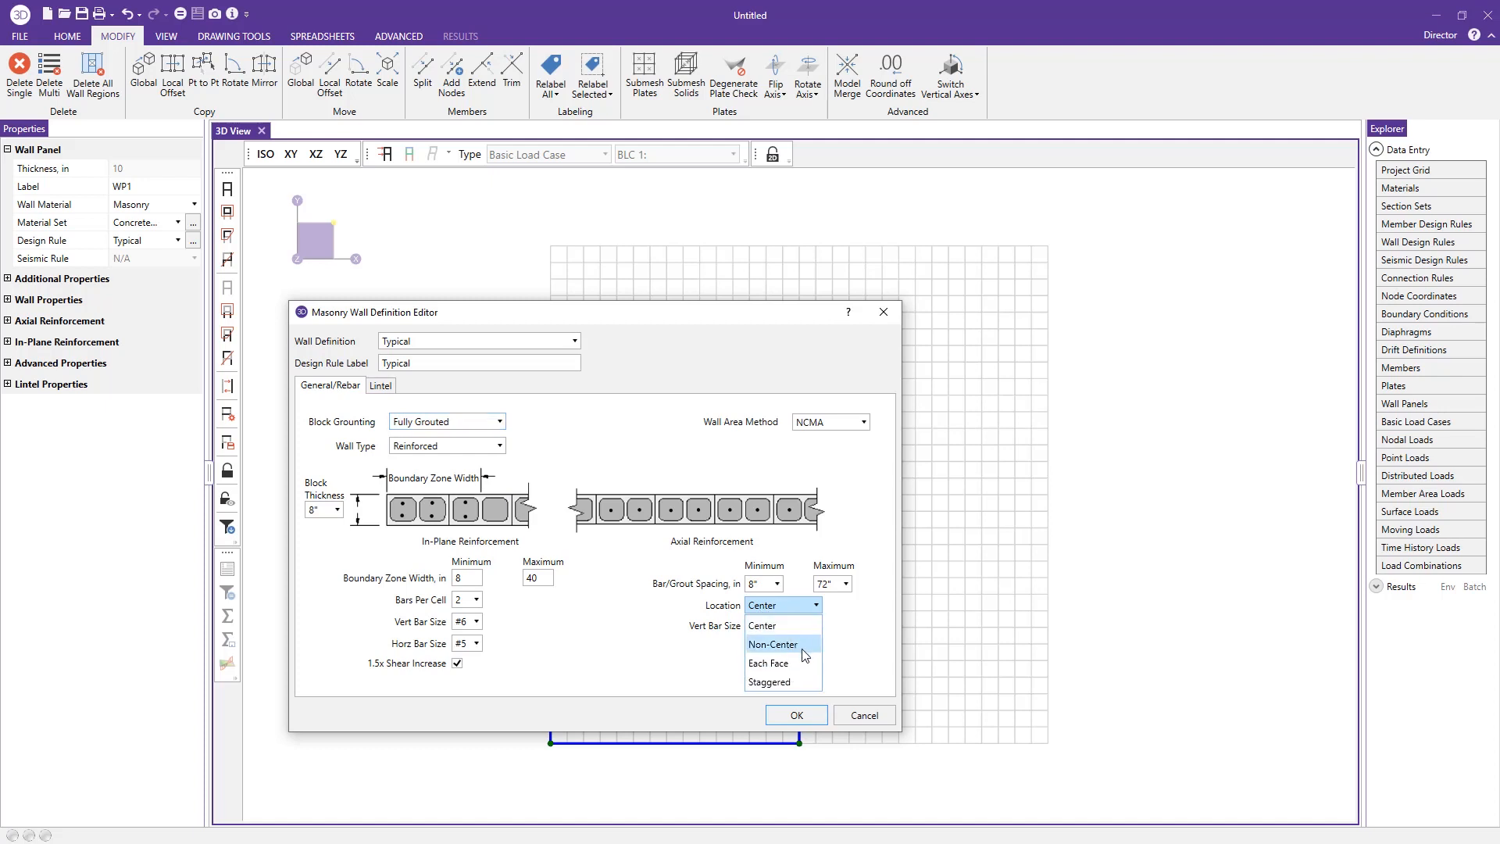
left_click(769, 662)
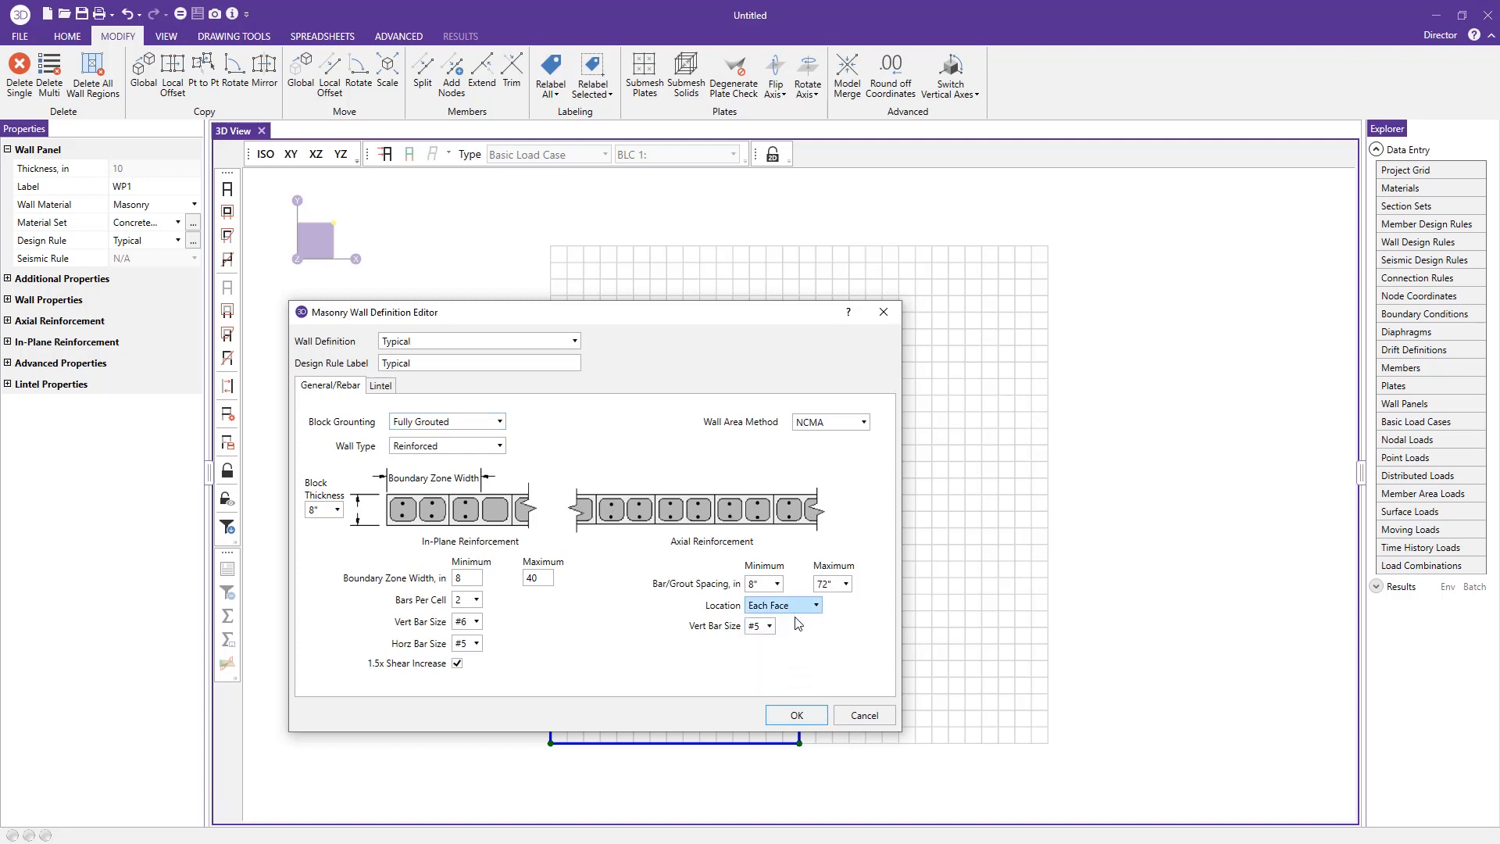
left_click(812, 605)
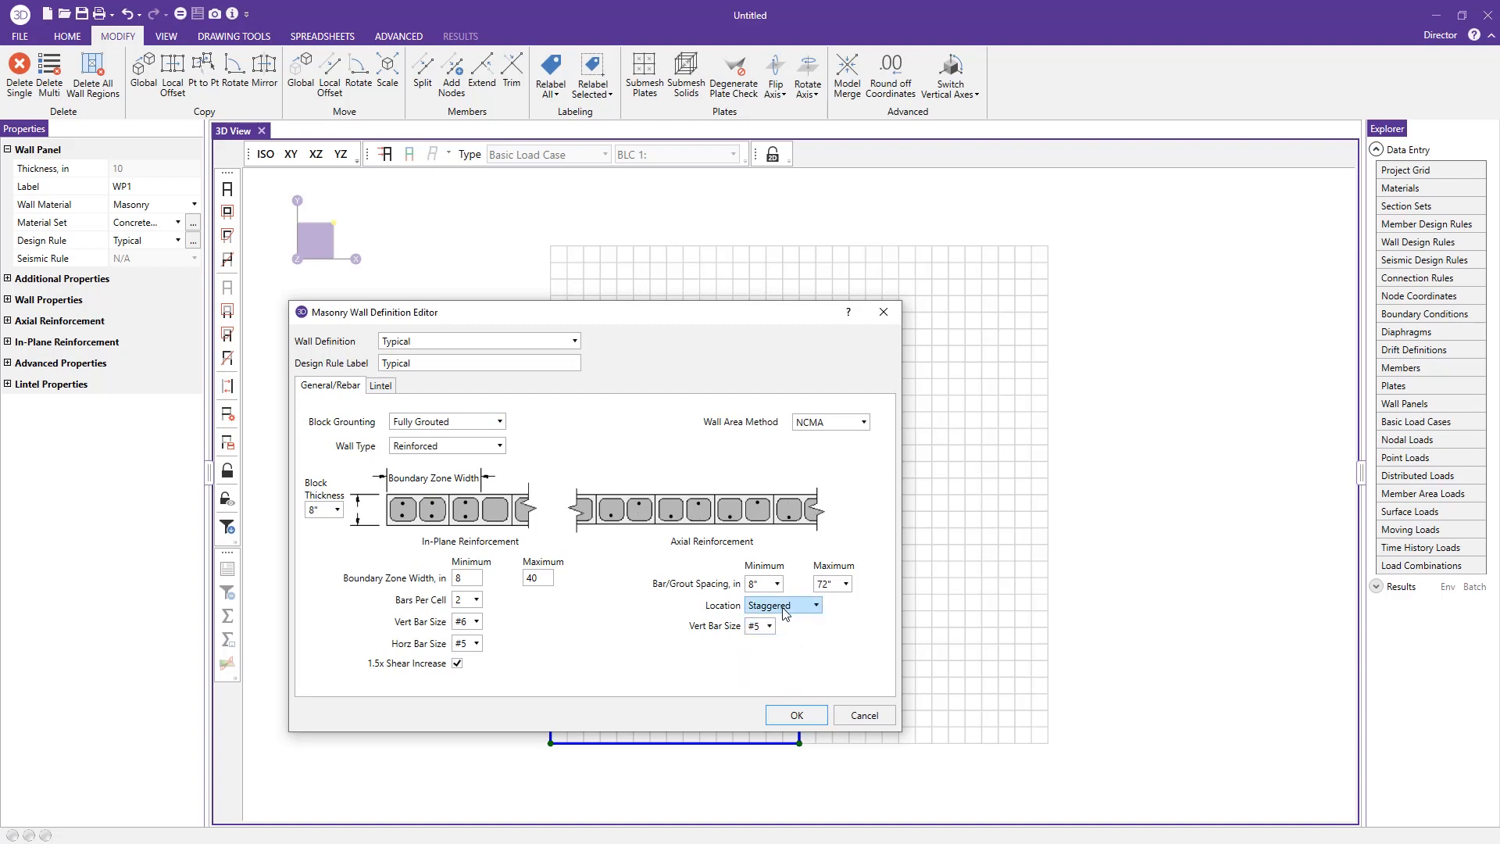
left_click(770, 626)
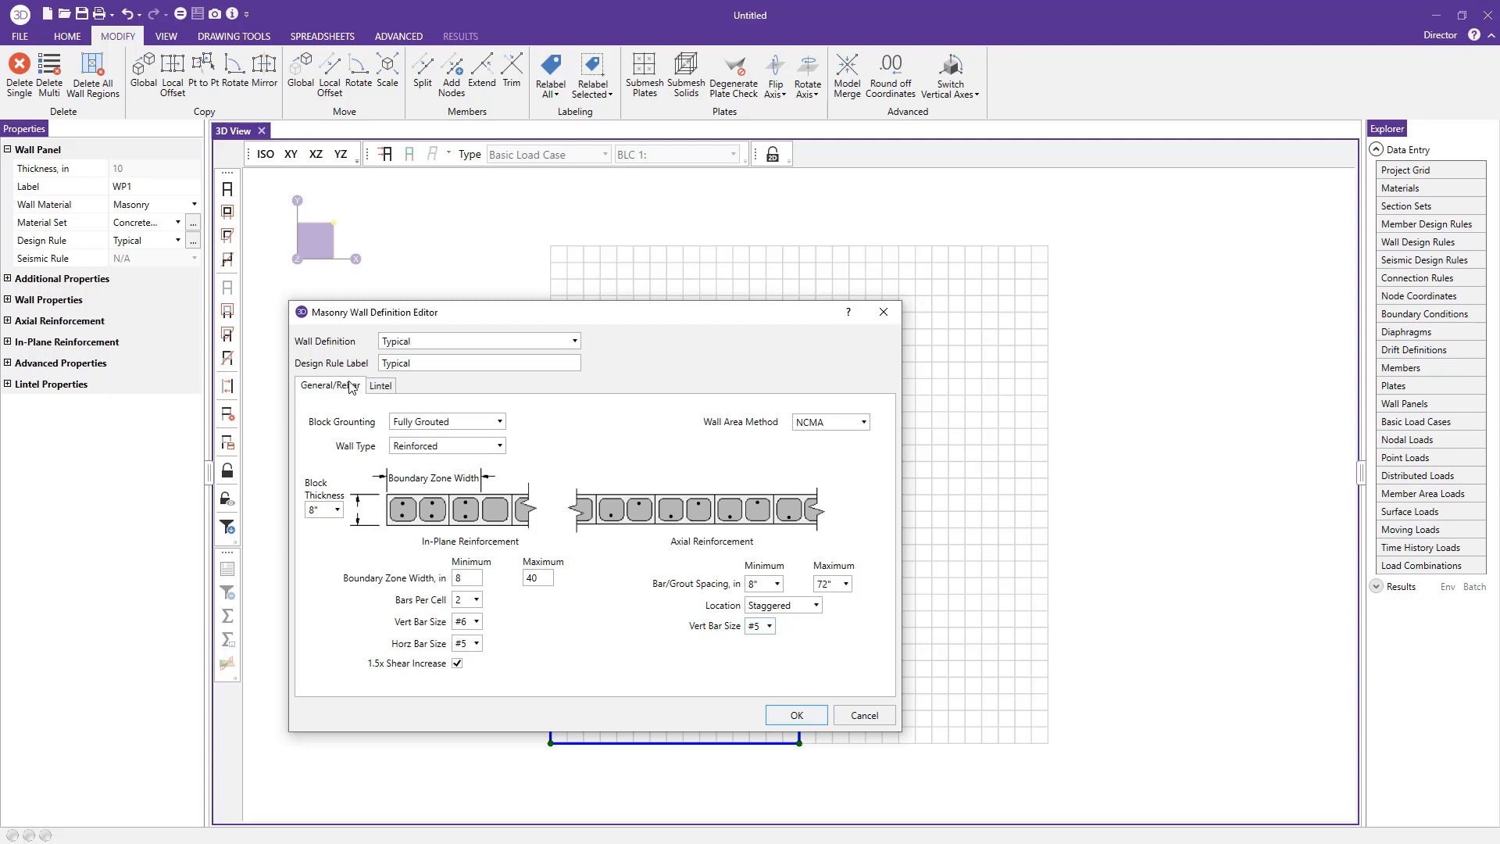
- Review the lintel's 16-in depth and minimum bars per layer
left_click(379, 384)
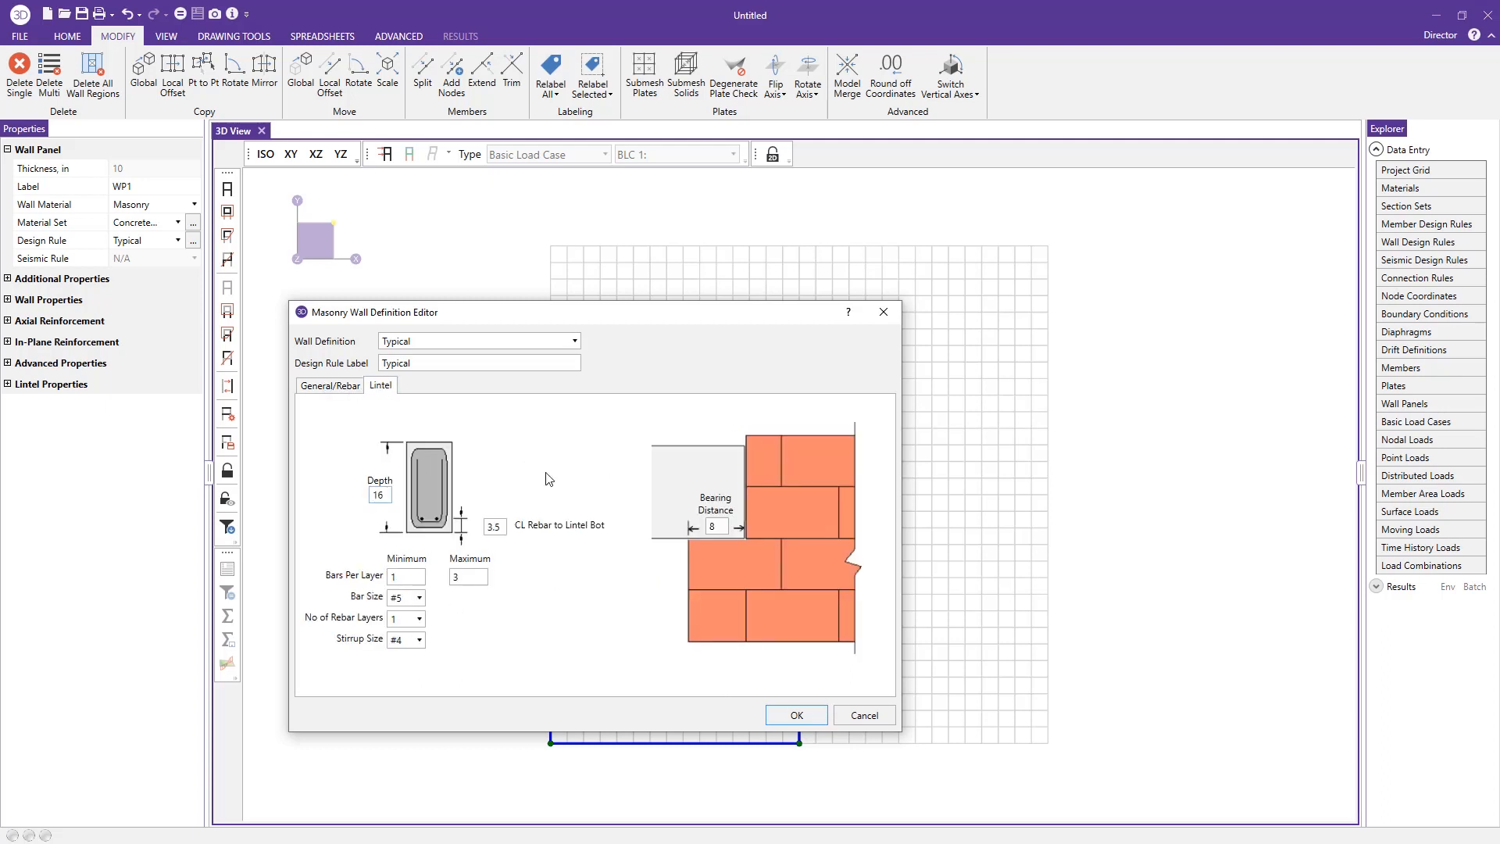
left_click(380, 494)
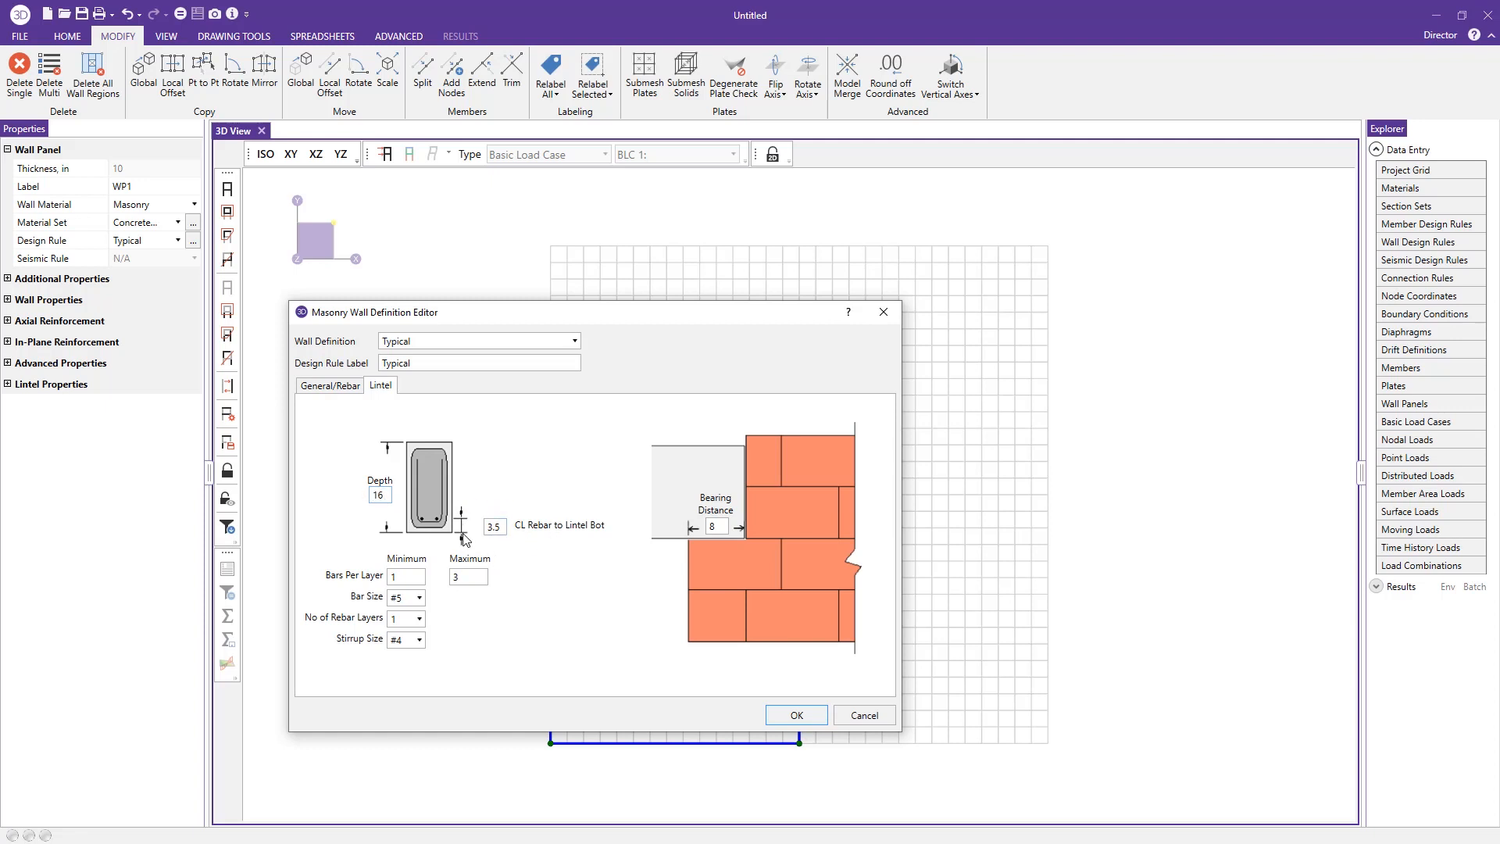
left_click(380, 494)
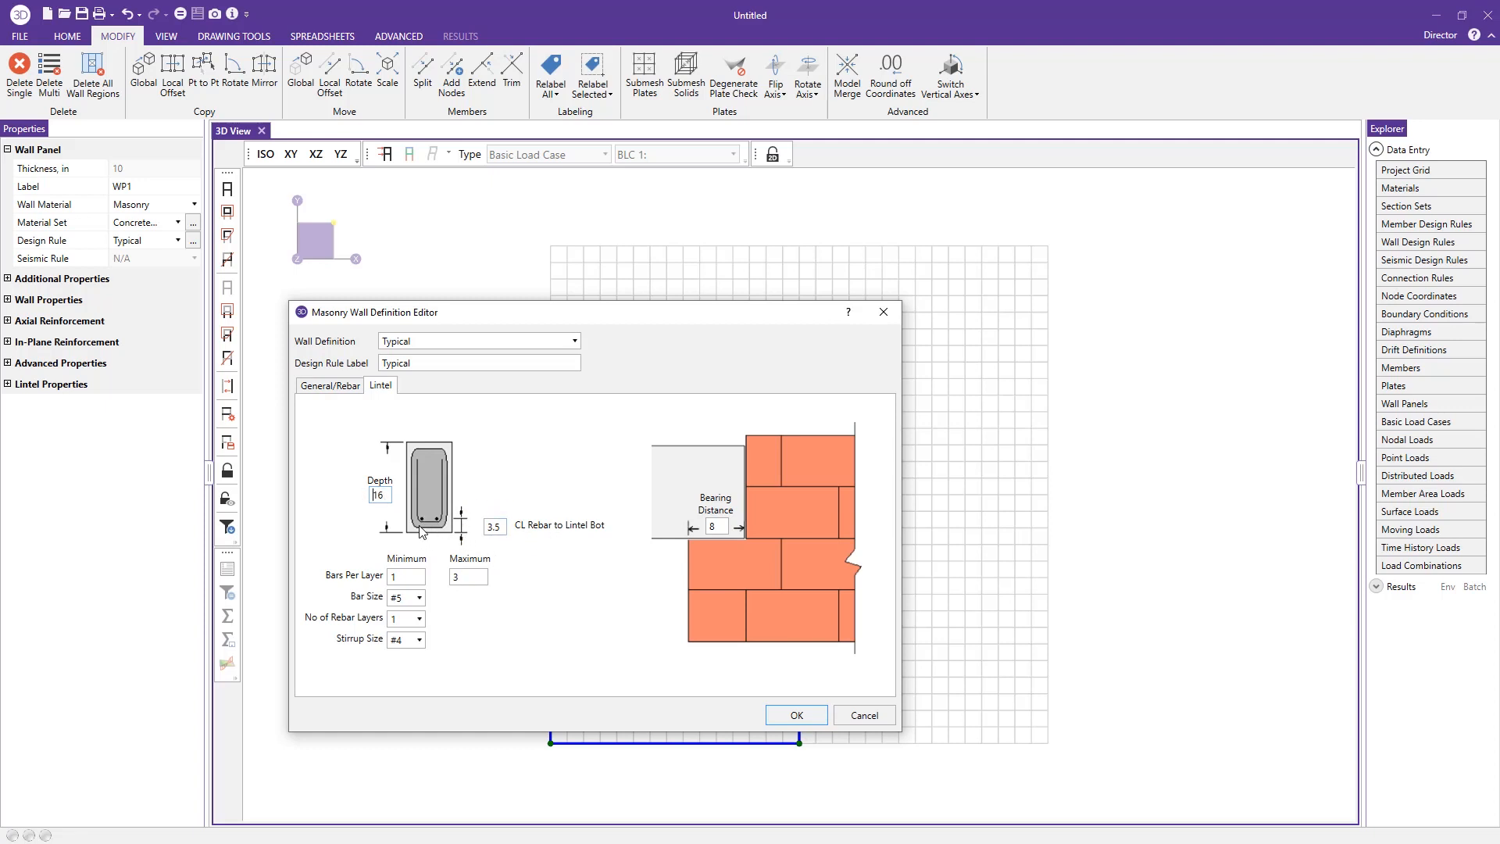
left_click(405, 575)
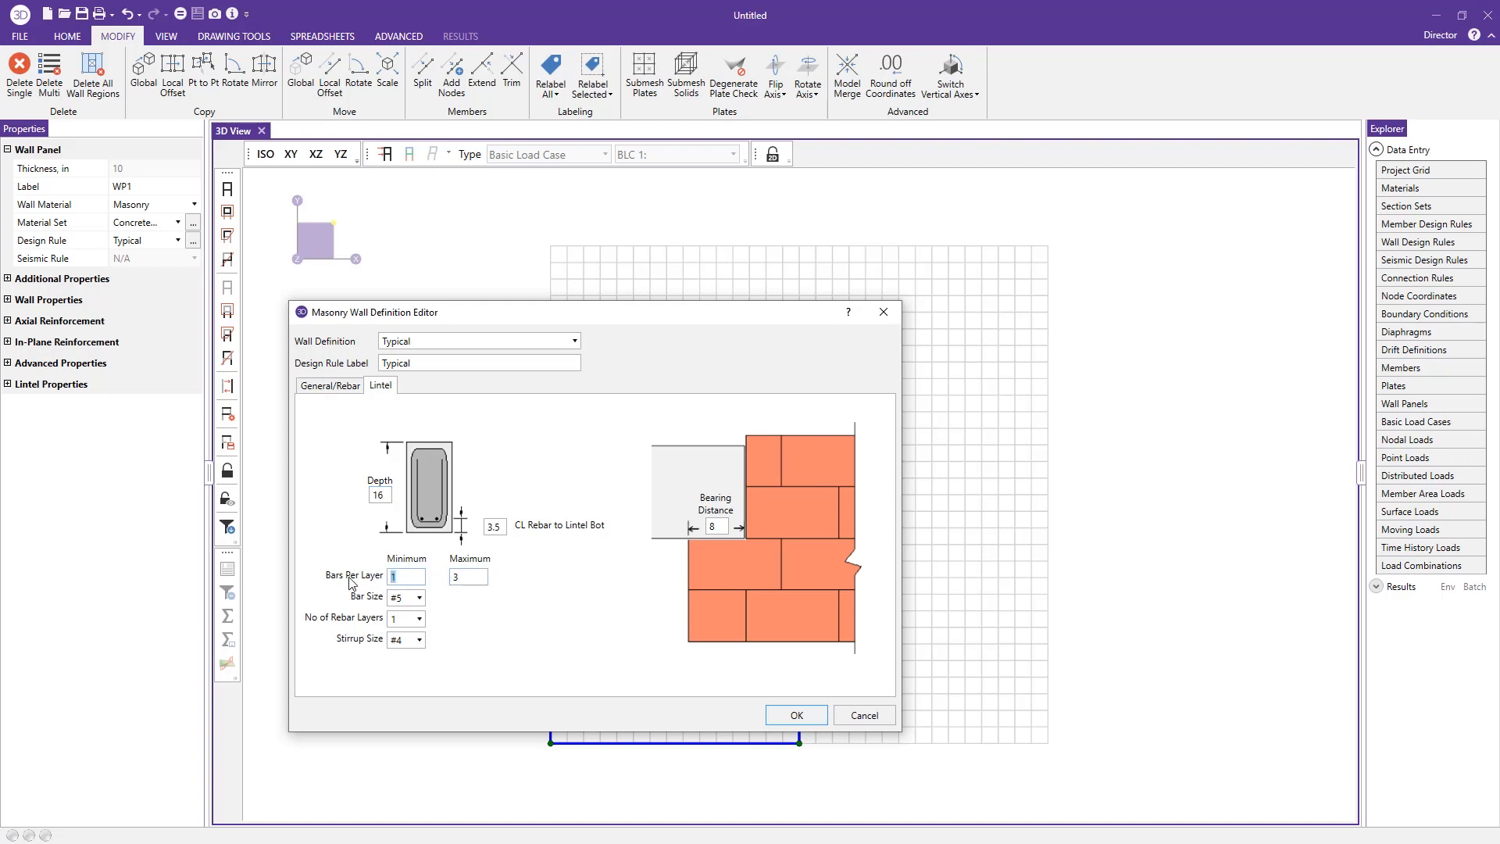
mouse_move(451, 590)
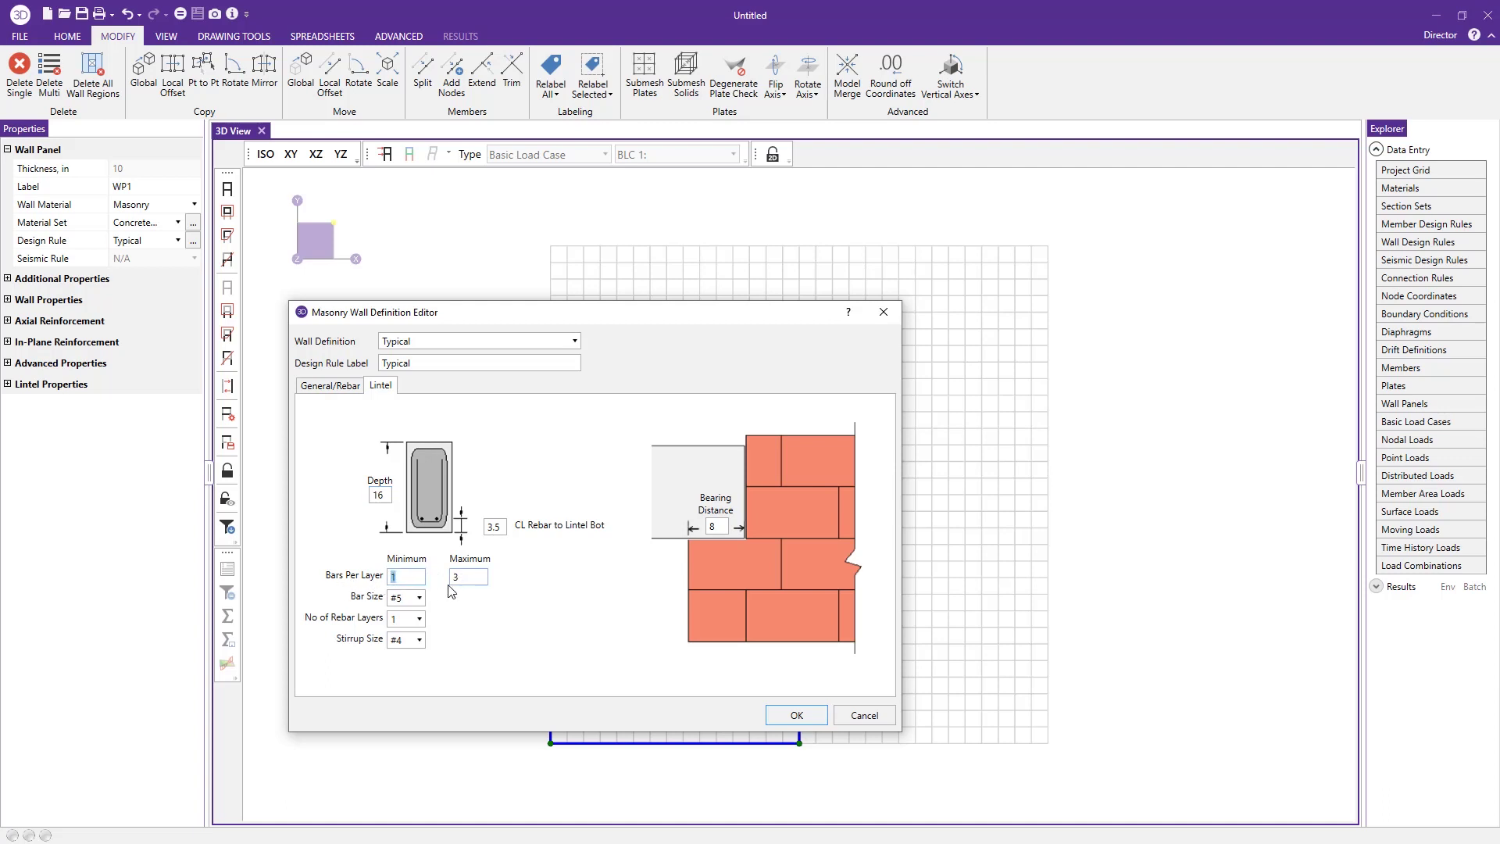
left_click(416, 596)
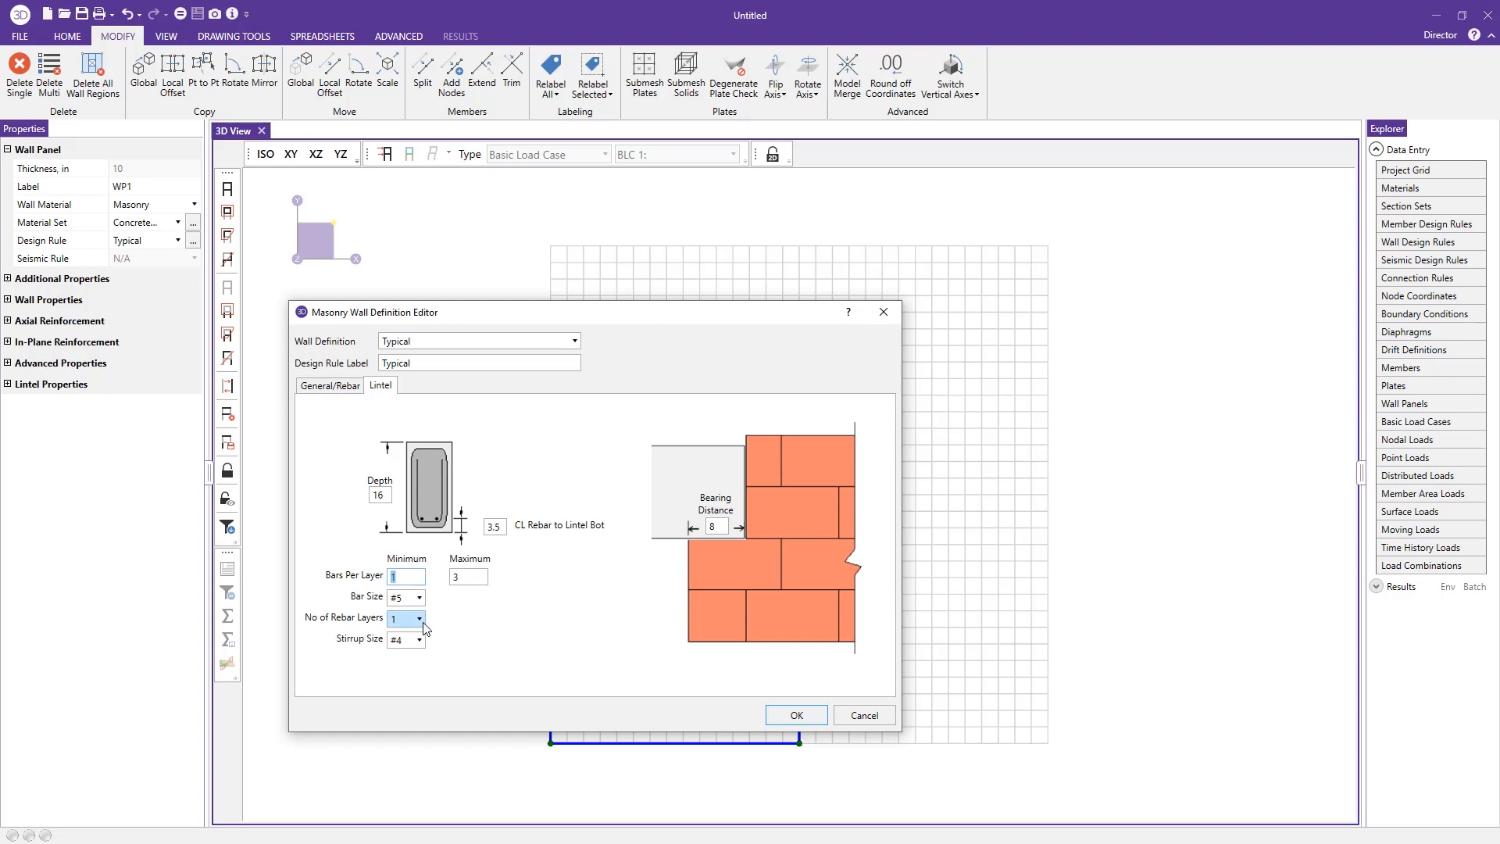
- Give the lintel two rebar layers and #5 stirrups with 8-in bearing
left_click(419, 619)
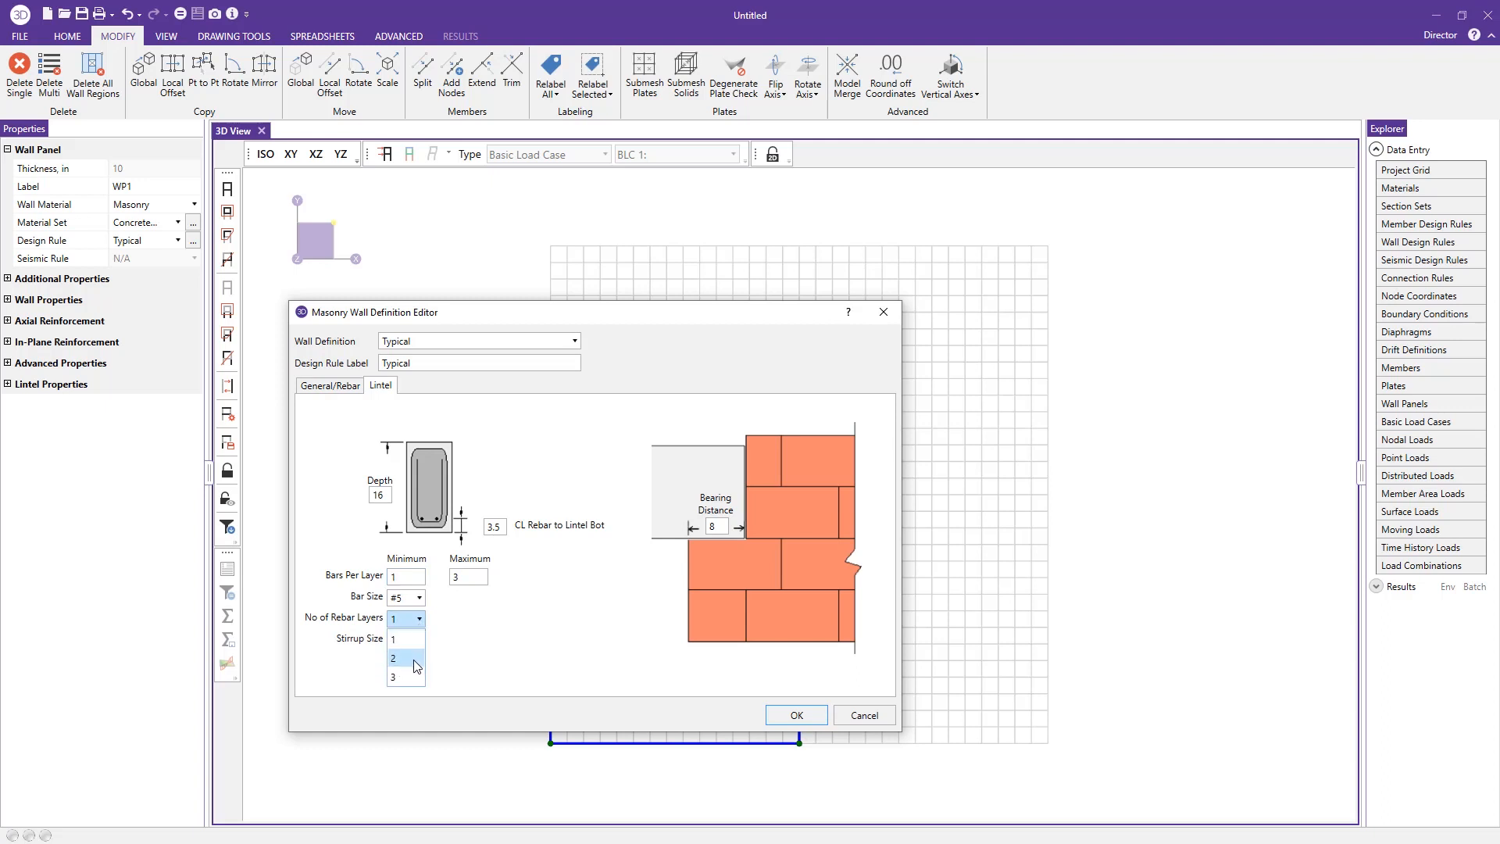
left_click(403, 658)
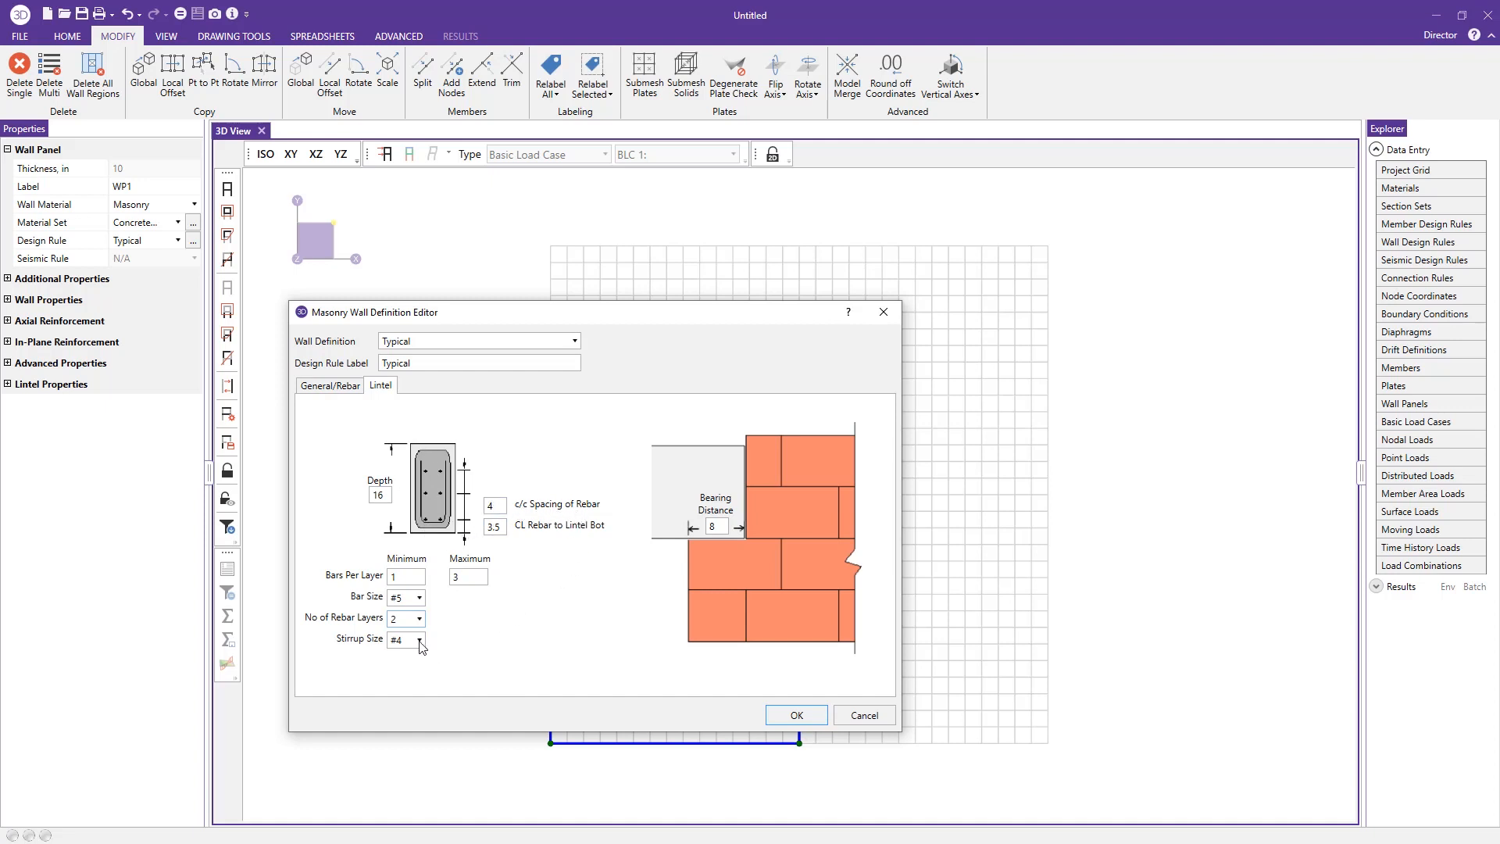
left_click(420, 641)
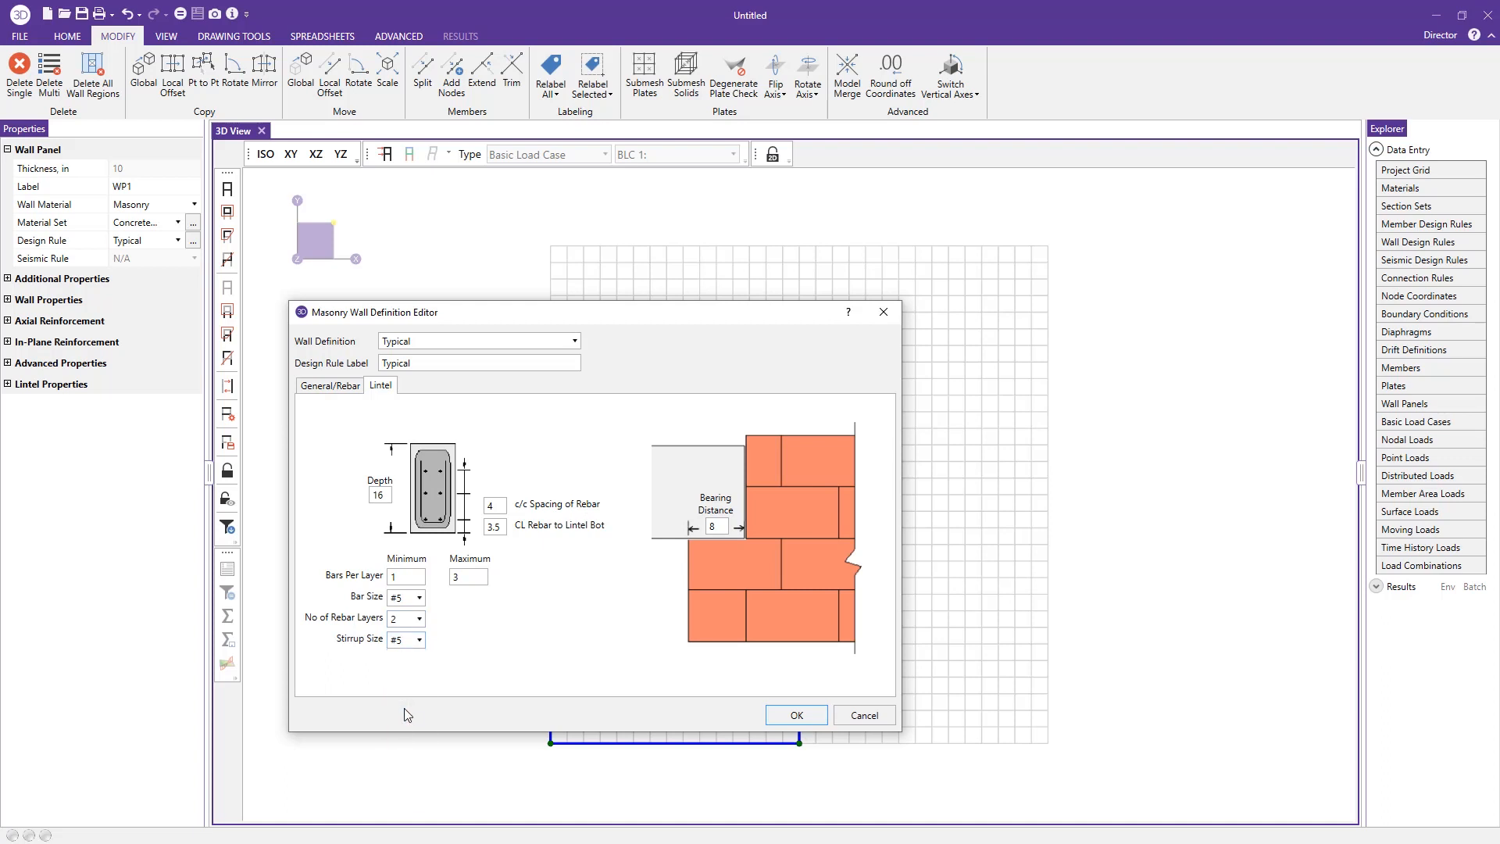
mouse_move(705, 547)
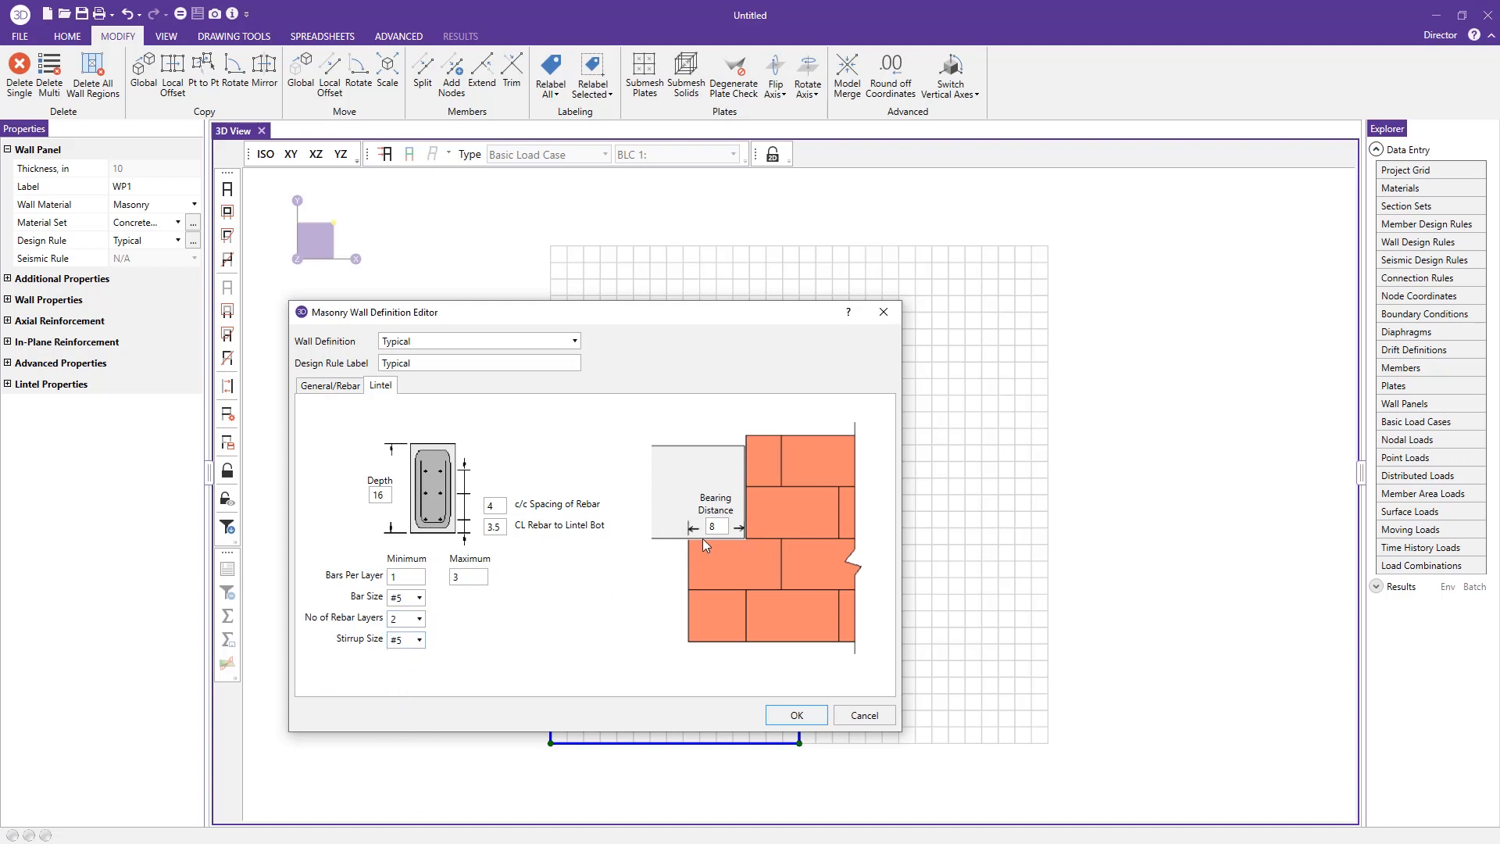
left_click(717, 527)
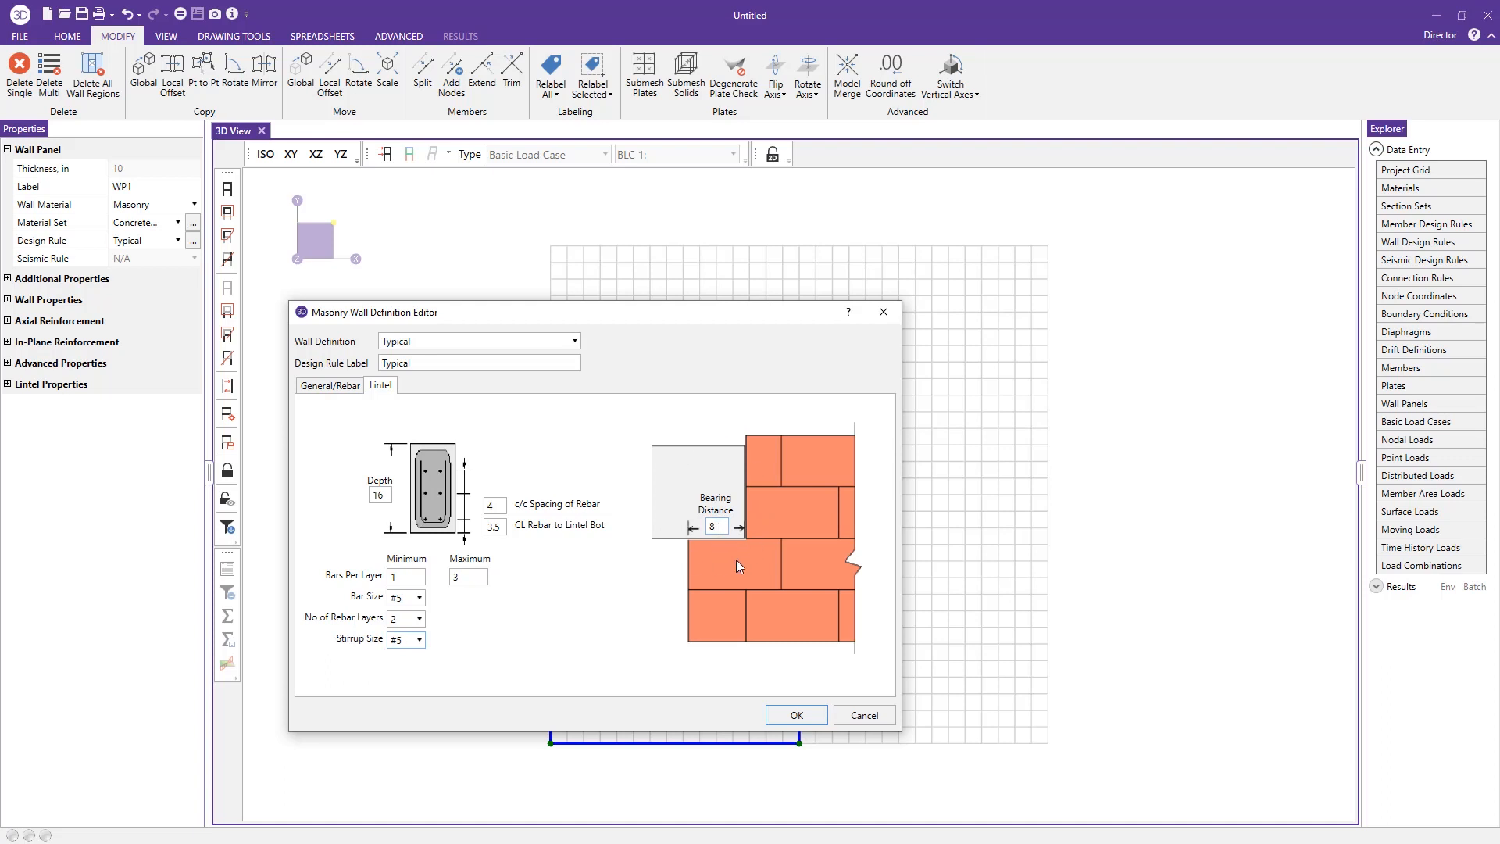
mouse_move(729, 710)
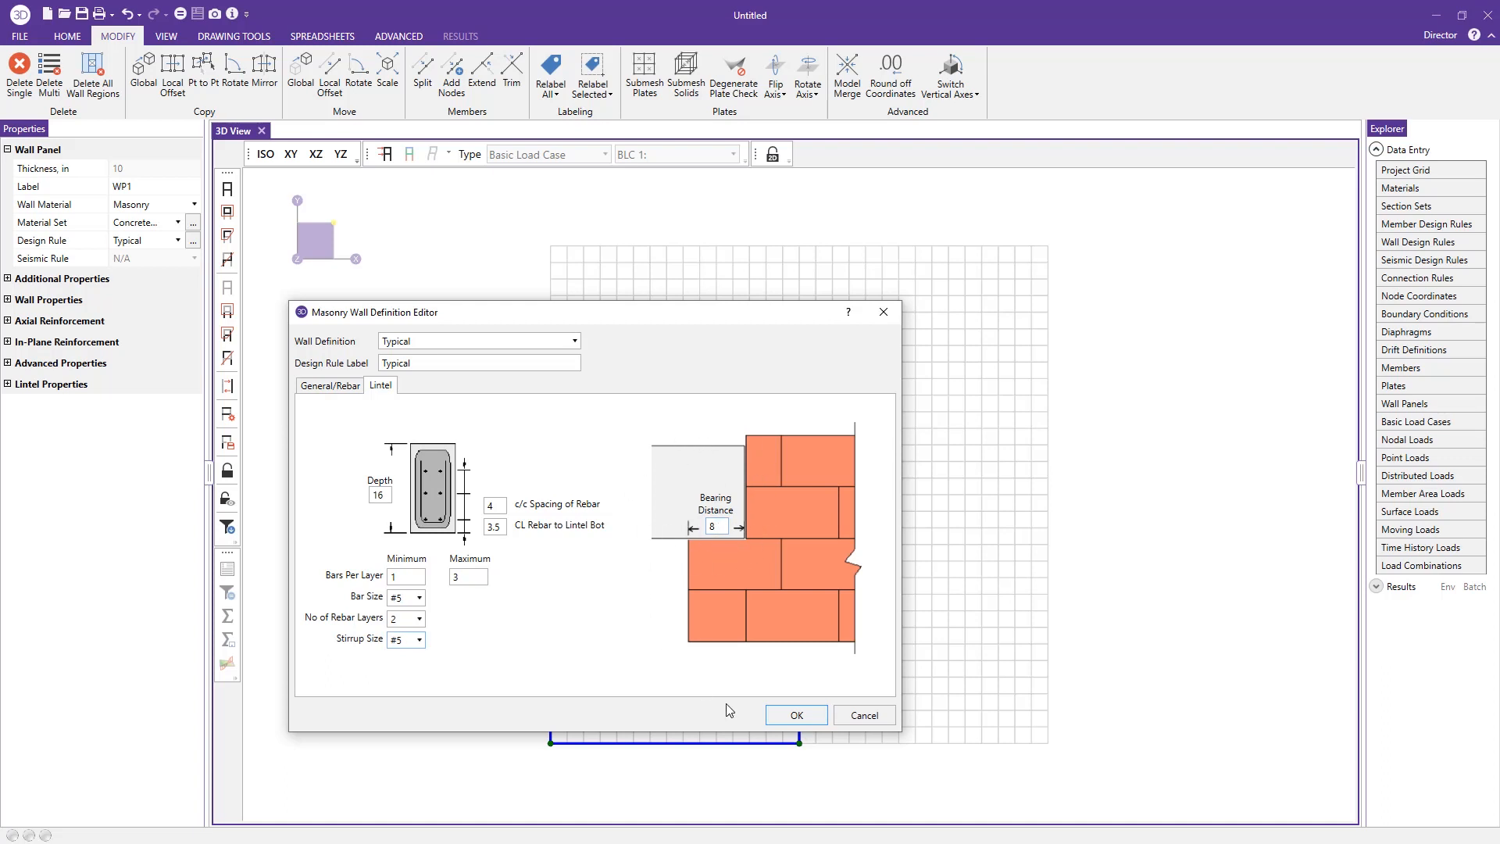
mouse_move(776, 716)
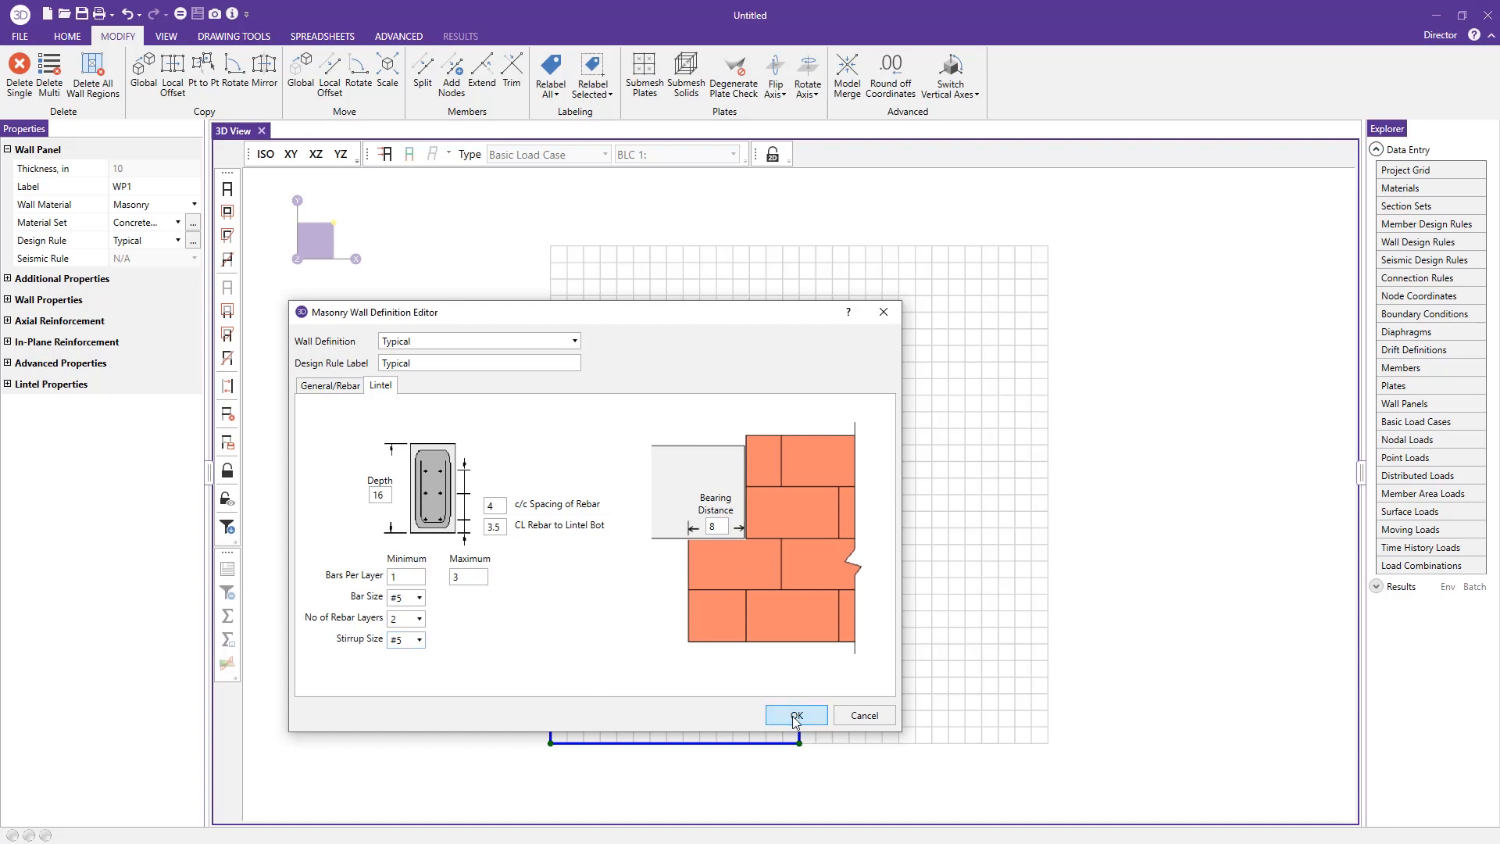
- Confirm the wall rule, then create load case DL with category DL and Y gravity -1
left_click(796, 716)
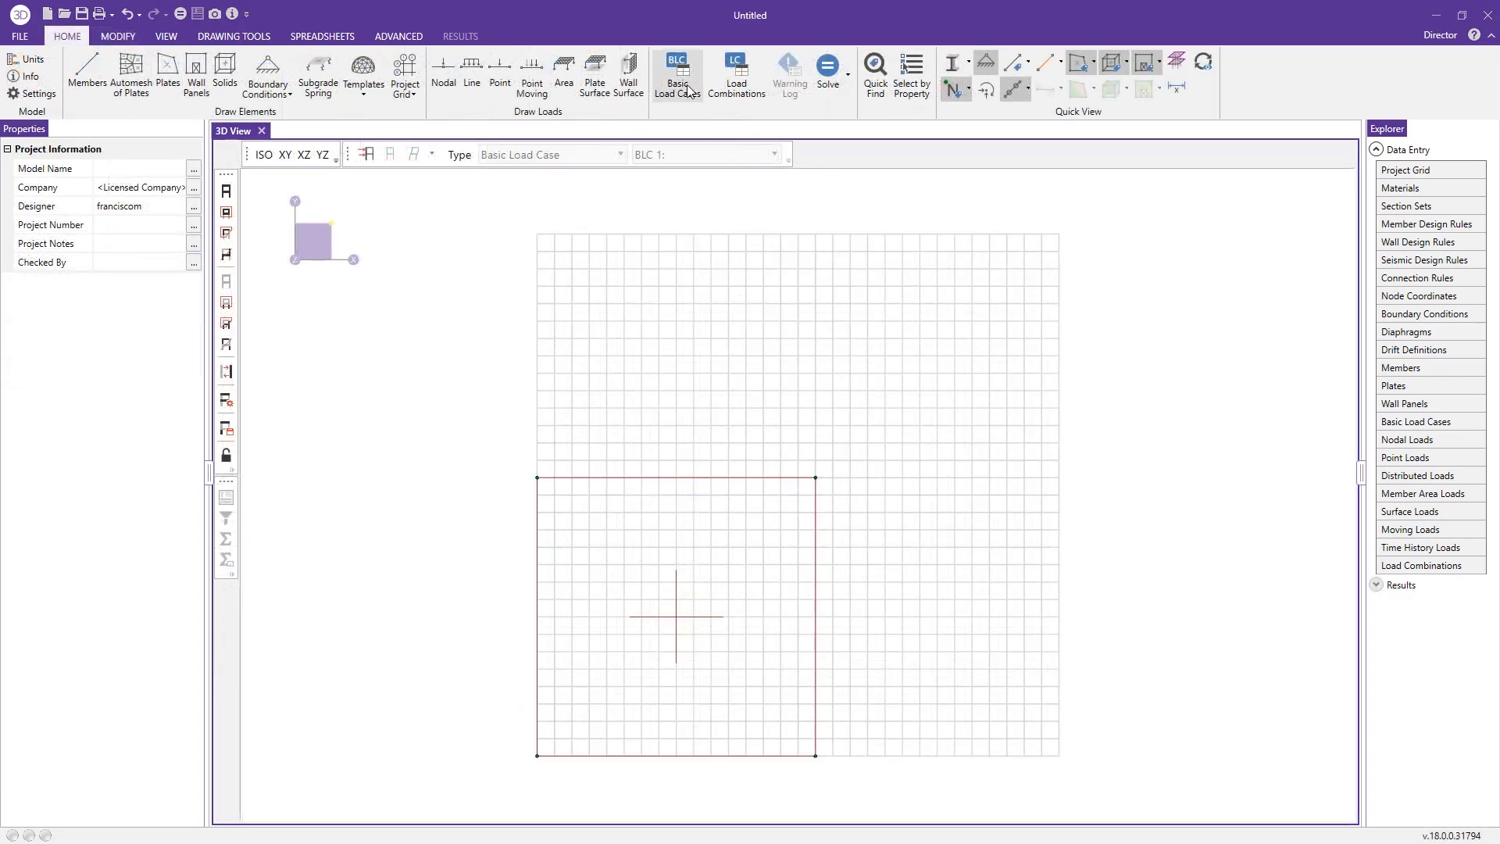
left_click(676, 70)
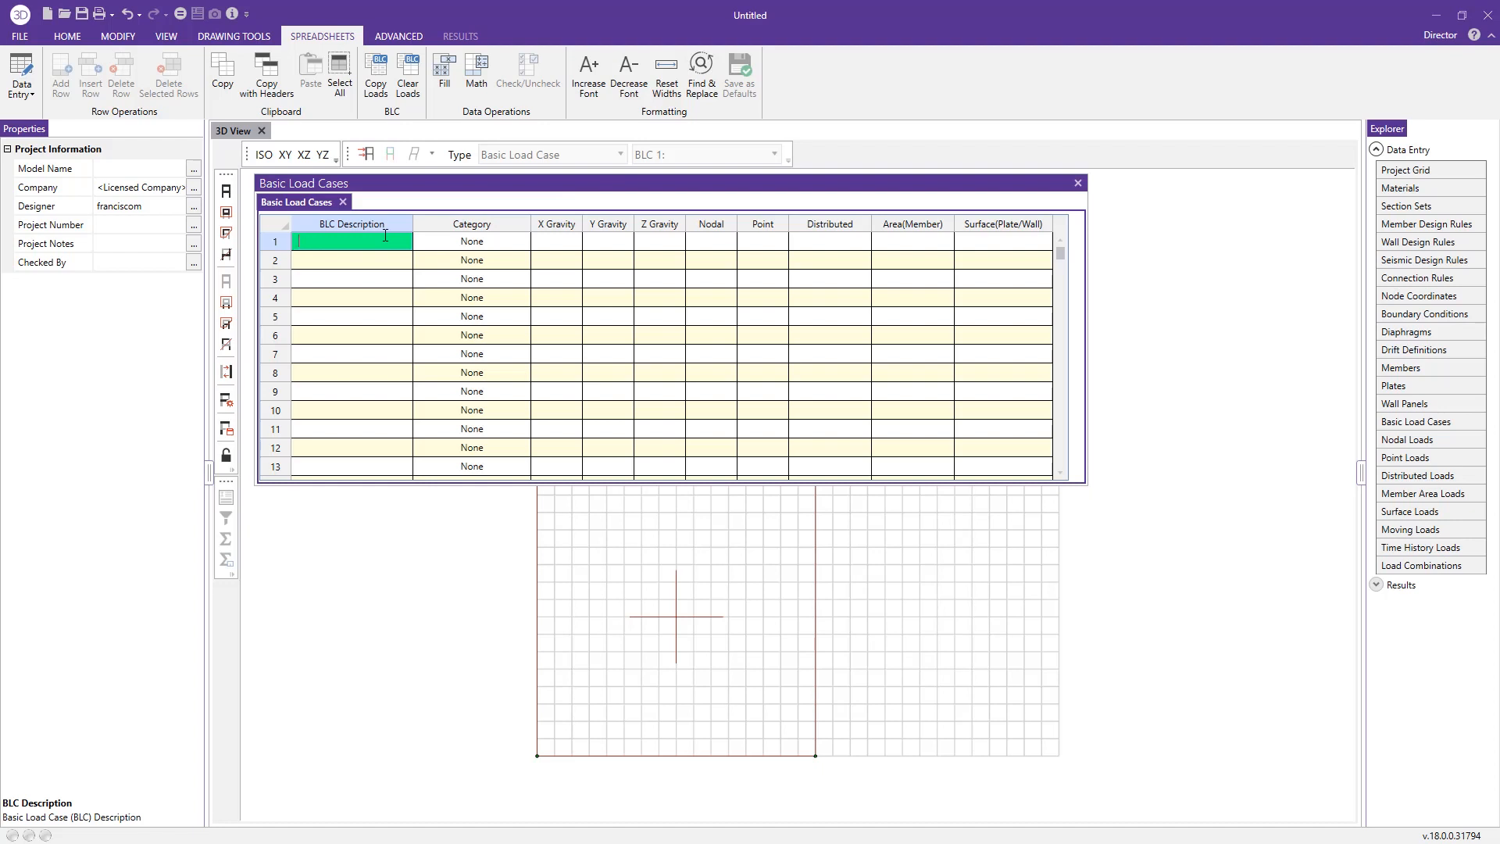
type("DL")
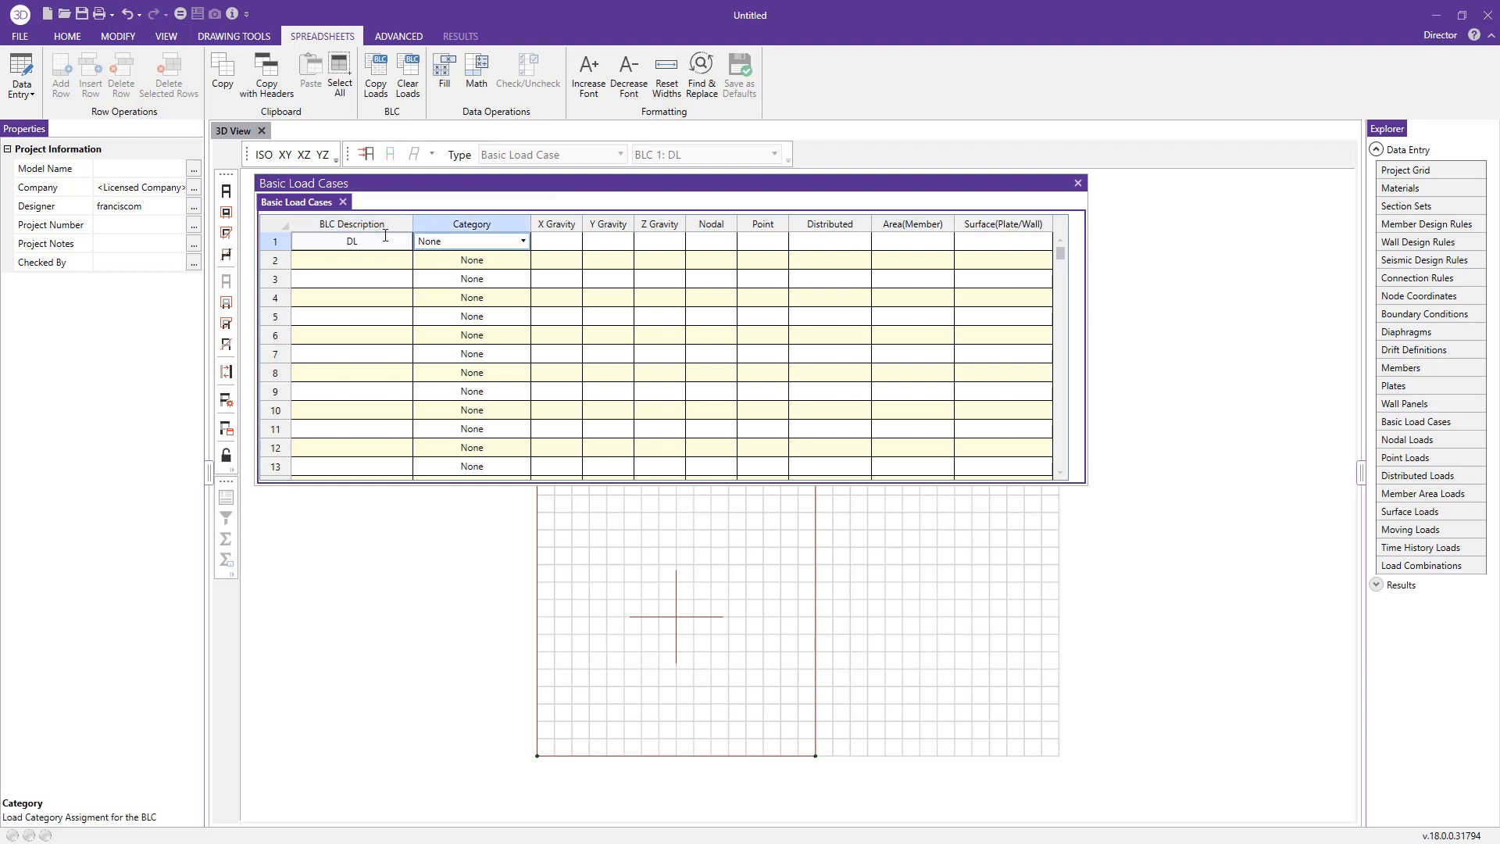
left_click(608, 240)
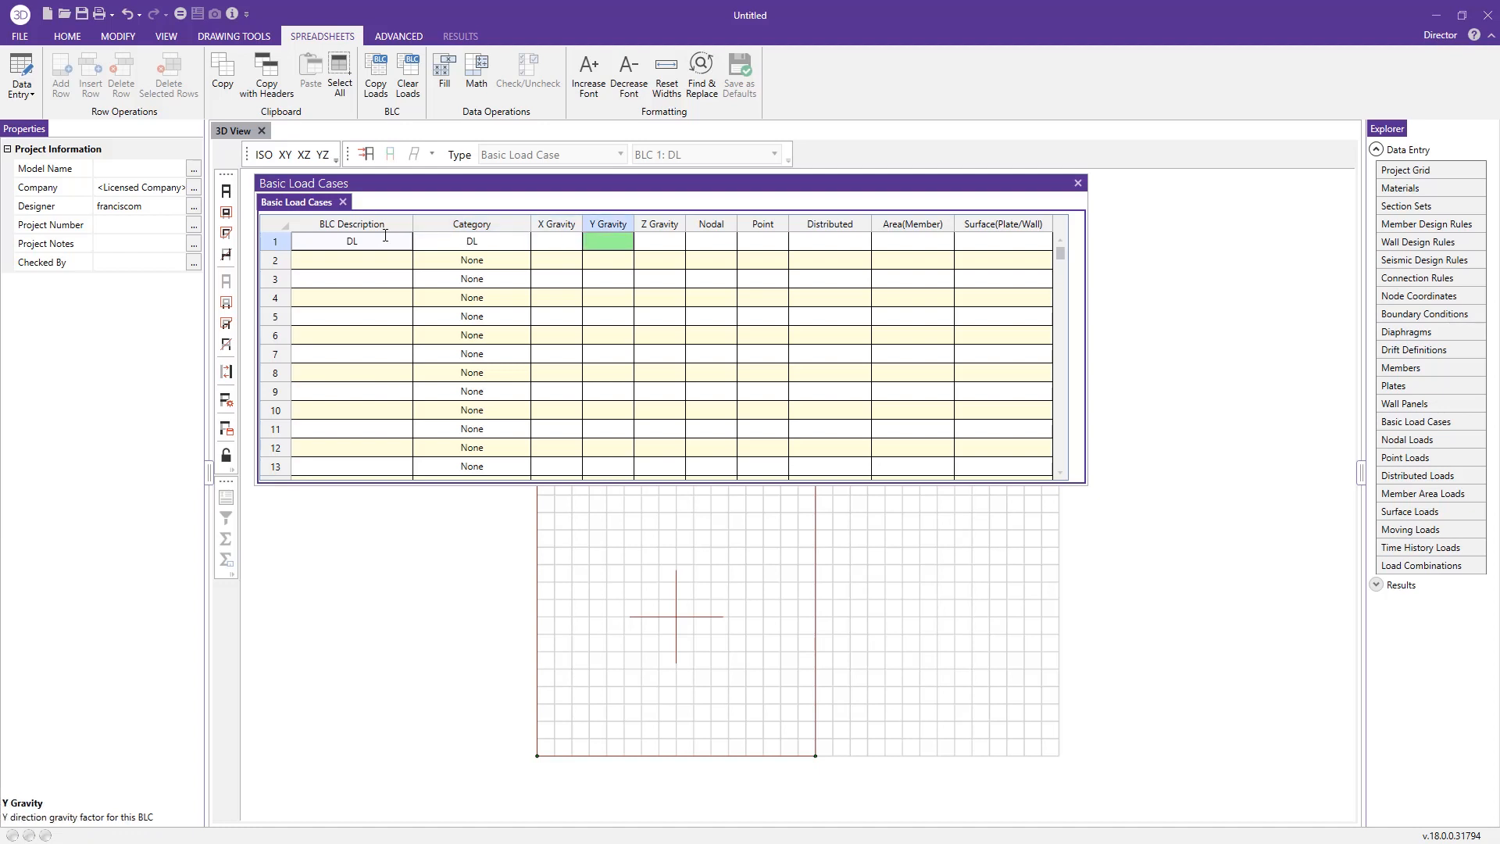
type("-1")
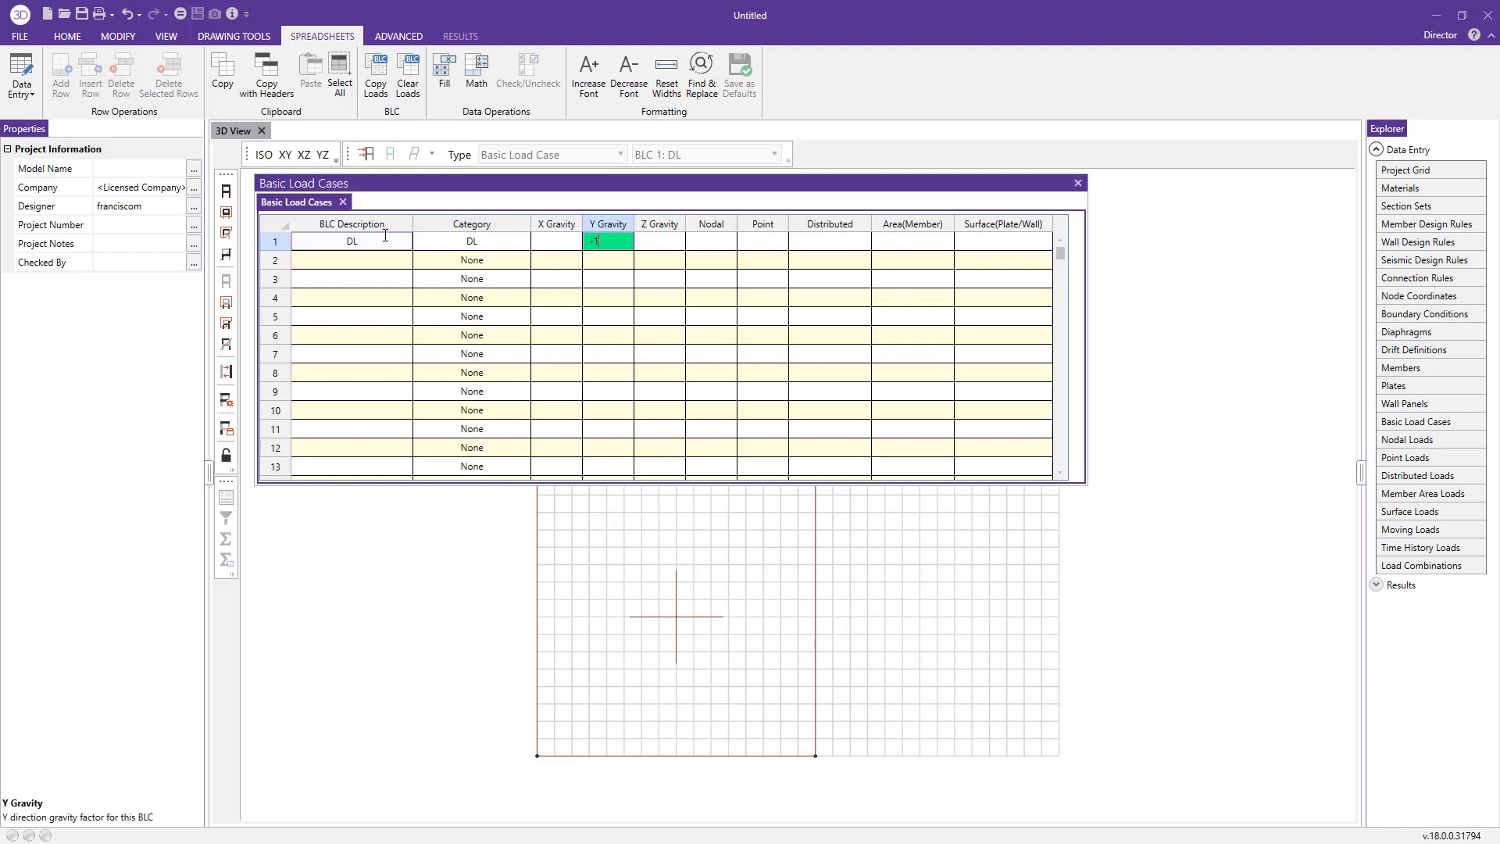
key("Enter")
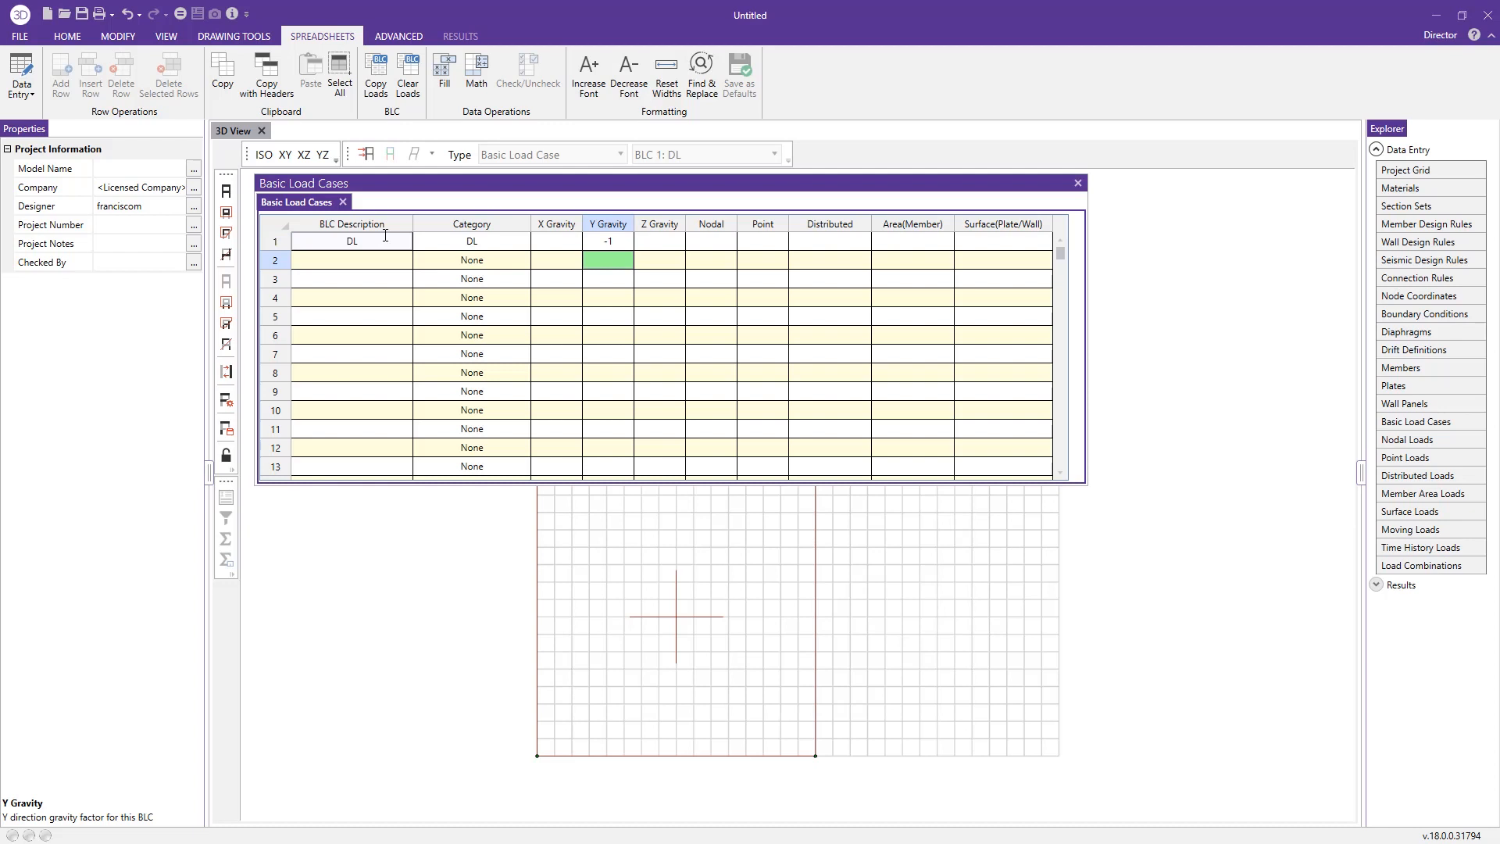
- Add the EL load case with category EL and close the Basic Load Cases spreadsheet
left_click(352, 259)
type("EL")
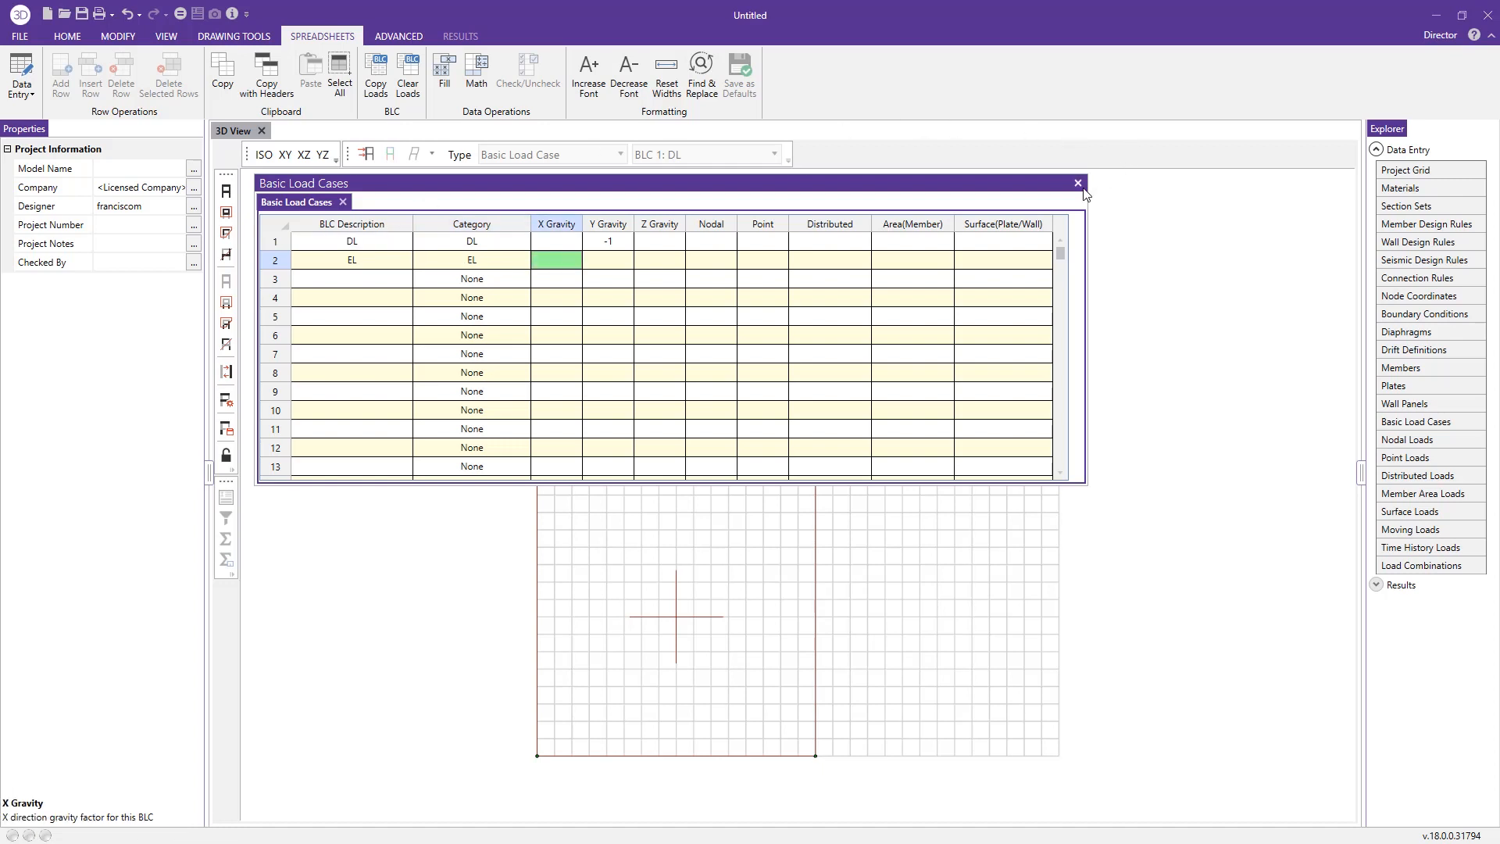
left_click(1078, 183)
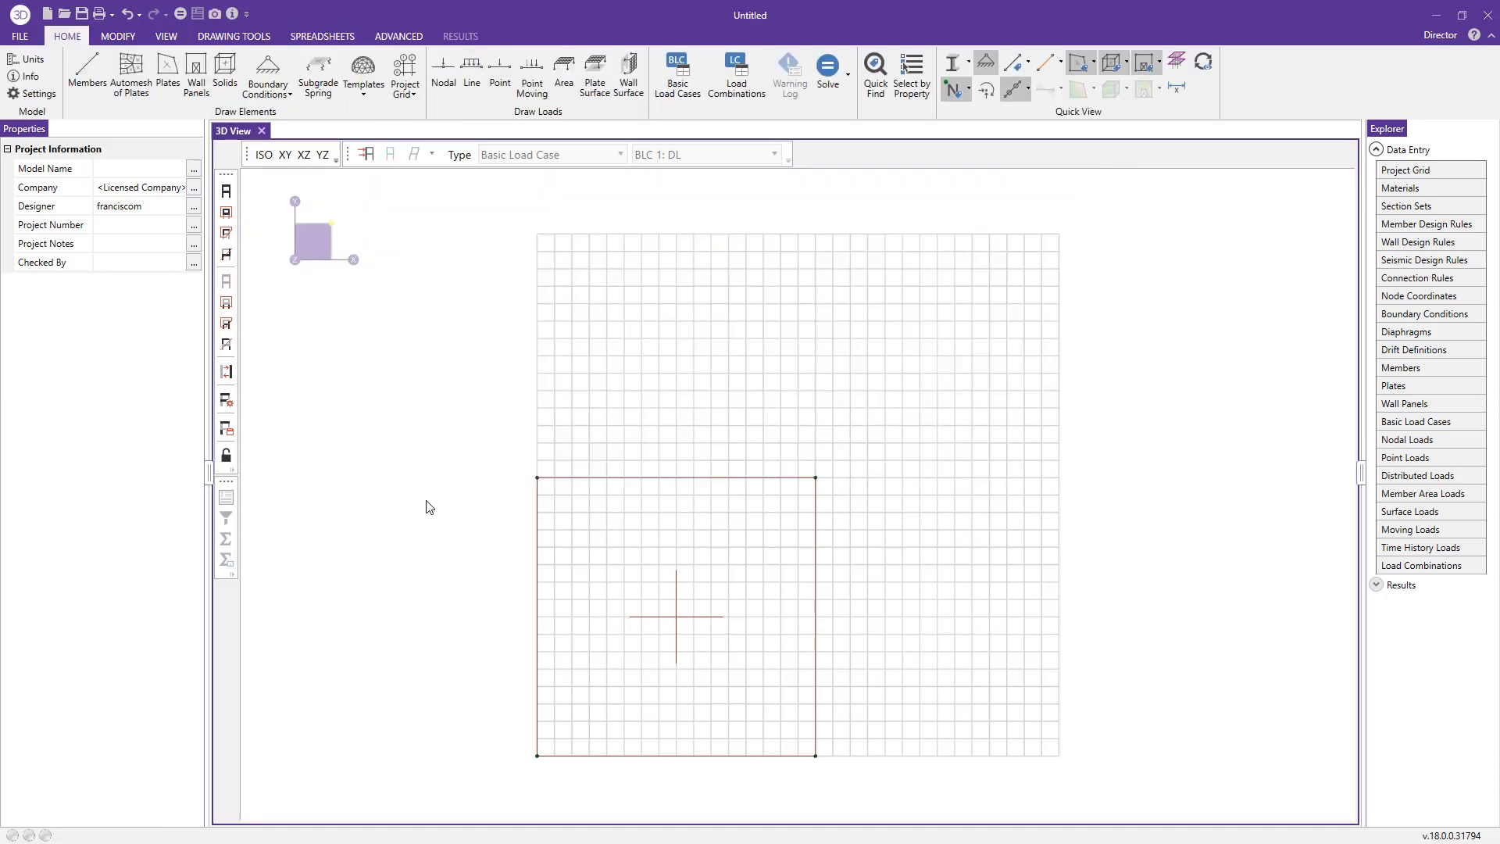
mouse_move(531, 140)
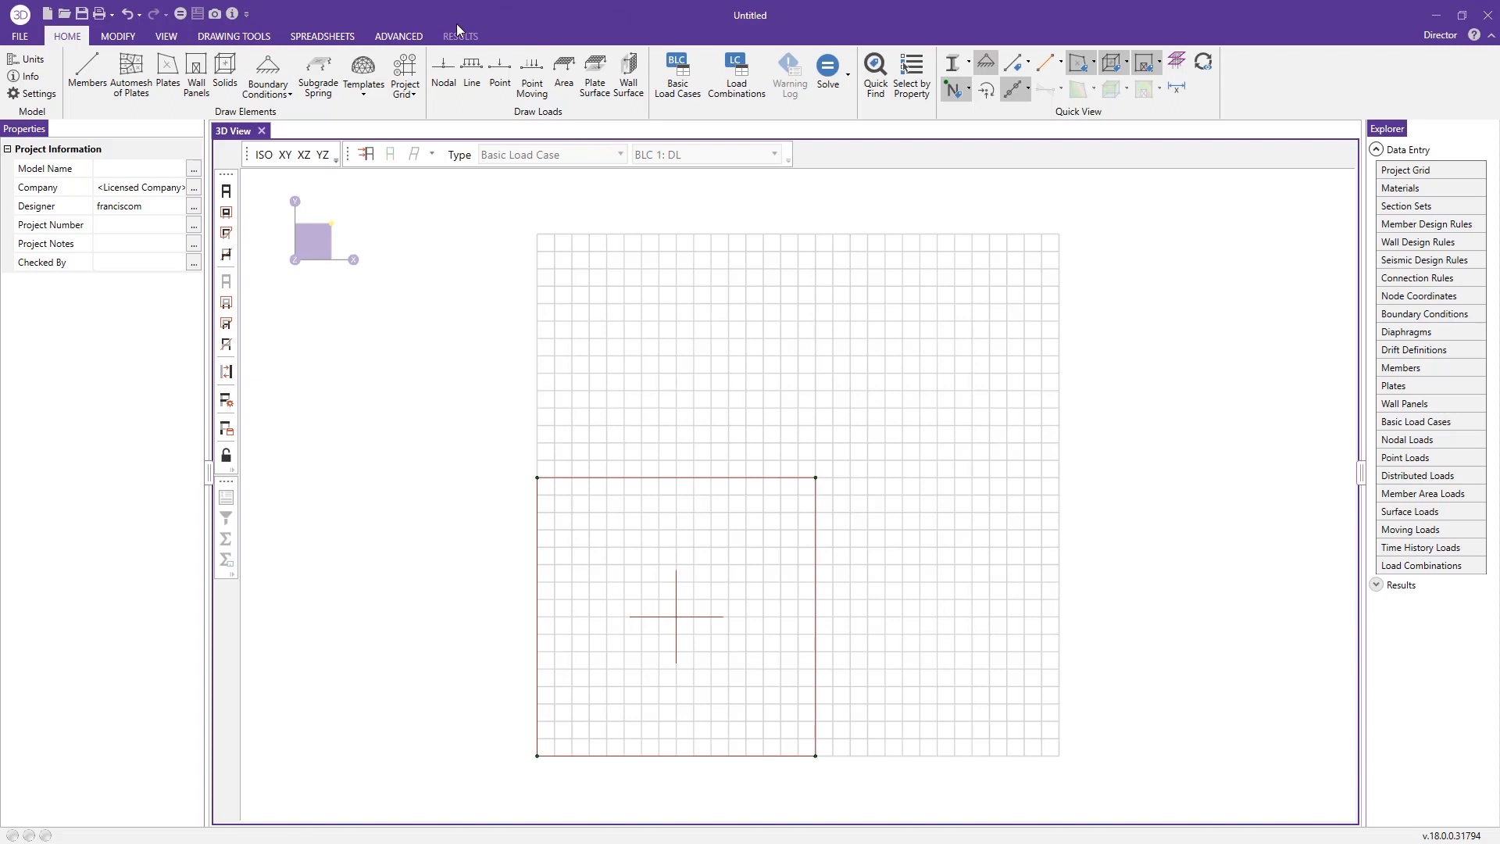
- Apply a -0.2 k/ft Y-direction DL line load along WP1's top edge
left_click(472, 71)
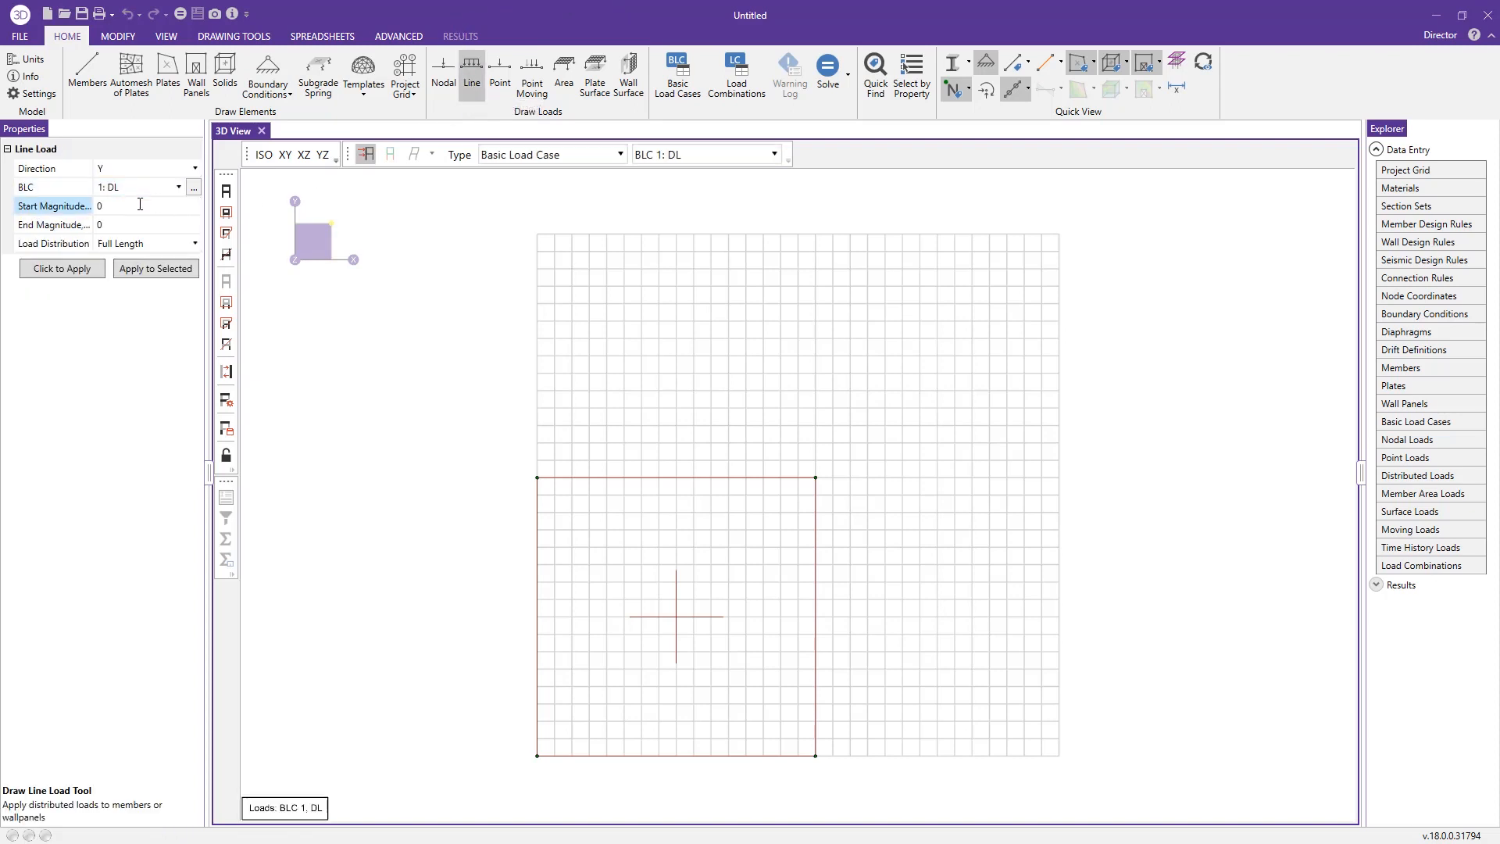
type("-1")
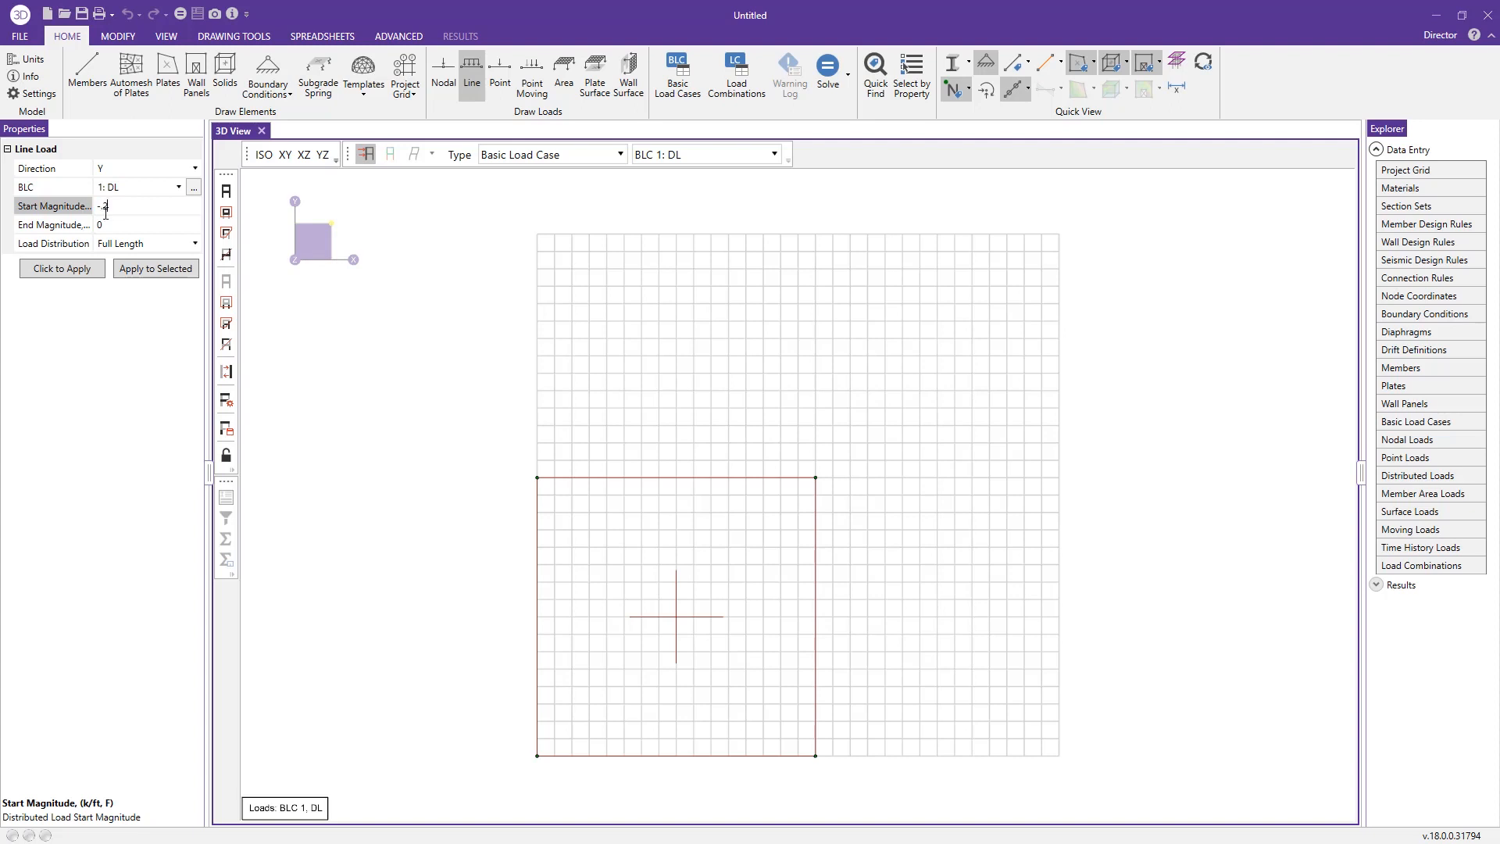
type("-0.2")
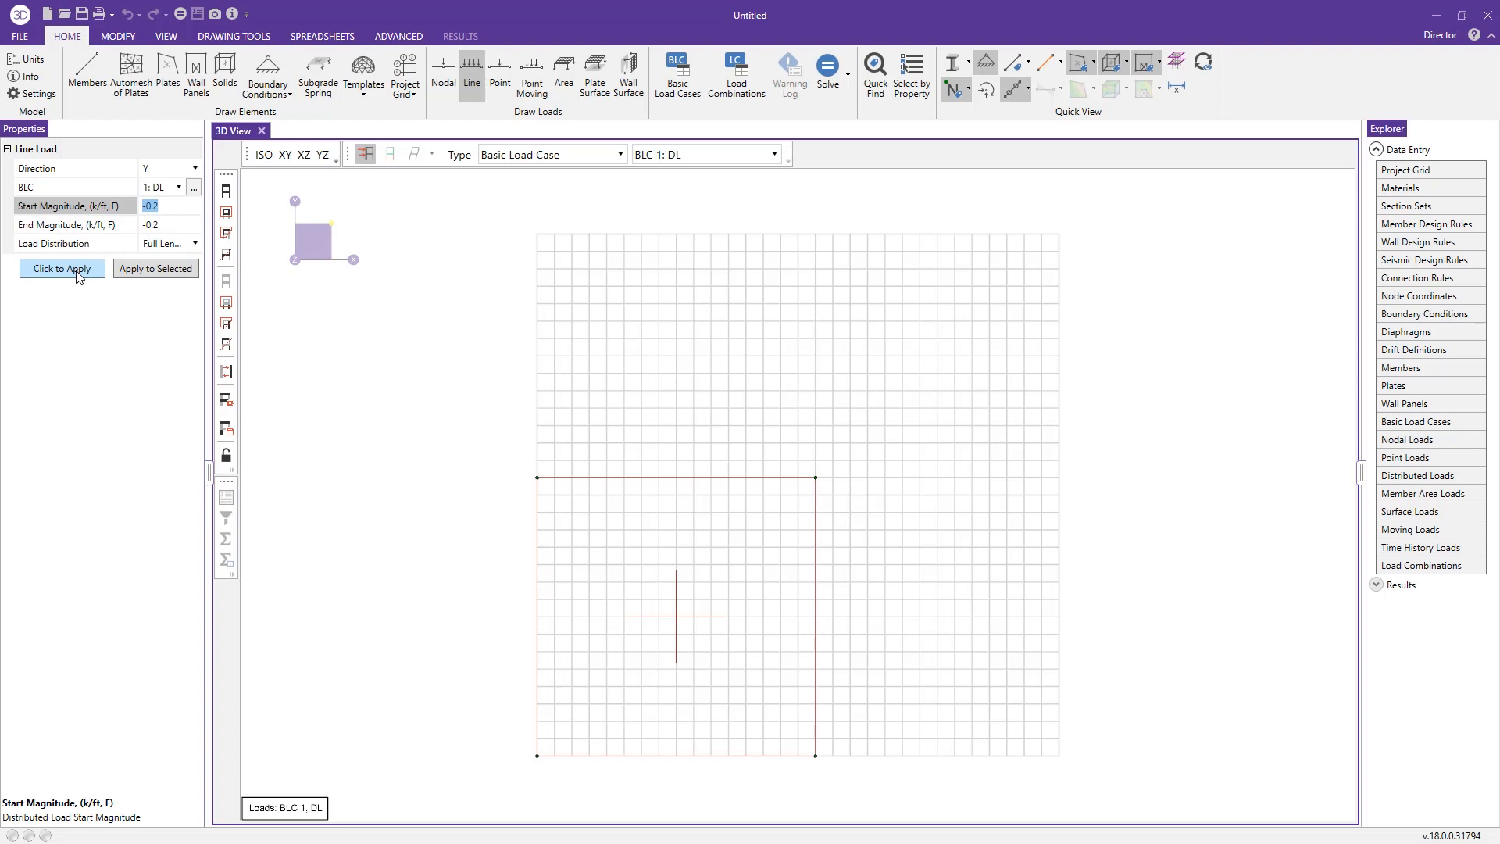
left_click(232, 36)
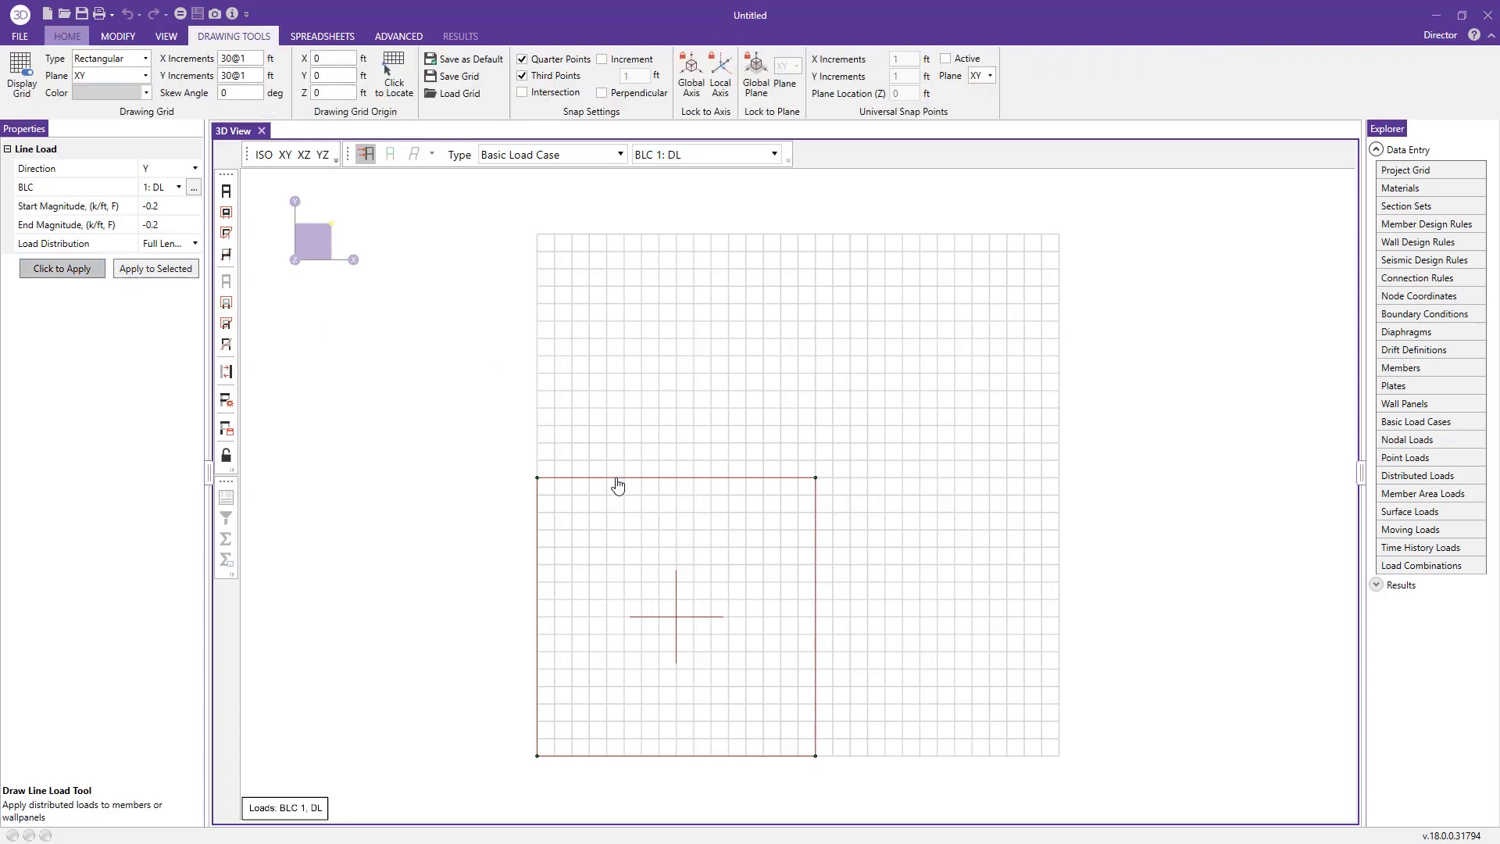
left_click(619, 478)
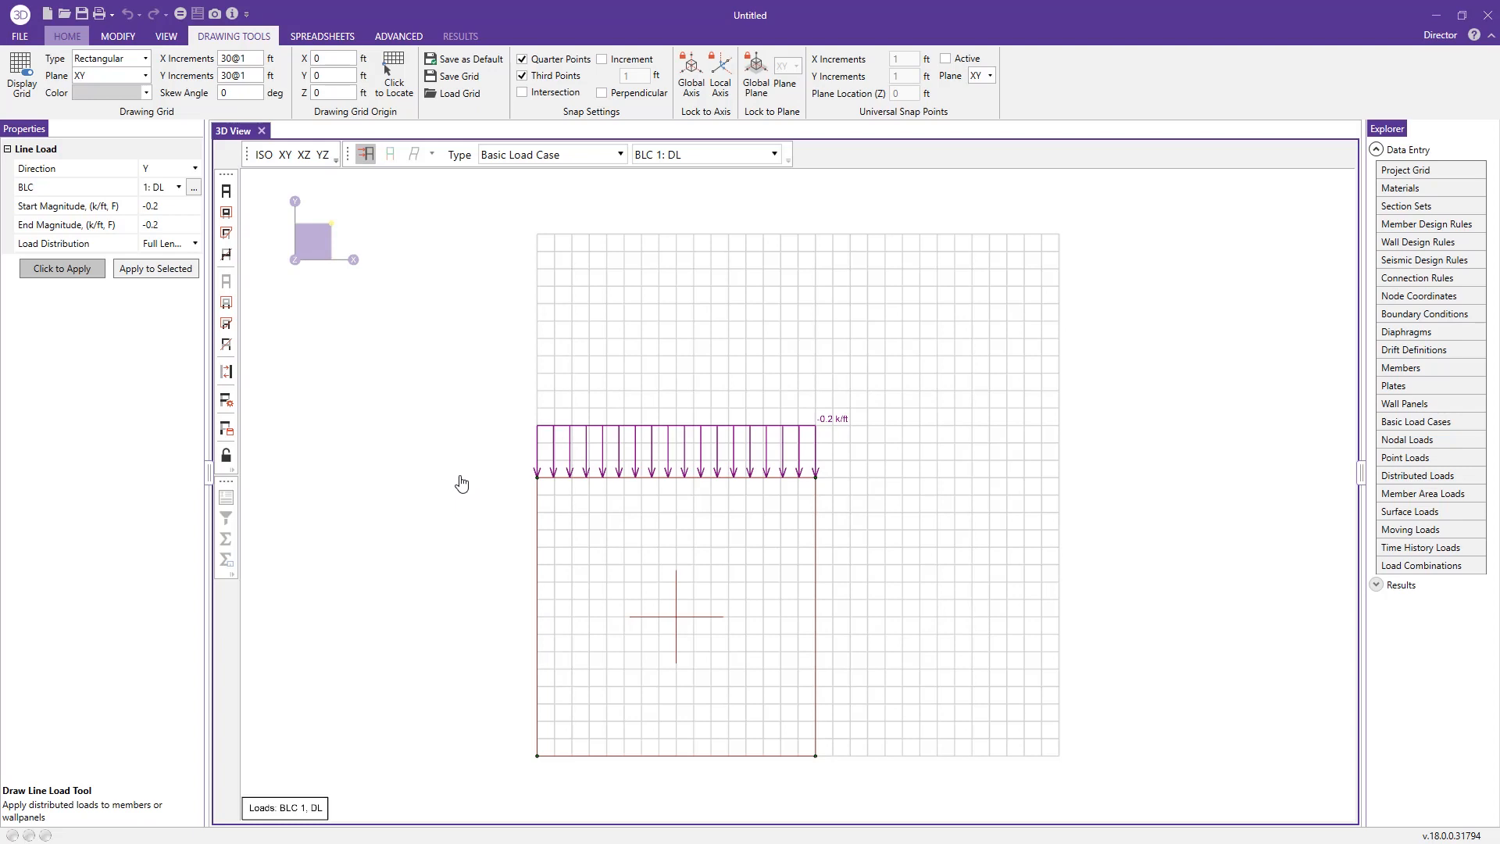
mouse_move(536, 468)
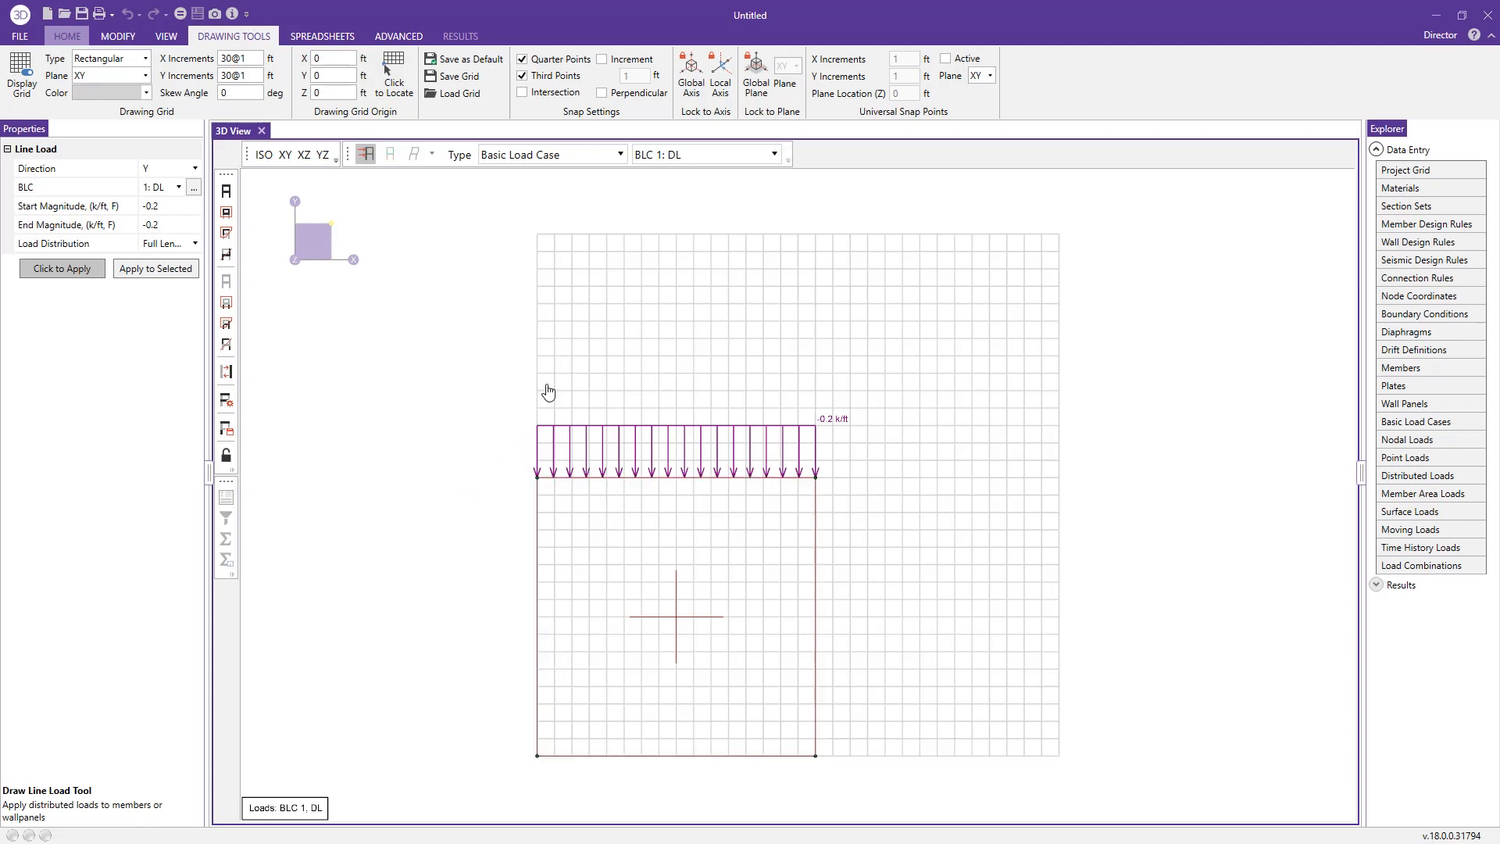
mouse_move(522, 509)
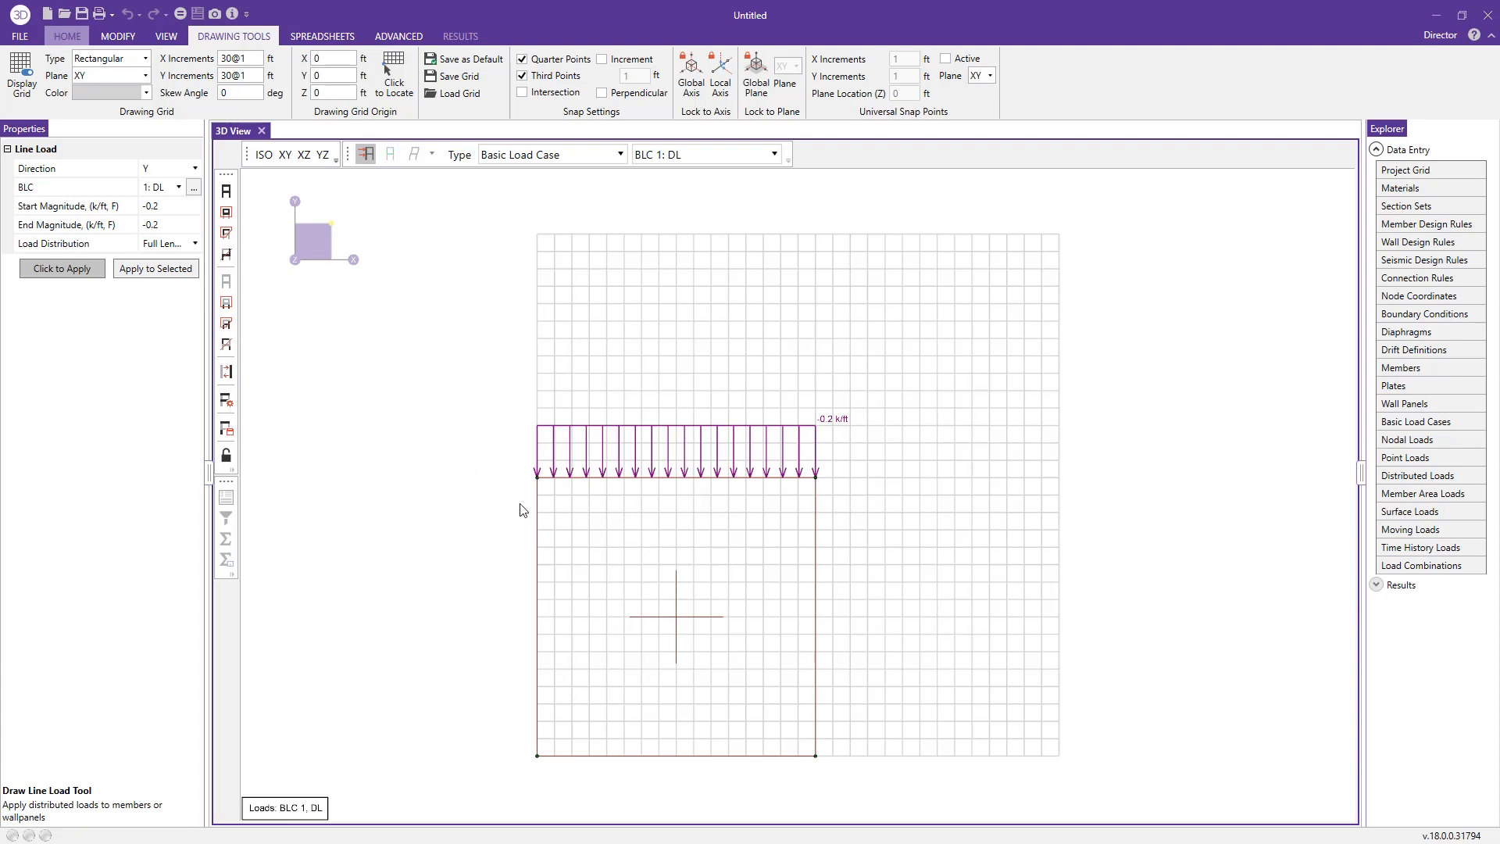
- Apply a 0.3 k/ft X-direction EL line load along the top edge and choose the displayed load case
left_click(67, 34)
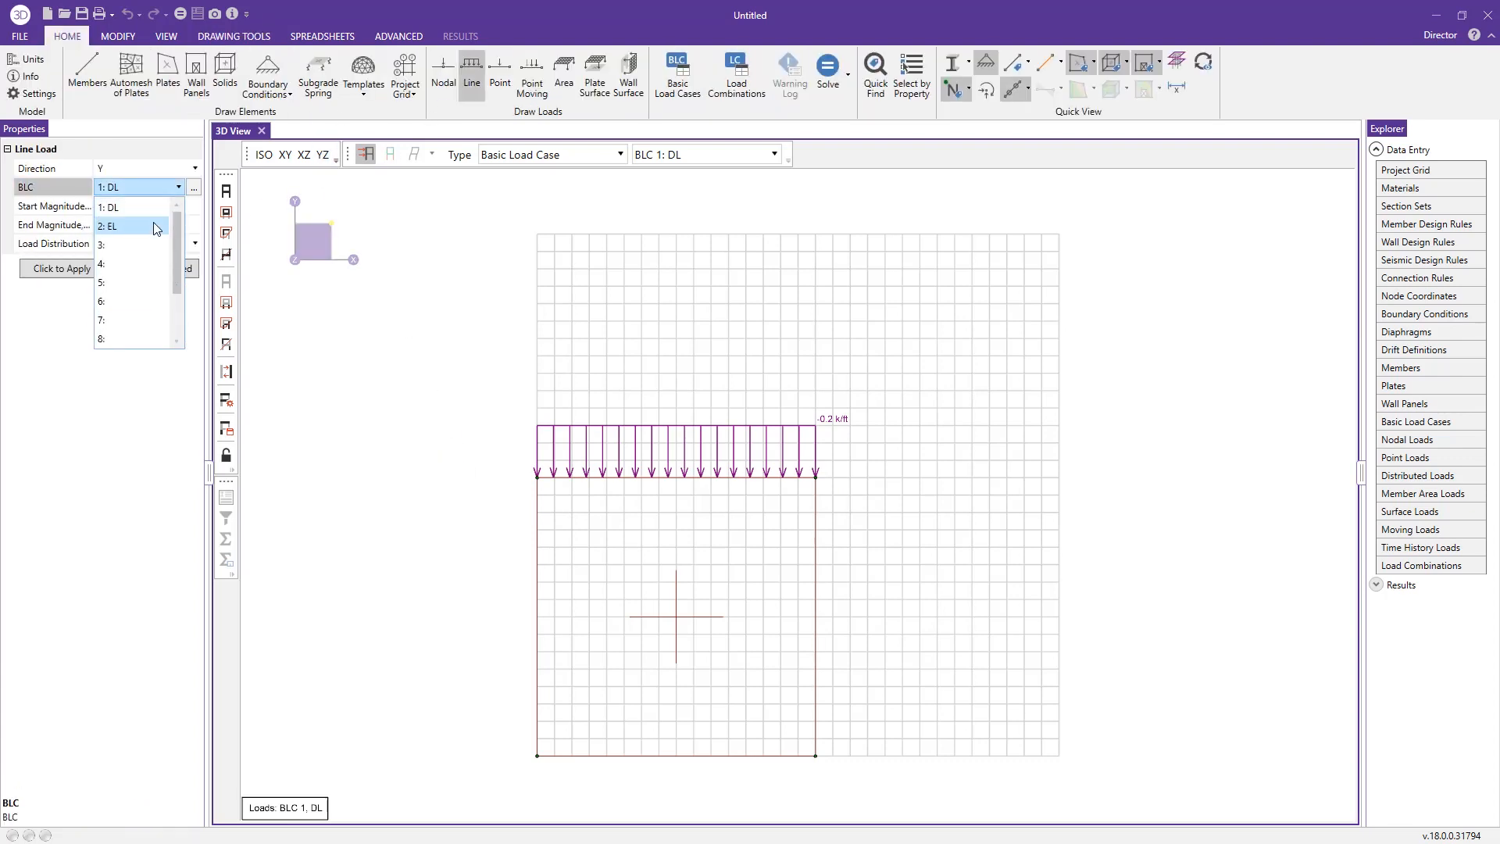
left_click(107, 225)
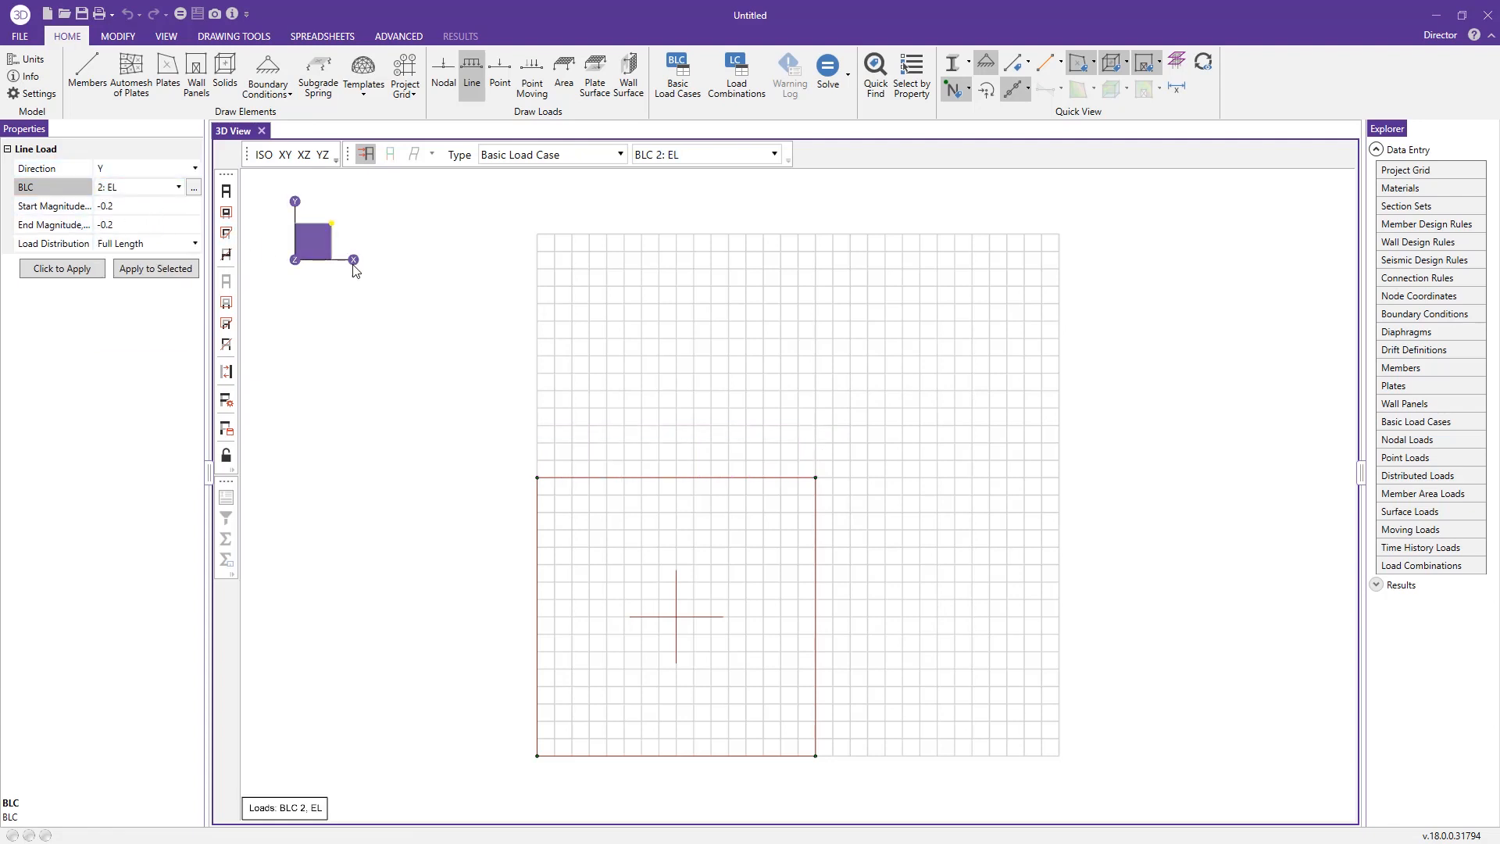
mouse_move(363, 281)
type(".3")
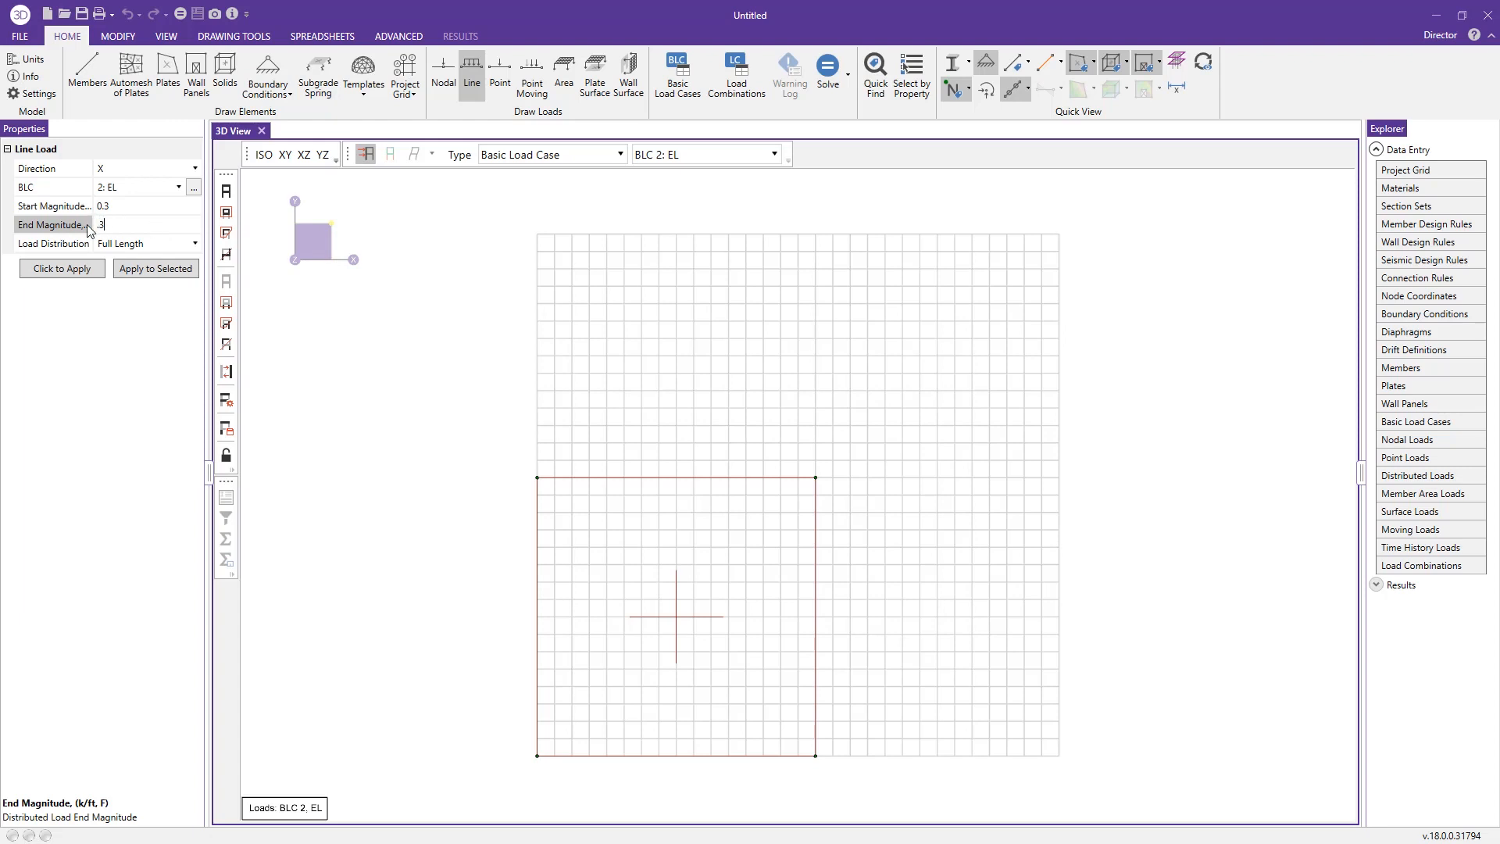
left_click(233, 36)
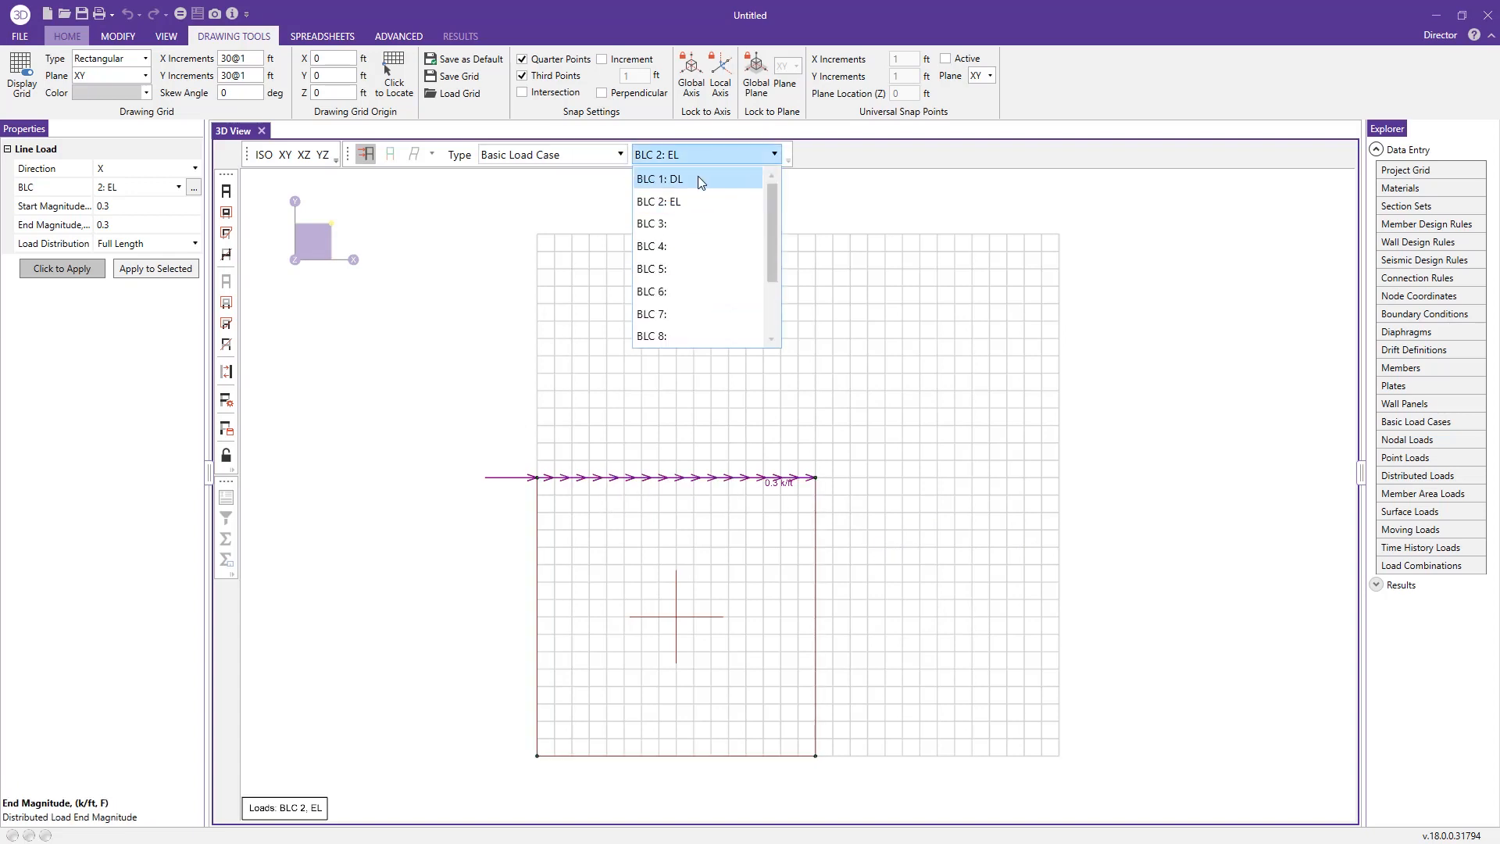
left_click(659, 178)
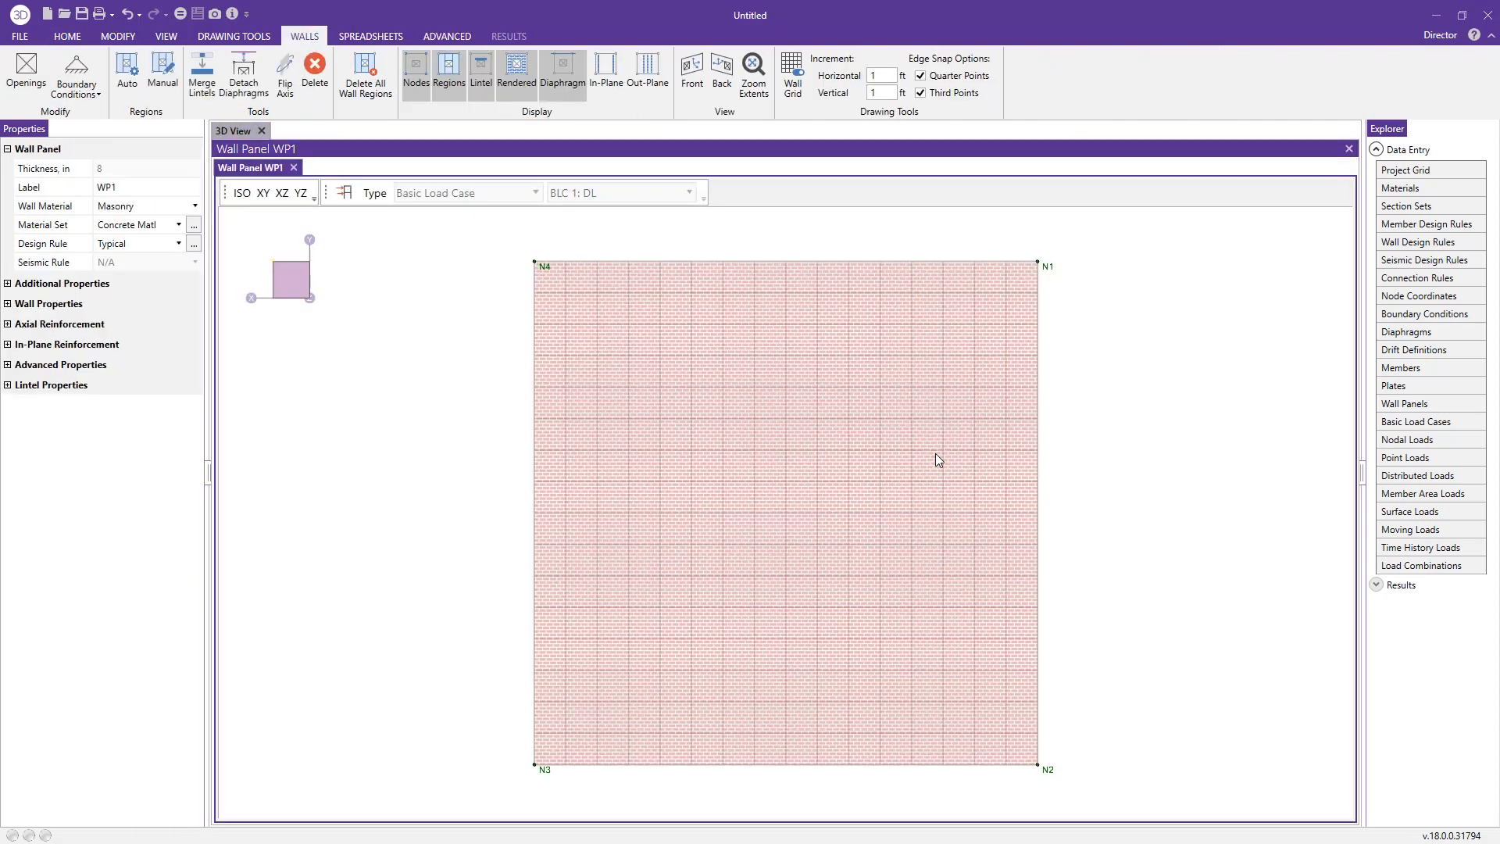
mouse_move(925, 470)
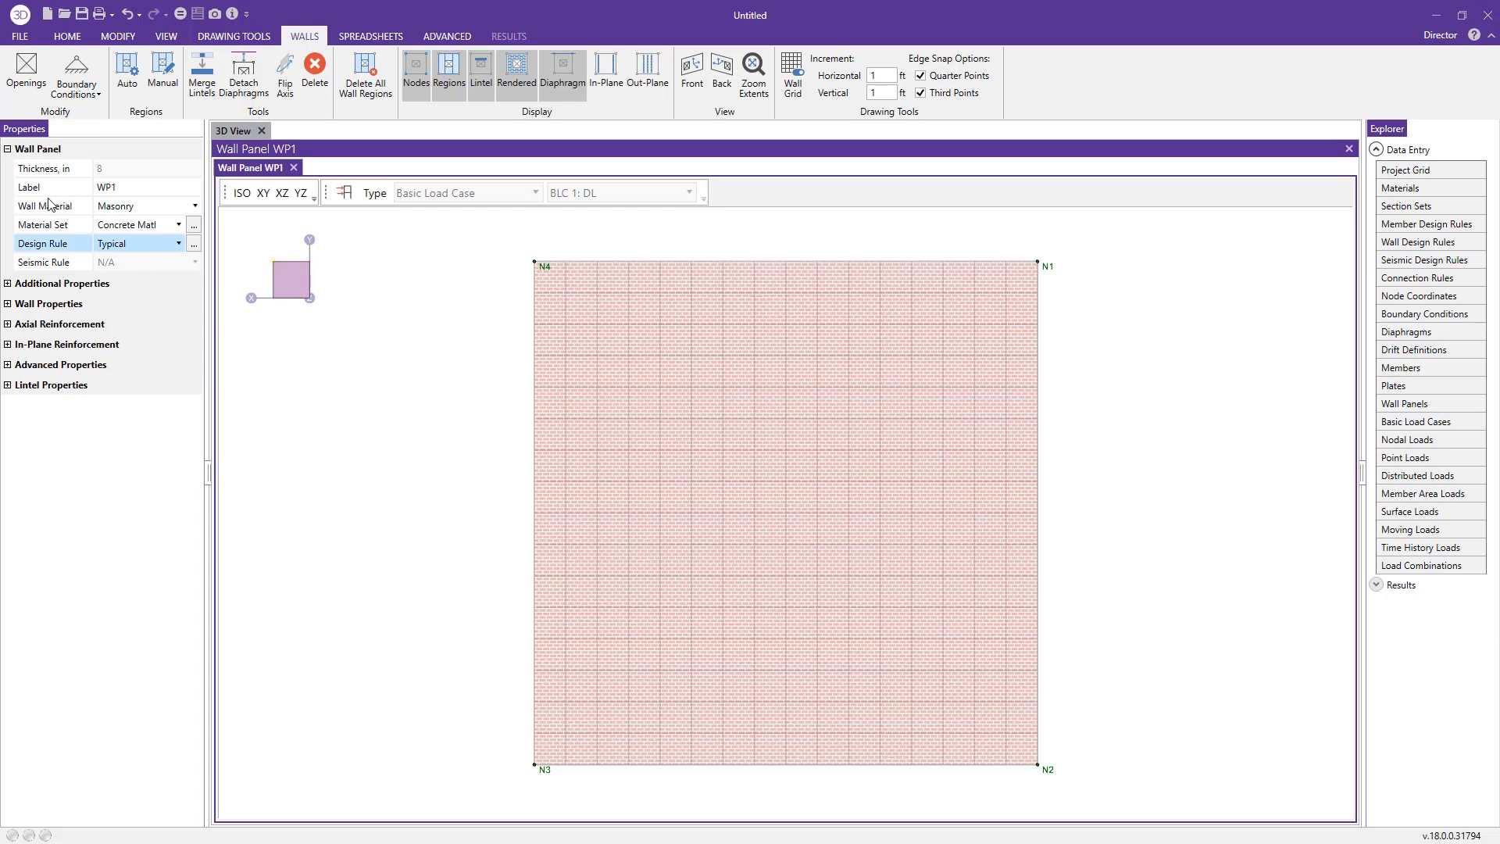
mouse_move(76, 66)
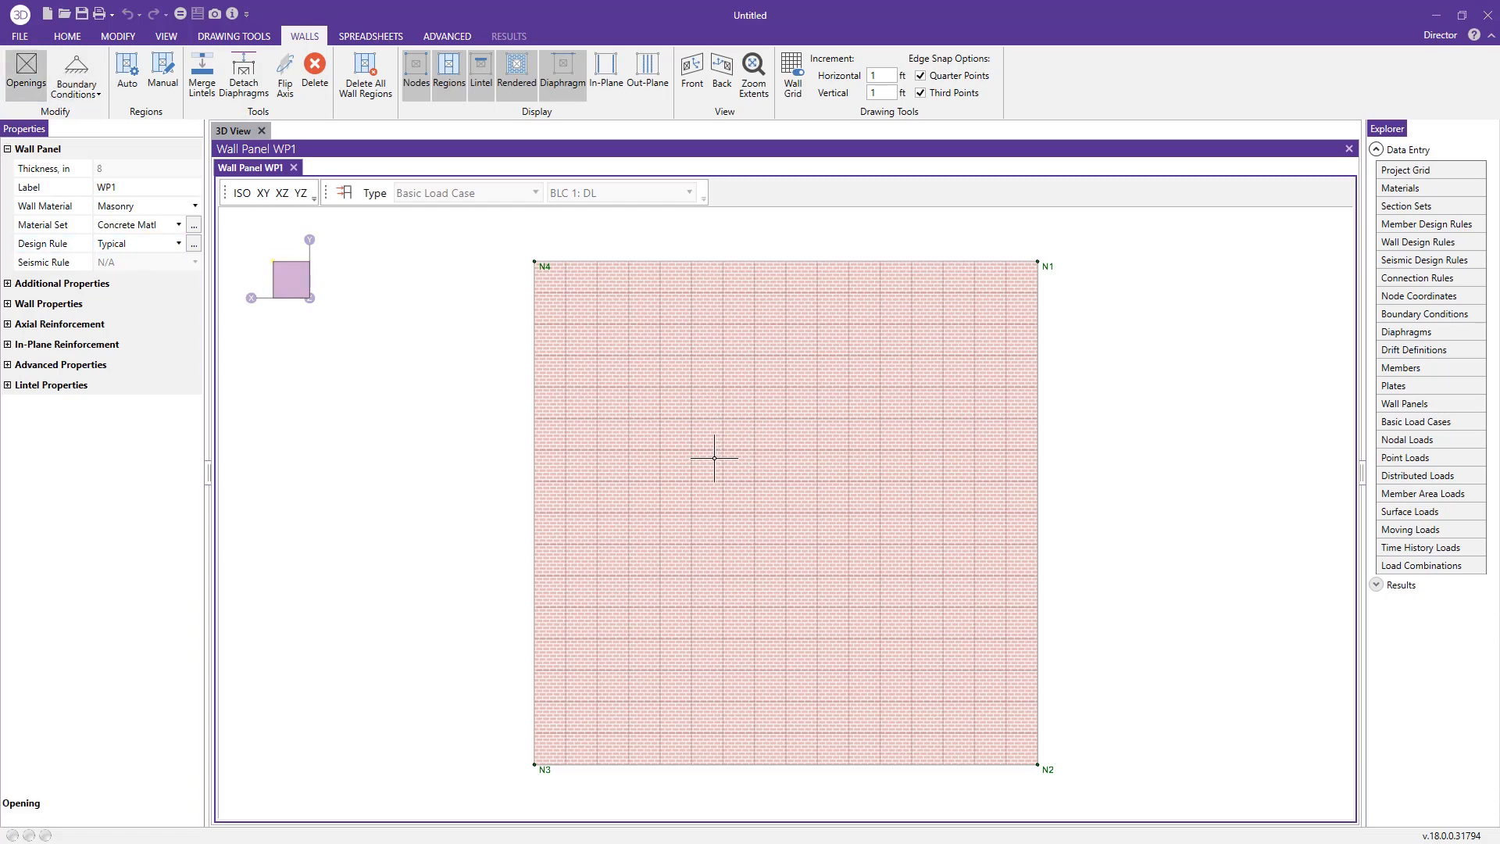
- Cut a rectangular window opening with lintel L1 into WP1 and set snap increments to 0.5 ft
left_click_drag(724, 453, 848, 608)
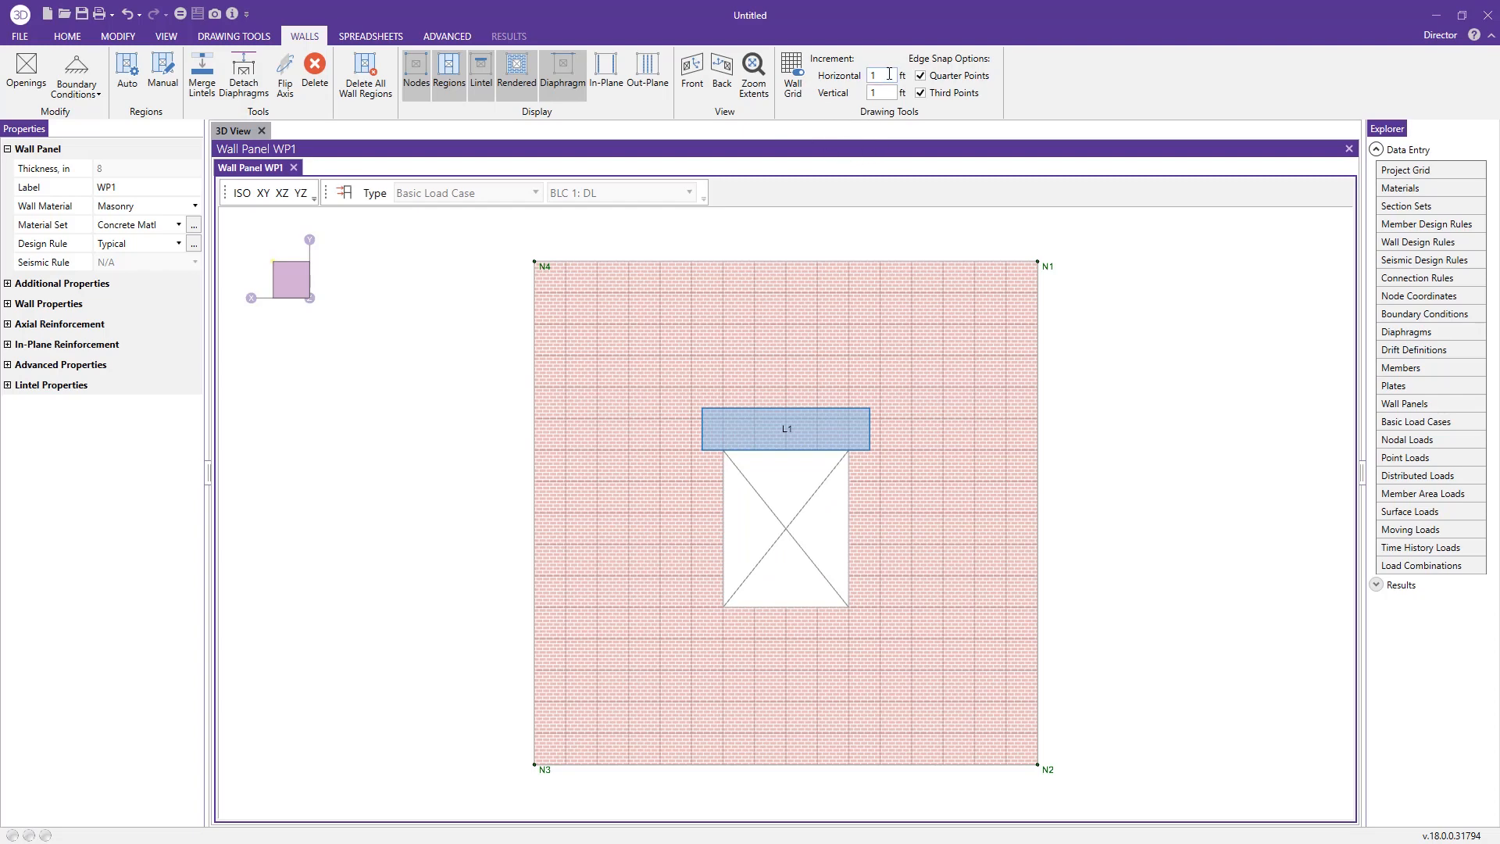
type(".5")
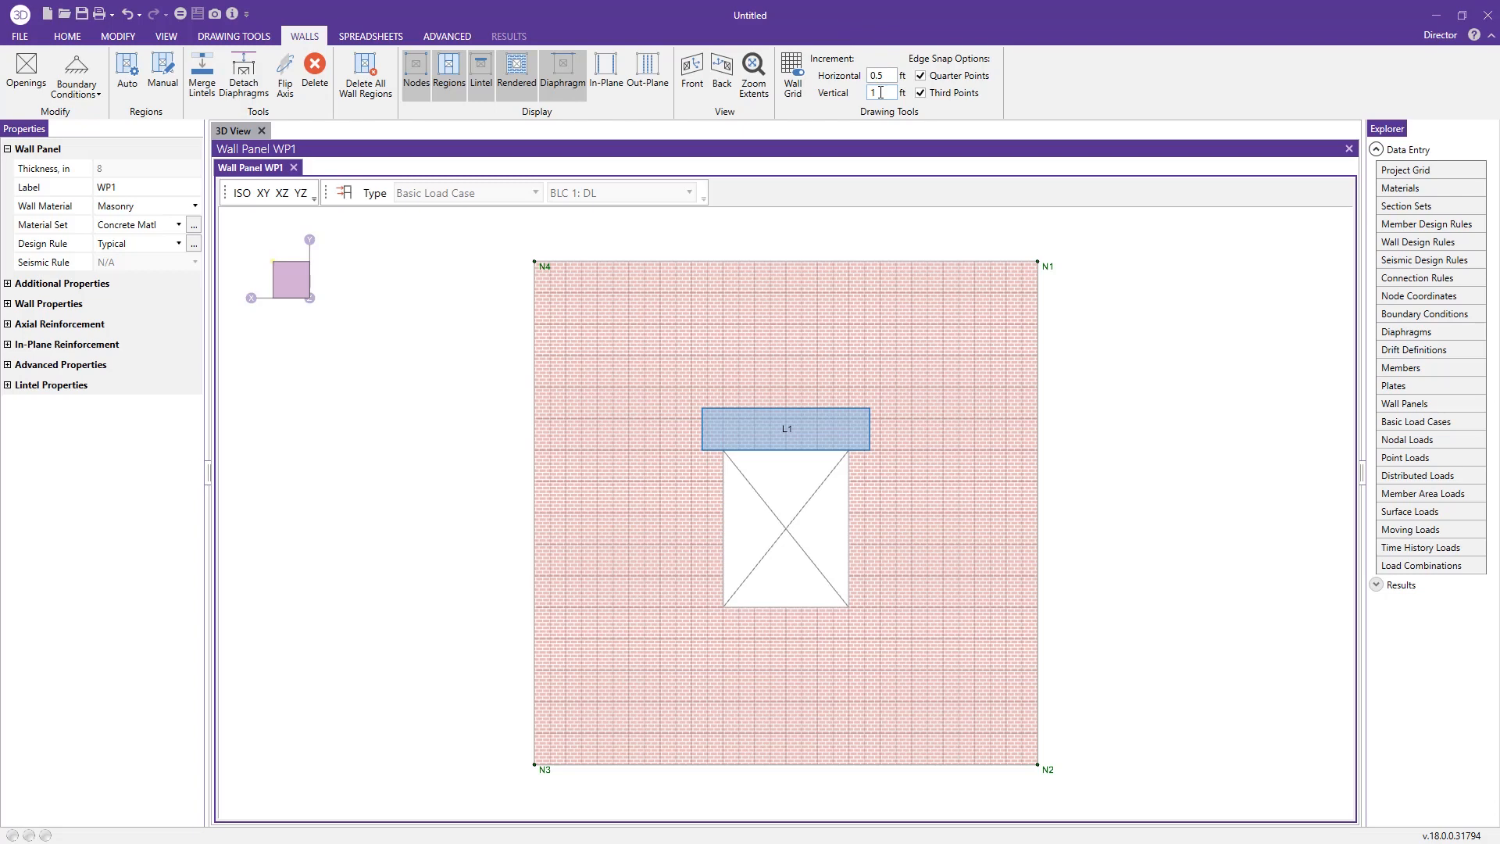
type("5")
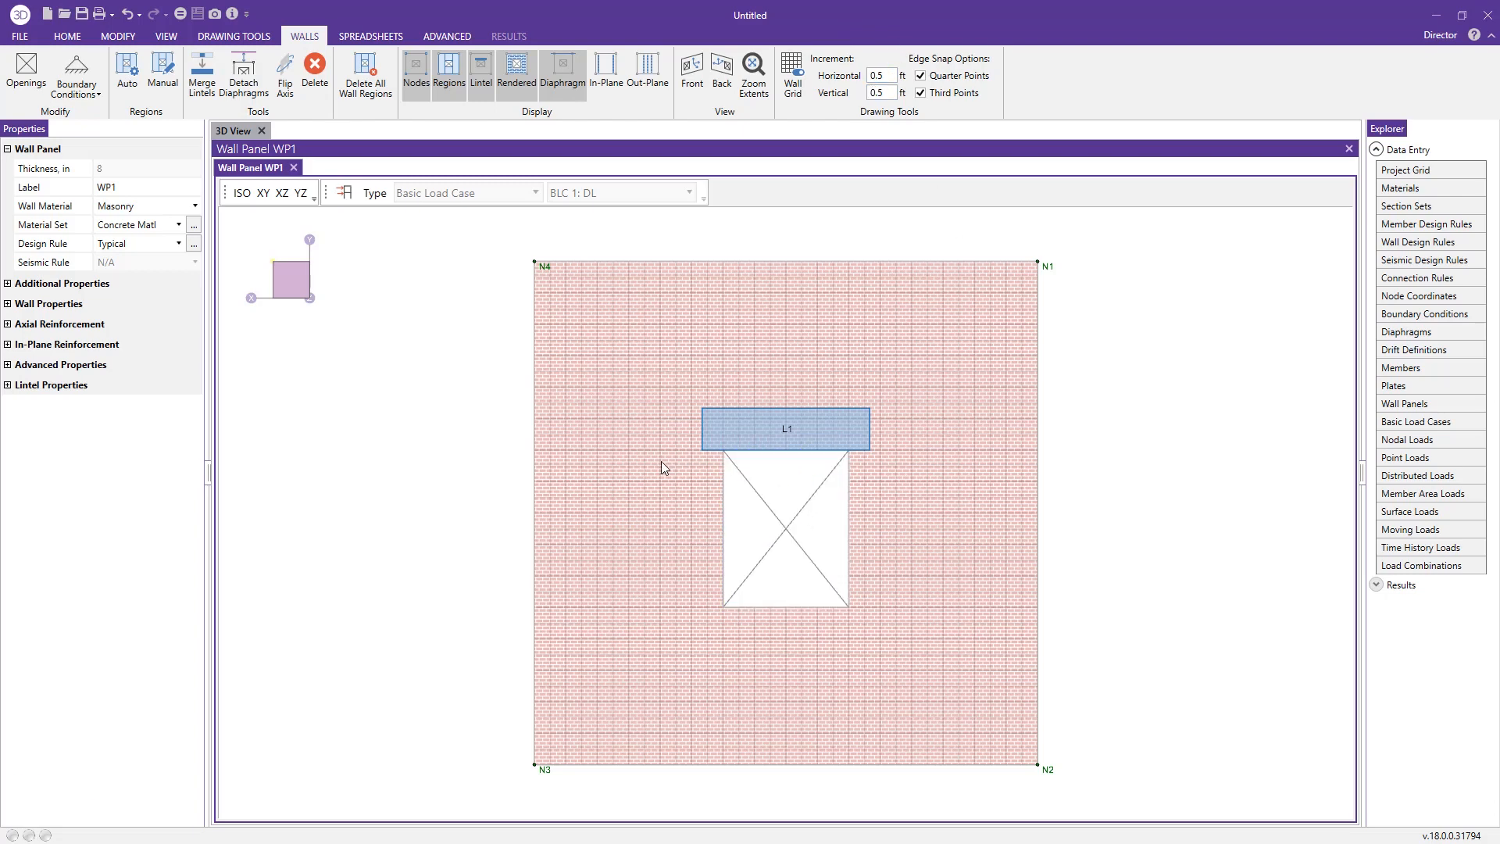
left_click(788, 543)
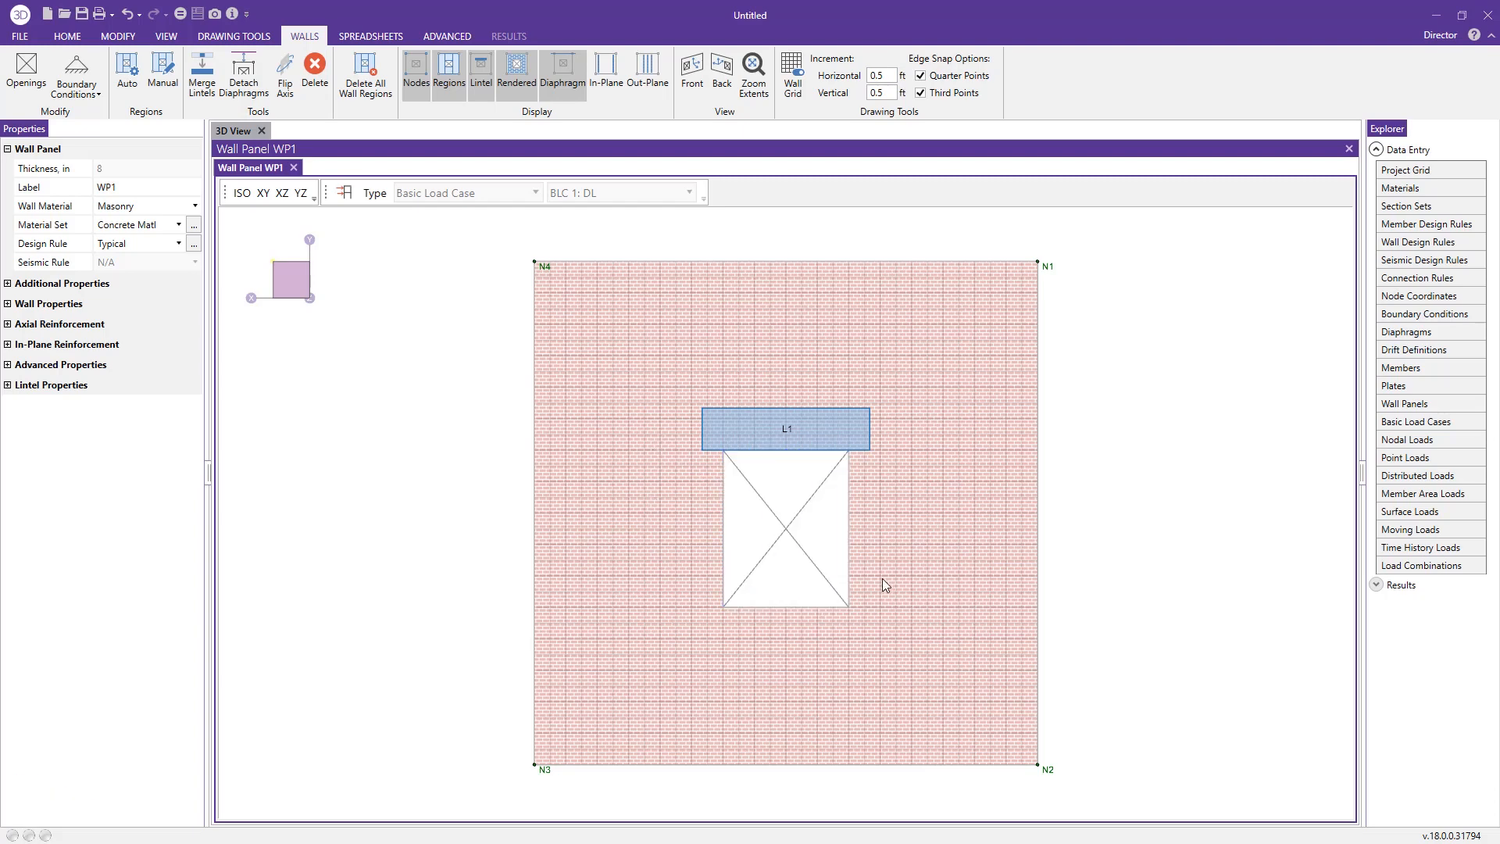
mouse_move(838, 247)
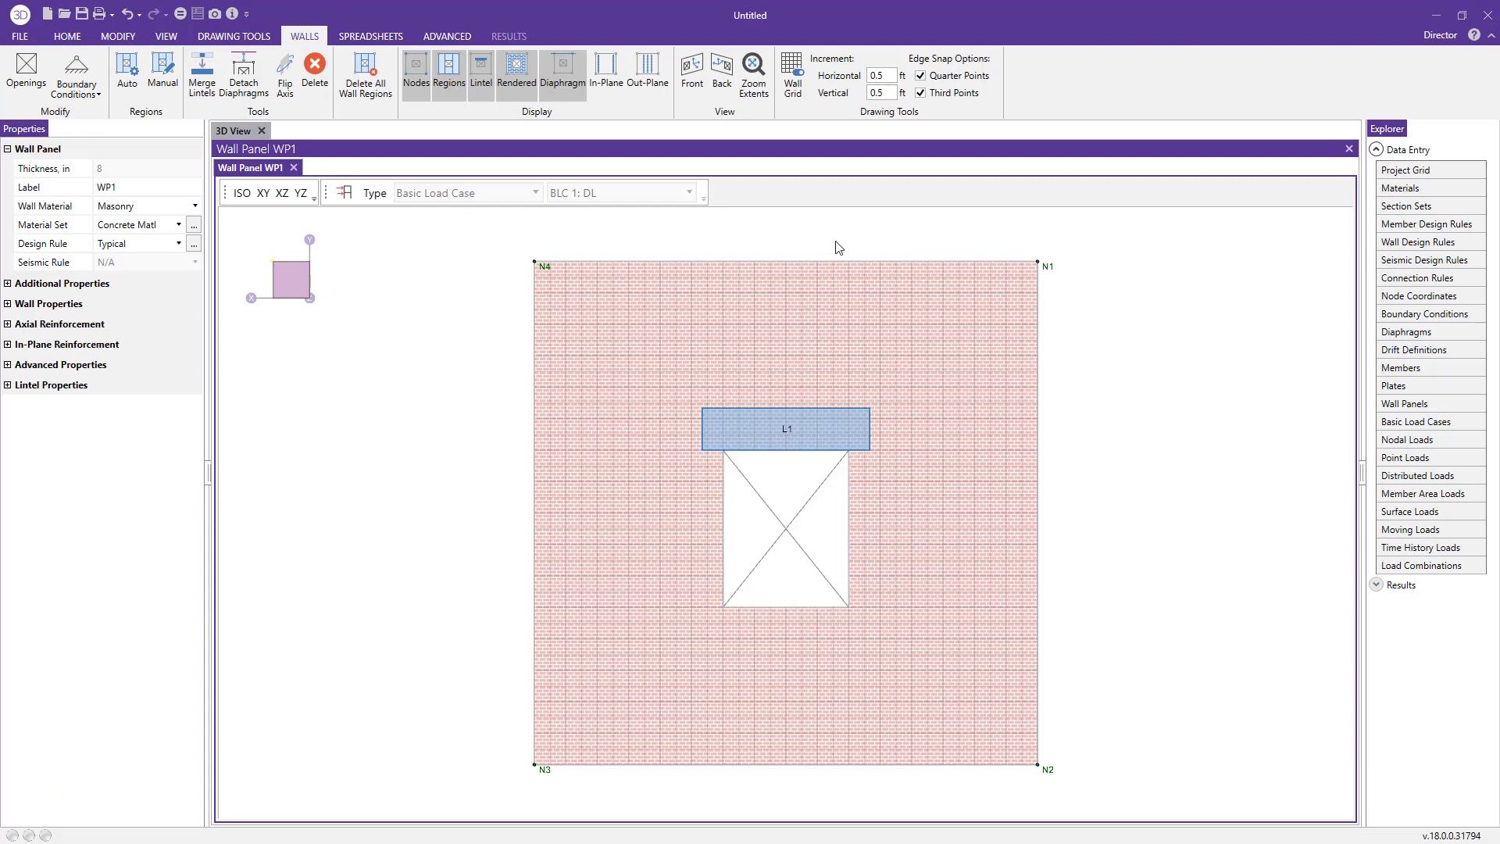
left_click(300, 192)
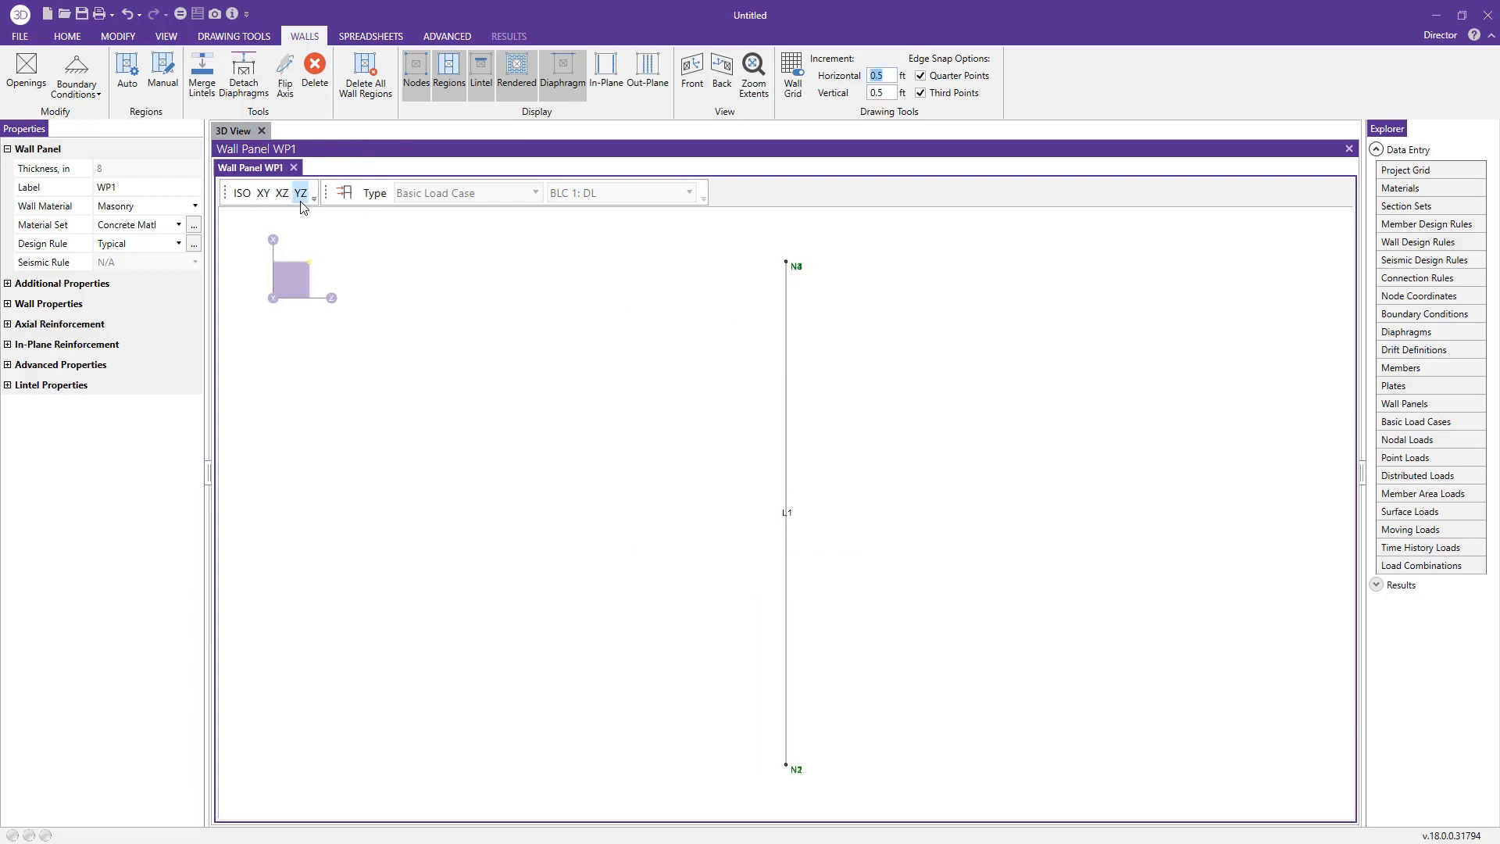
left_click(262, 194)
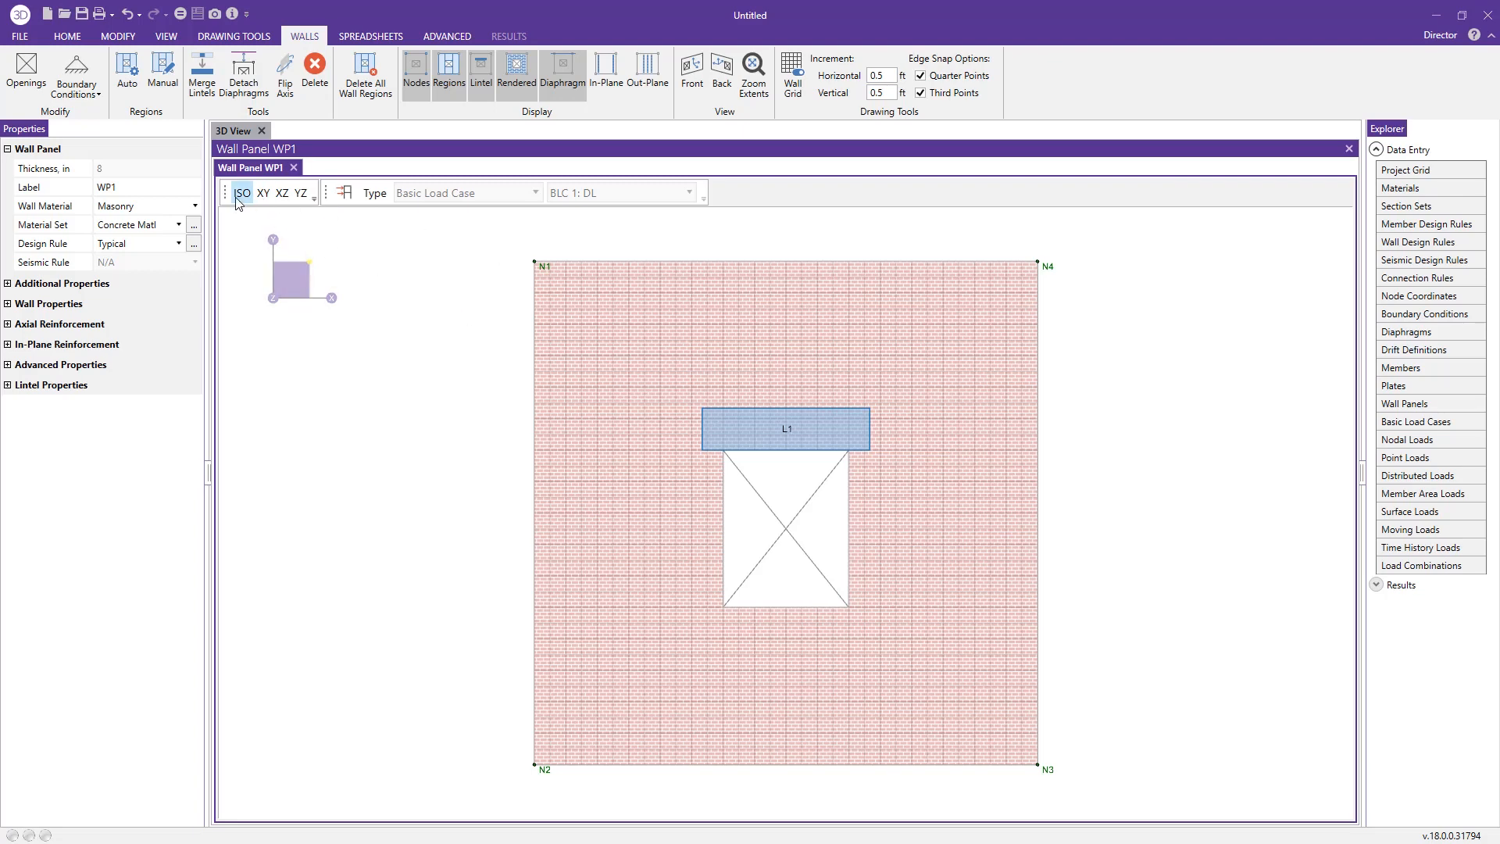
left_click(243, 194)
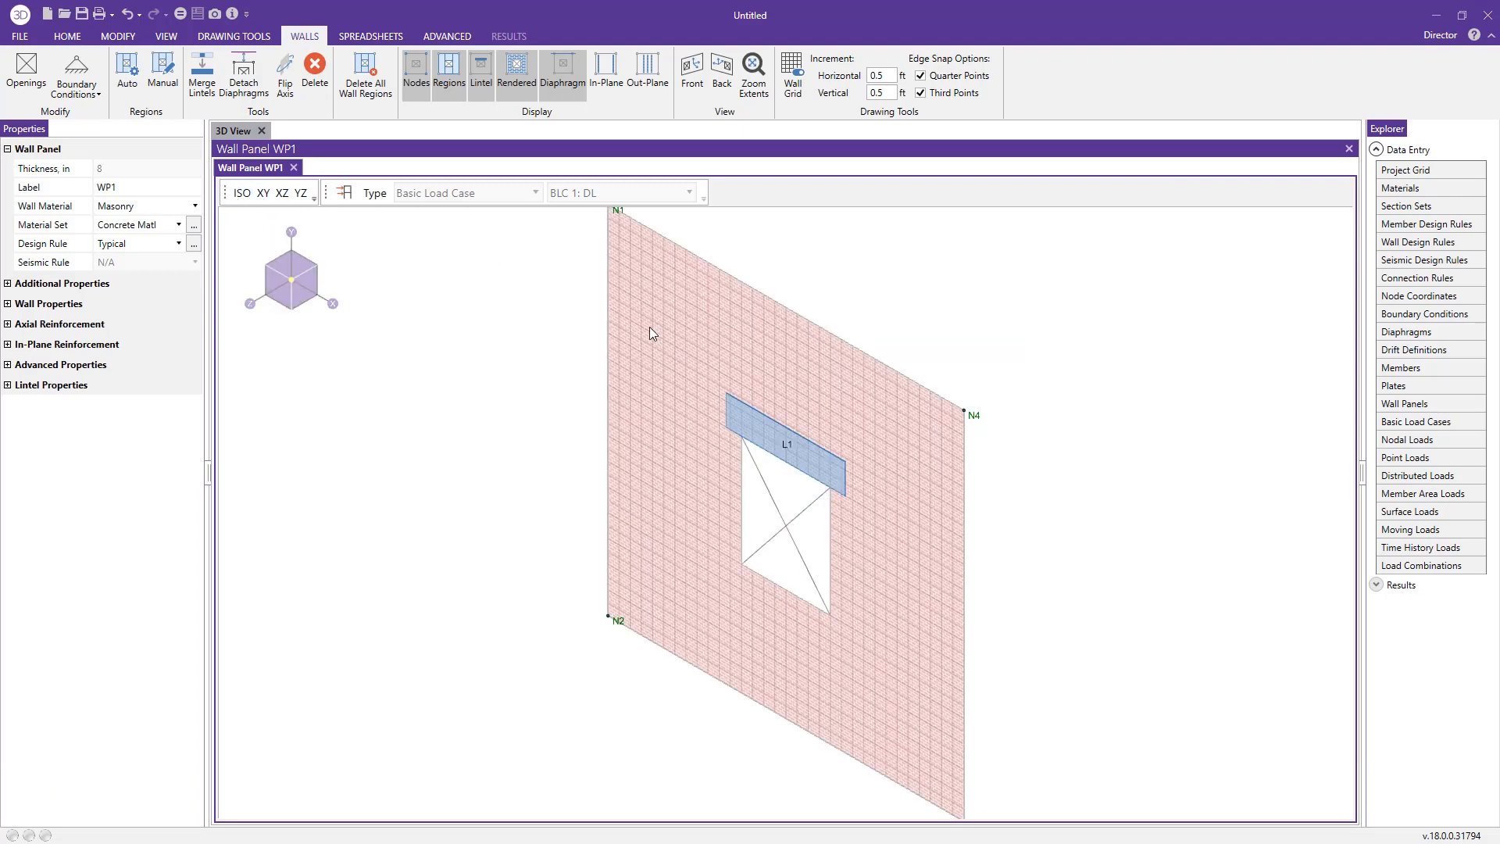
mouse_move(285, 188)
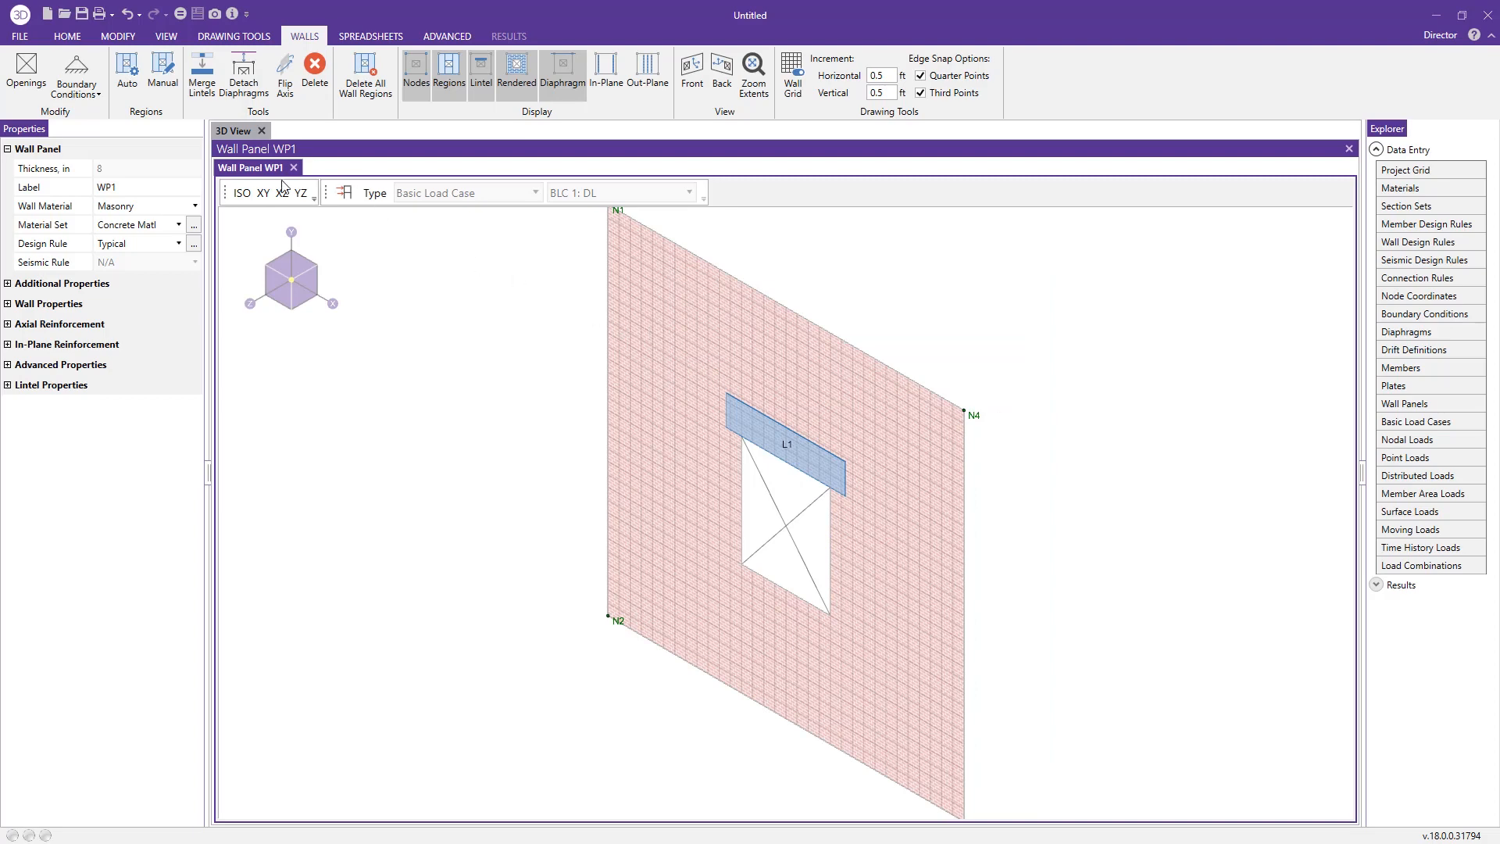
left_click(262, 194)
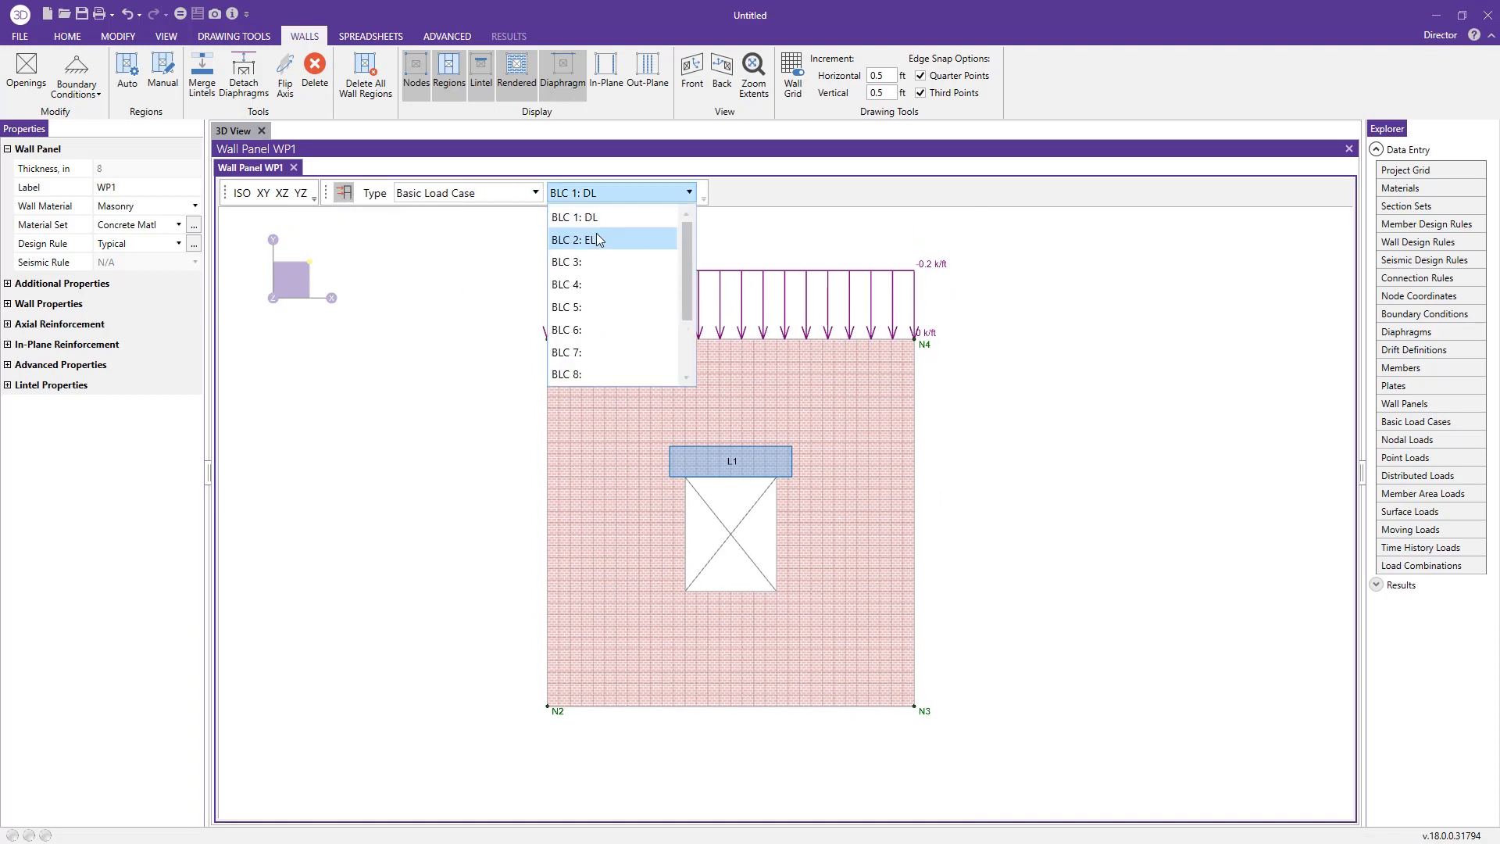
- Close the WP1 editor and show BLC 2: EL's lateral line load on the panel in the main model
left_click(575, 217)
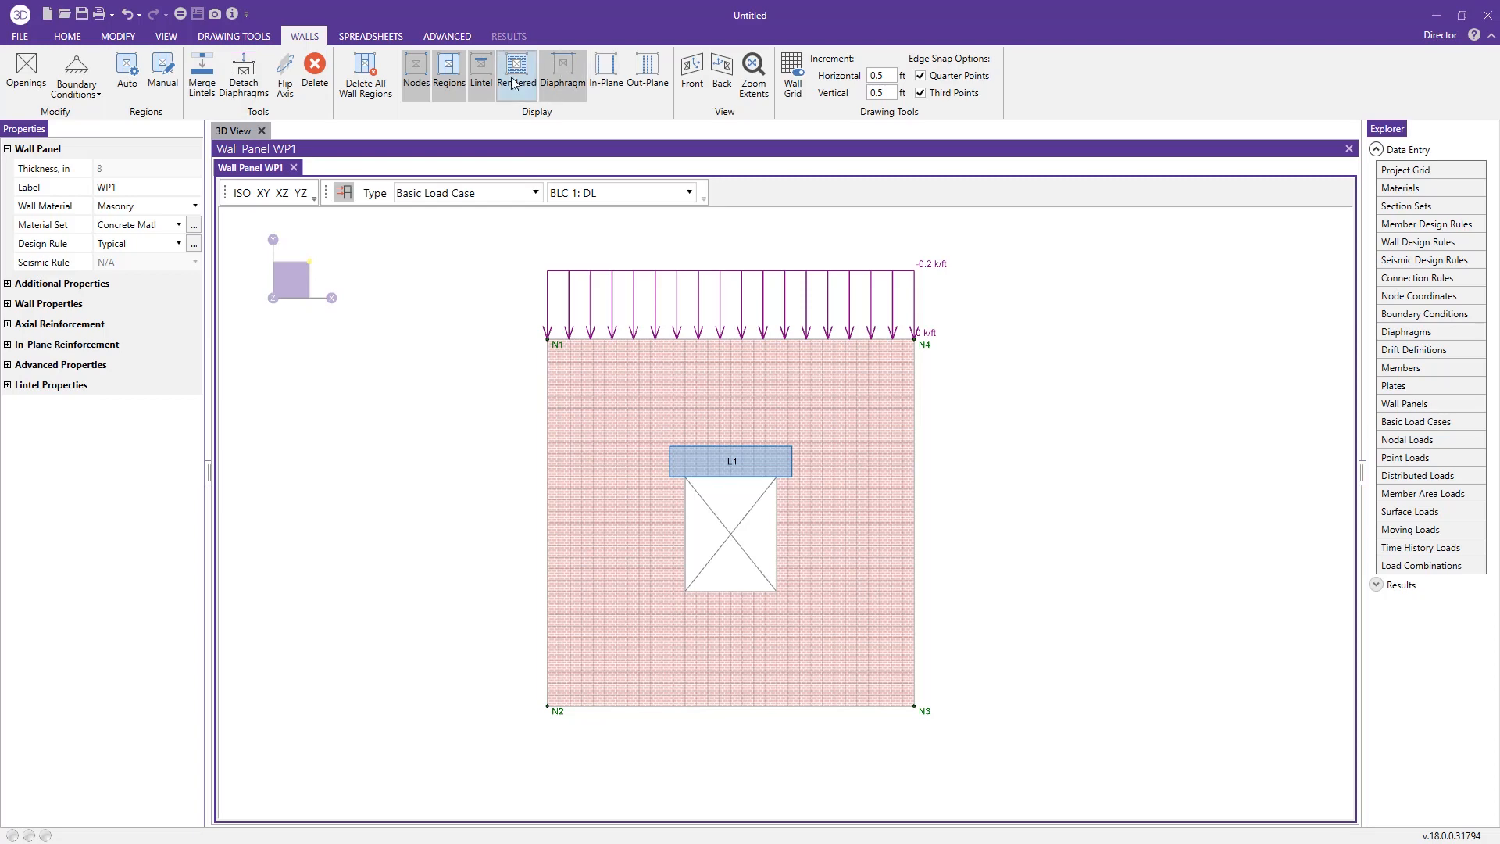
left_click(516, 73)
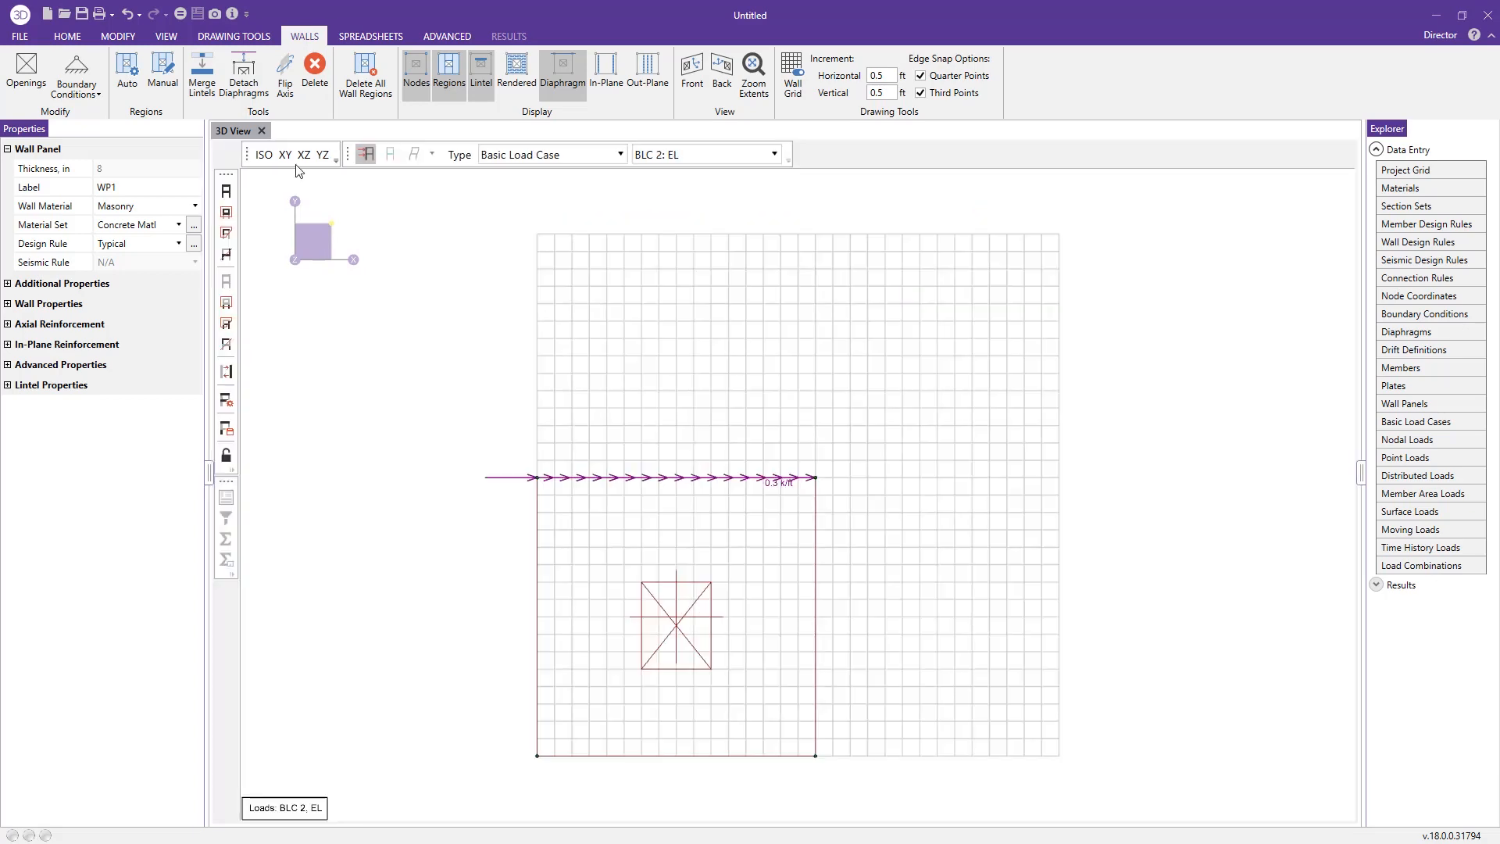
left_click(69, 36)
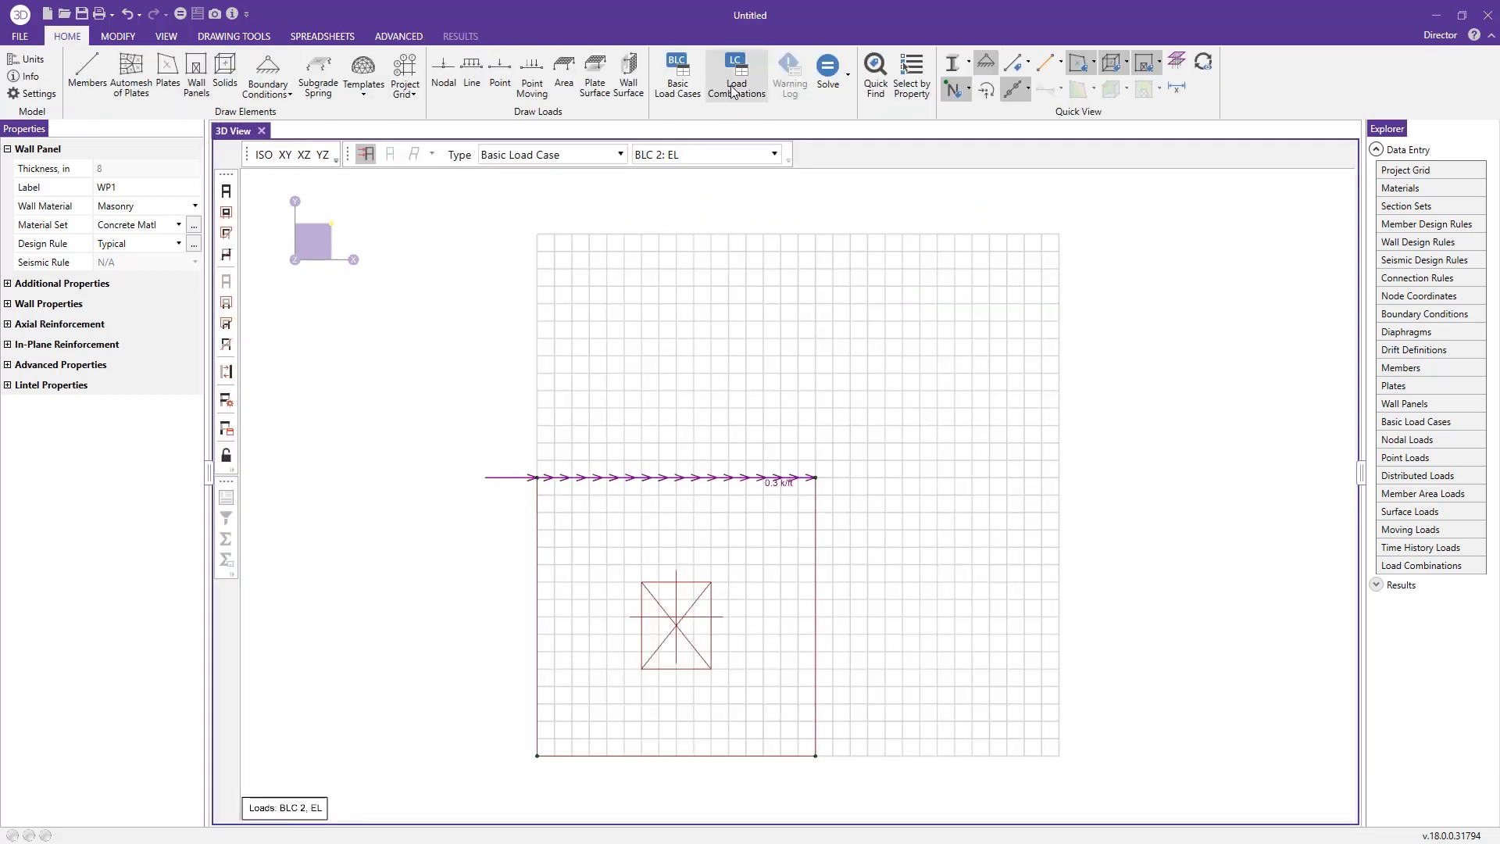
- Generate 2018 IBC Strength gravity load combinations with deflection LCs turned off
left_click(736, 71)
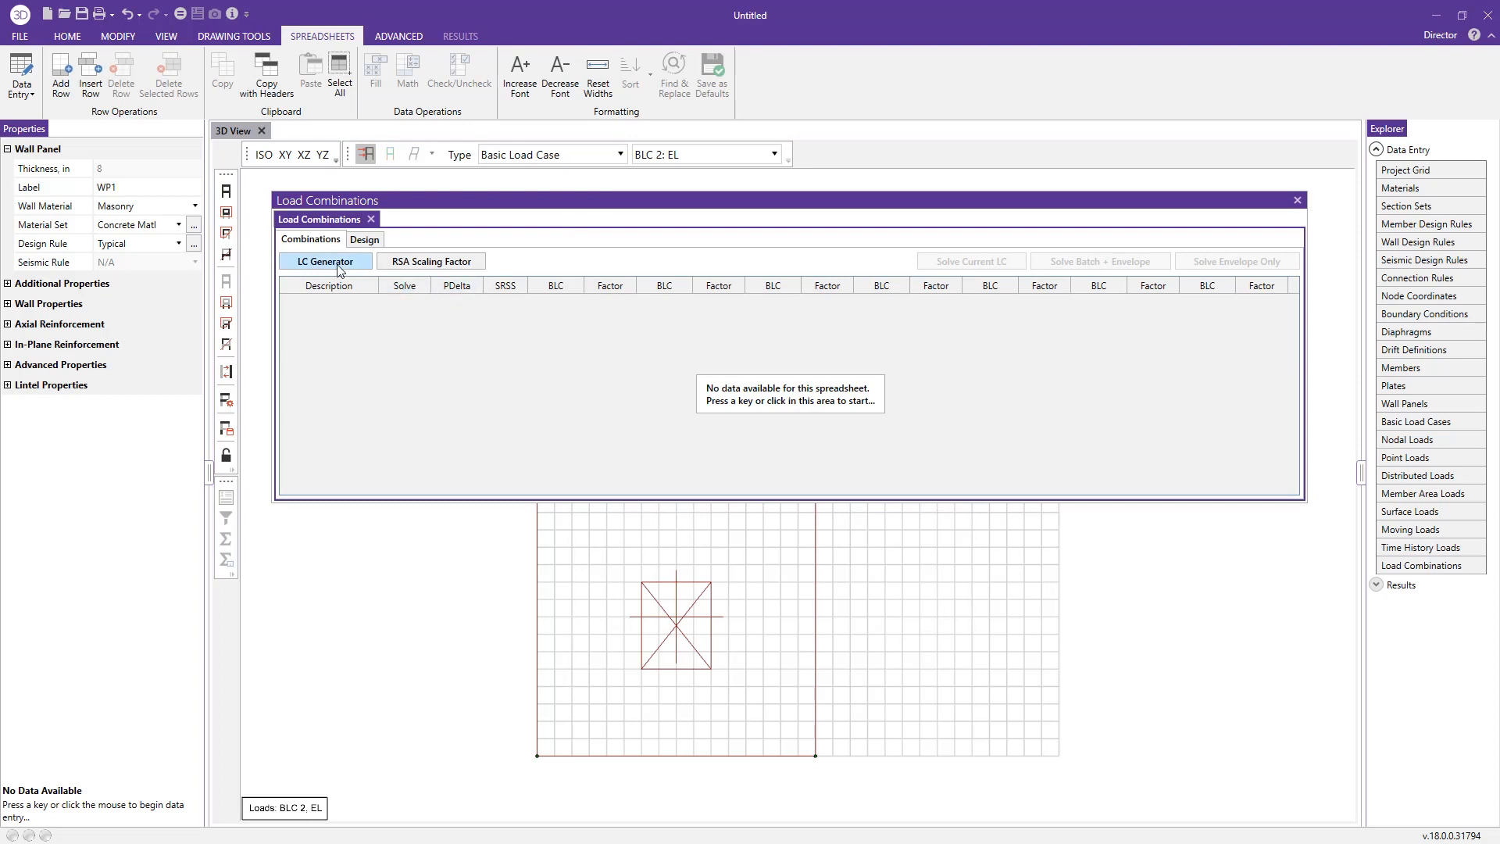
left_click(325, 261)
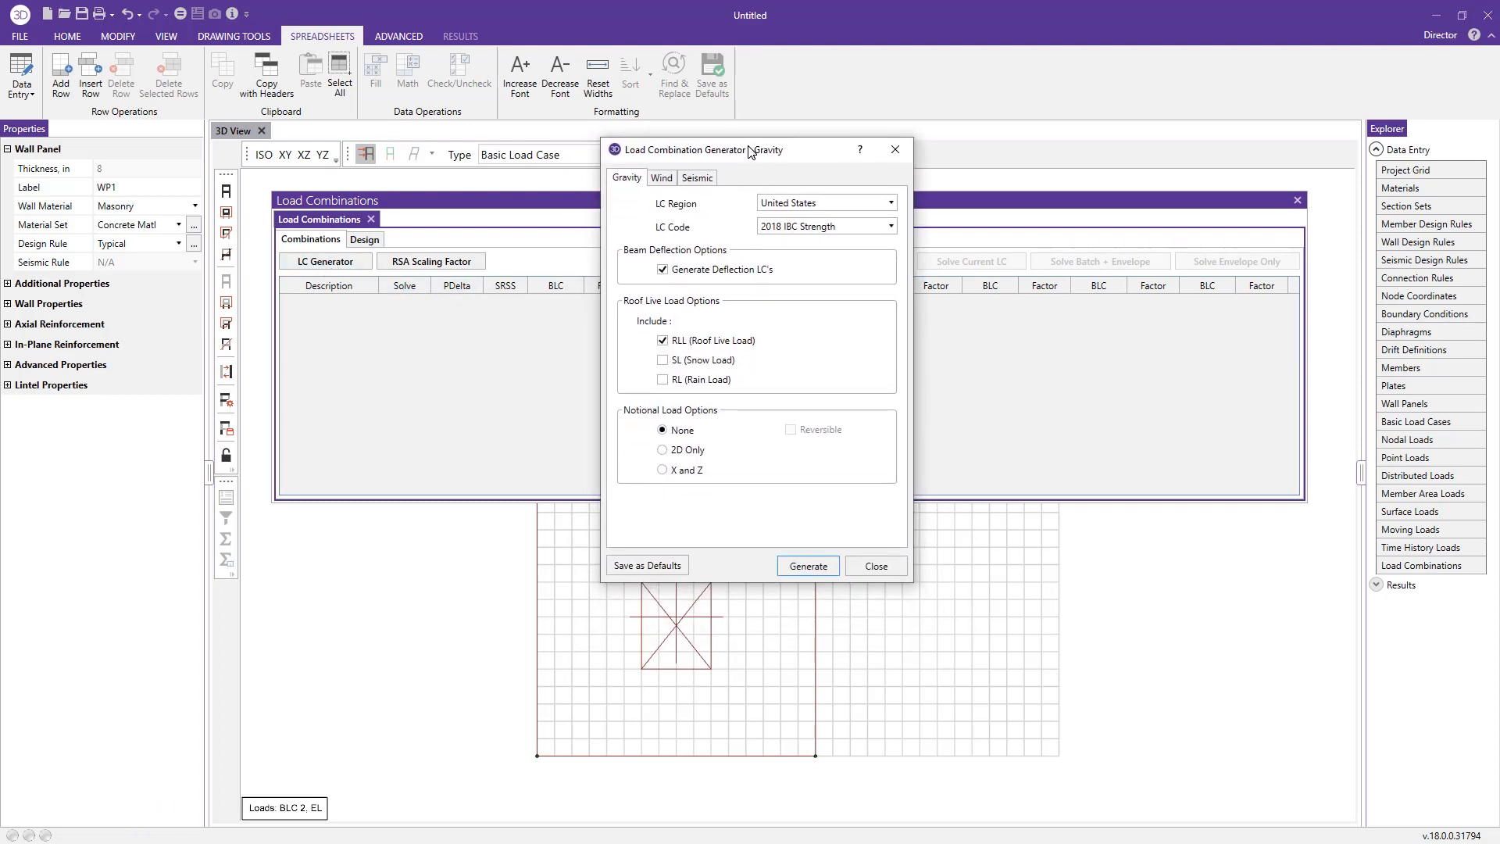
mouse_move(410, 323)
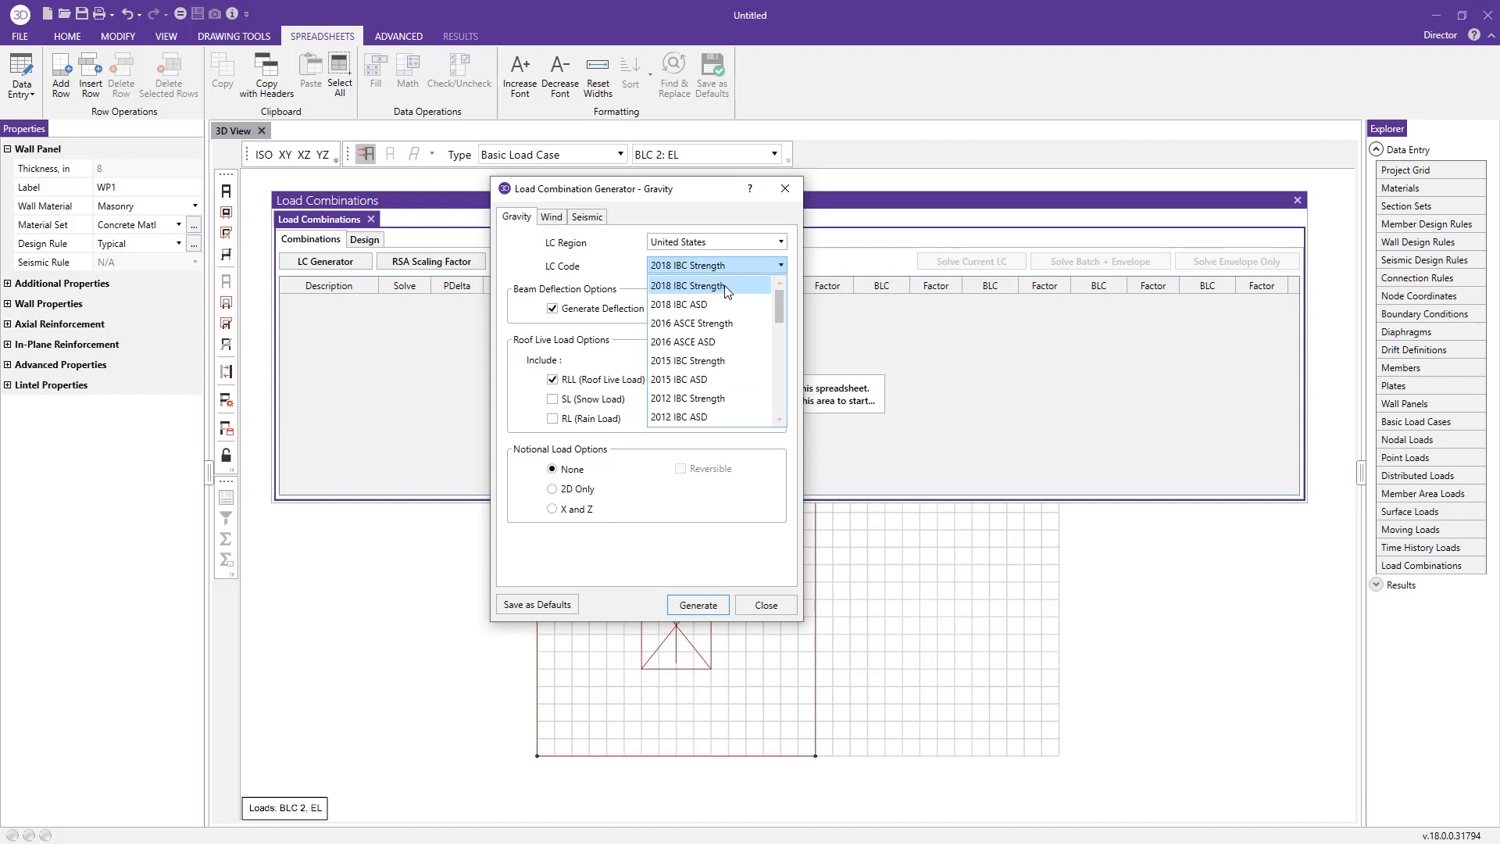
left_click(685, 284)
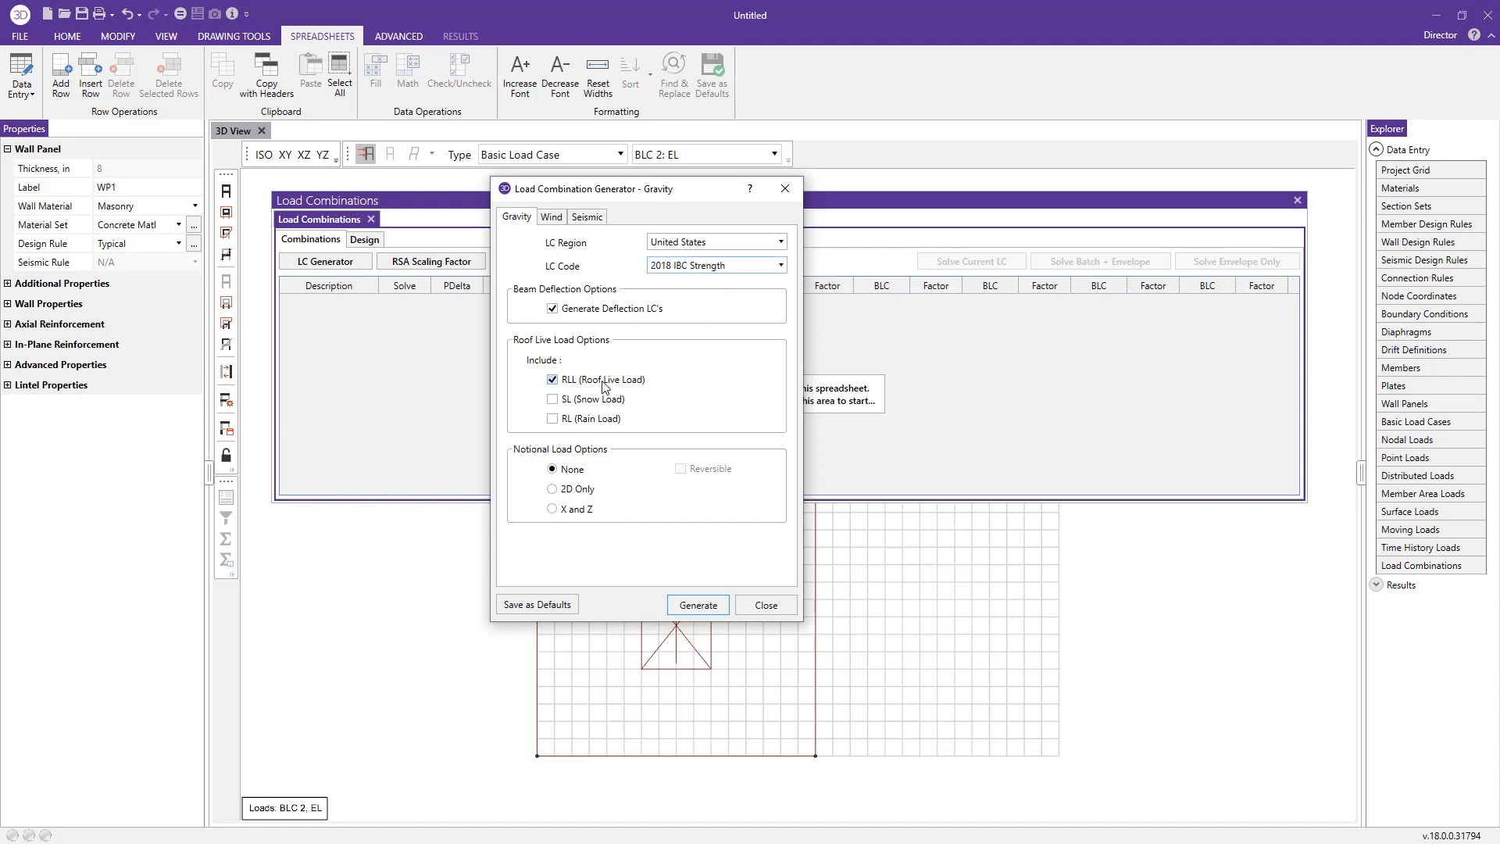
left_click(553, 308)
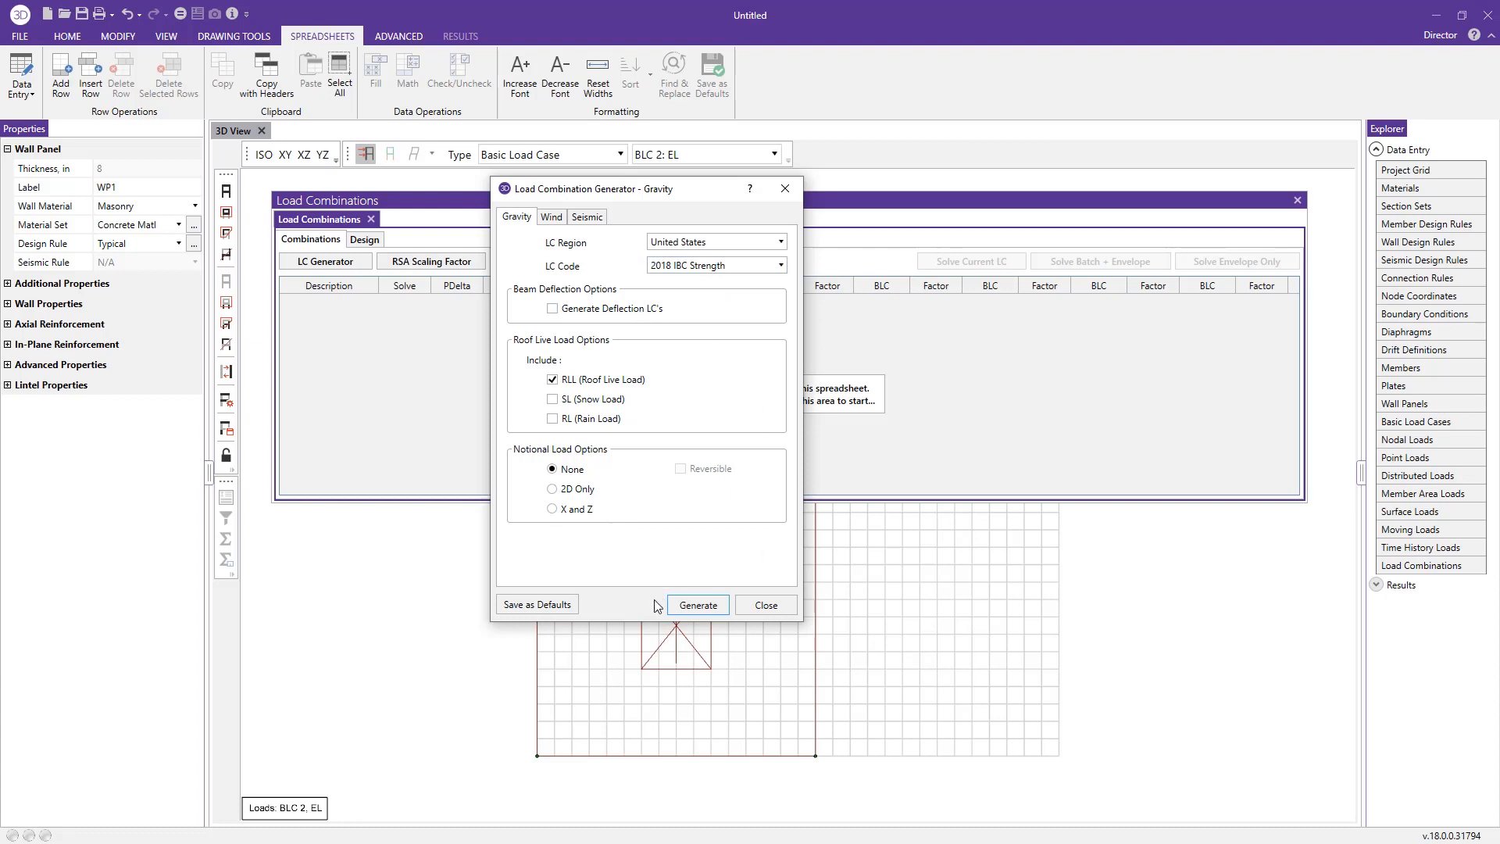
left_click(697, 604)
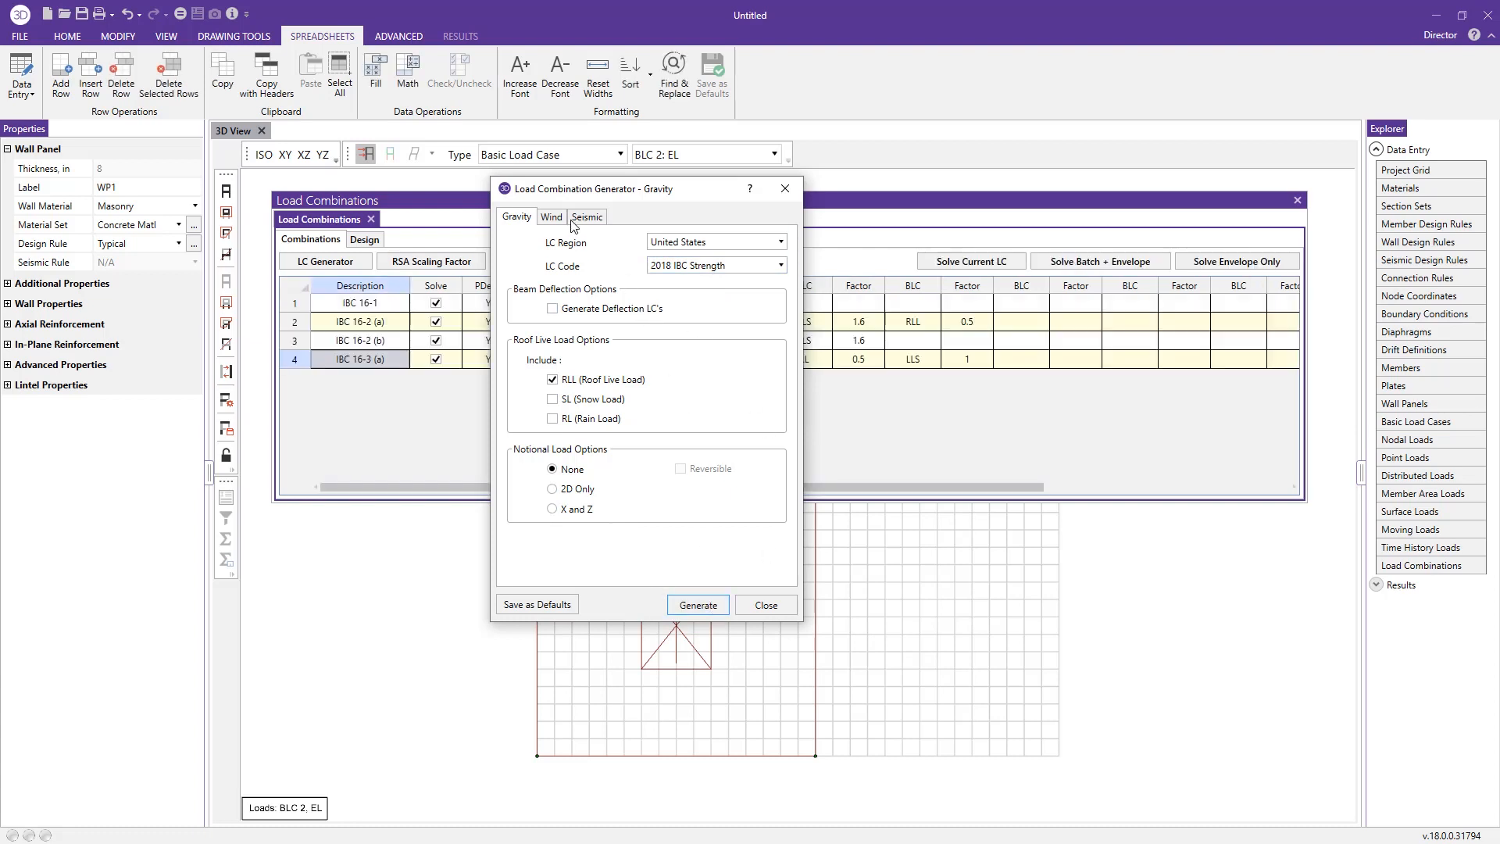
- Generate the 2D-only seismic load combinations for 2018 IBC Strength
left_click(588, 216)
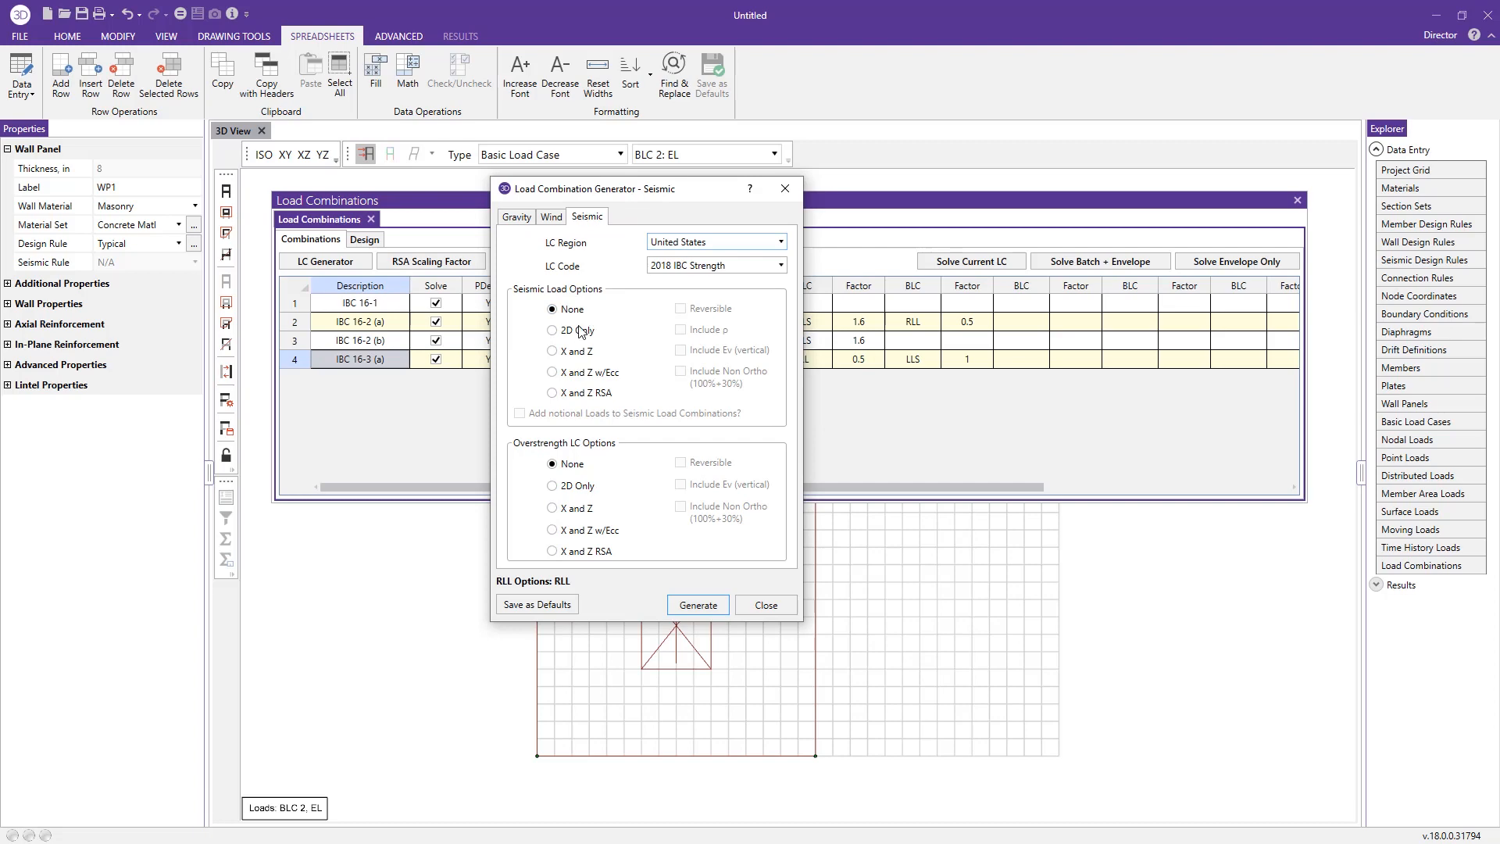
left_click(551, 330)
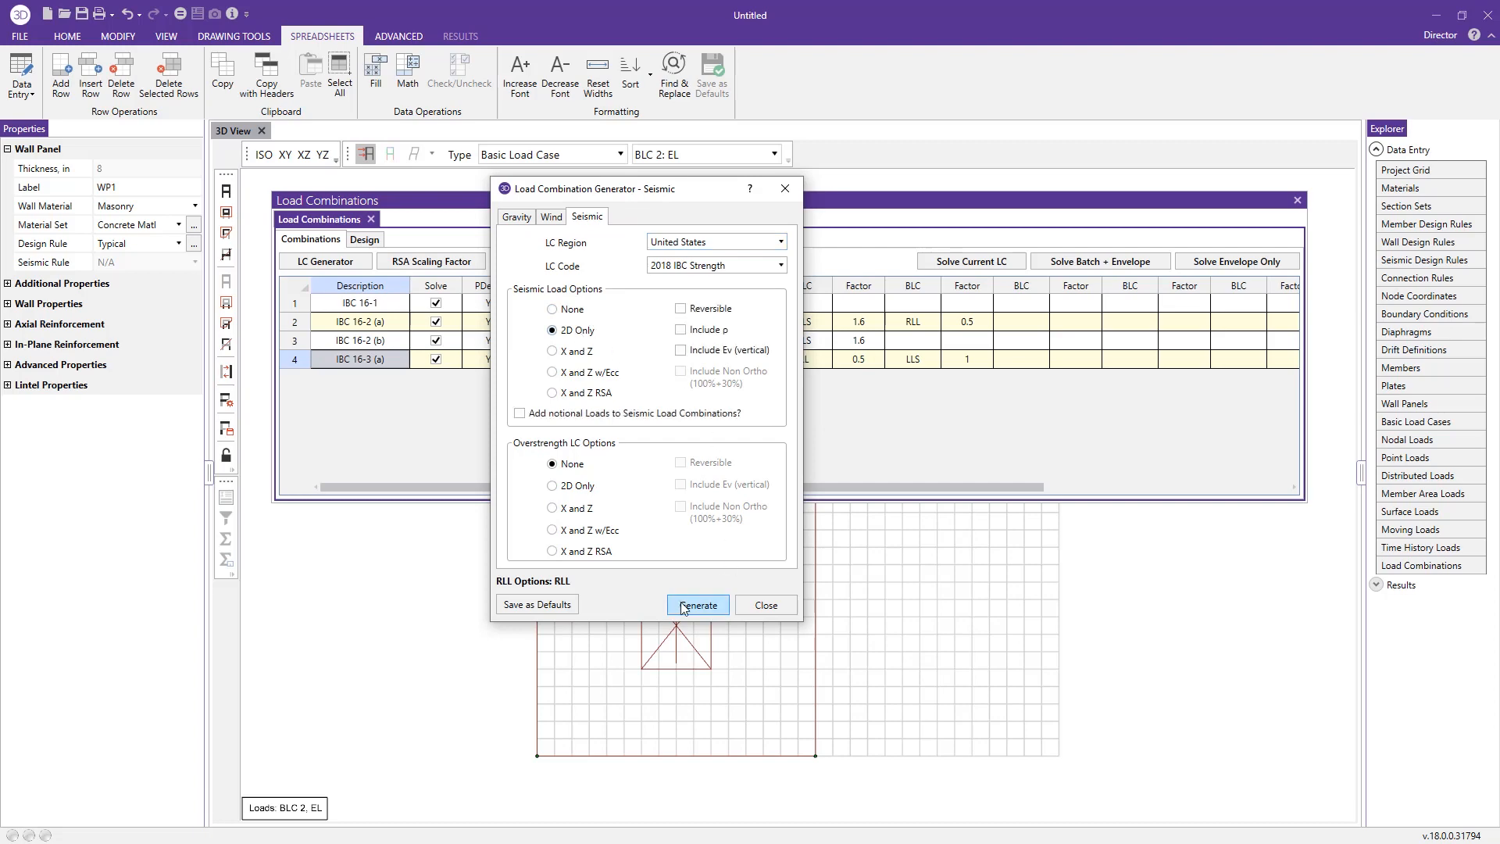
left_click(697, 604)
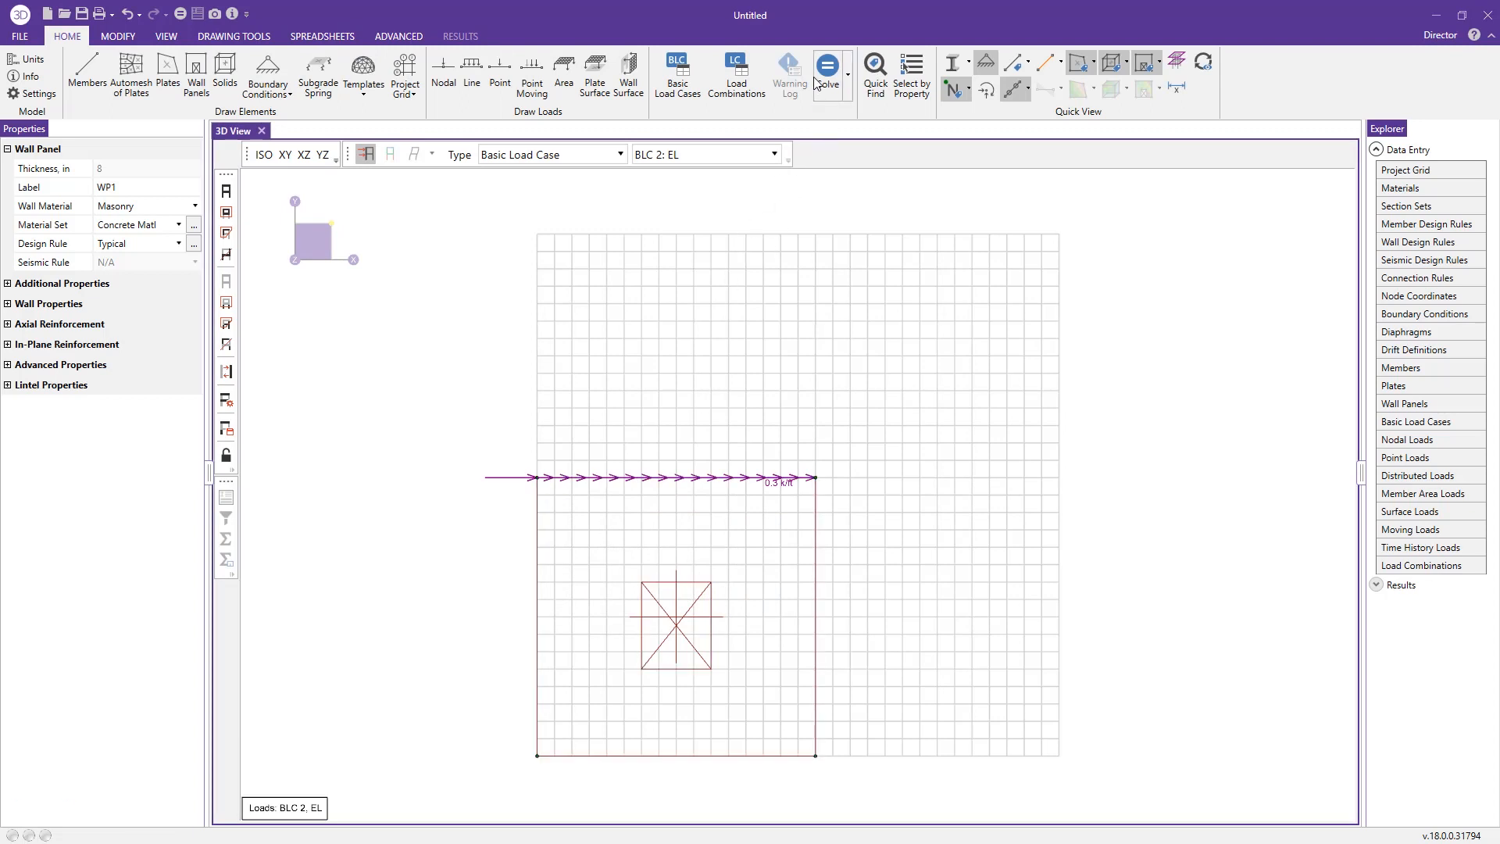
- Solve the model as a batch with envelope and display the envelope node reactions
left_click(826, 64)
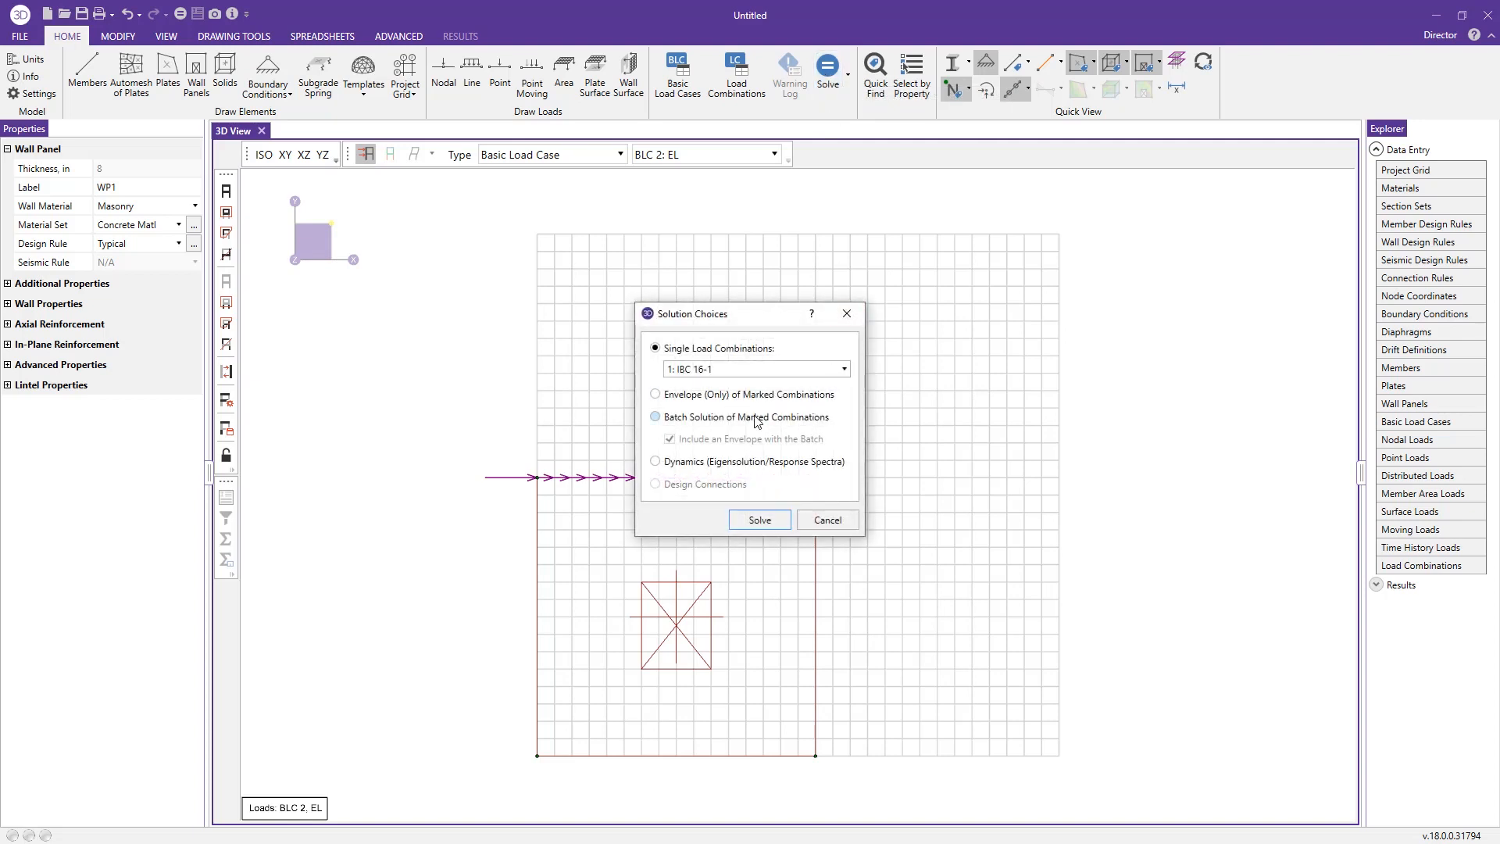
left_click(655, 416)
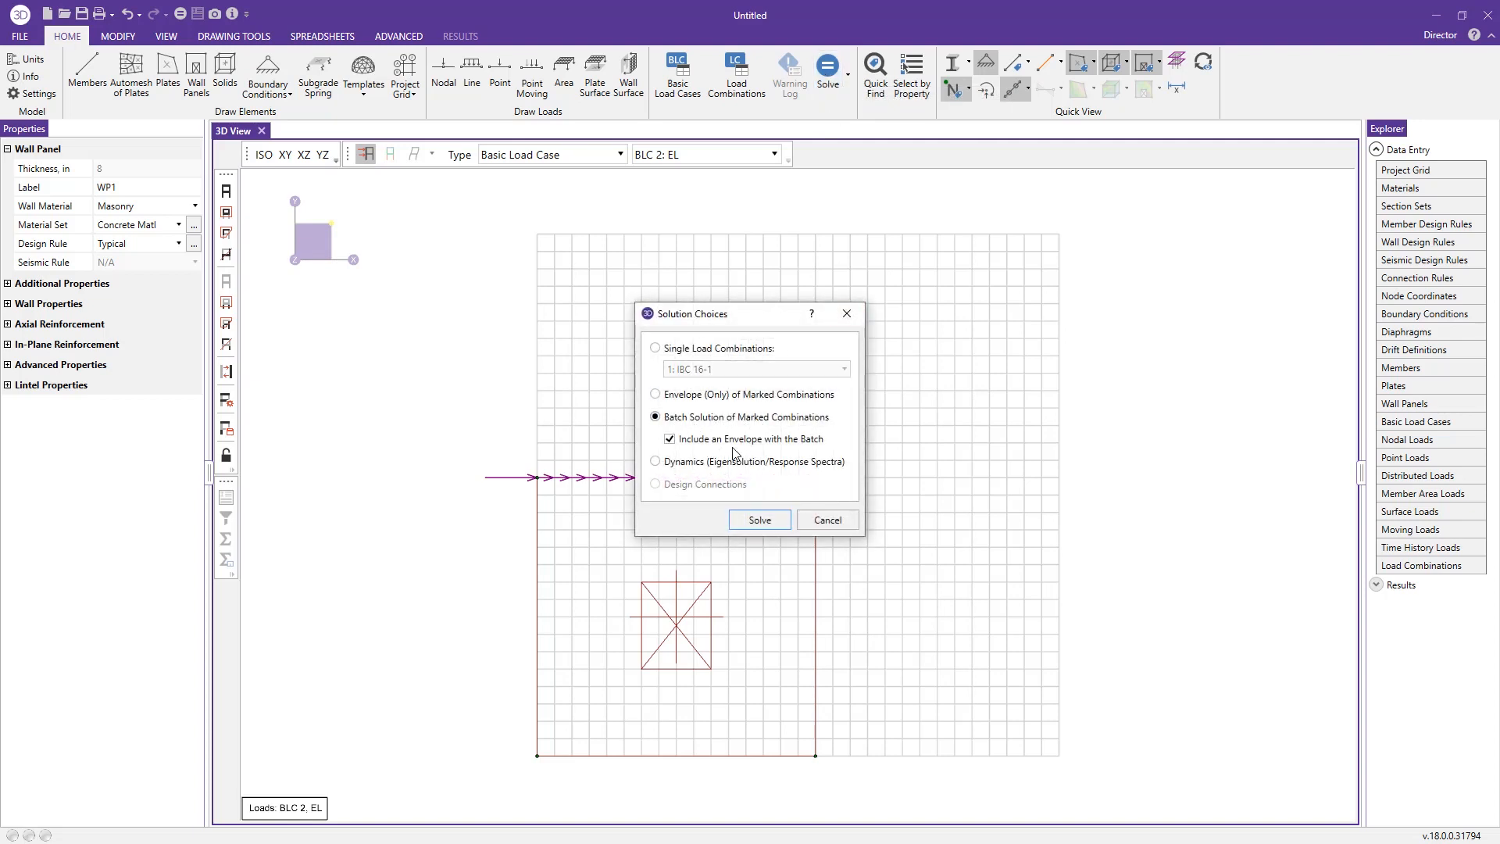
mouse_move(686, 428)
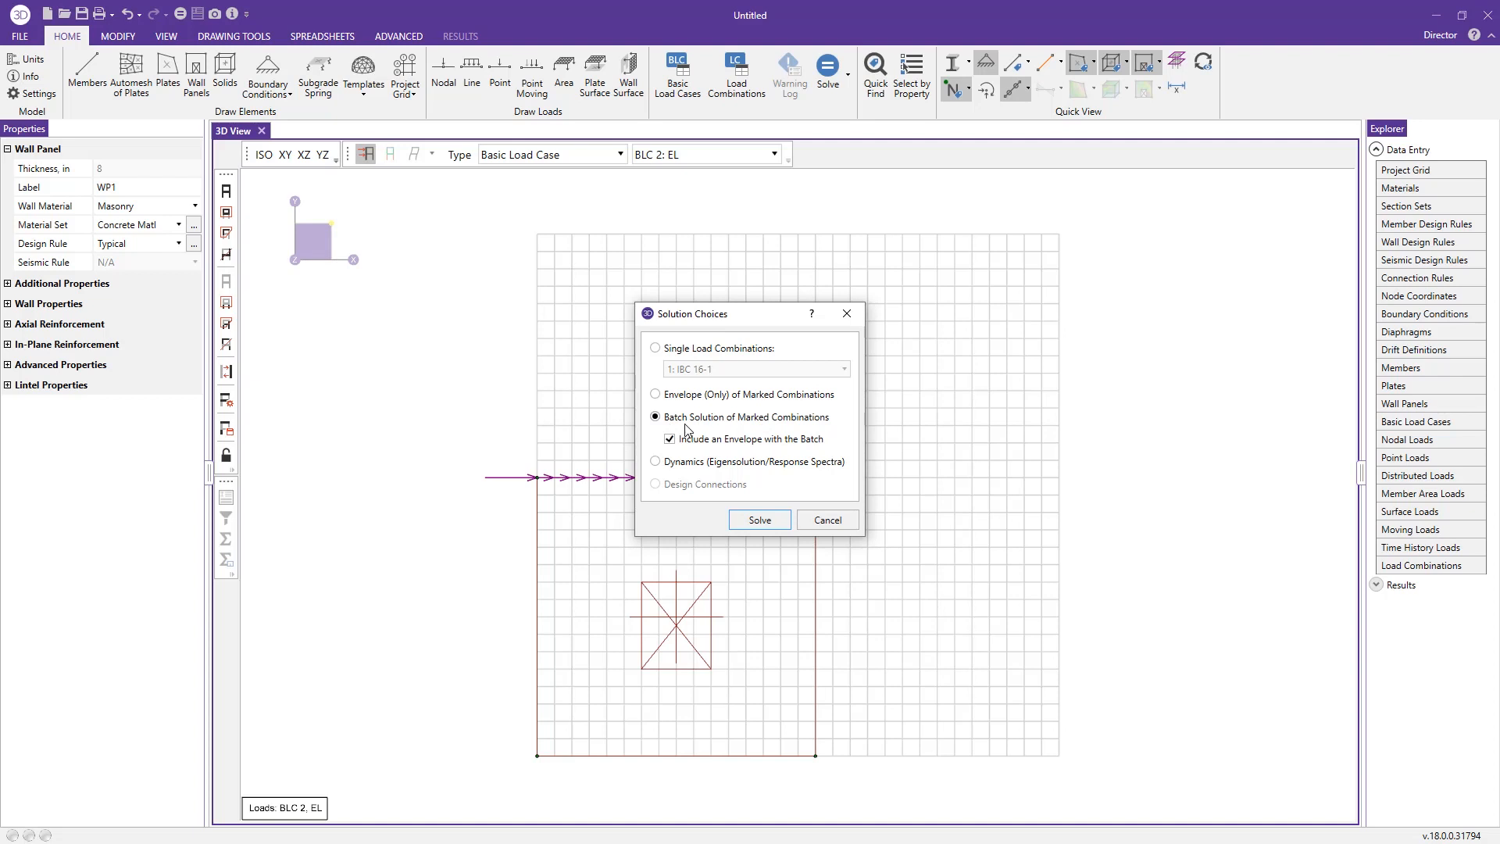
mouse_move(830, 446)
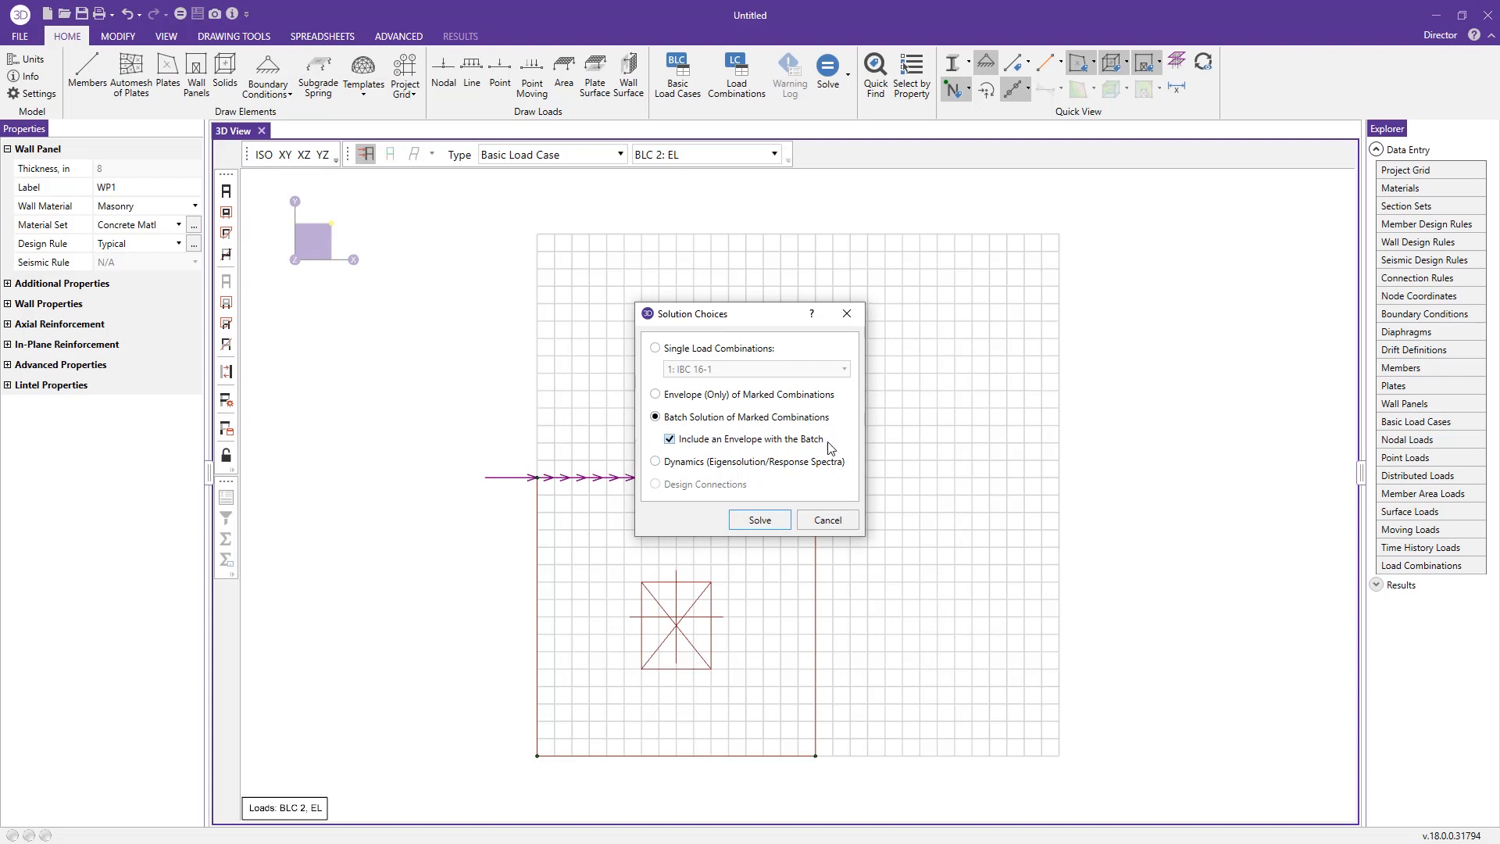
mouse_move(808, 468)
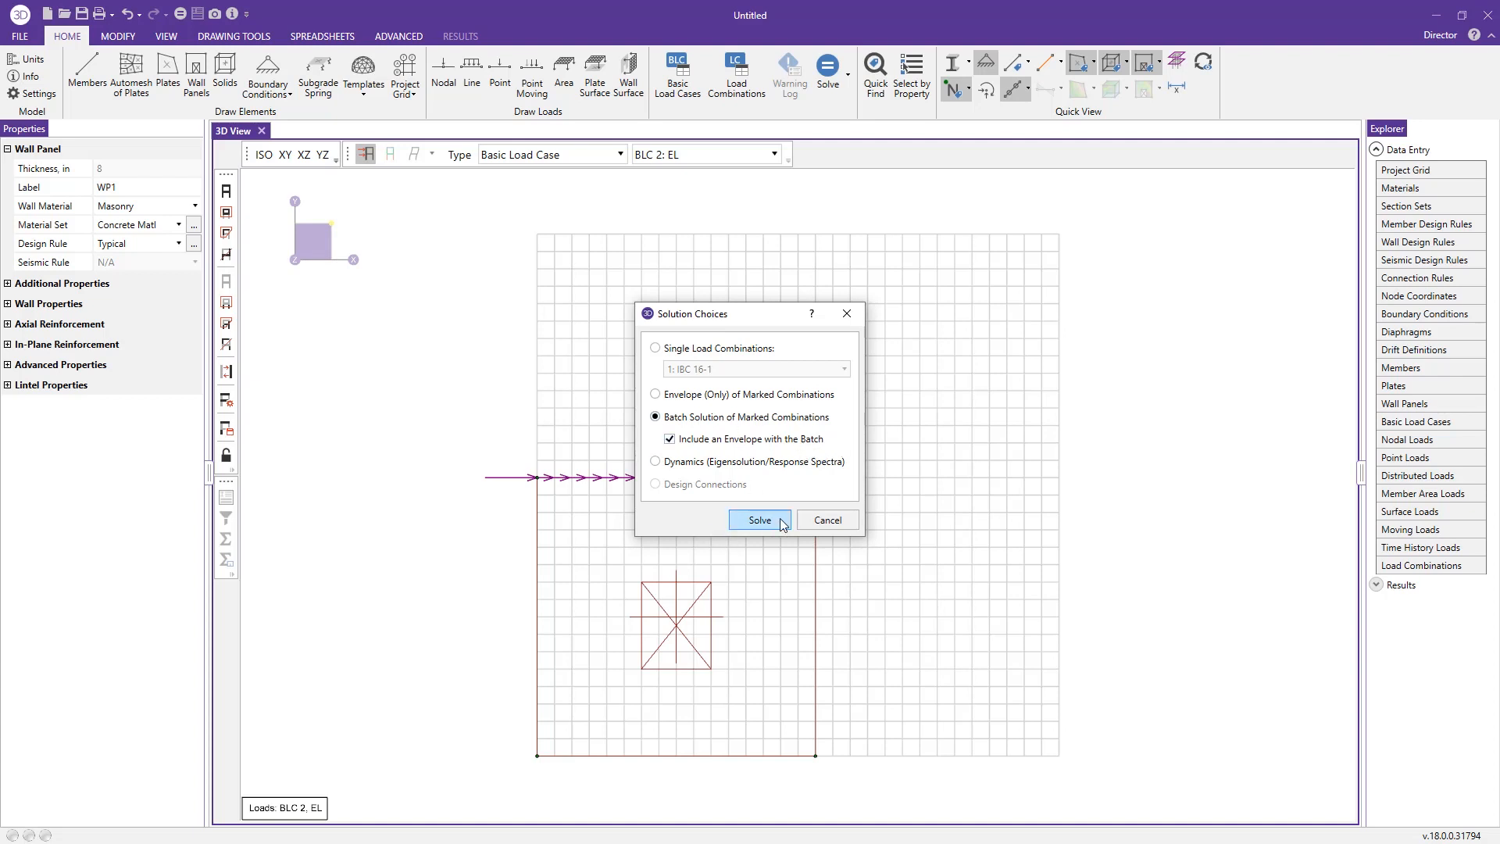
left_click(759, 520)
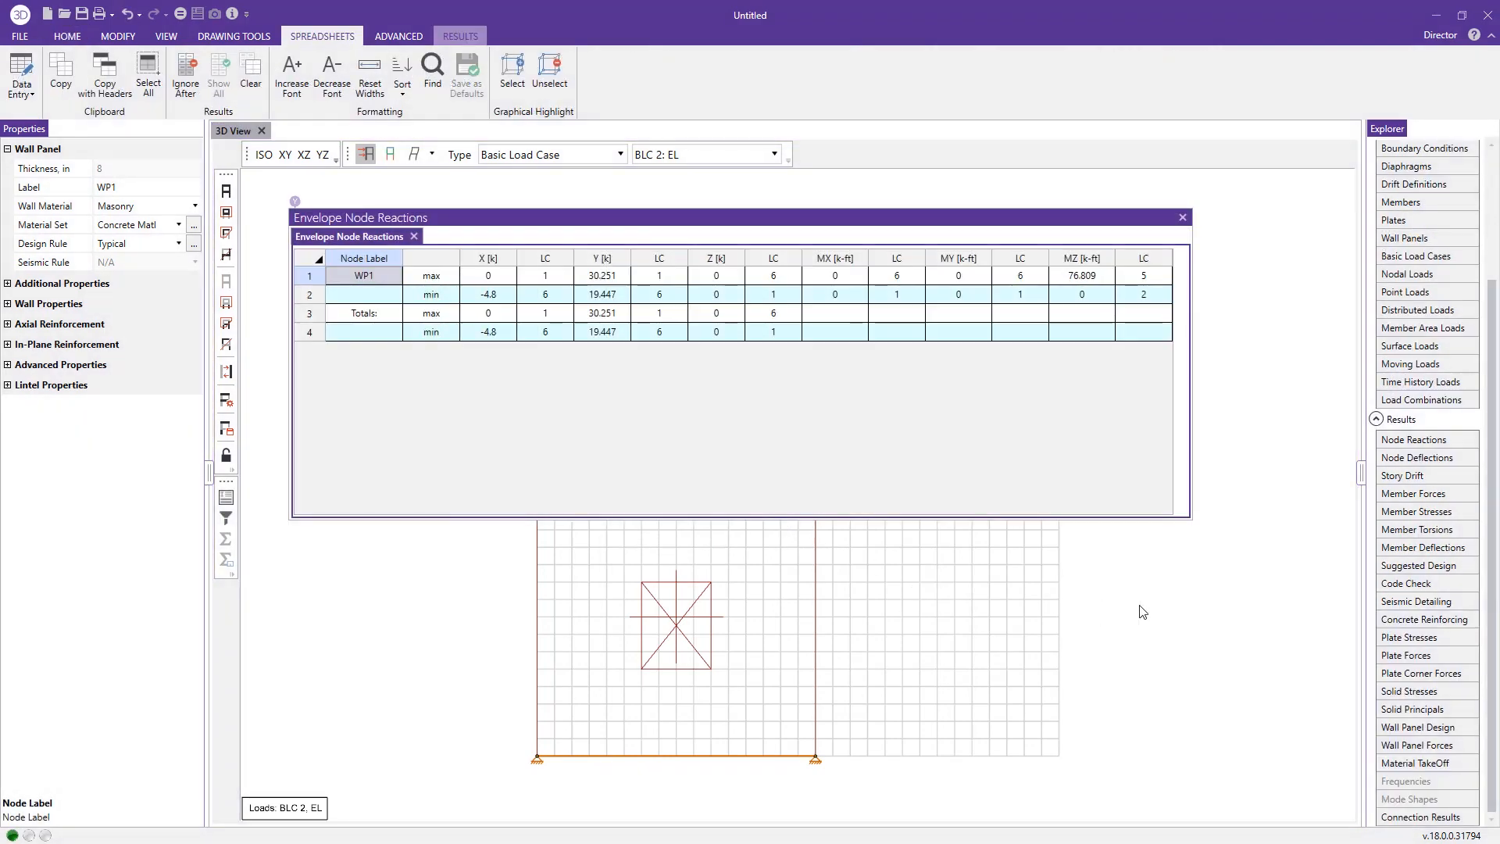
- Close the reactions and show WP1's Masonry In code checks for the four wall regions
left_click(70, 34)
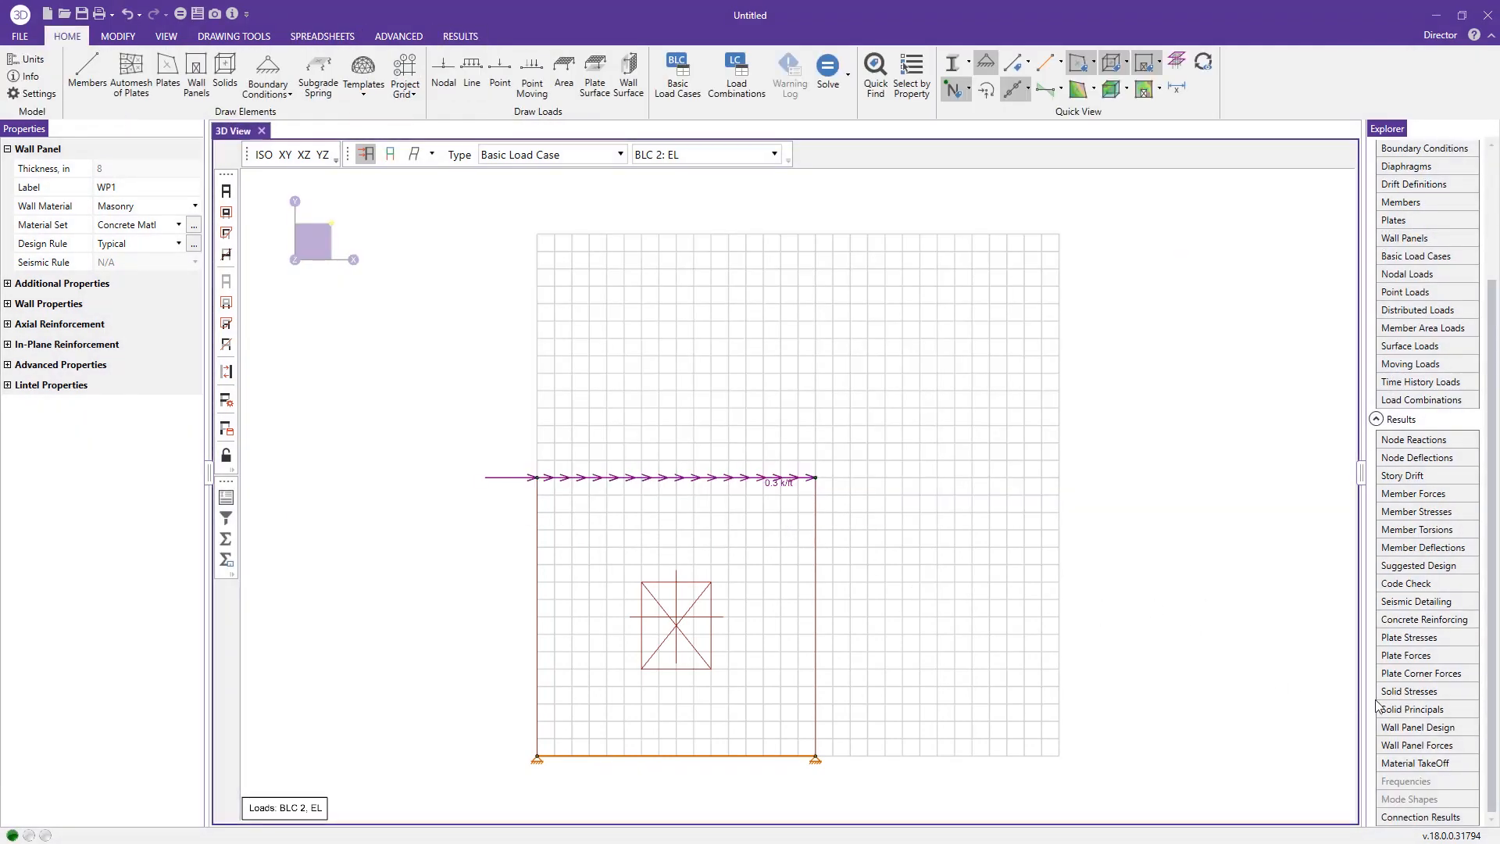
left_click(1422, 726)
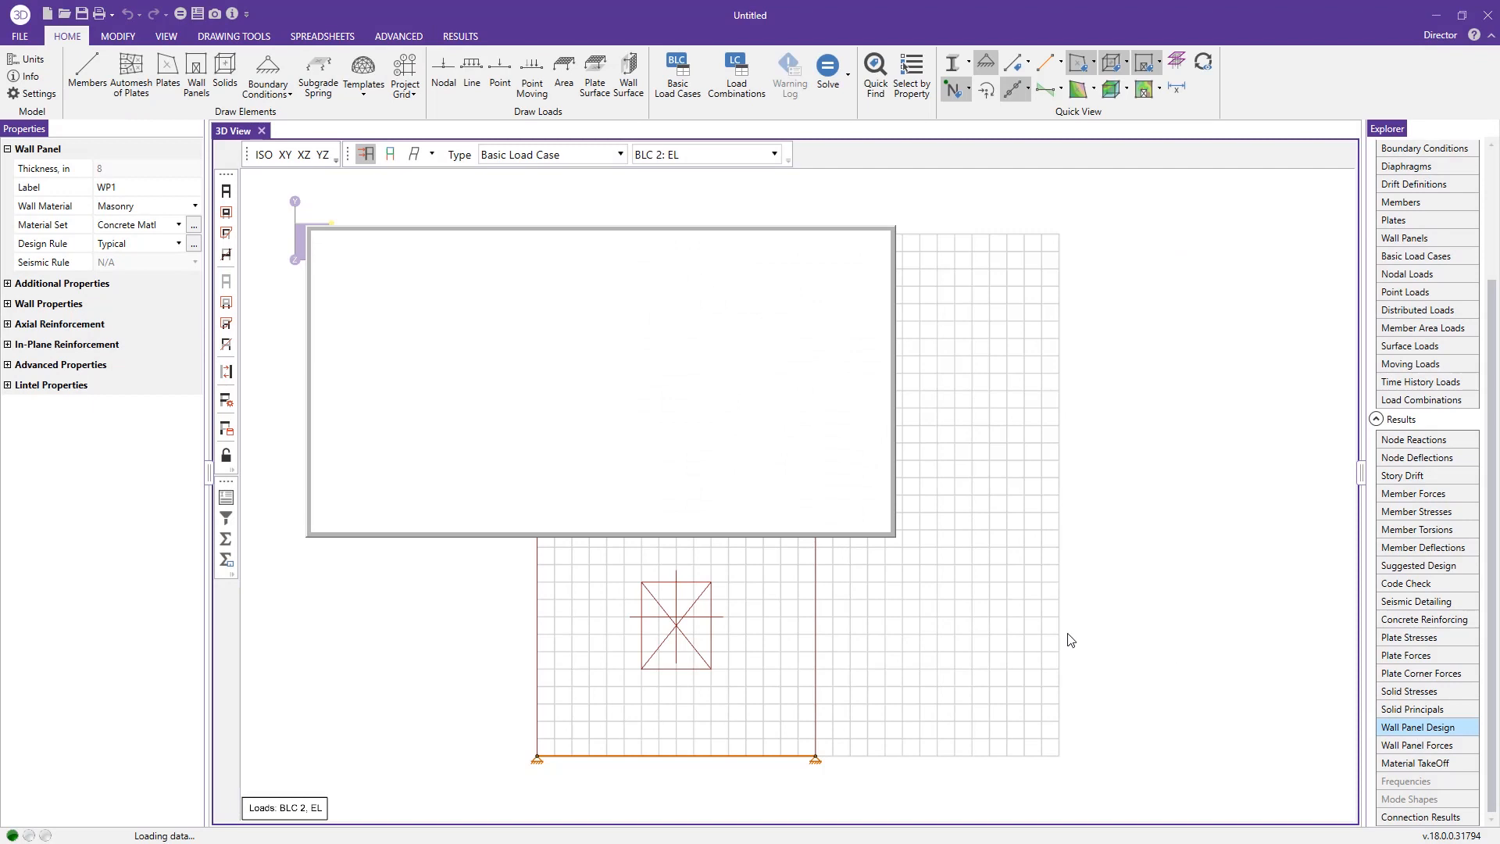
left_click(1416, 726)
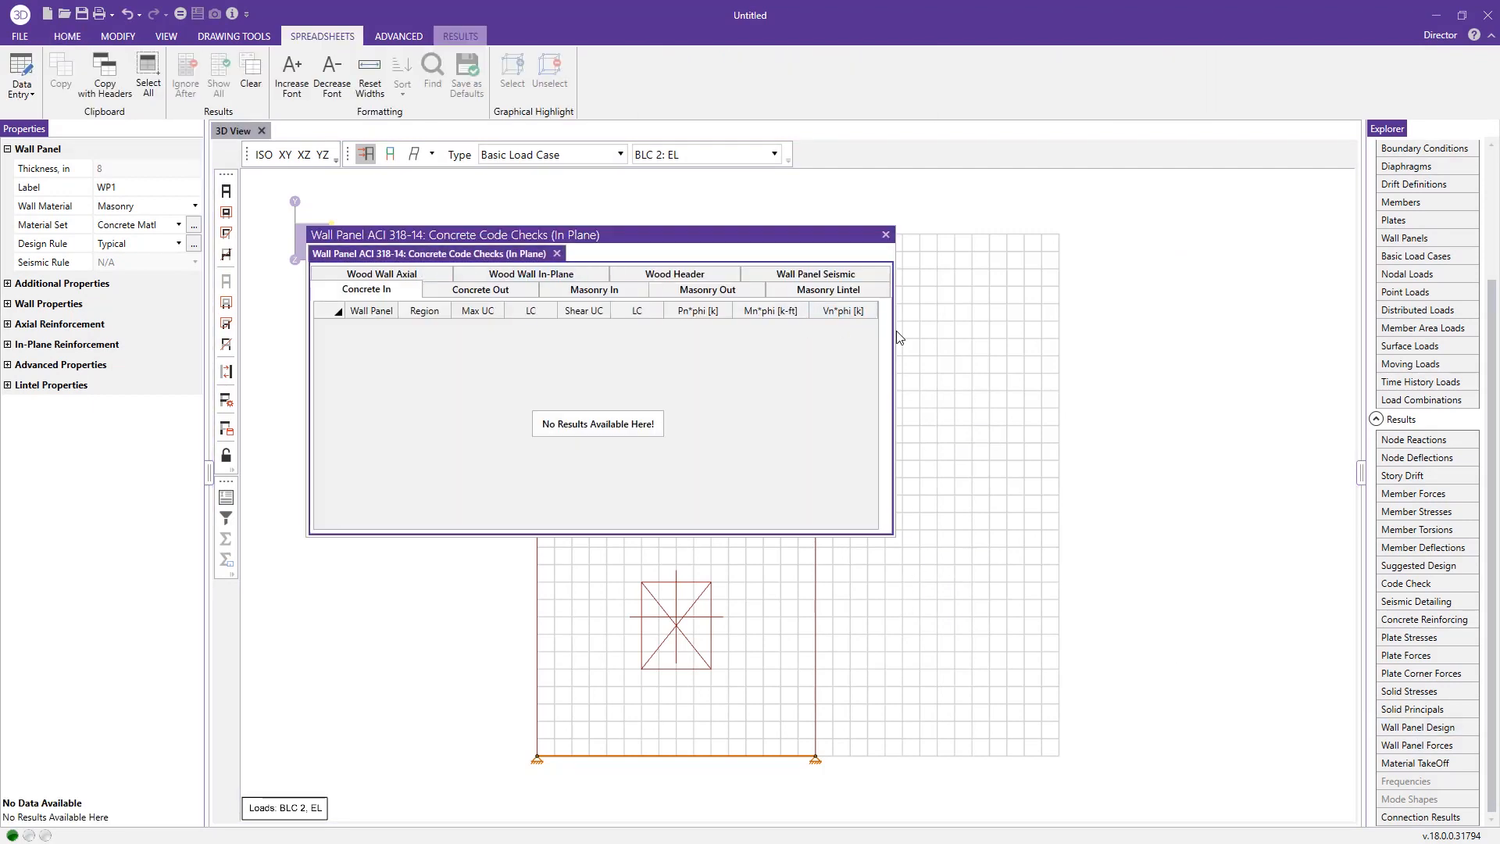
mouse_move(894, 328)
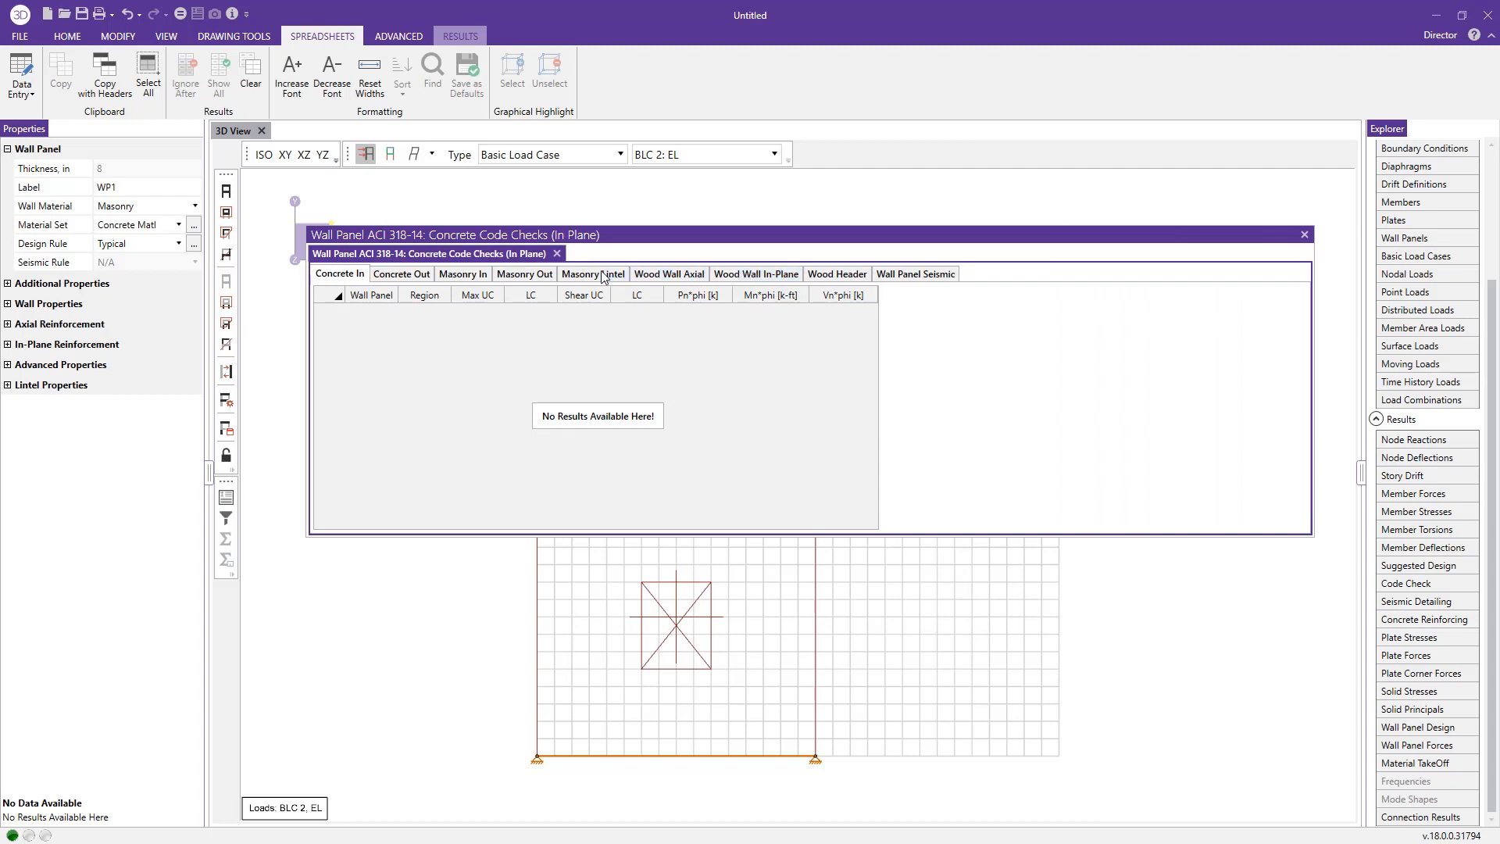
left_click(462, 273)
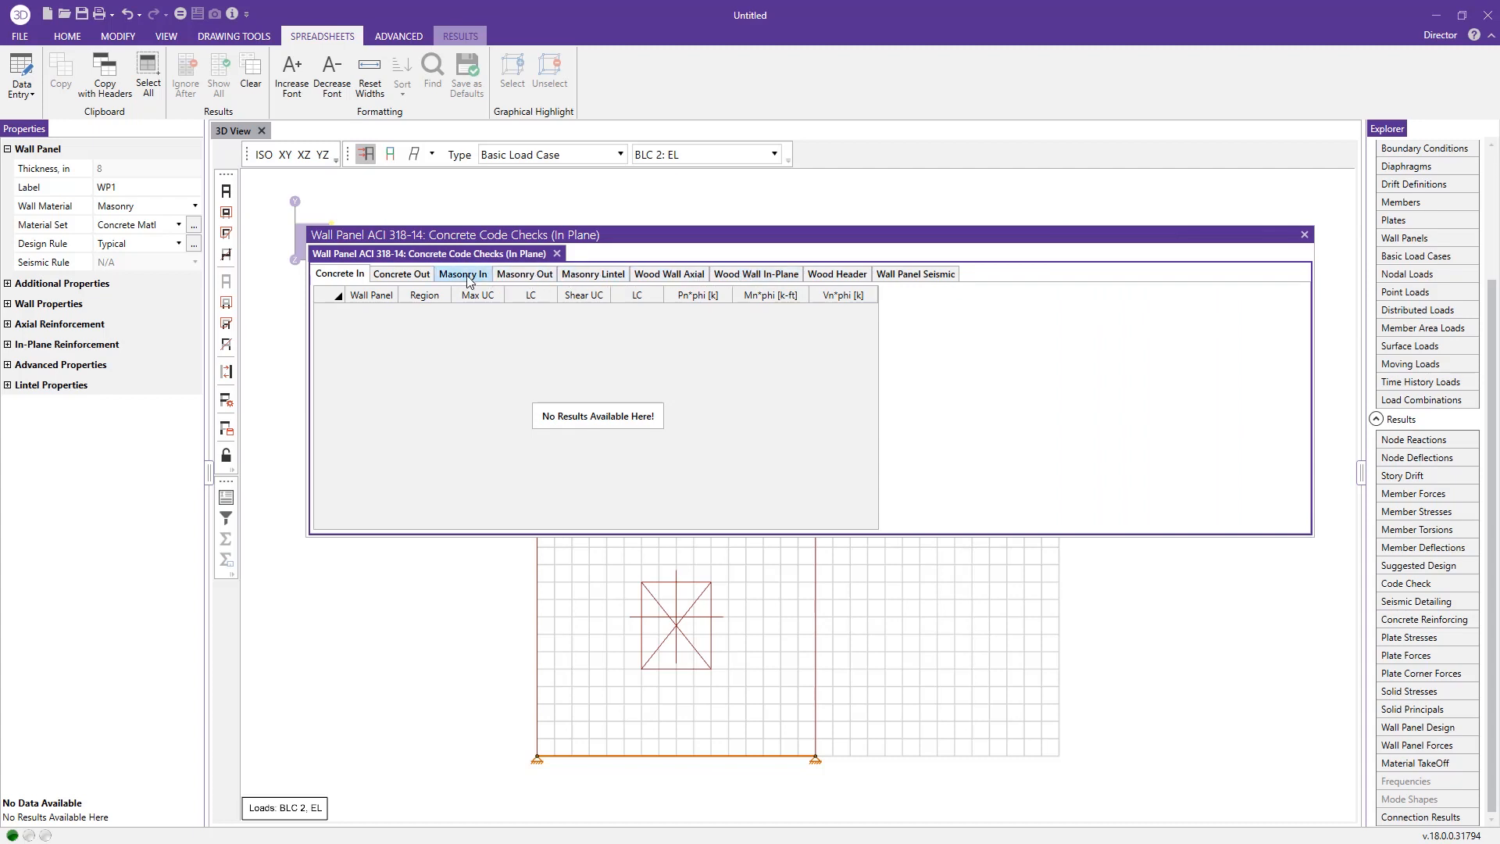
left_click(463, 274)
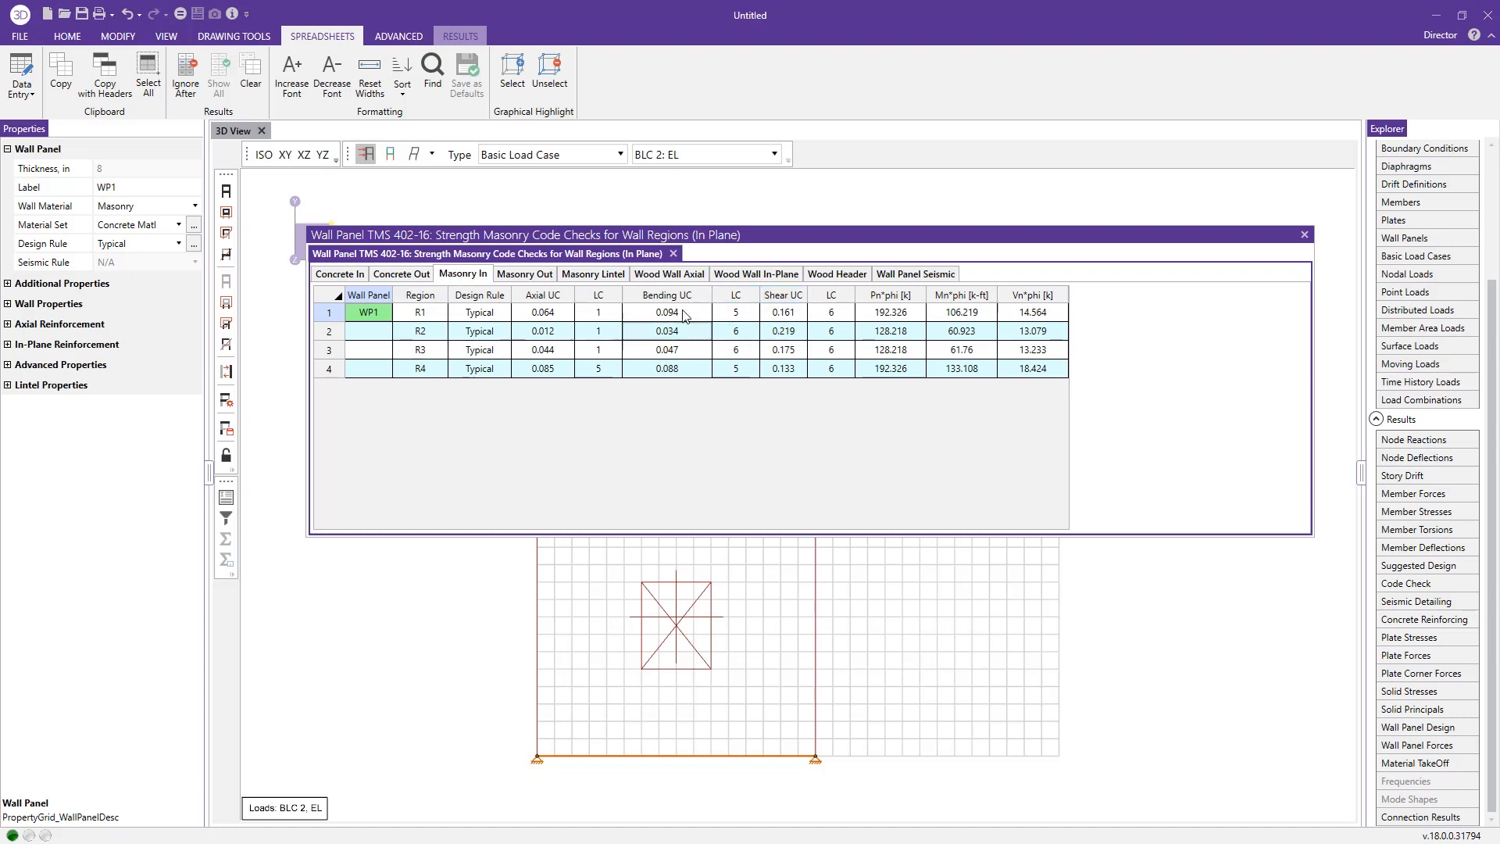
- Sort Bending UC max to min, review Masonry Out and Lintel L1 checks, return to the model view
right_click(665, 312)
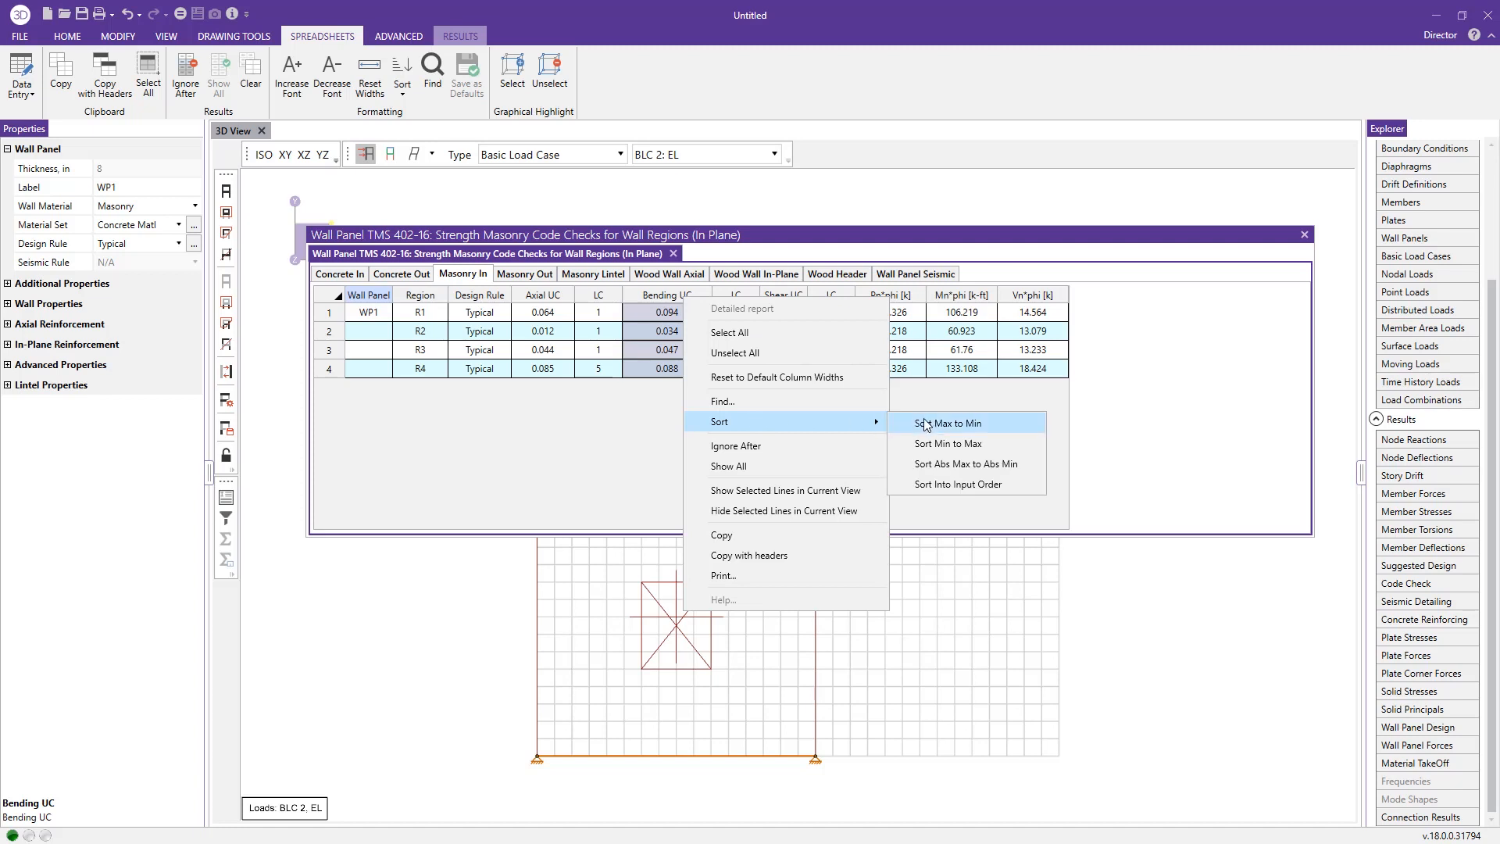
left_click(947, 422)
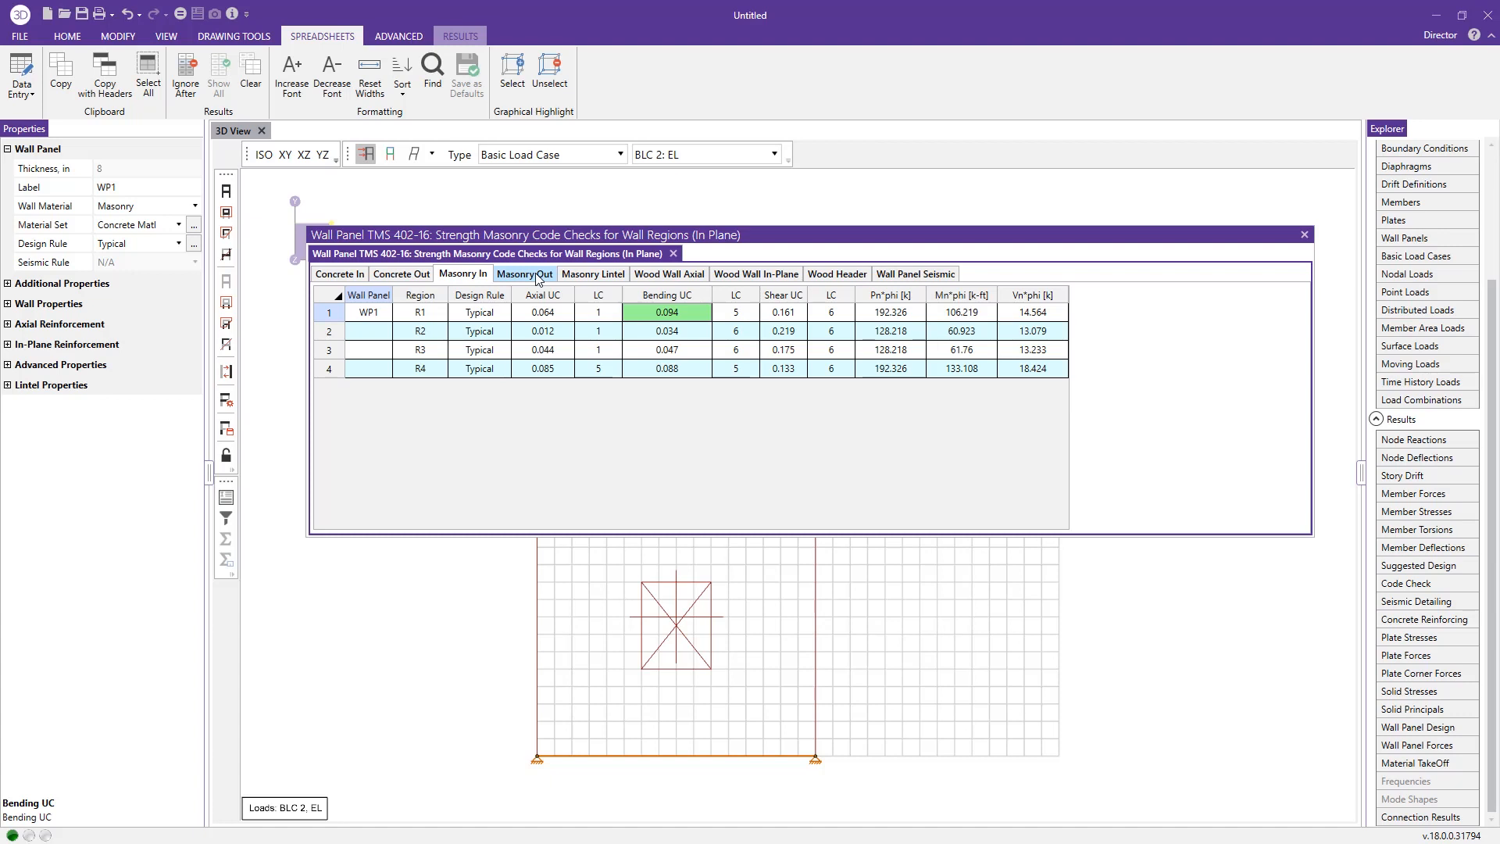
left_click(525, 273)
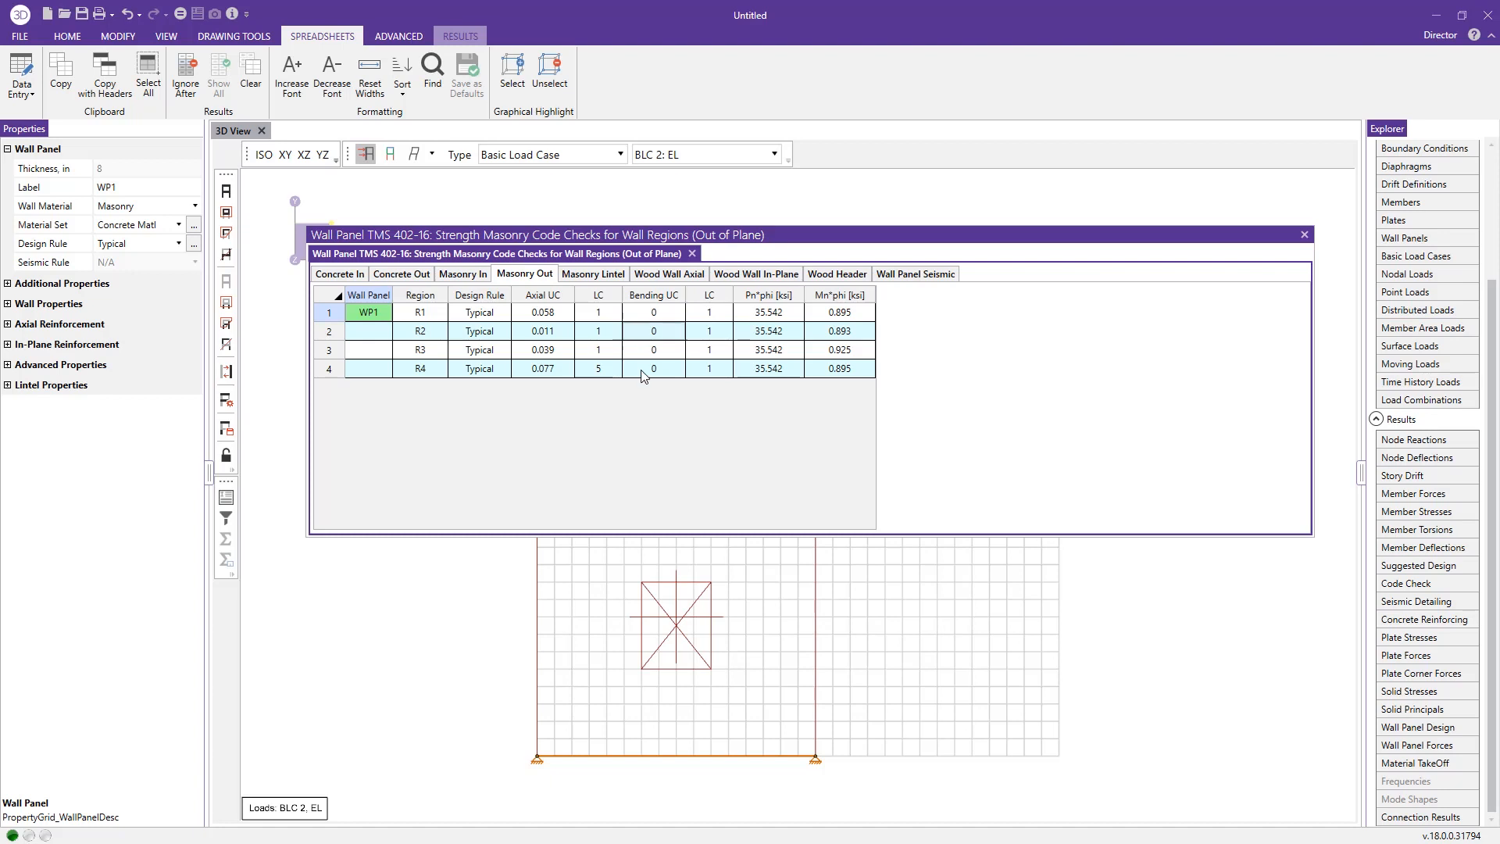
mouse_move(684, 390)
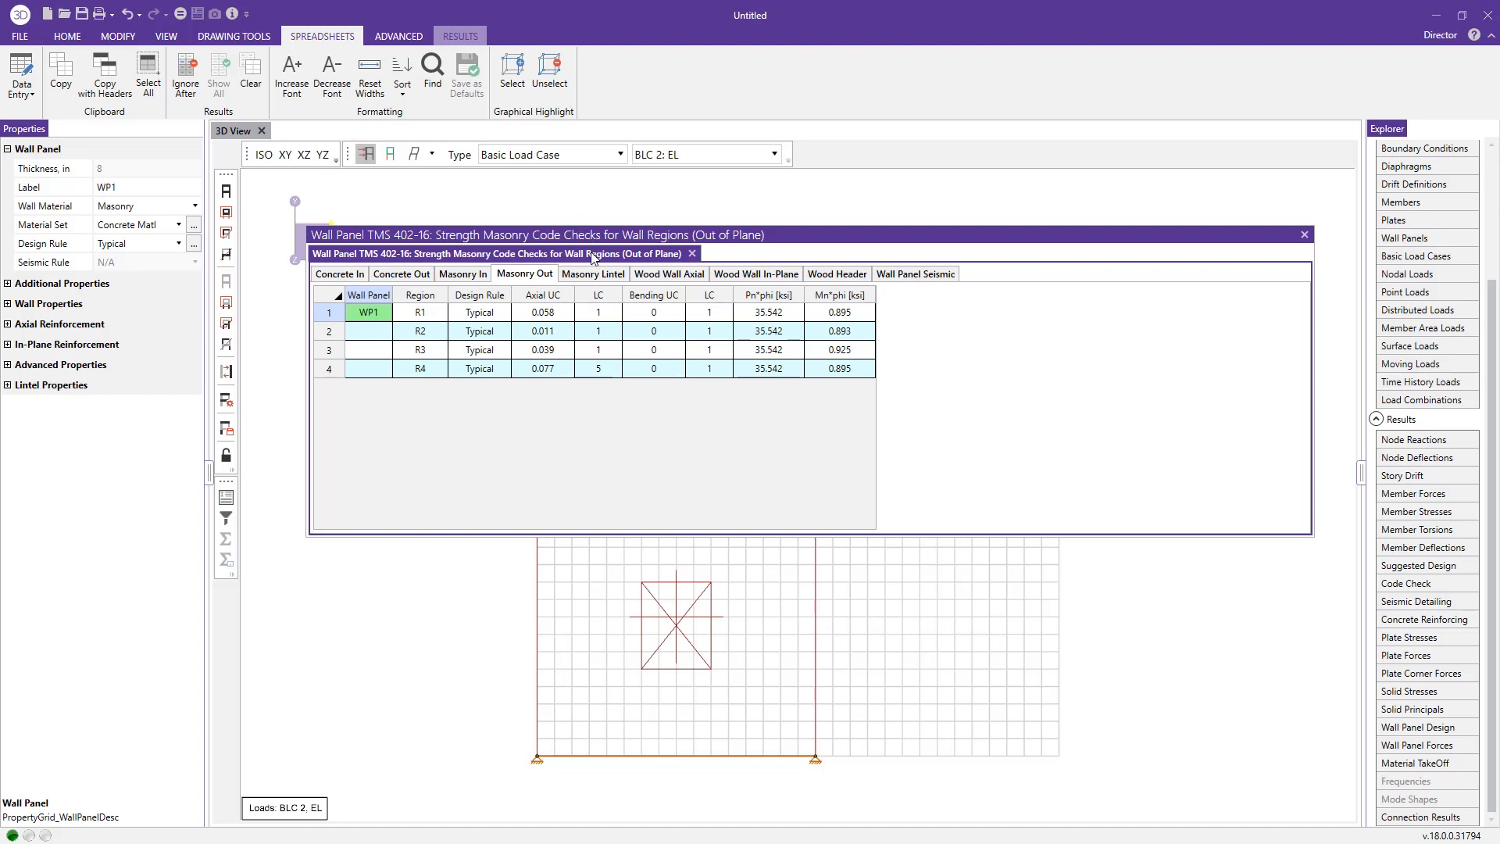
left_click(594, 274)
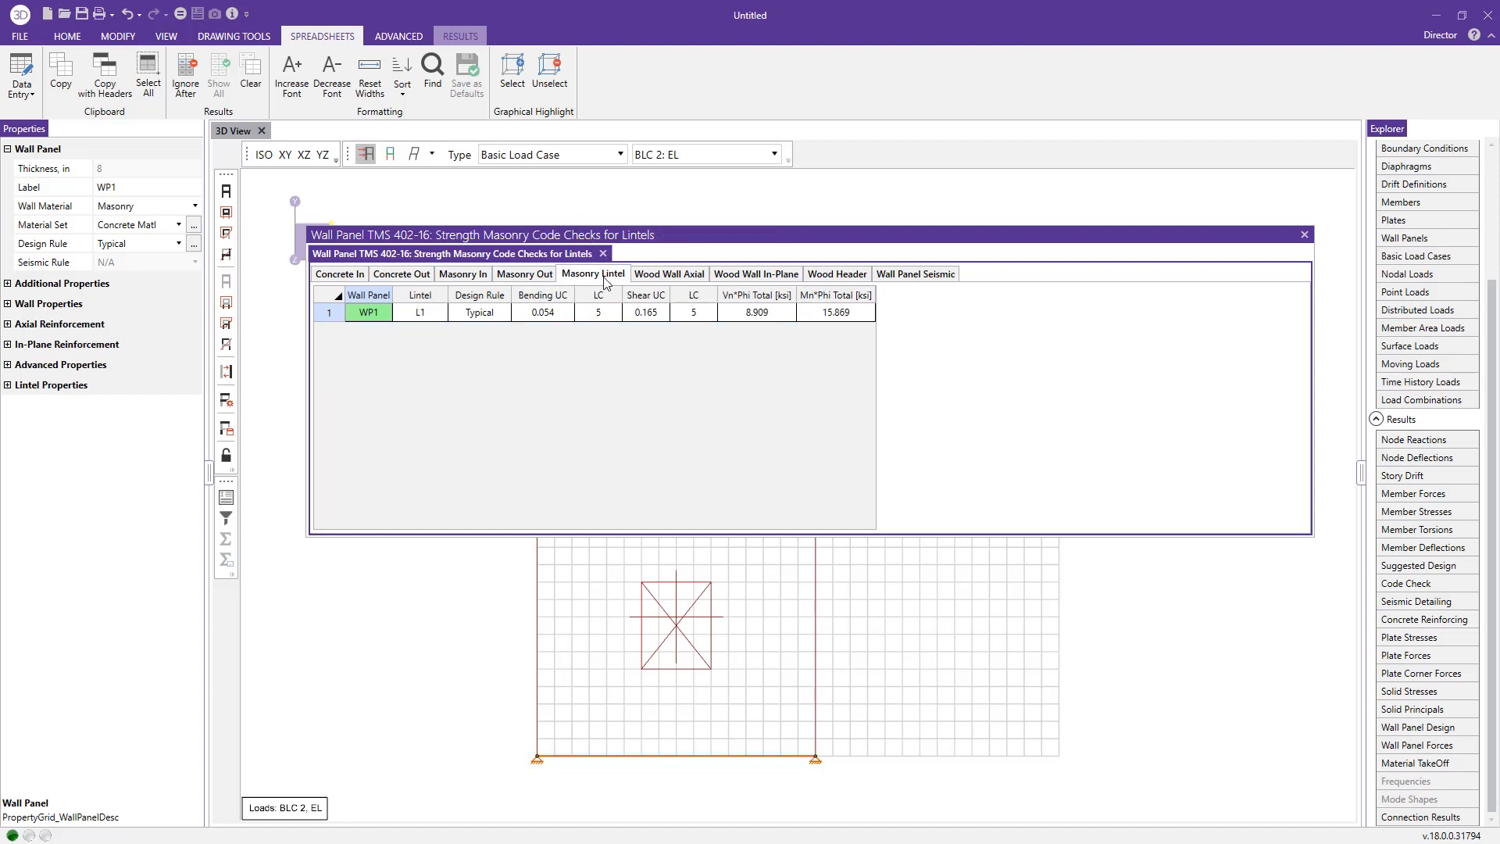
mouse_move(698, 605)
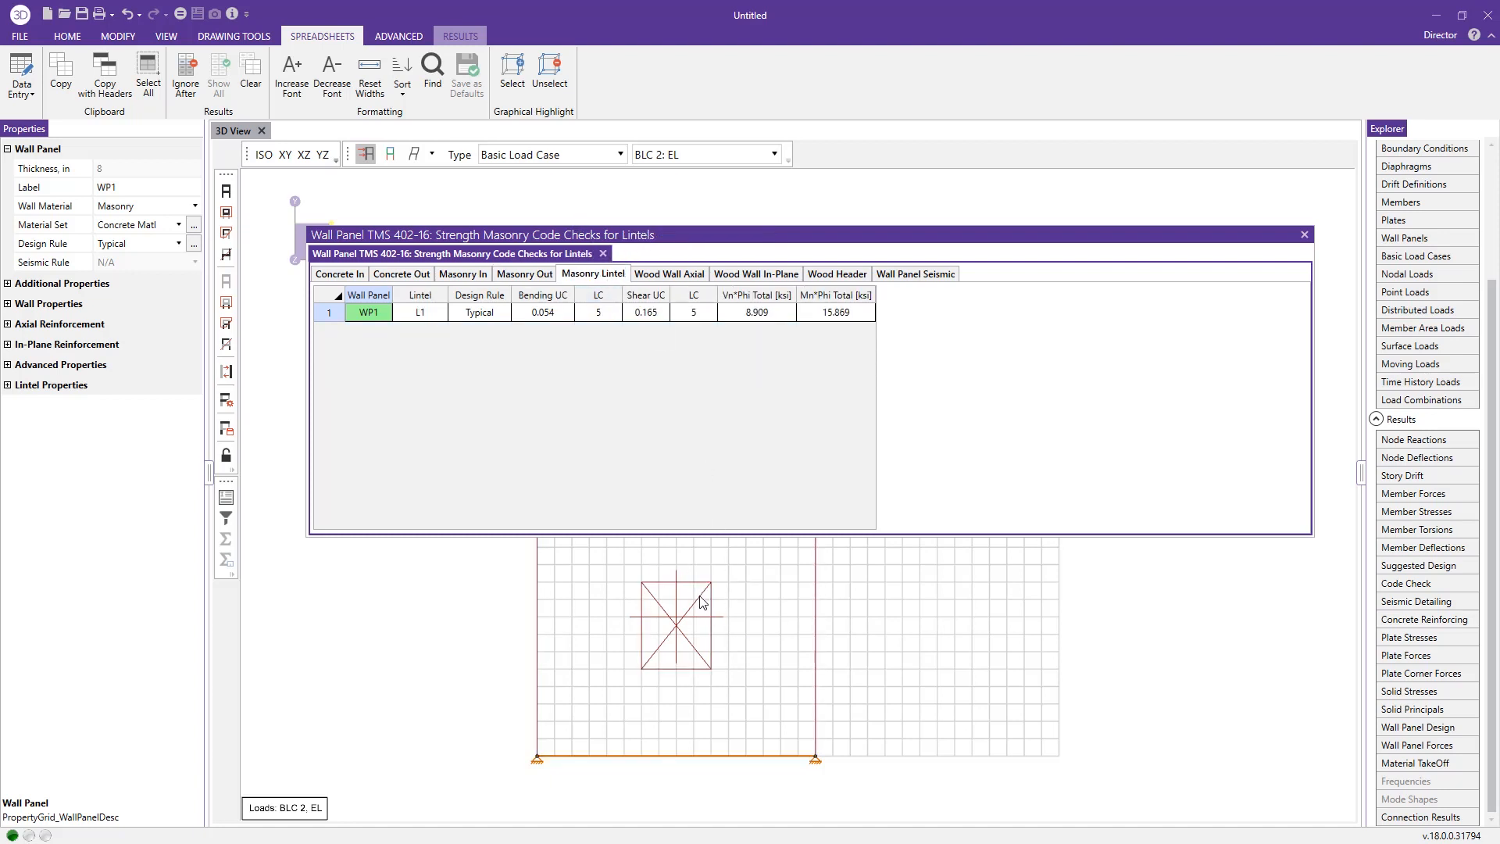
left_click(697, 602)
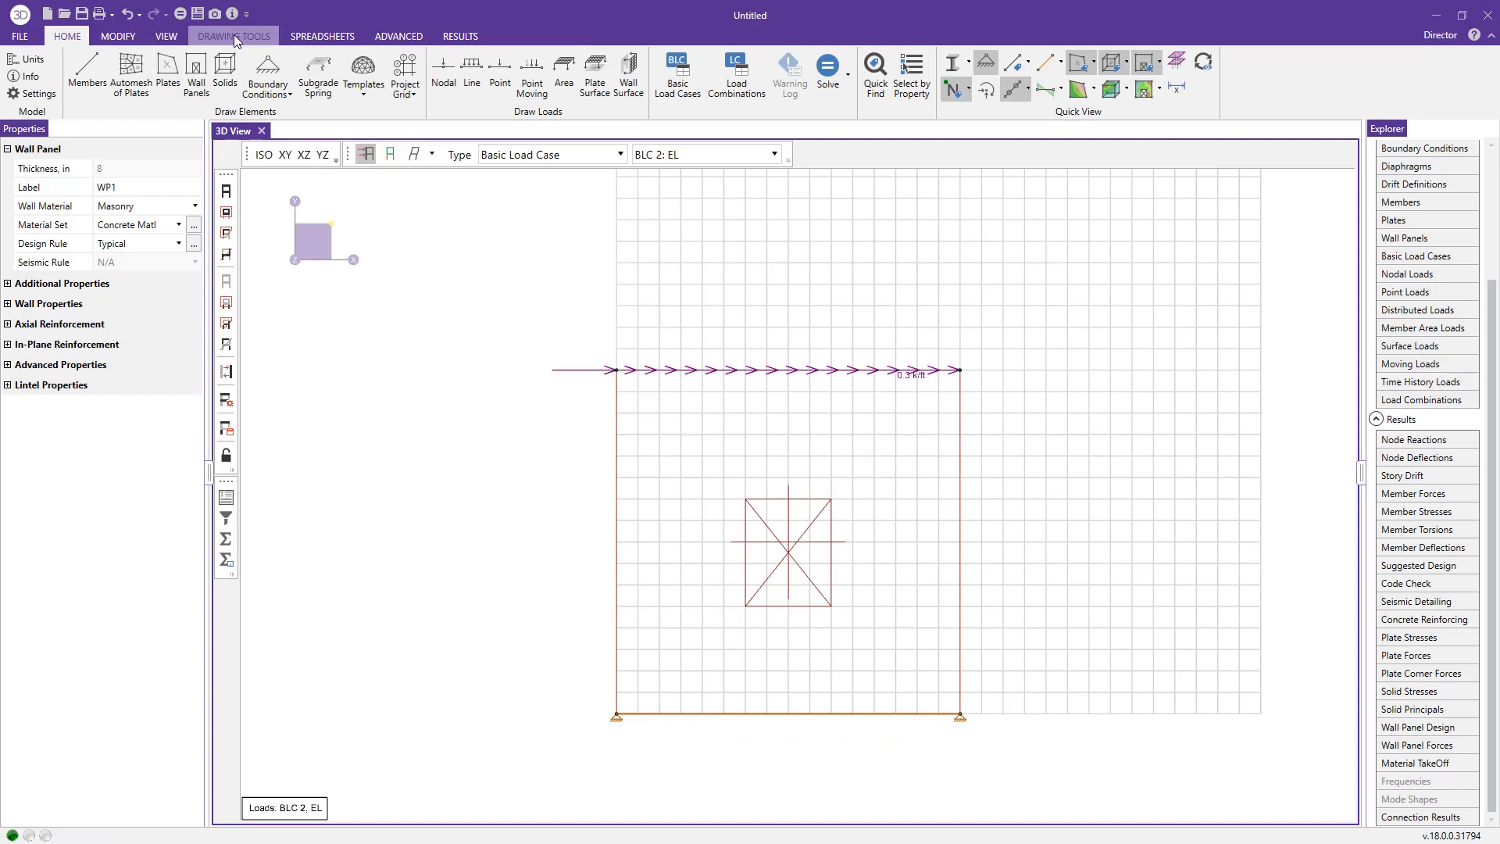
- Plot in-plane Fxy wall stress contours on WP1 for load combination LC 6: IBC 16-7
left_click(231, 36)
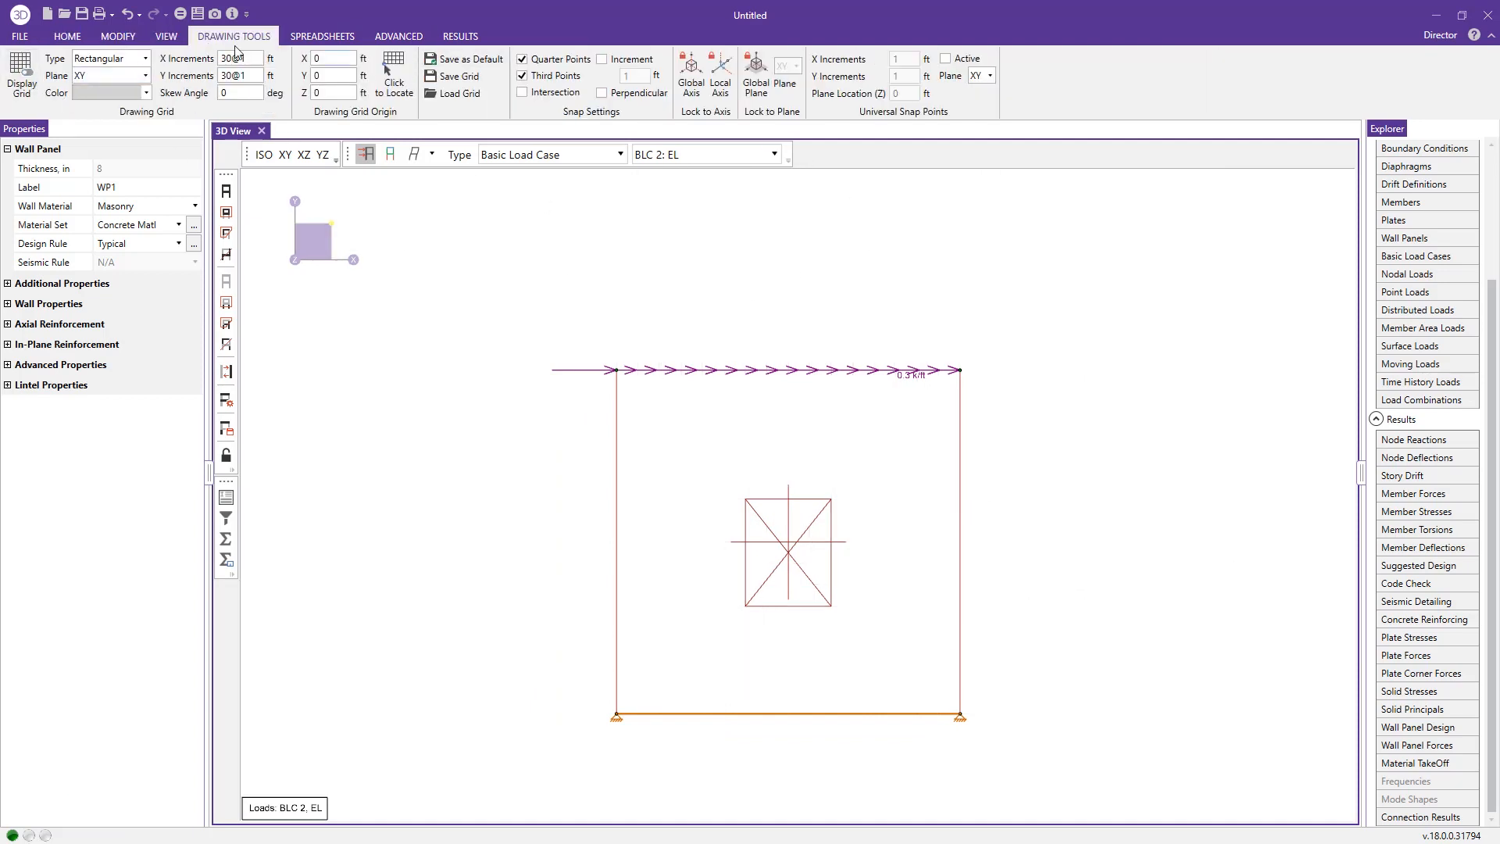
left_click(71, 36)
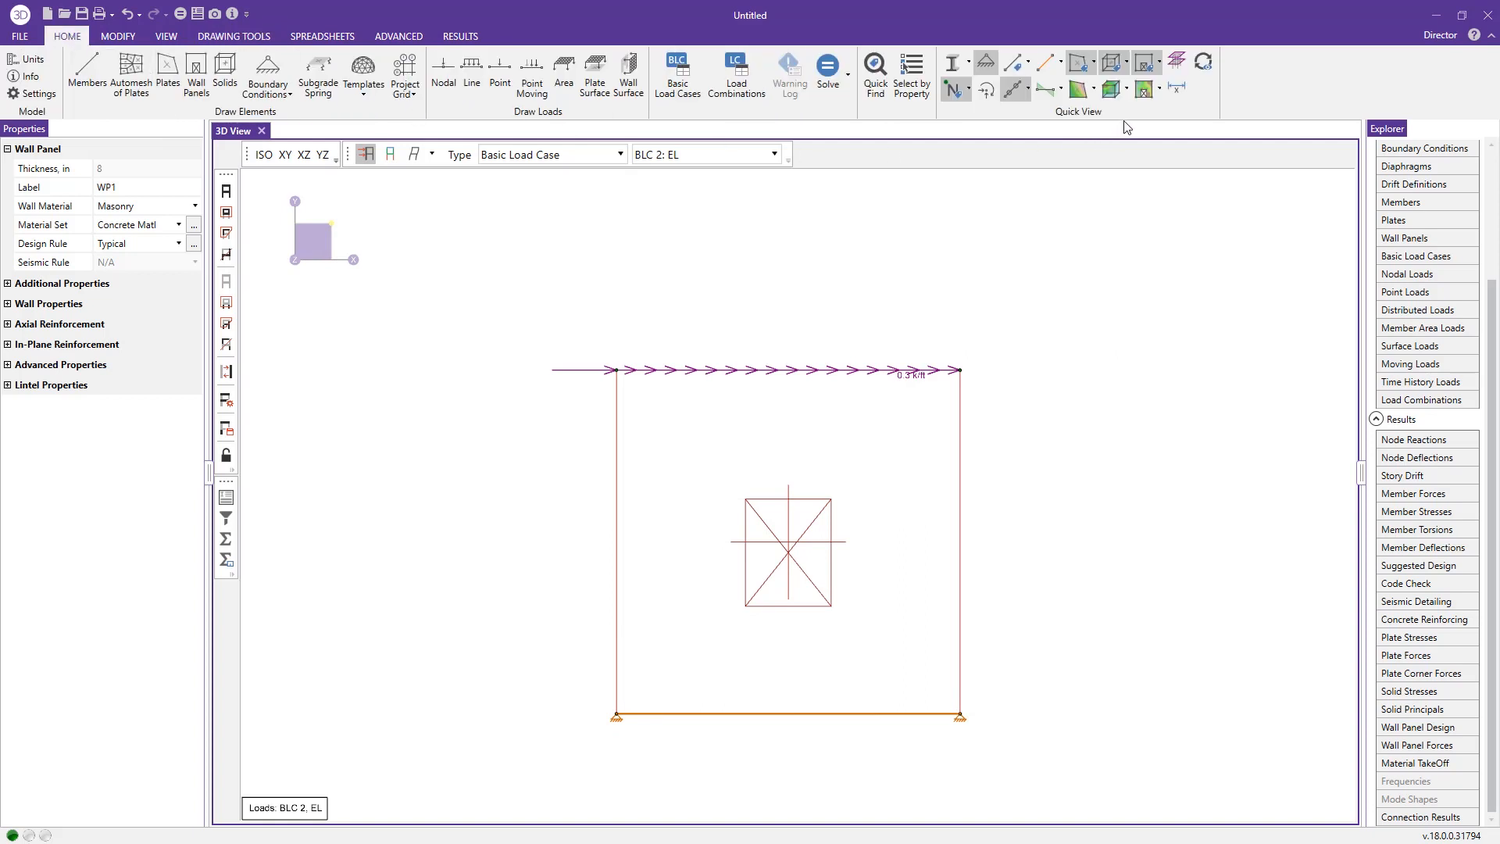
mouse_move(1141, 89)
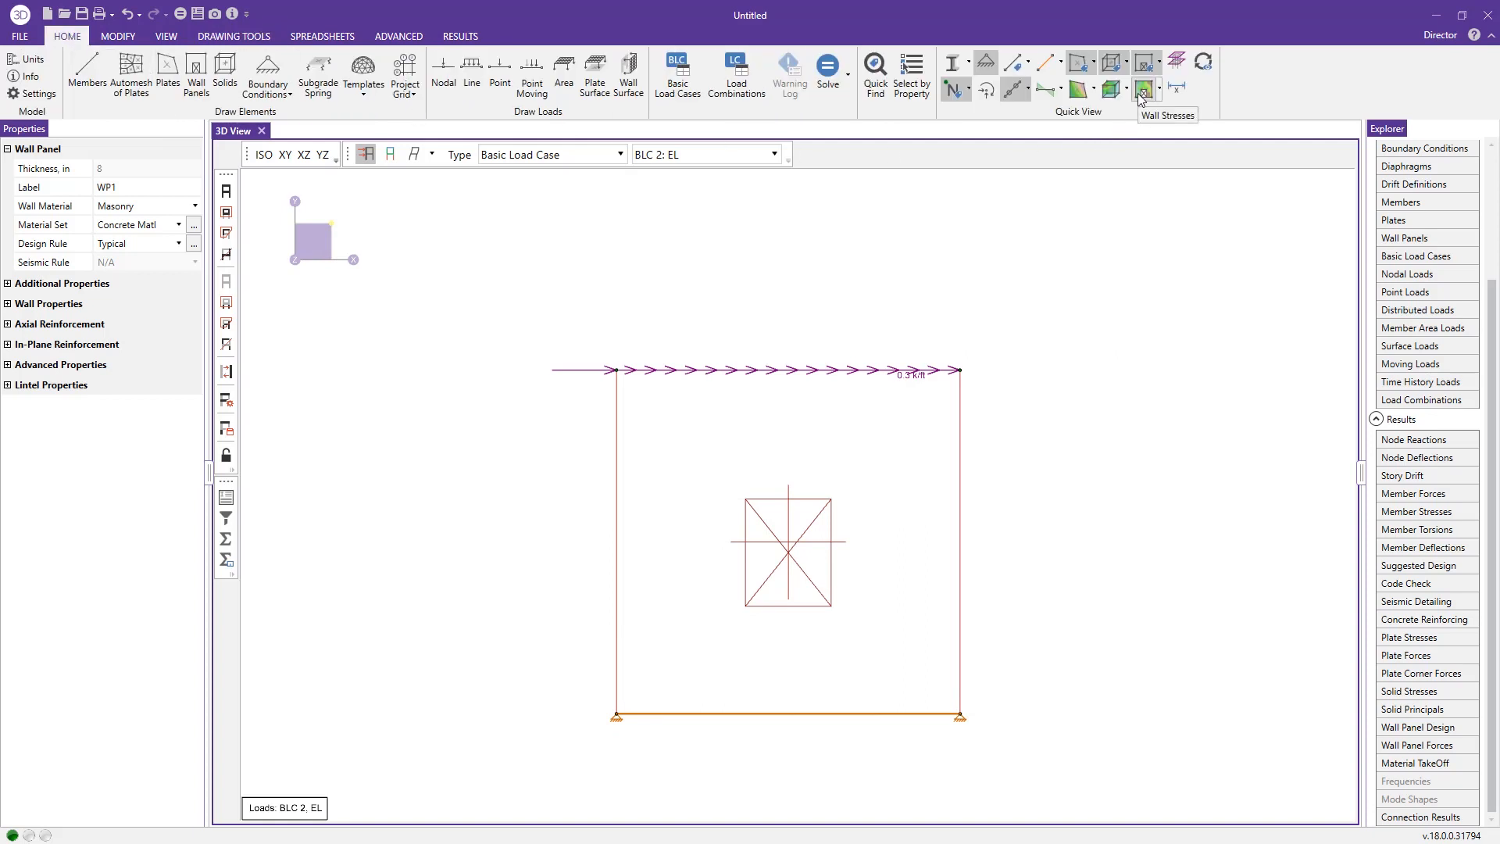
left_click(1156, 88)
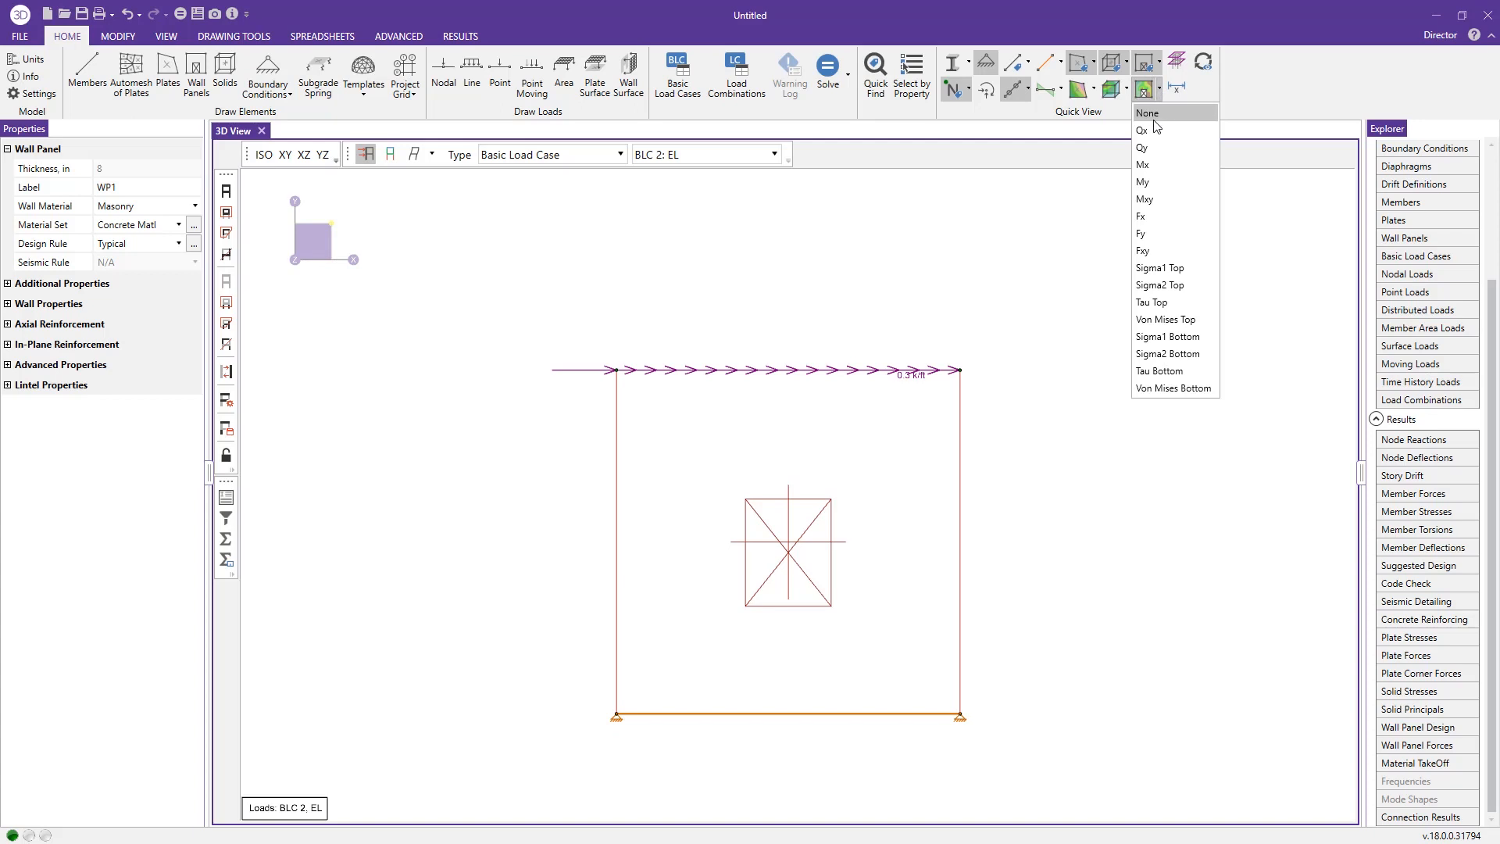
mouse_move(1168, 250)
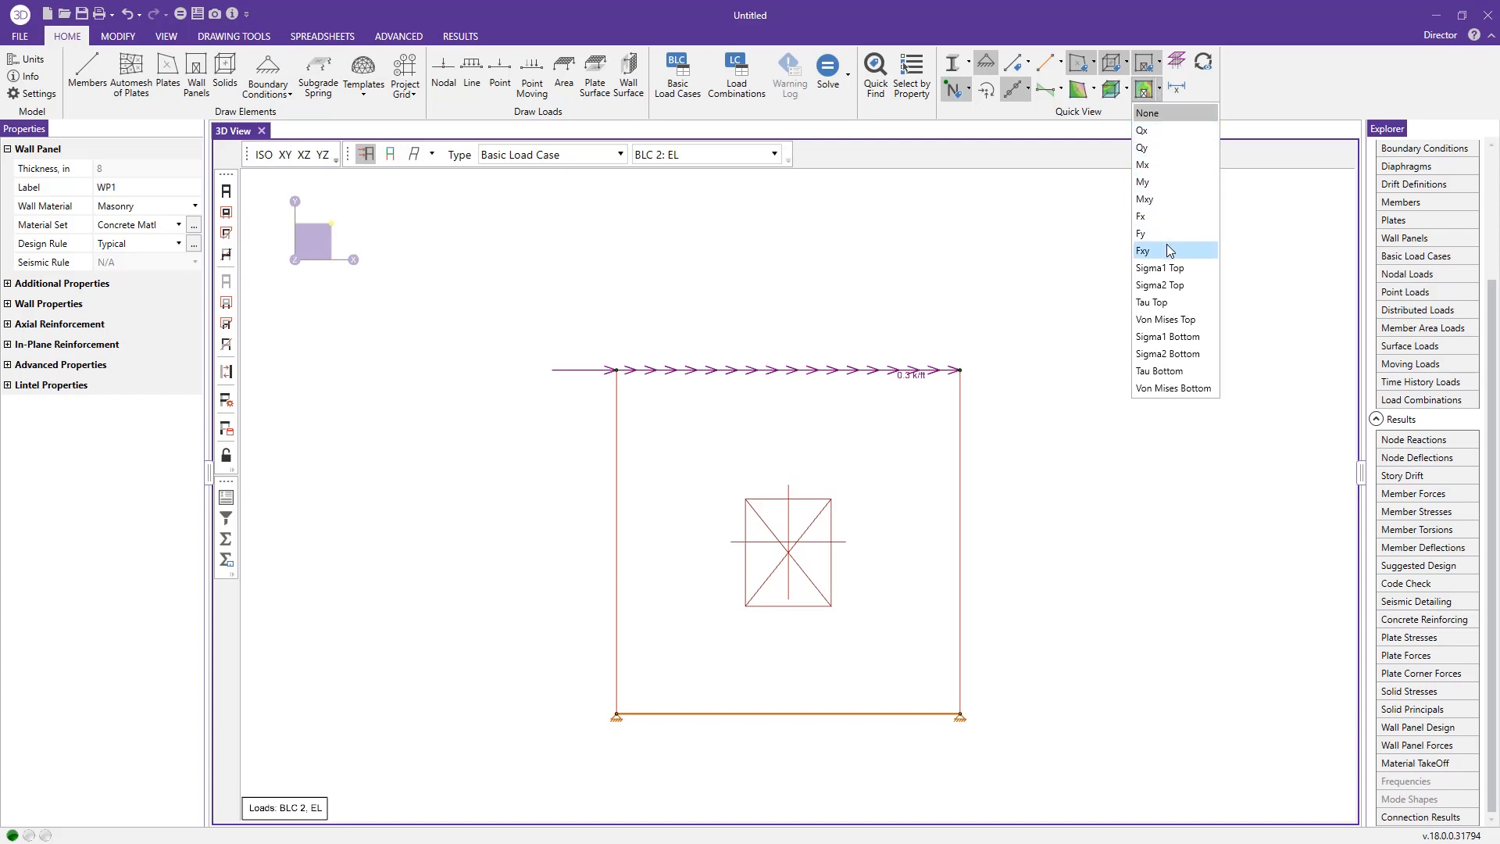
left_click(1144, 250)
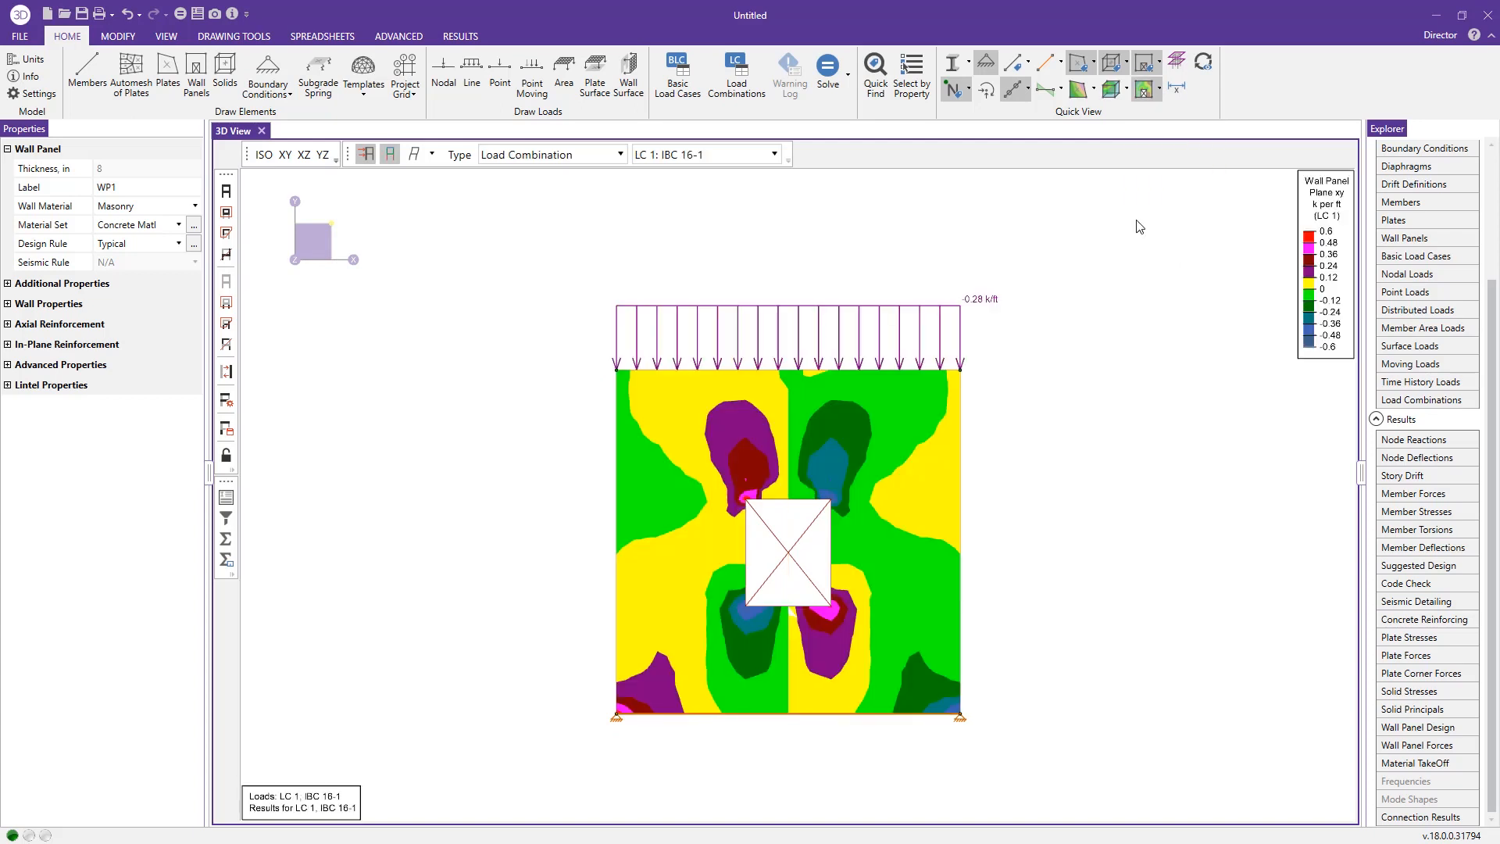
mouse_move(655, 689)
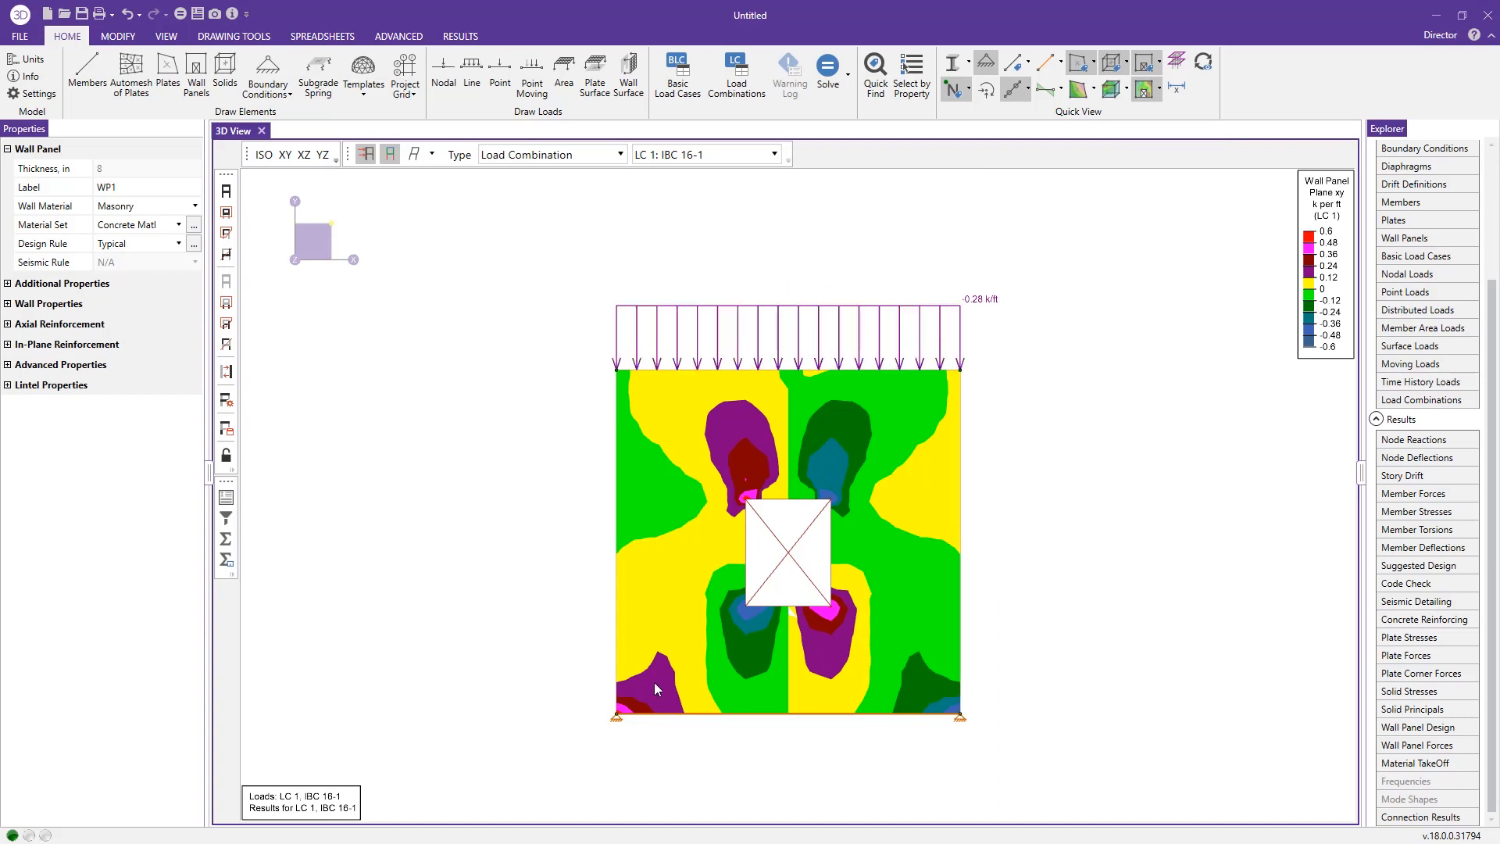
mouse_move(688, 189)
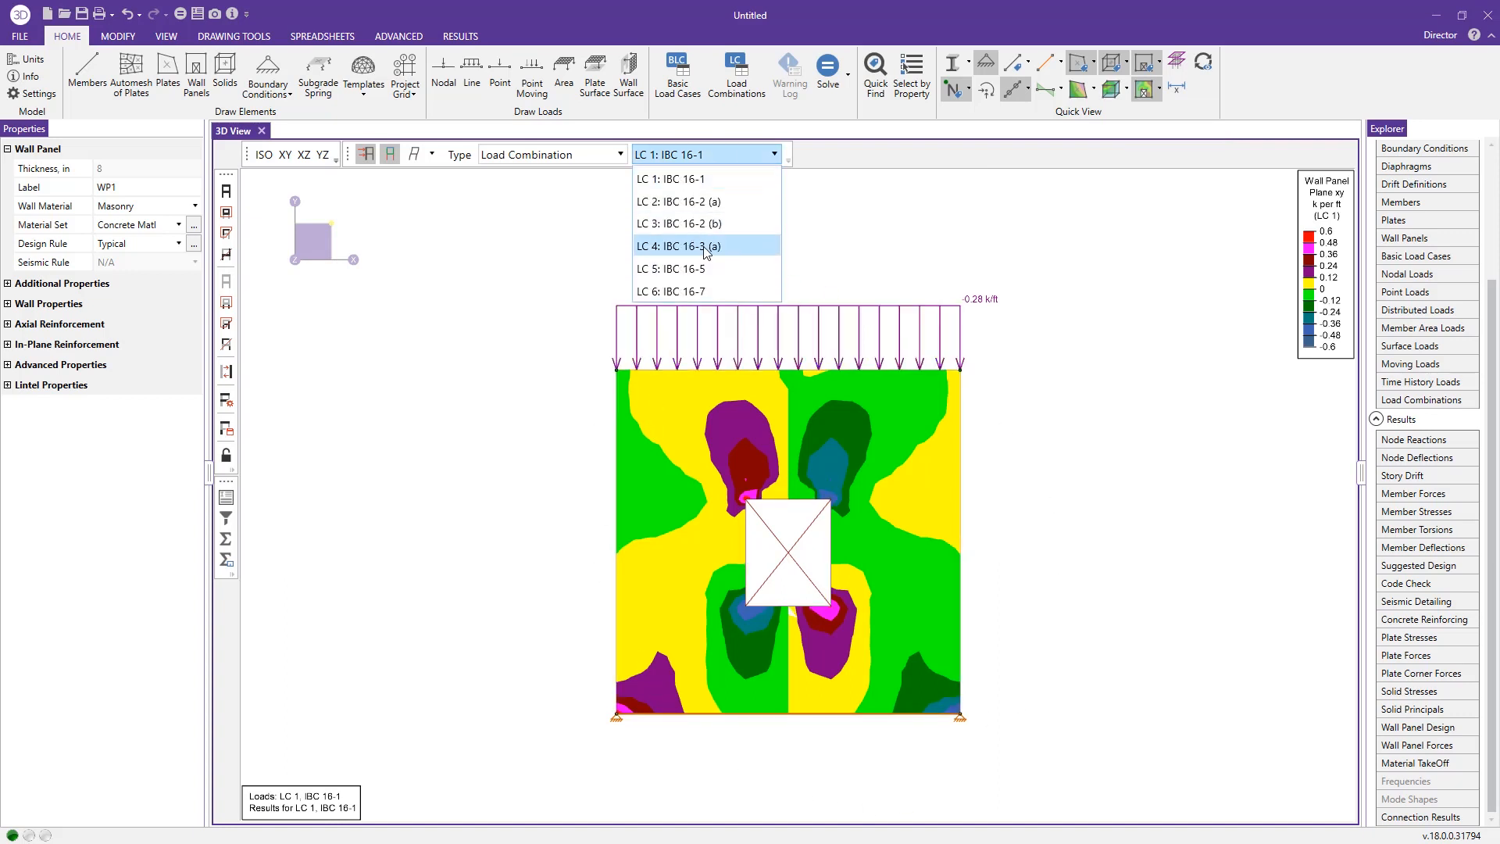
left_click(678, 245)
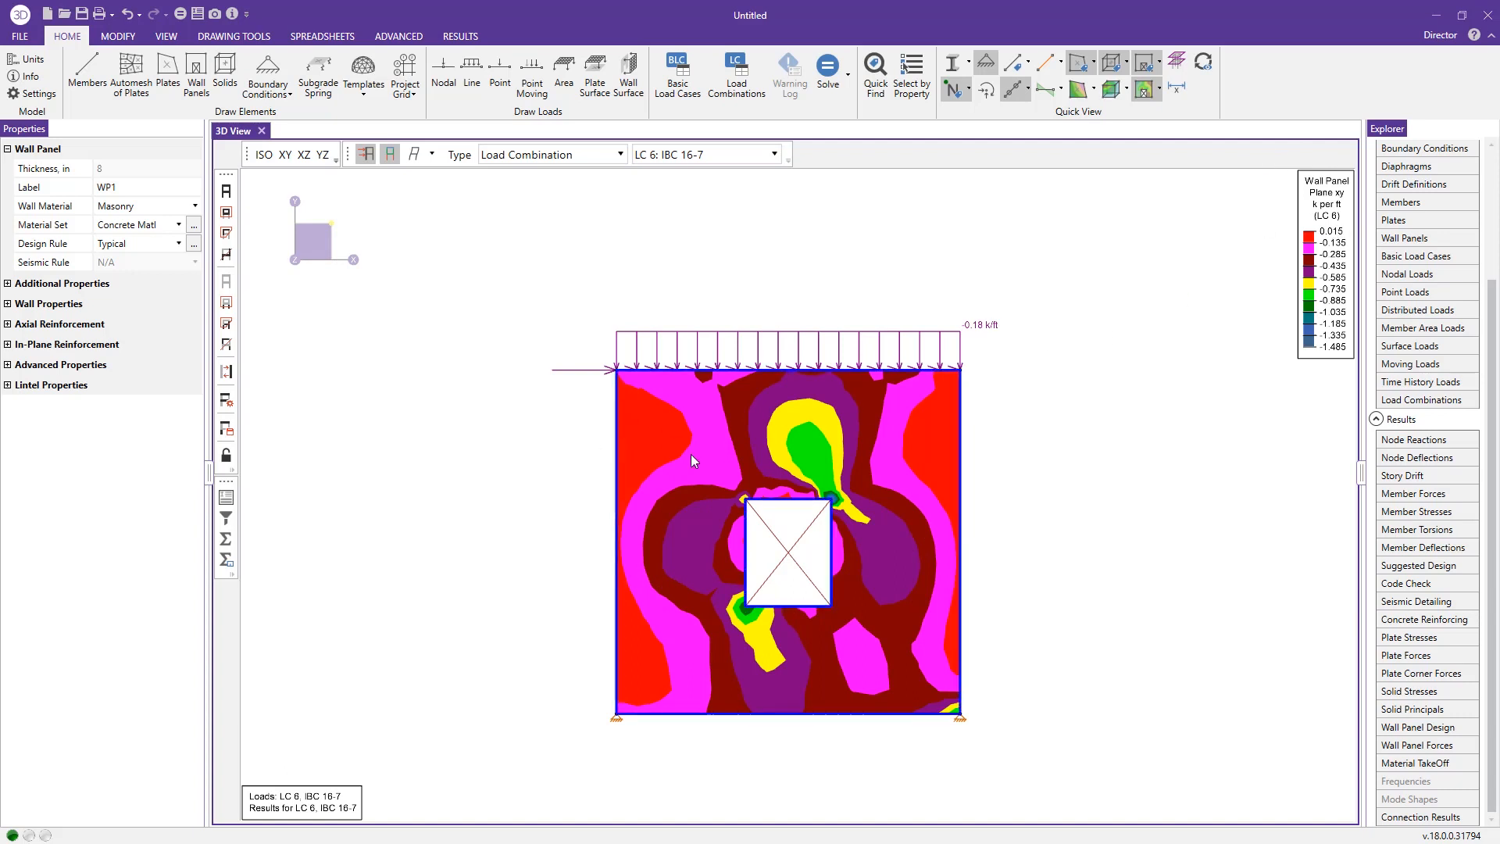
mouse_move(713, 479)
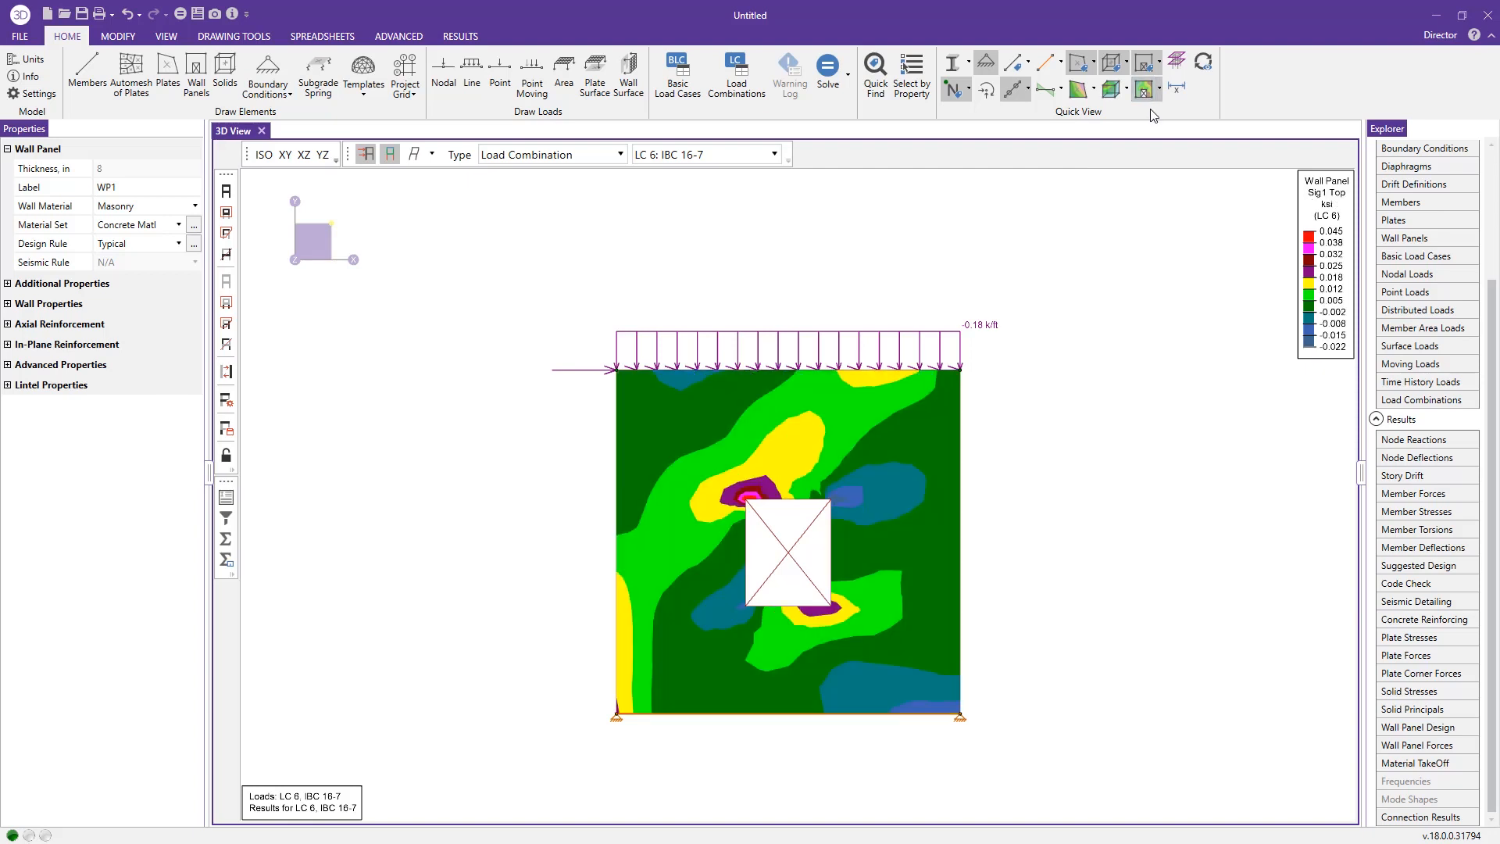
- Turn off the stress contours, label the panel with its length, and start the Detail Report pick
left_click(1141, 63)
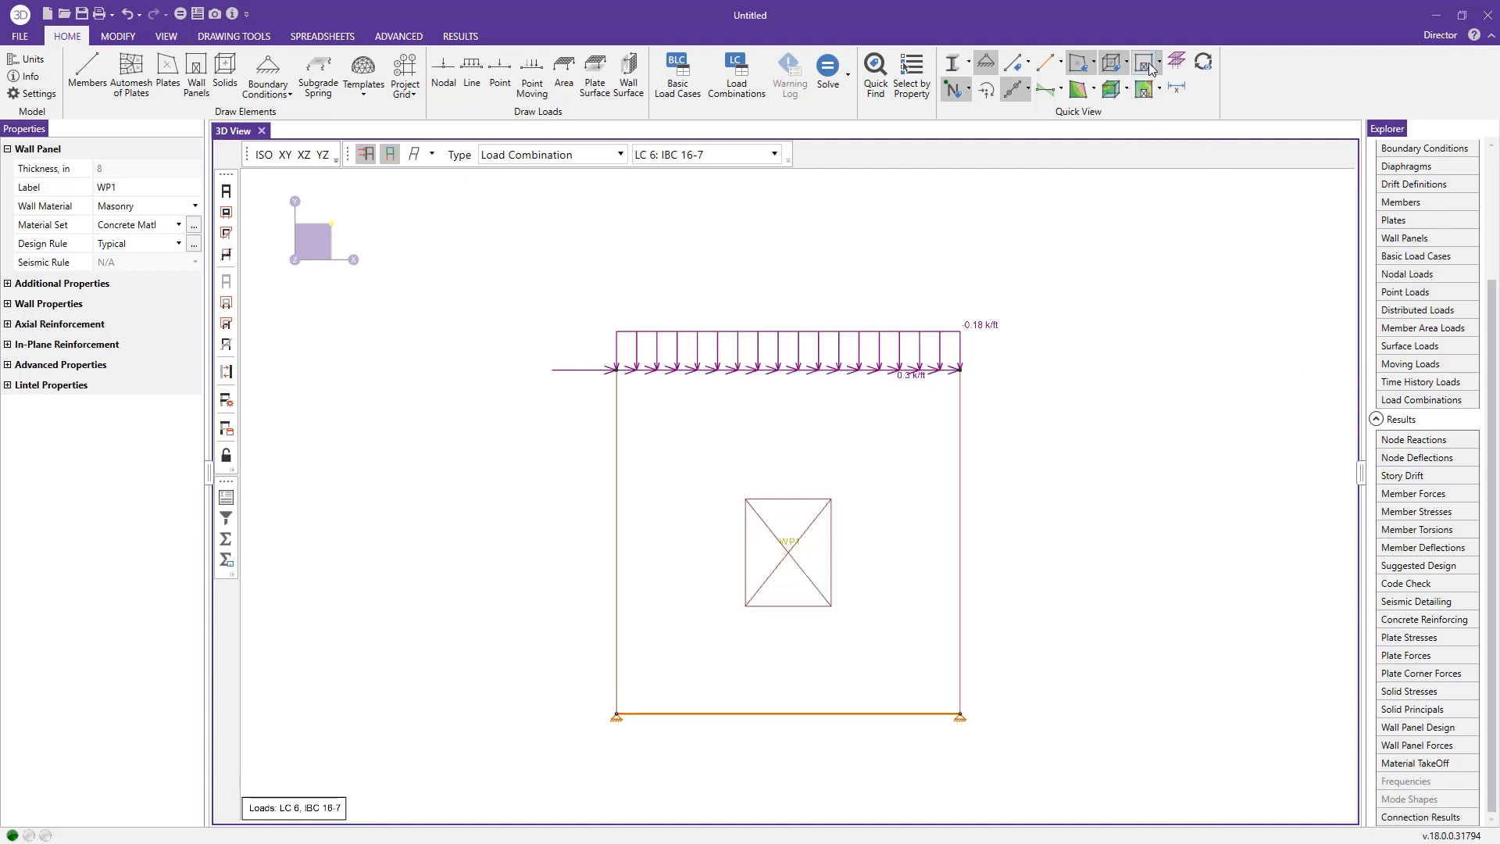
left_click(1153, 63)
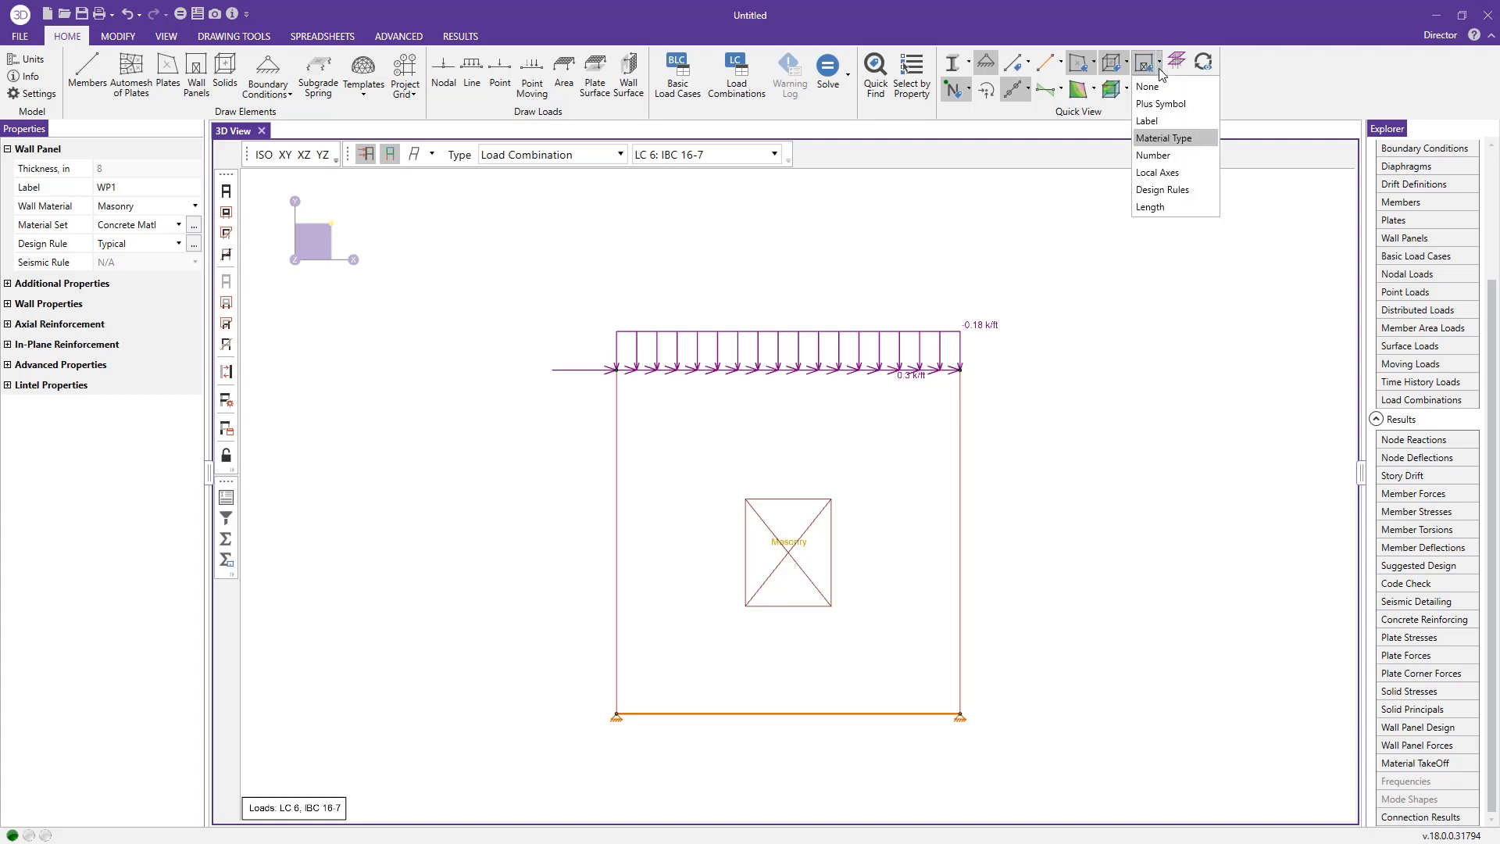
mouse_move(1168, 172)
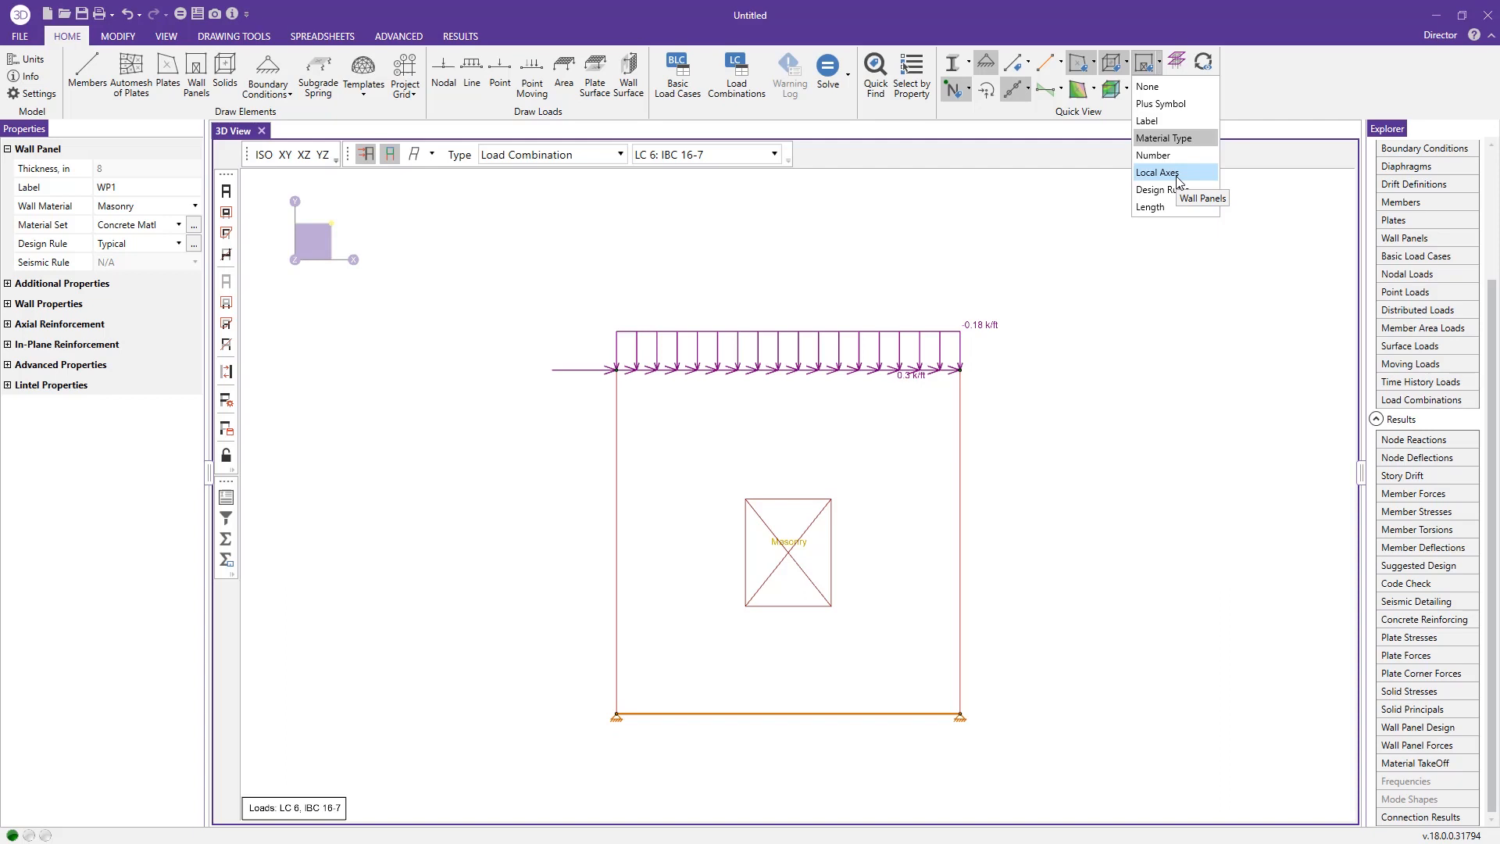
mouse_move(1197, 155)
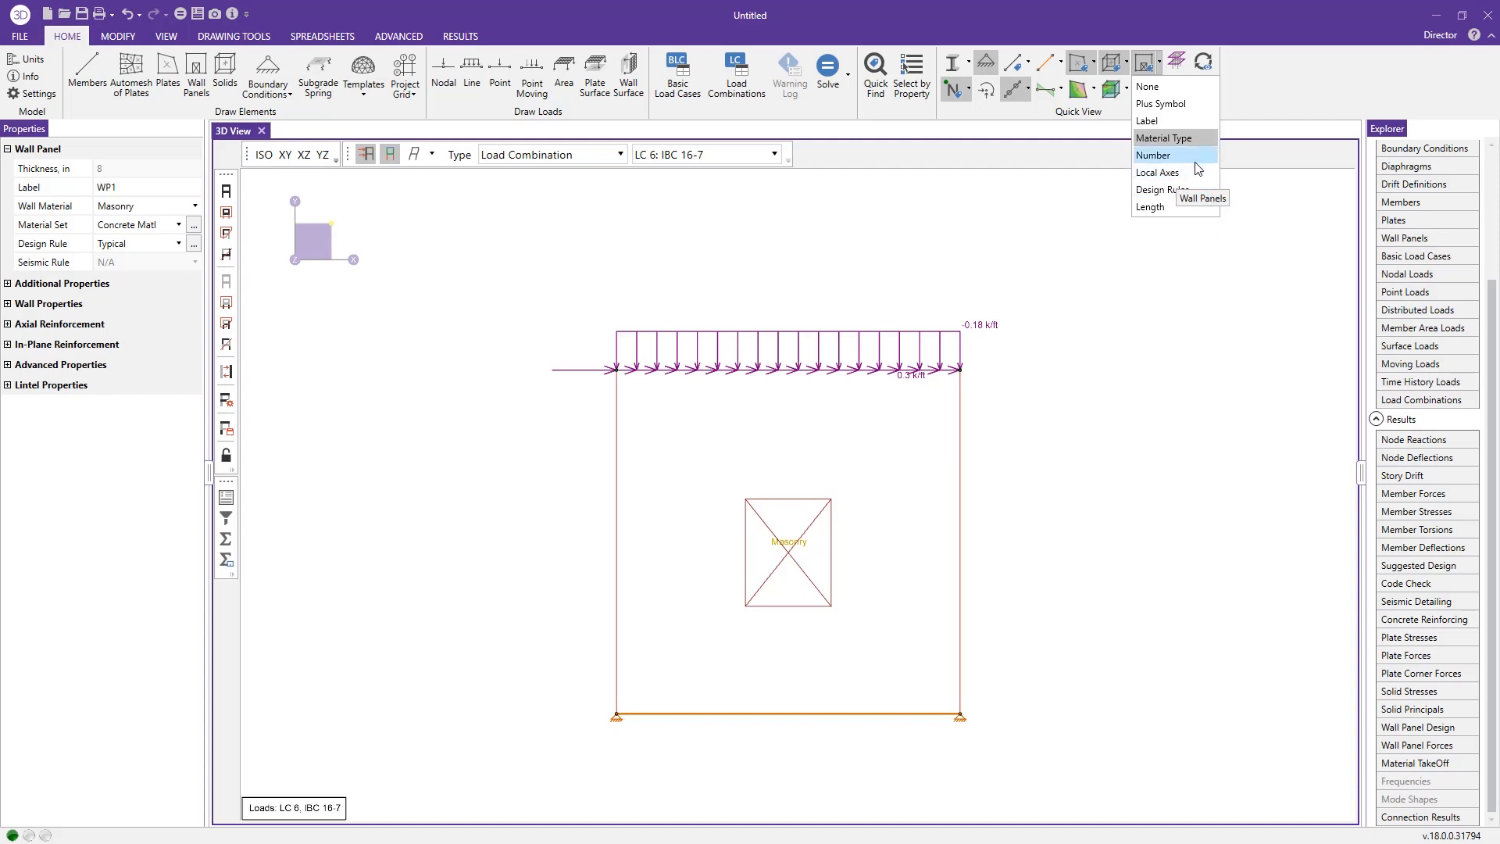
mouse_move(1186, 206)
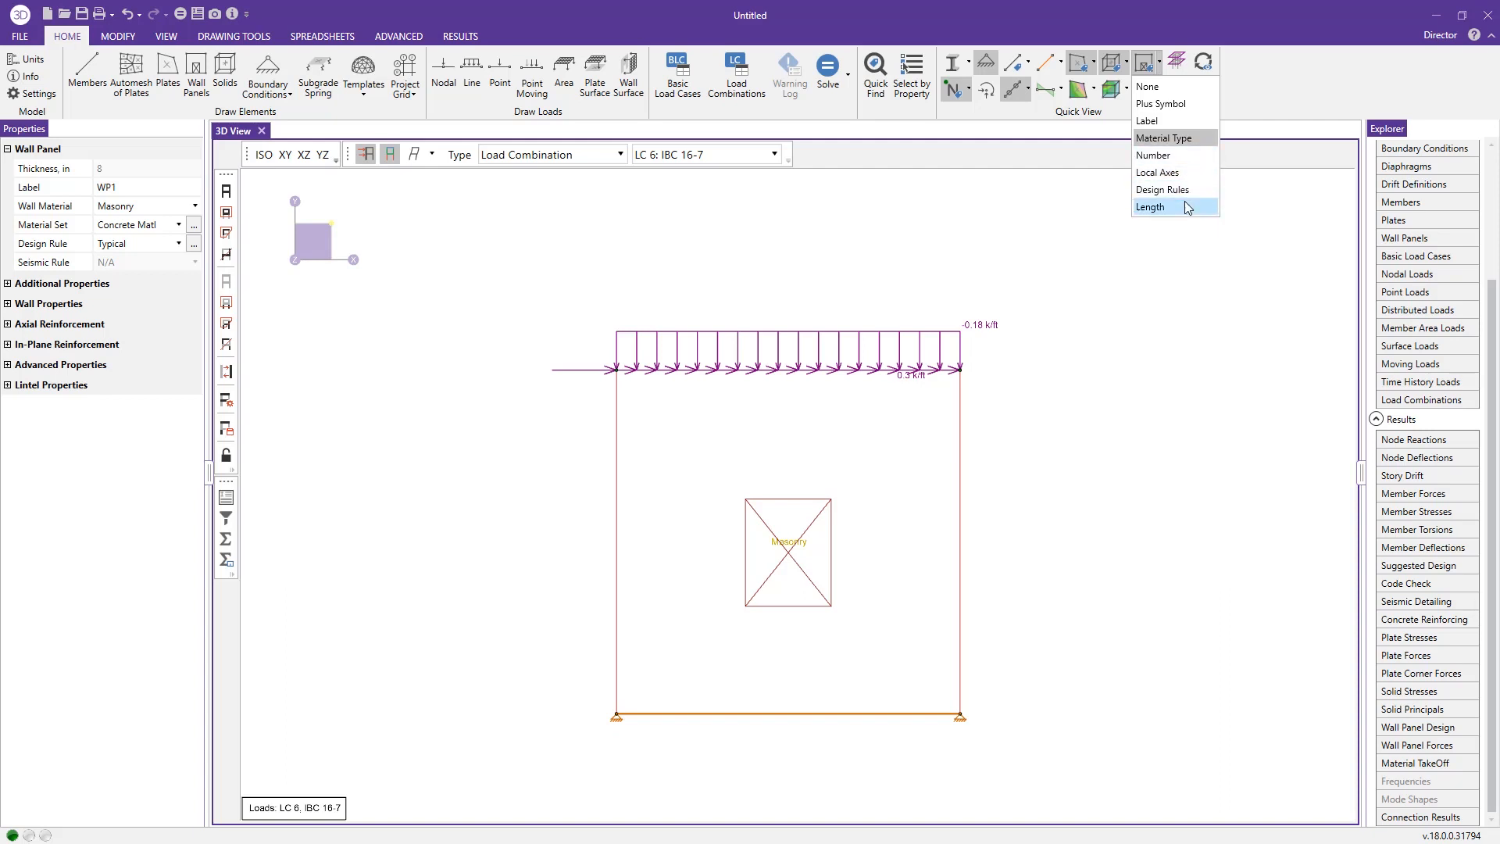
left_click(1150, 206)
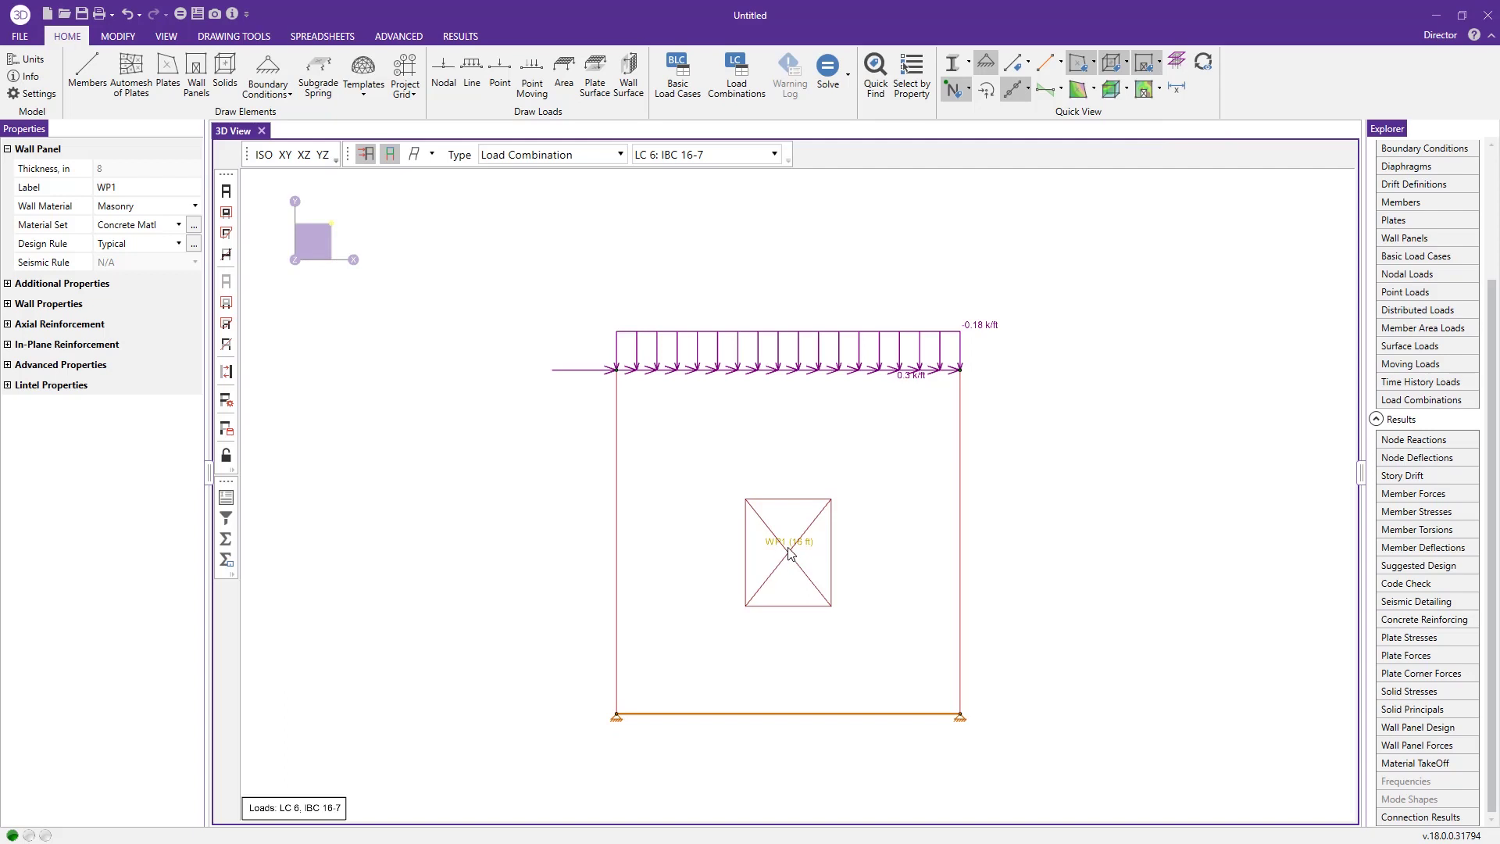
mouse_move(481, 528)
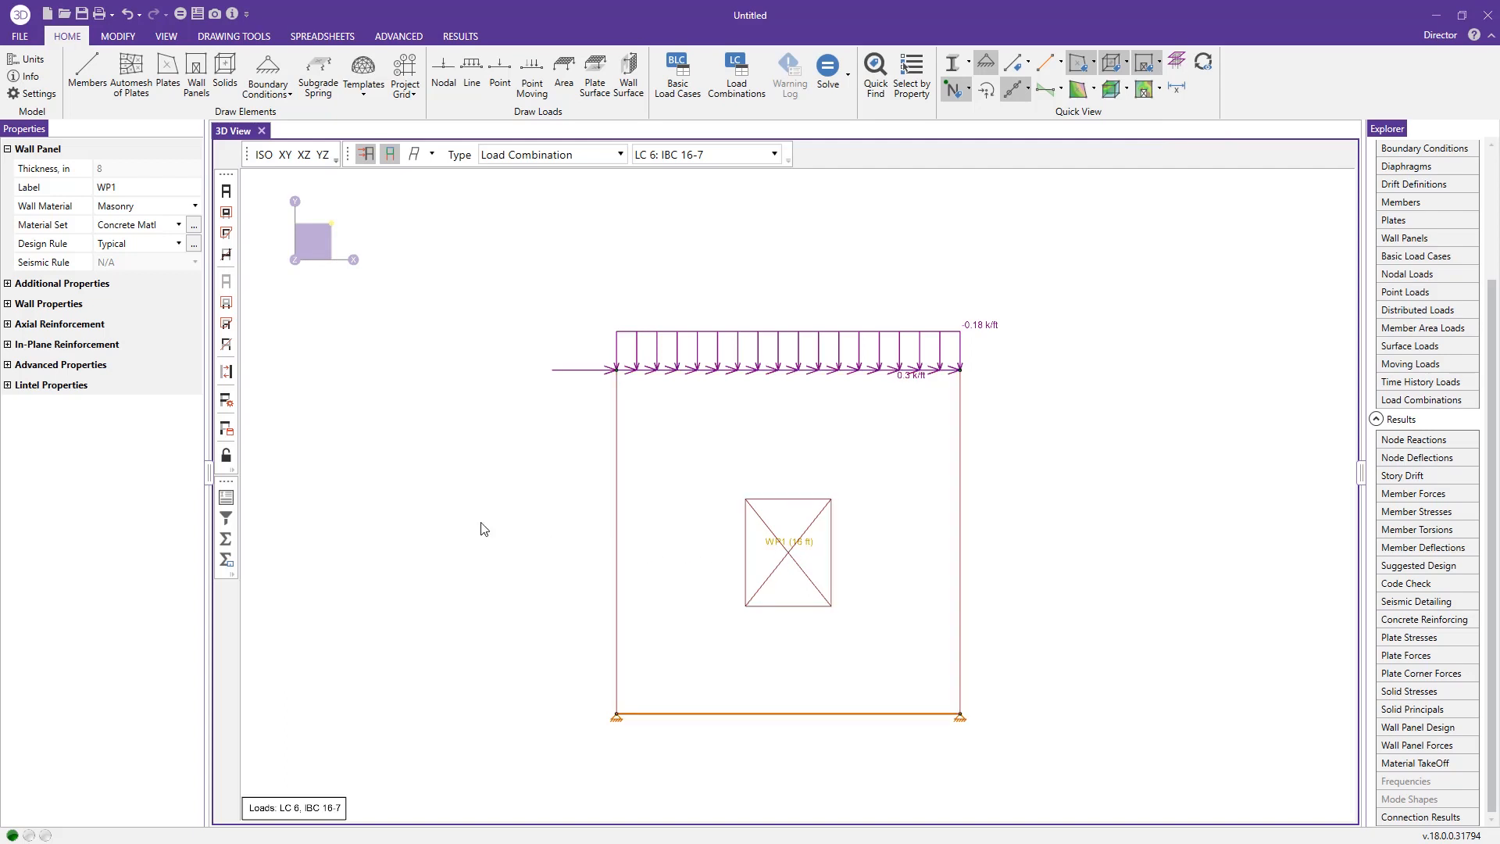
left_click(1154, 60)
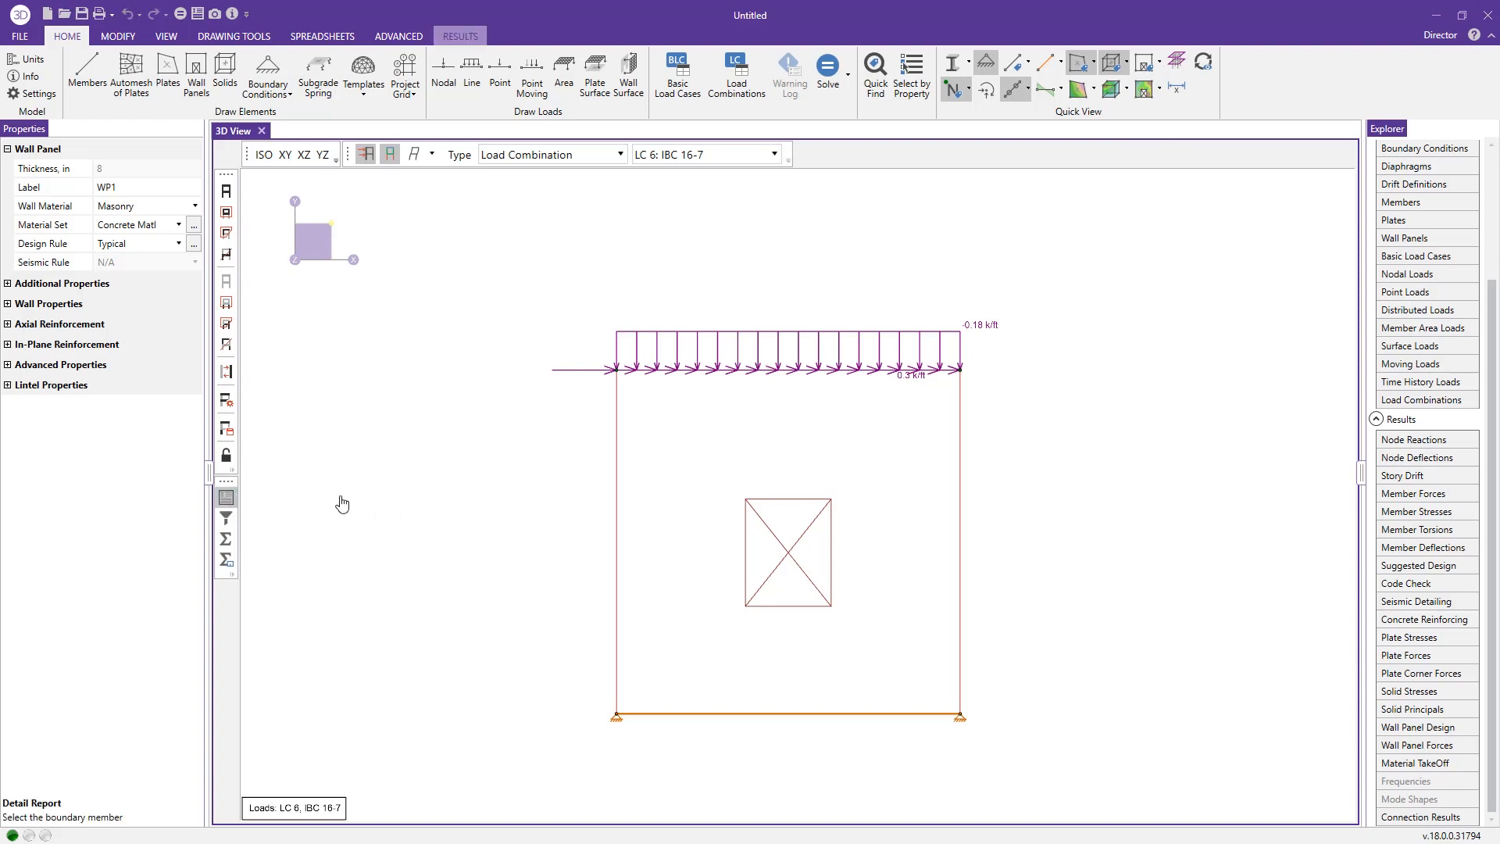
- Open WP1's detail report and expand the in-plane and out-of-plane UC Max rows by region
left_click(658, 508)
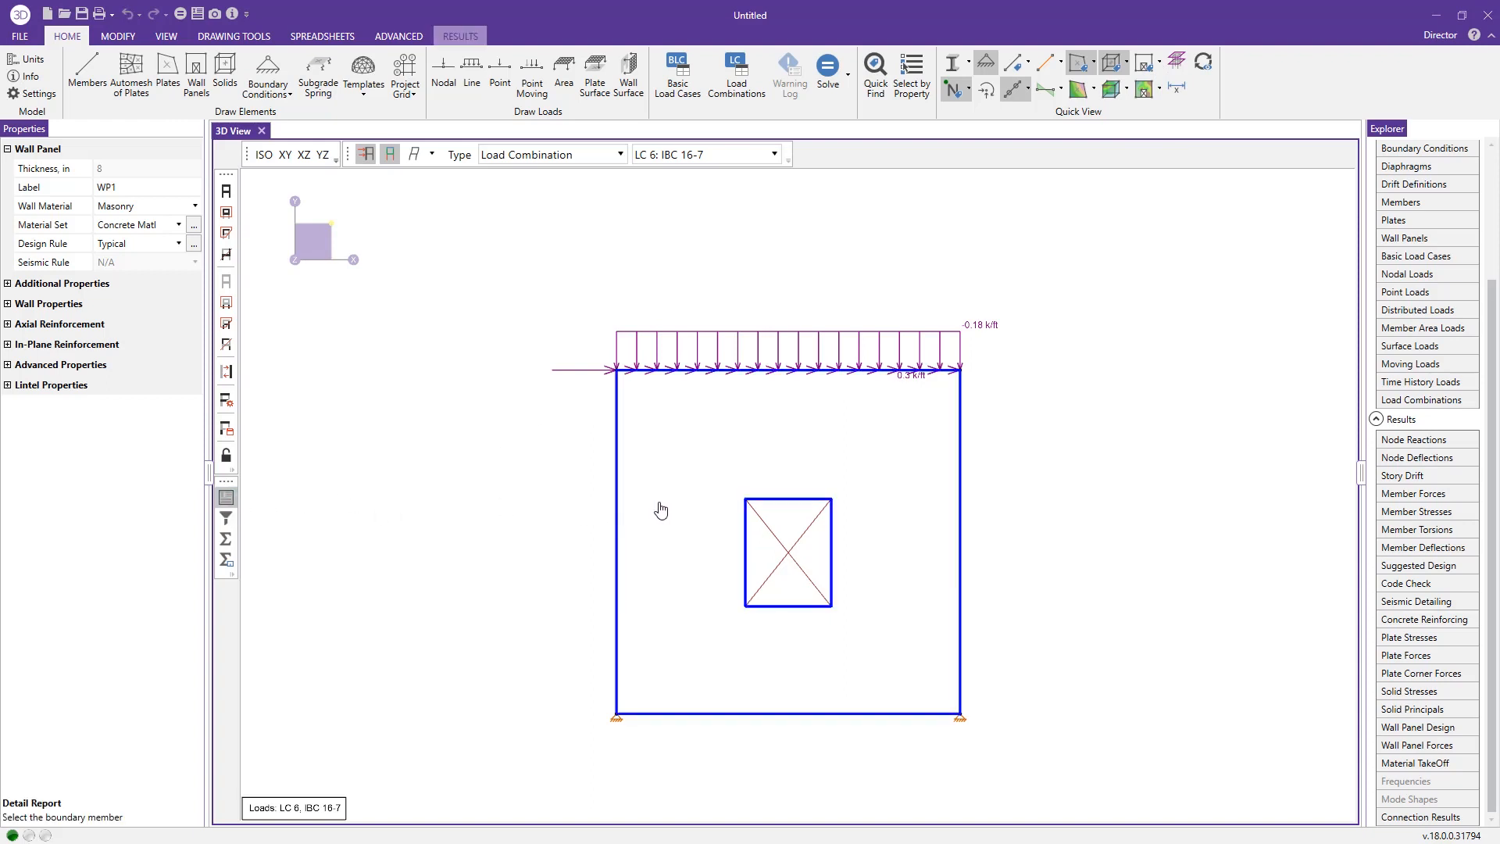
left_click(656, 73)
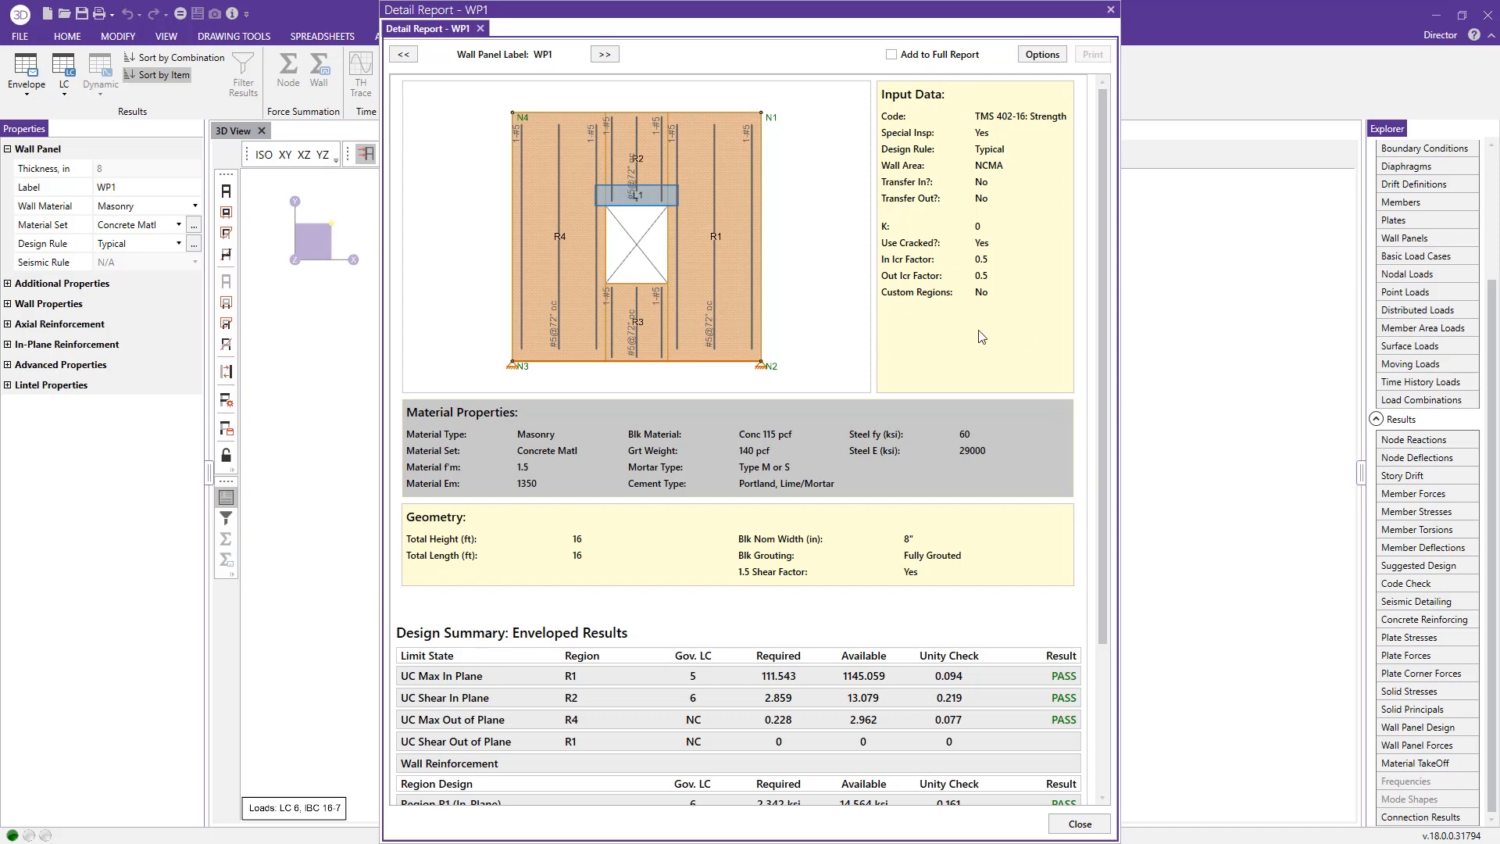
mouse_move(537, 496)
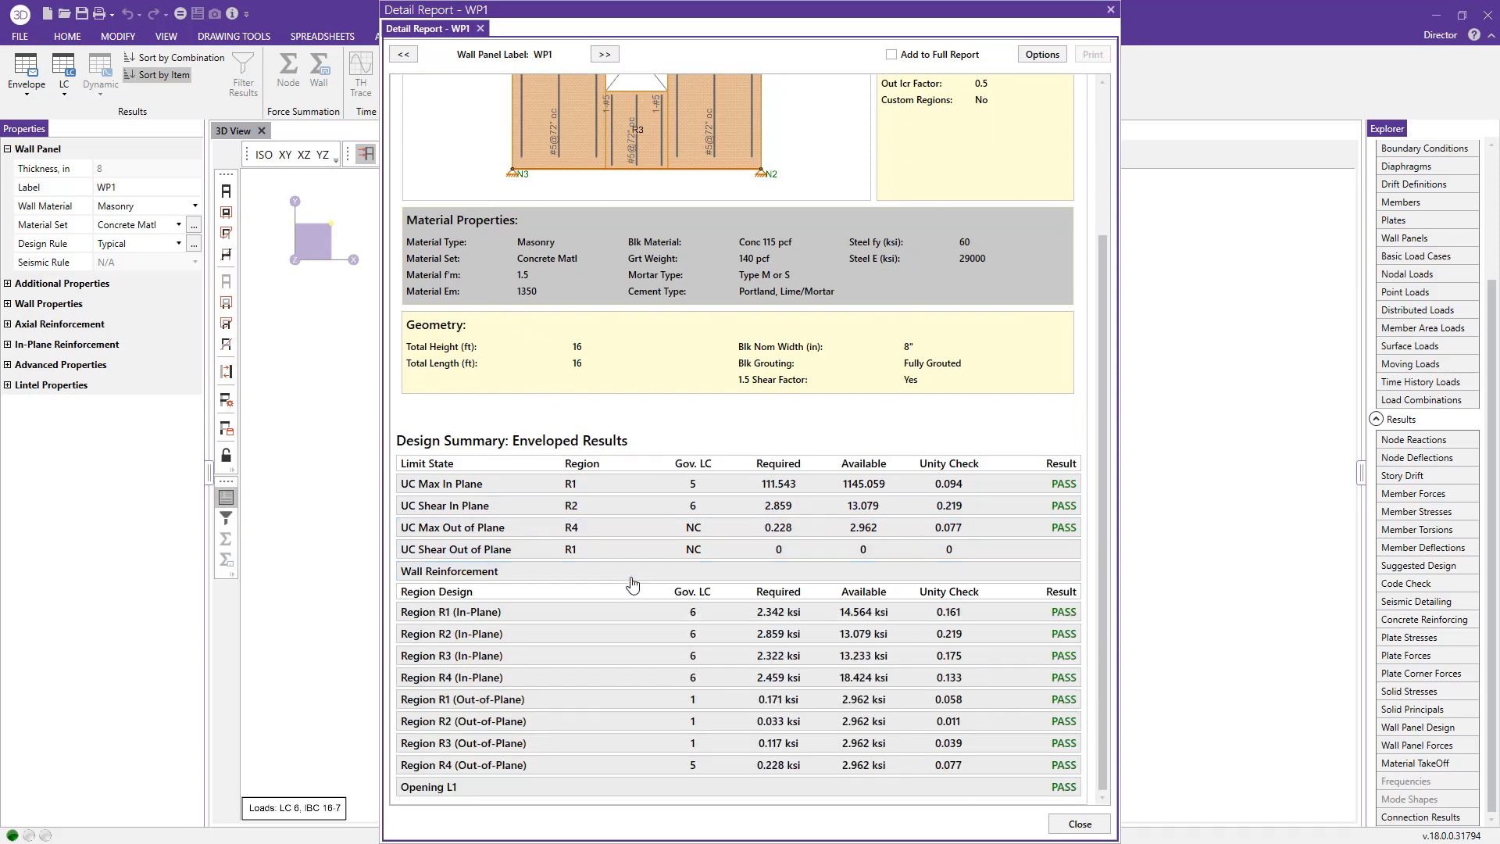
left_click(462, 484)
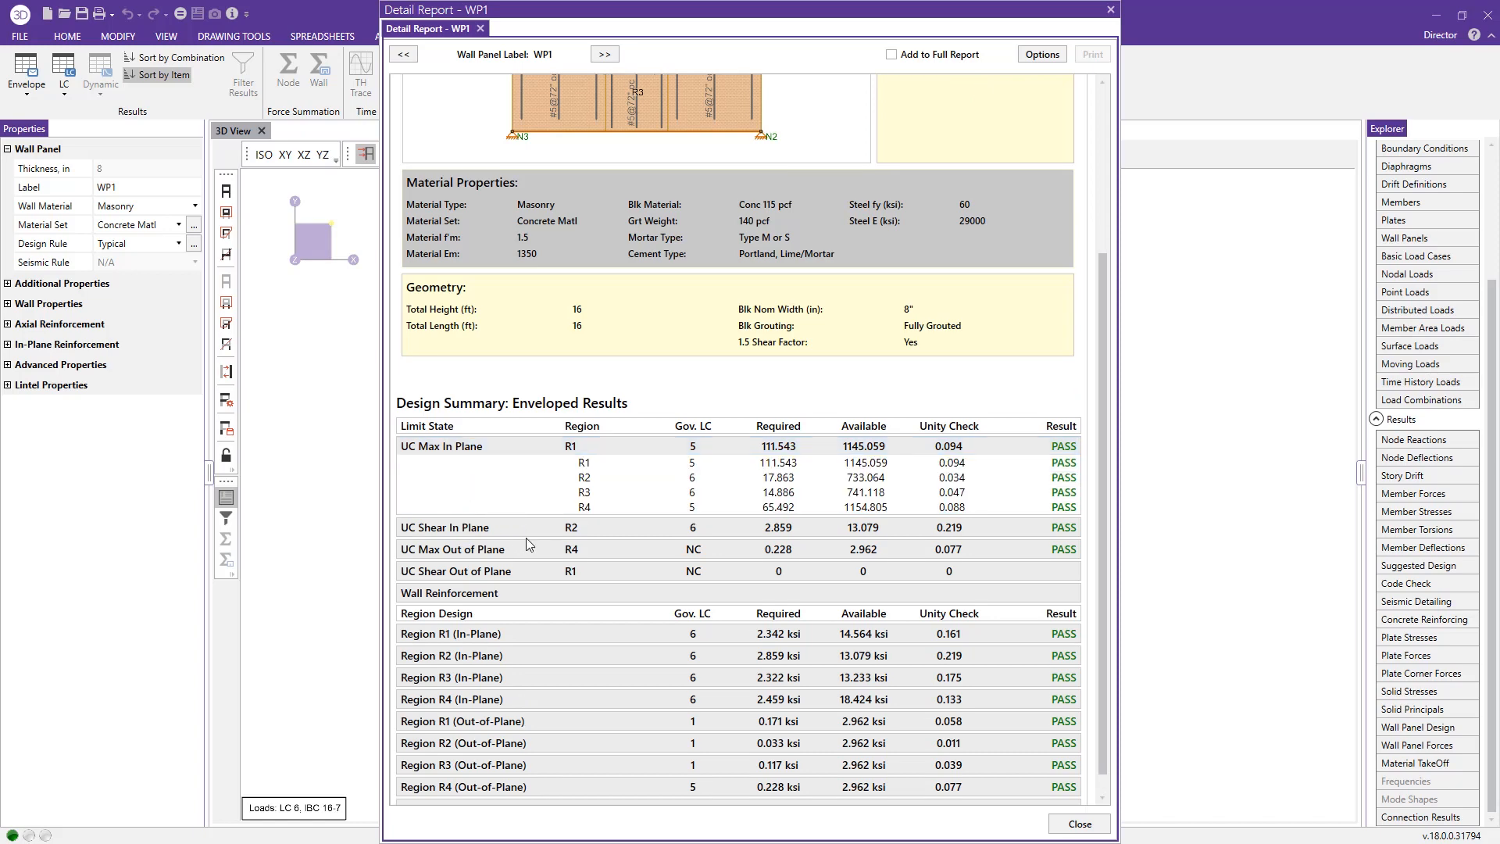
scroll("down", 3)
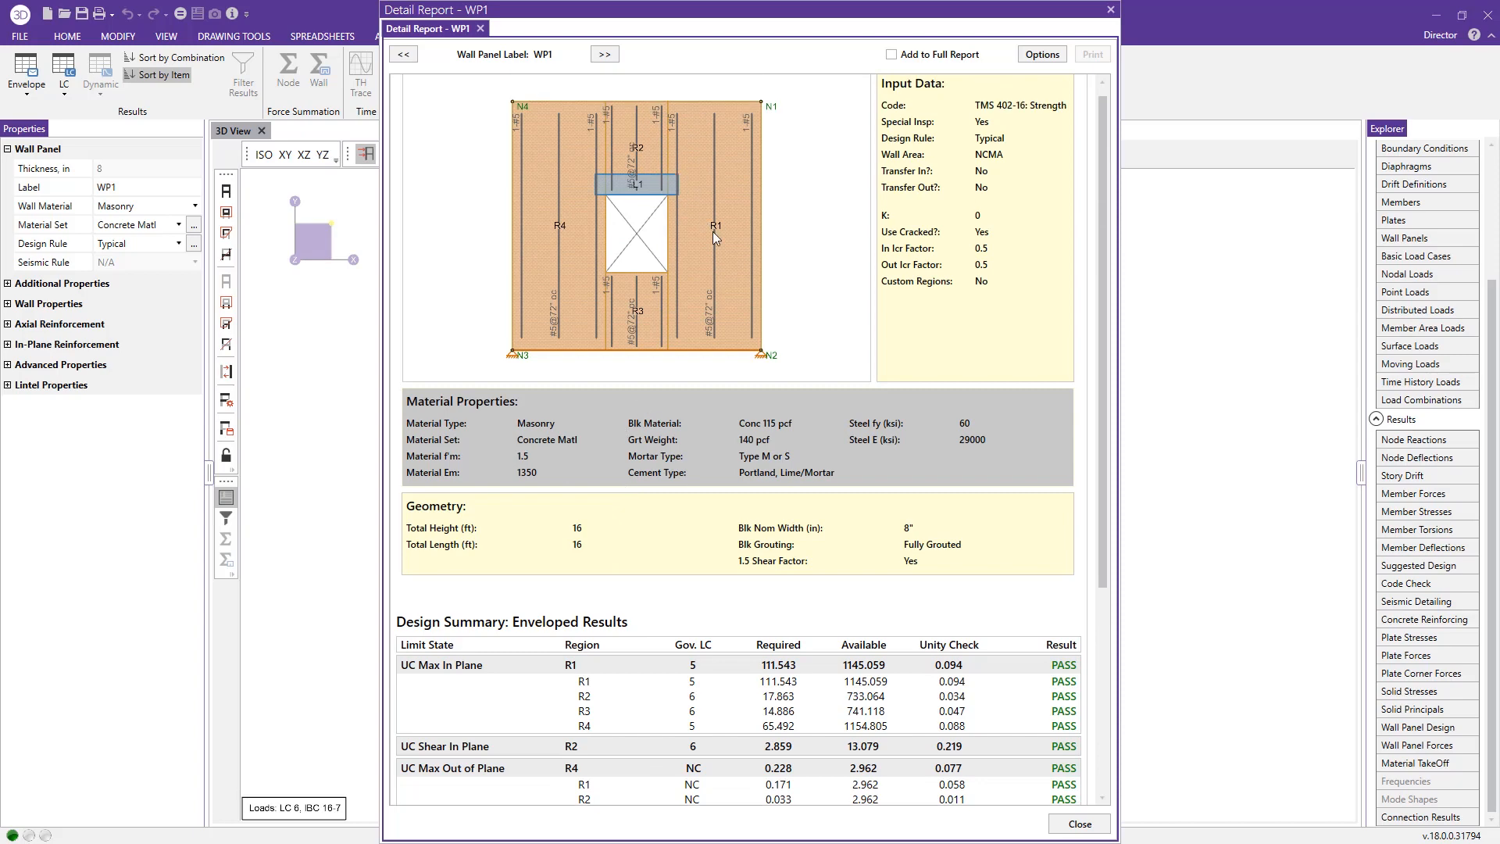
mouse_move(569, 225)
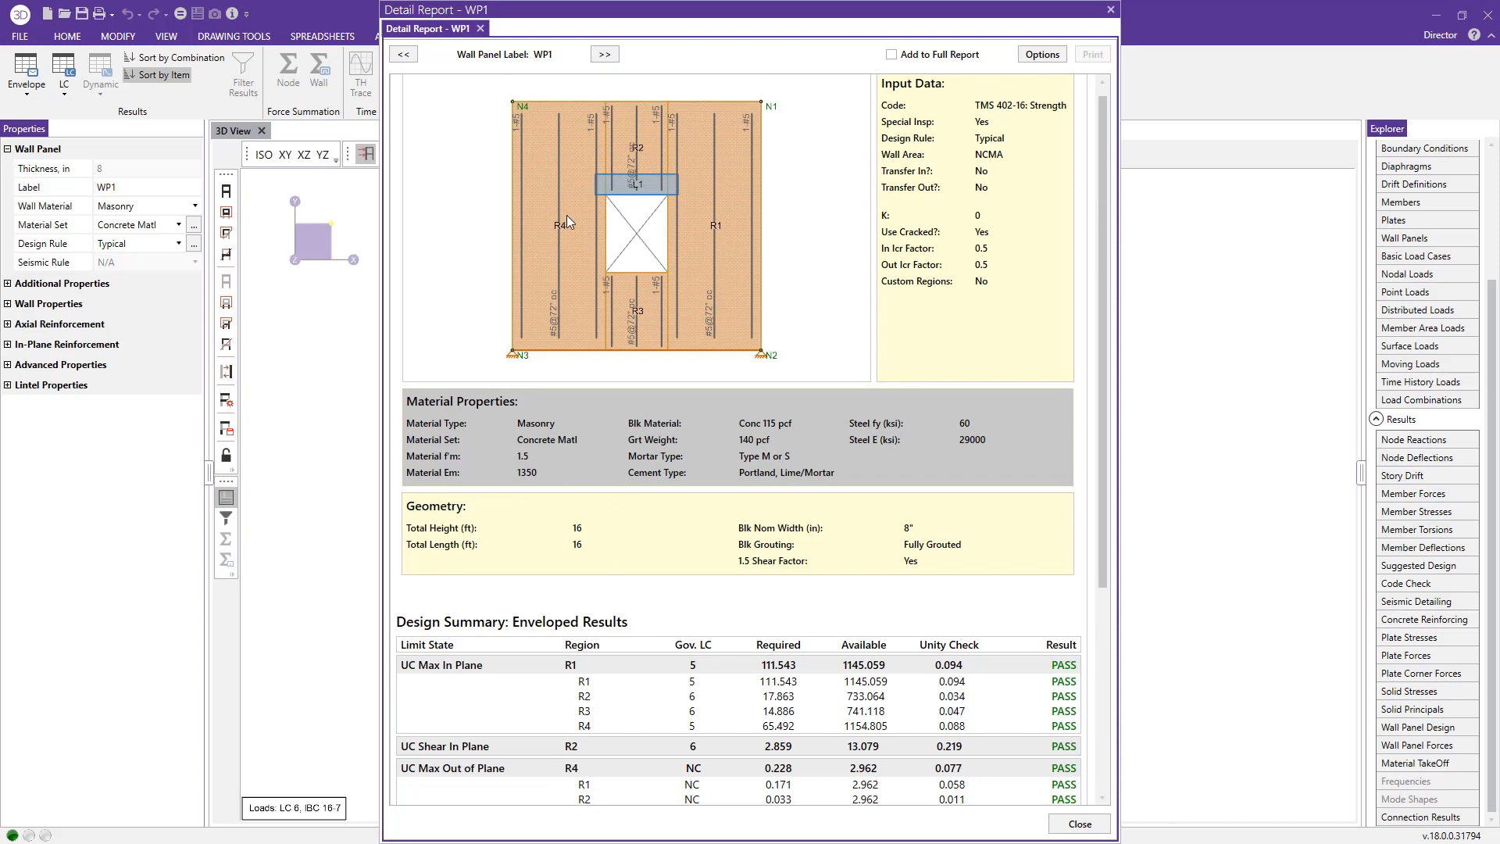
scroll("down", 3)
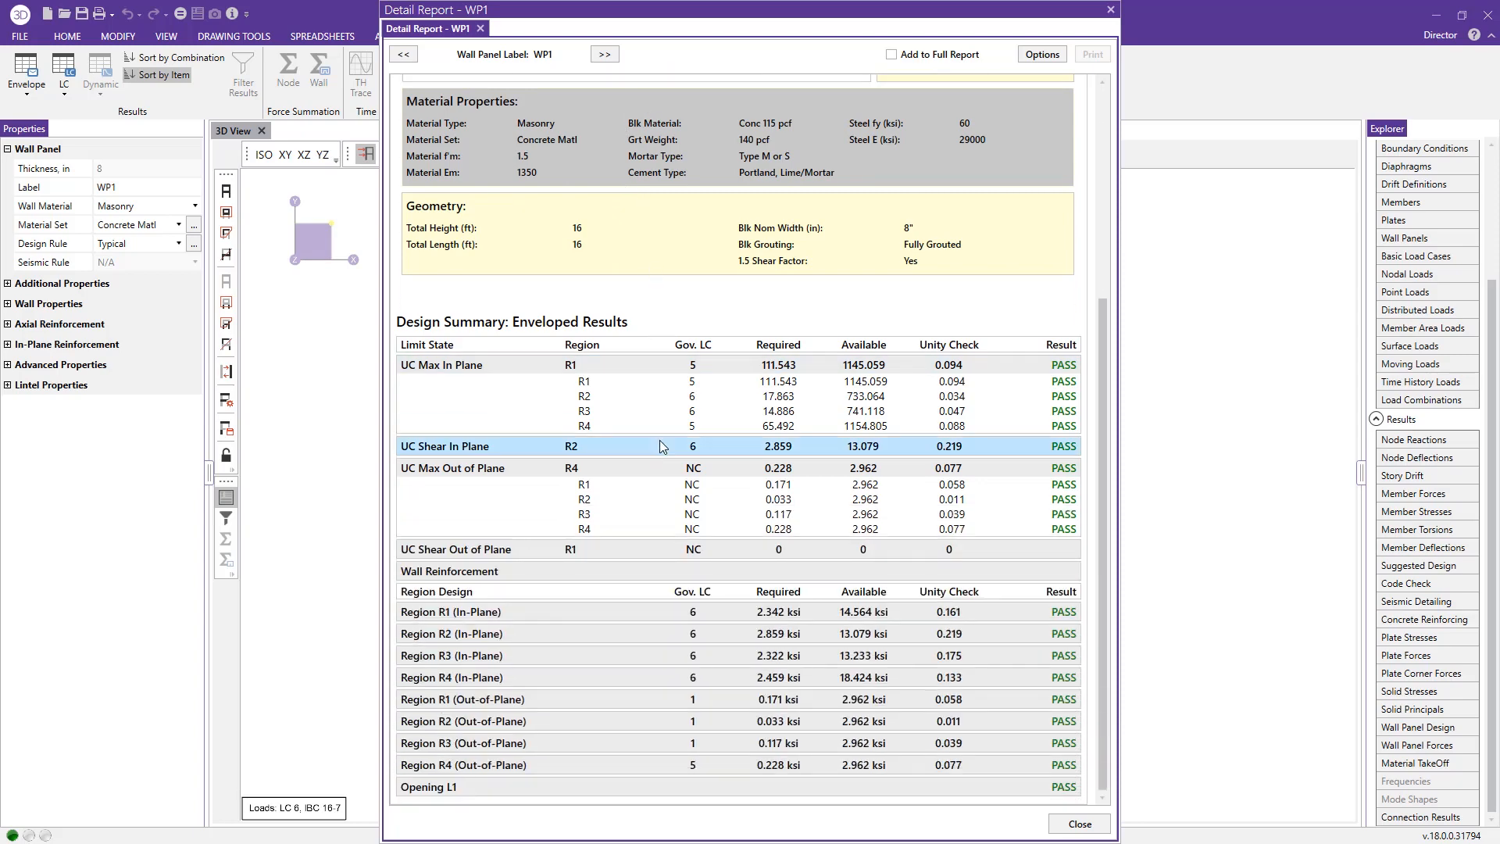
- Expand Region R1's in-plane diagrams and its Axial Design check calculations in the report
scroll("down", 3)
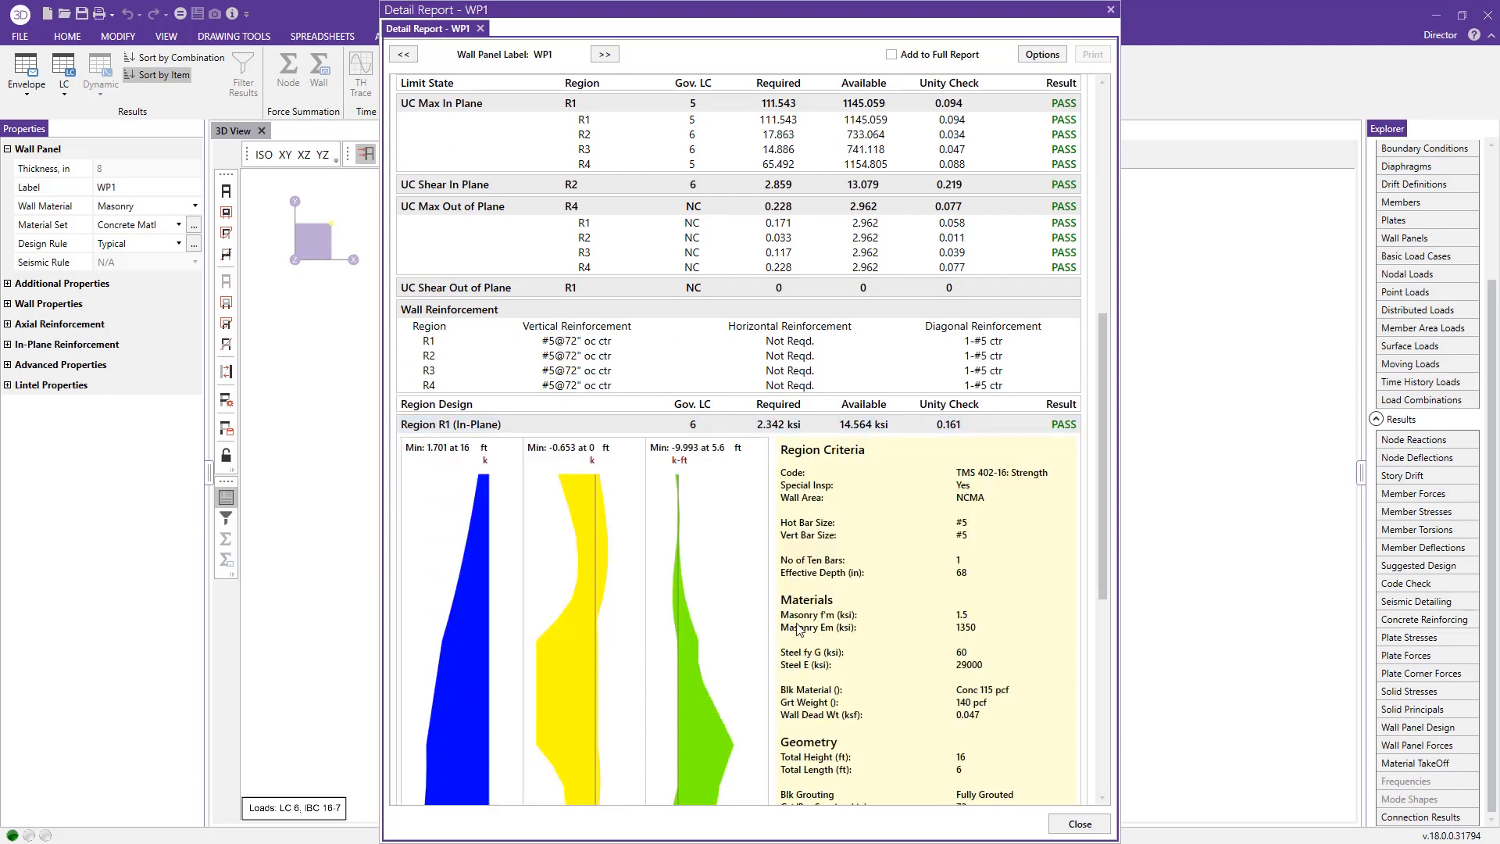
scroll("down", 3)
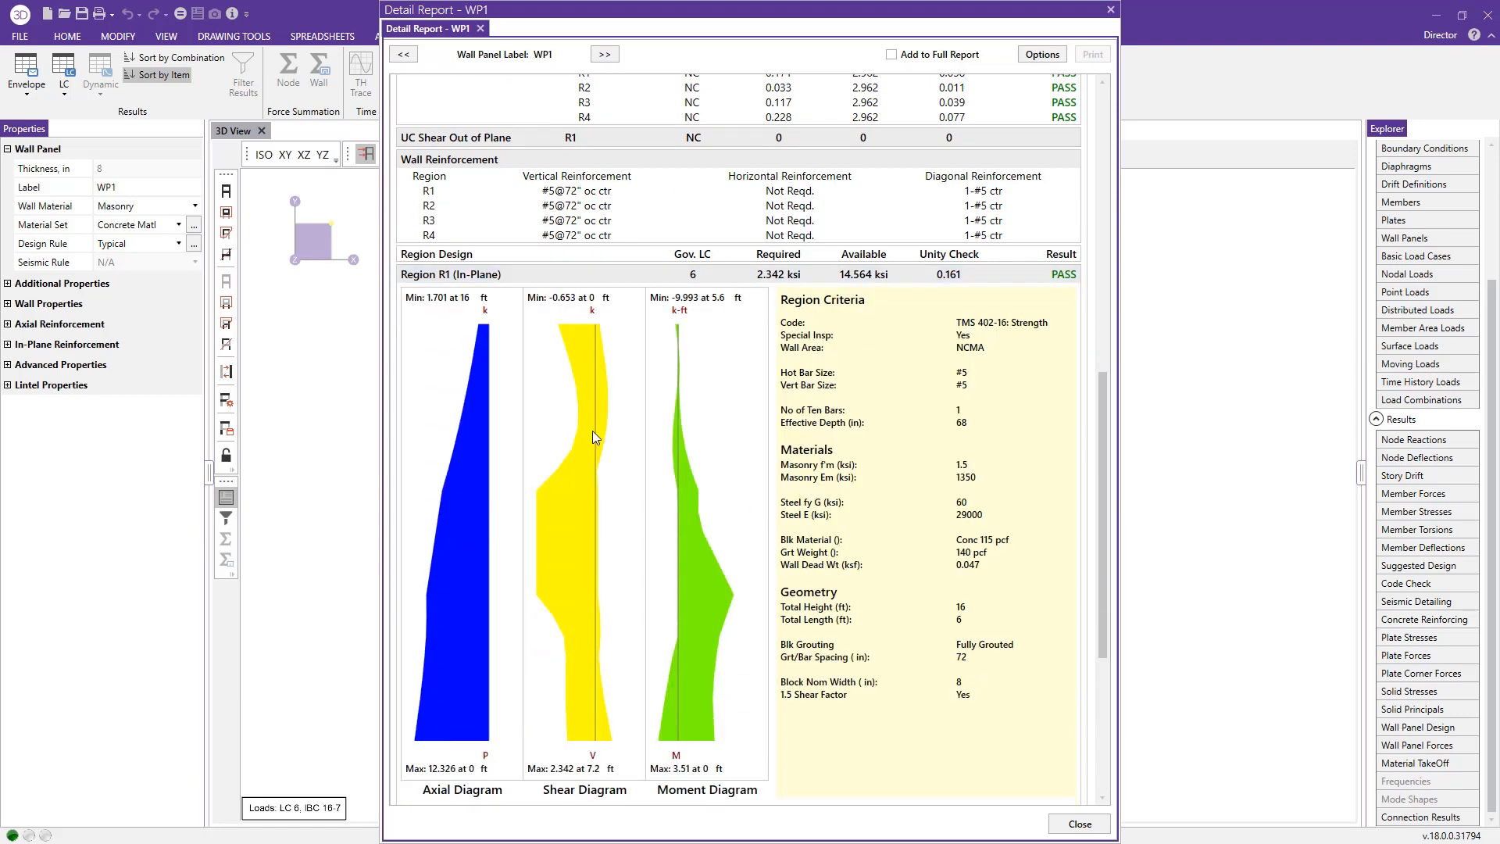
scroll("down", 3)
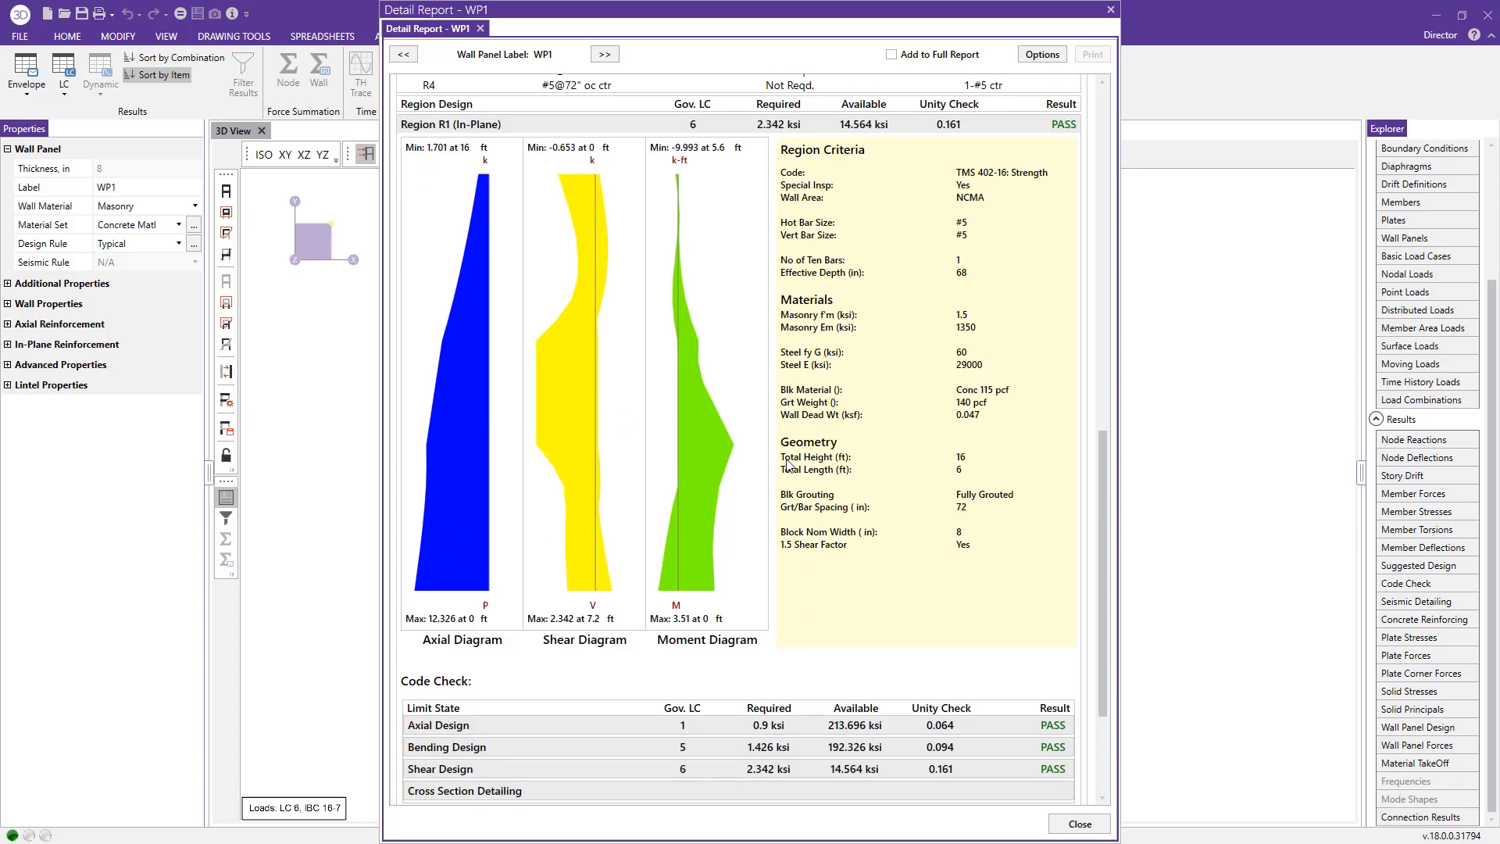
mouse_move(825, 311)
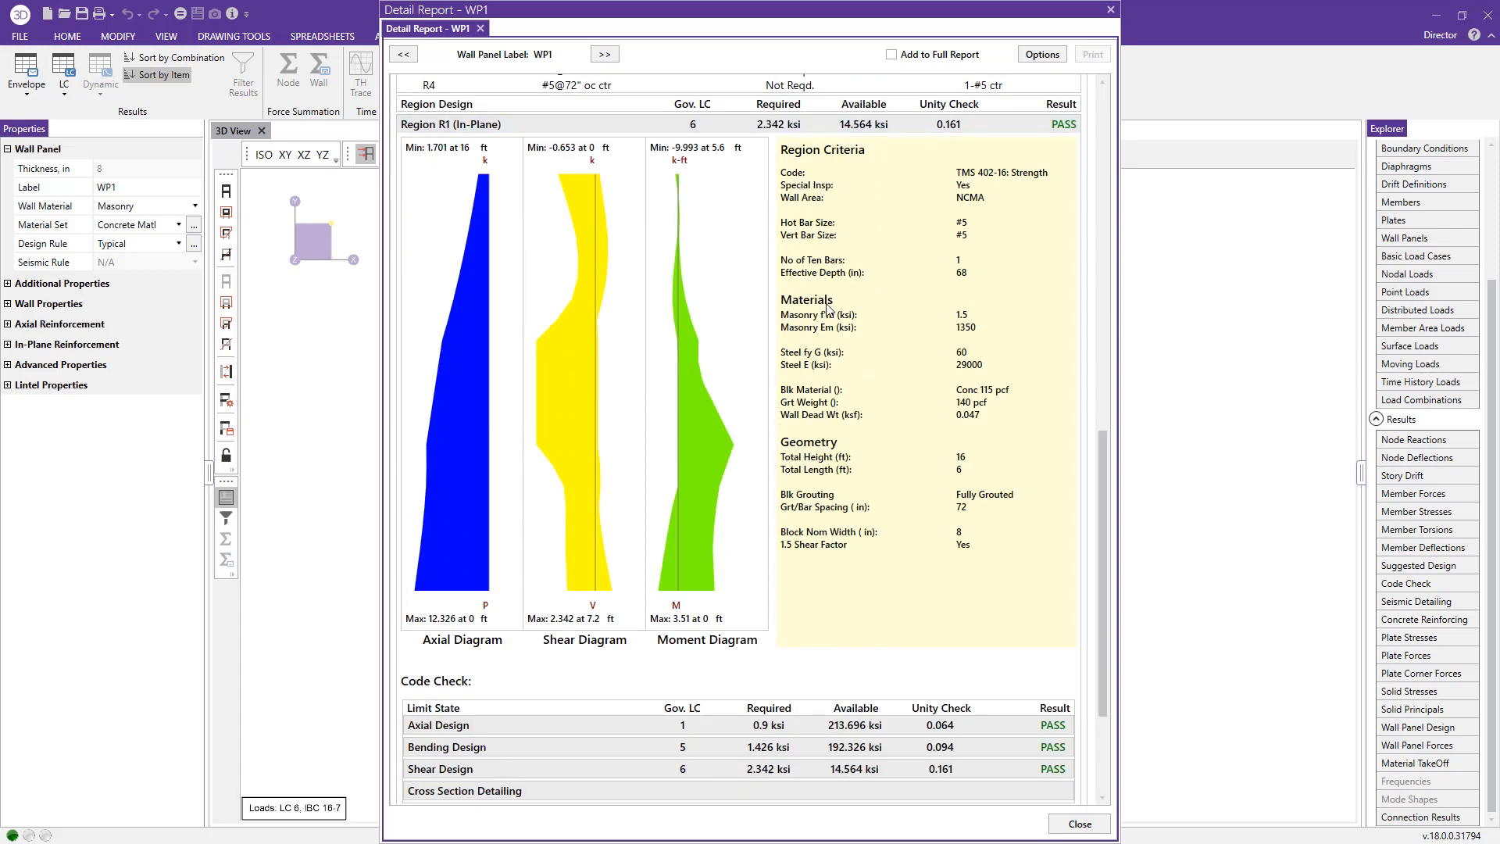
scroll("down", 3)
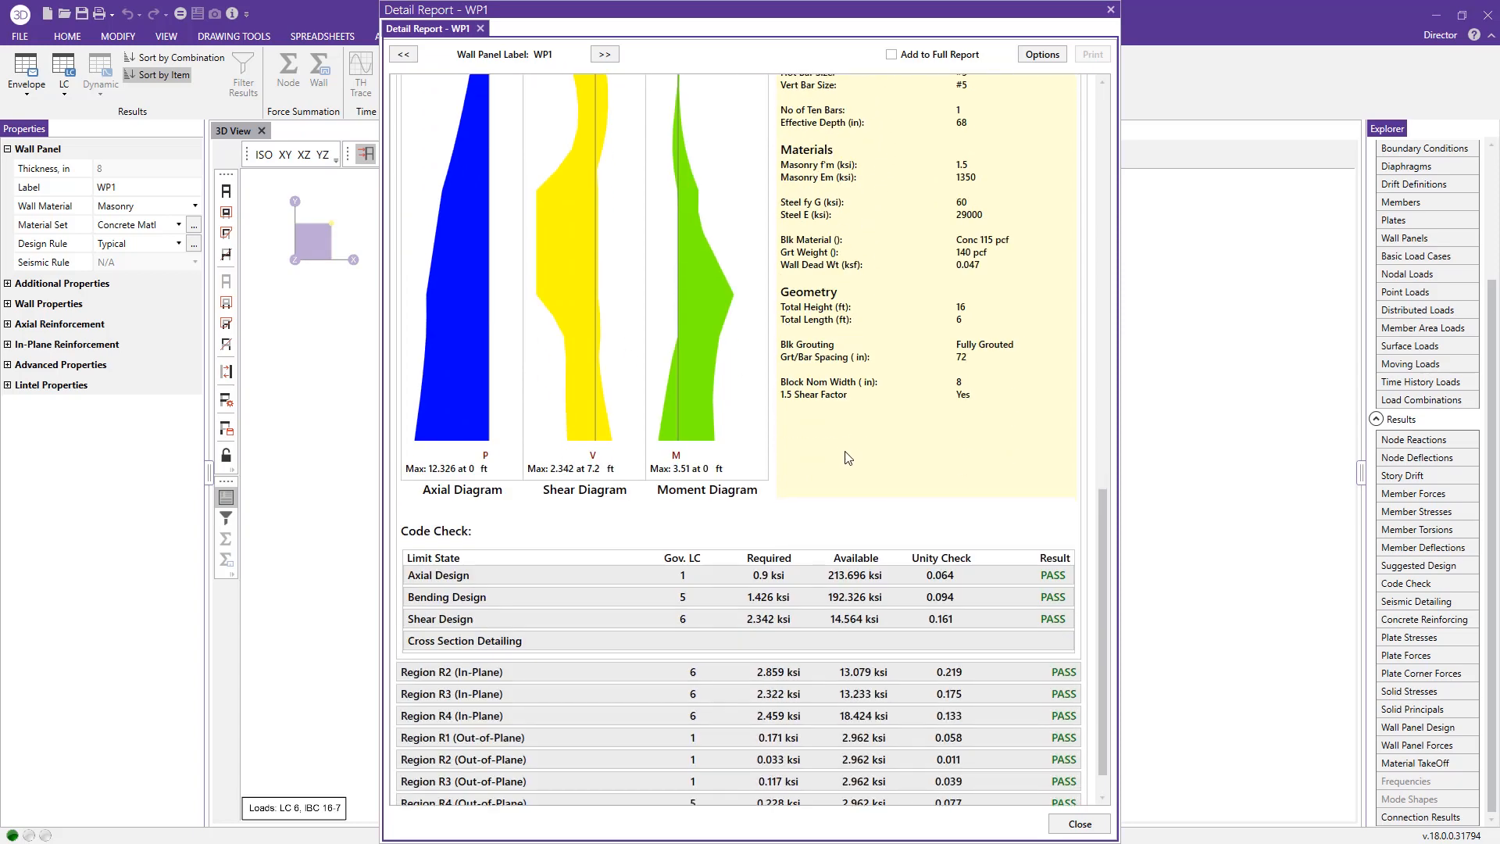
left_click(438, 575)
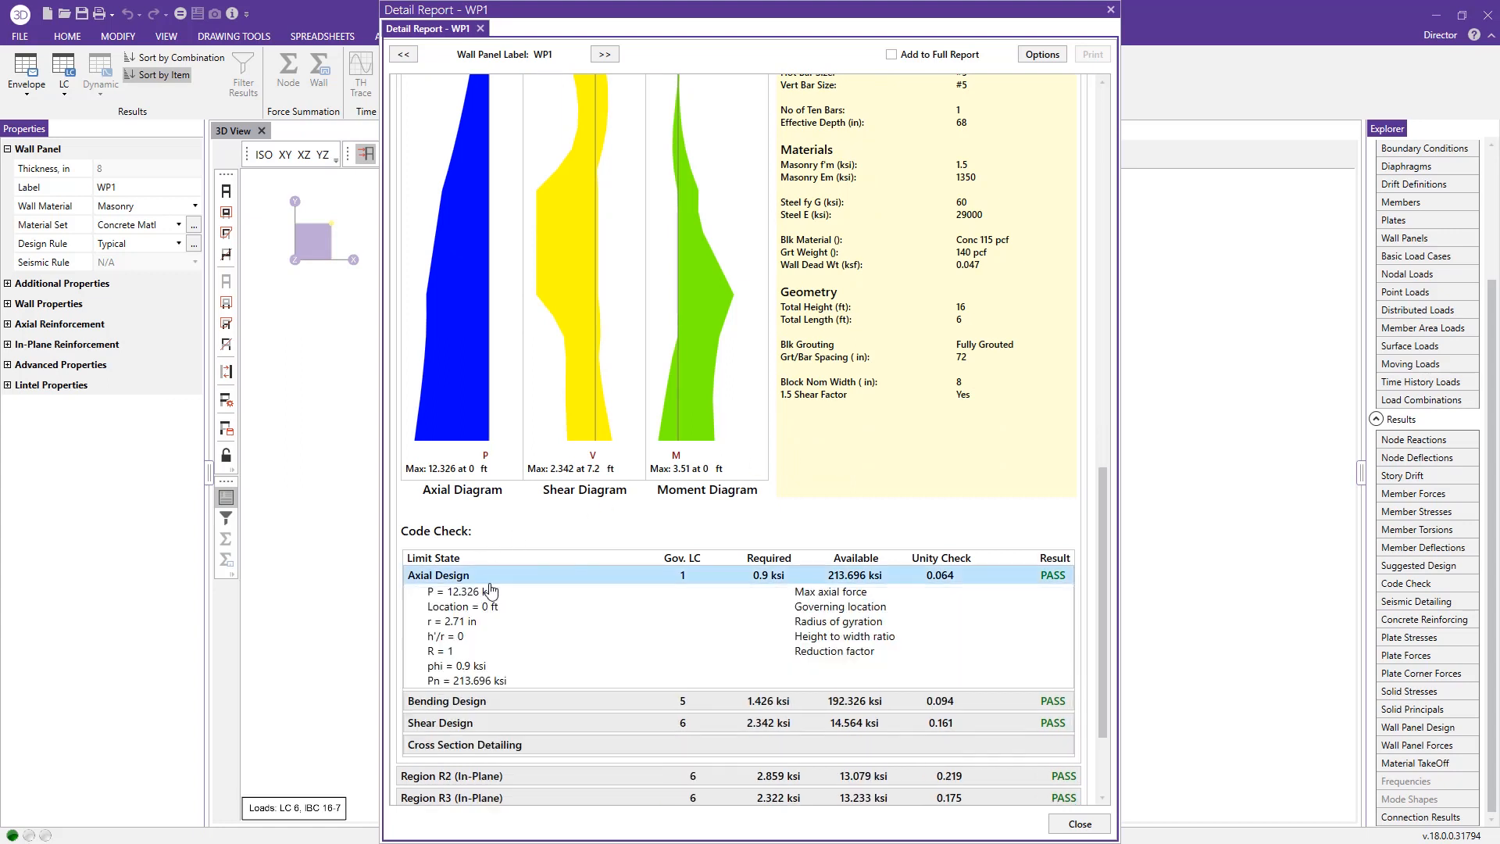
mouse_move(1008, 600)
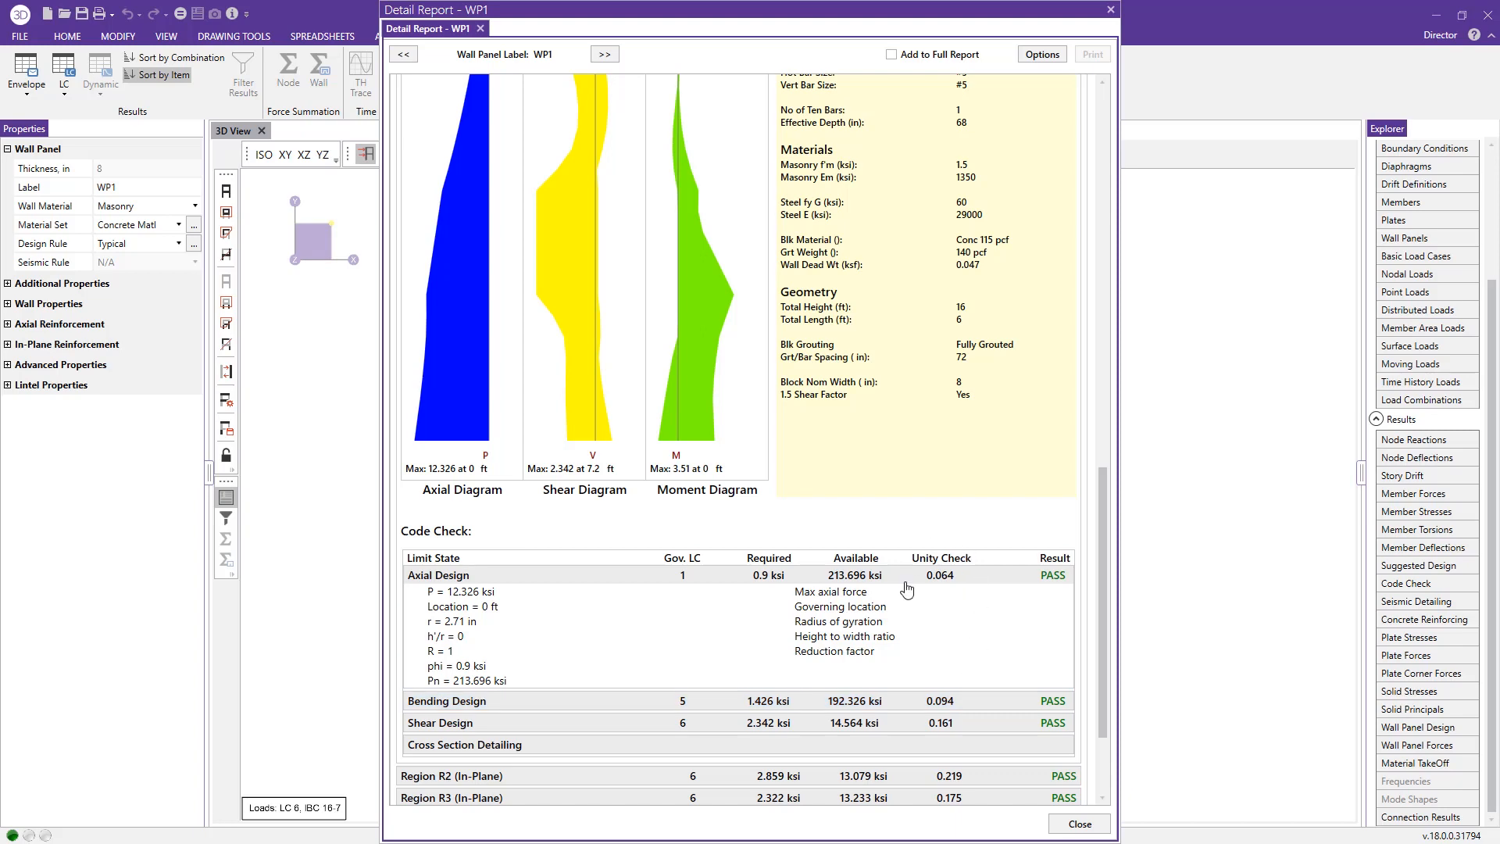
mouse_move(1034, 618)
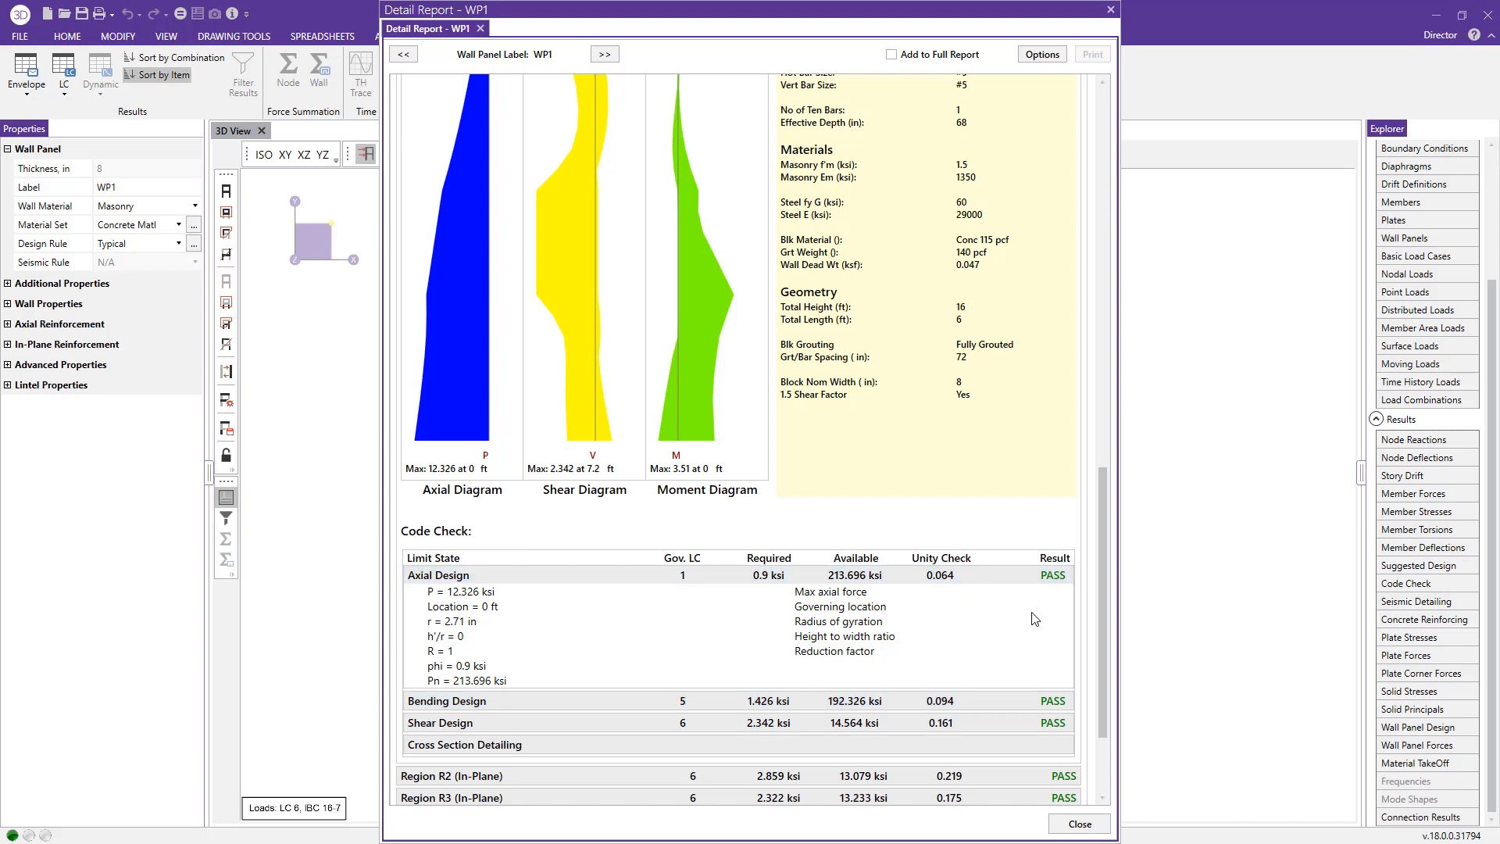
scroll("down", 3)
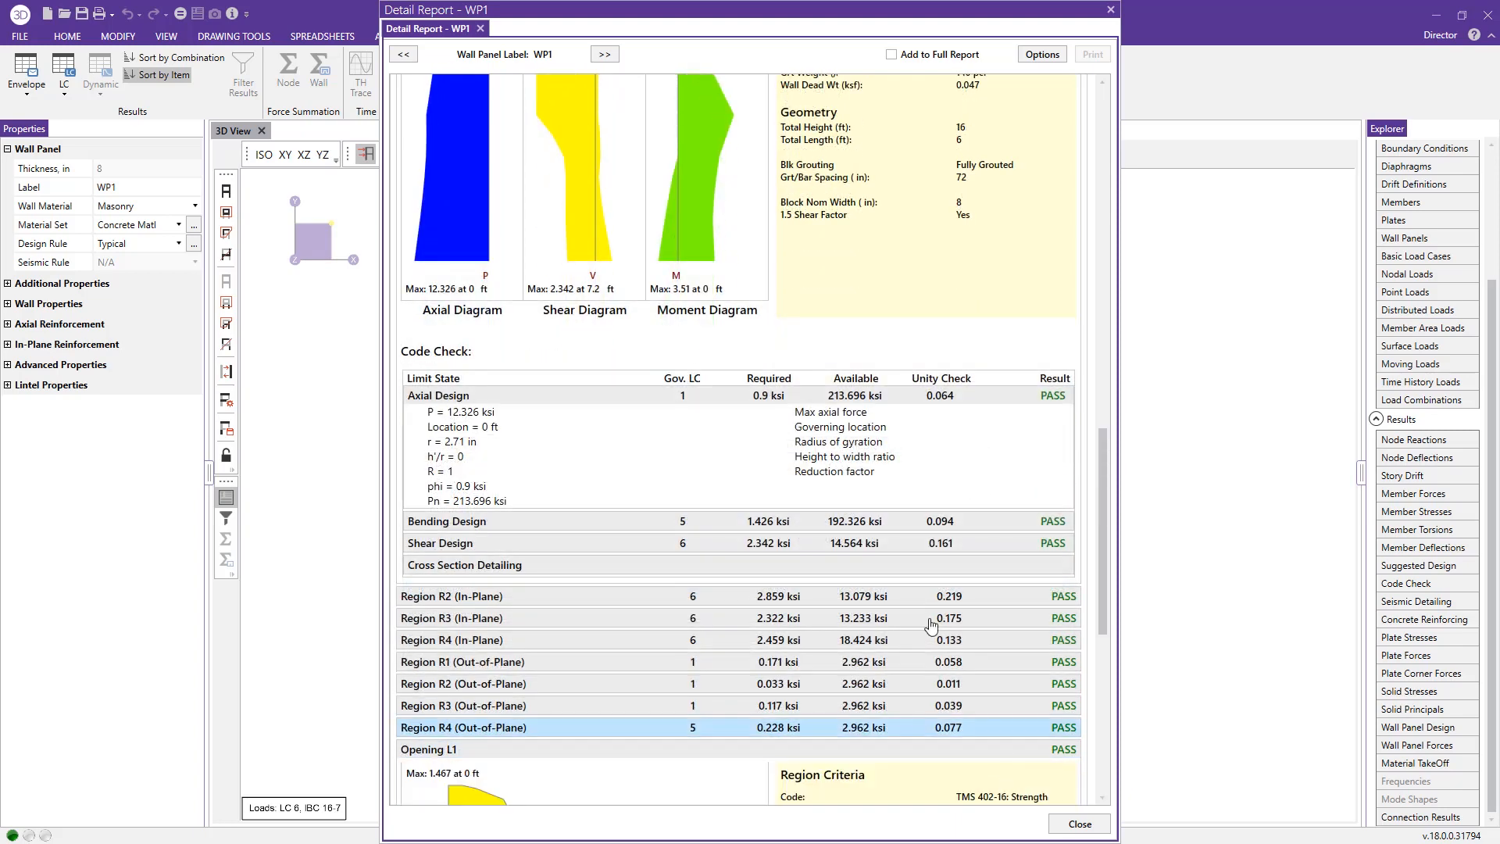
- Scroll the Detail Report through Opening L1's bending, shear, stress block and cross-section sections
scroll("down", 3)
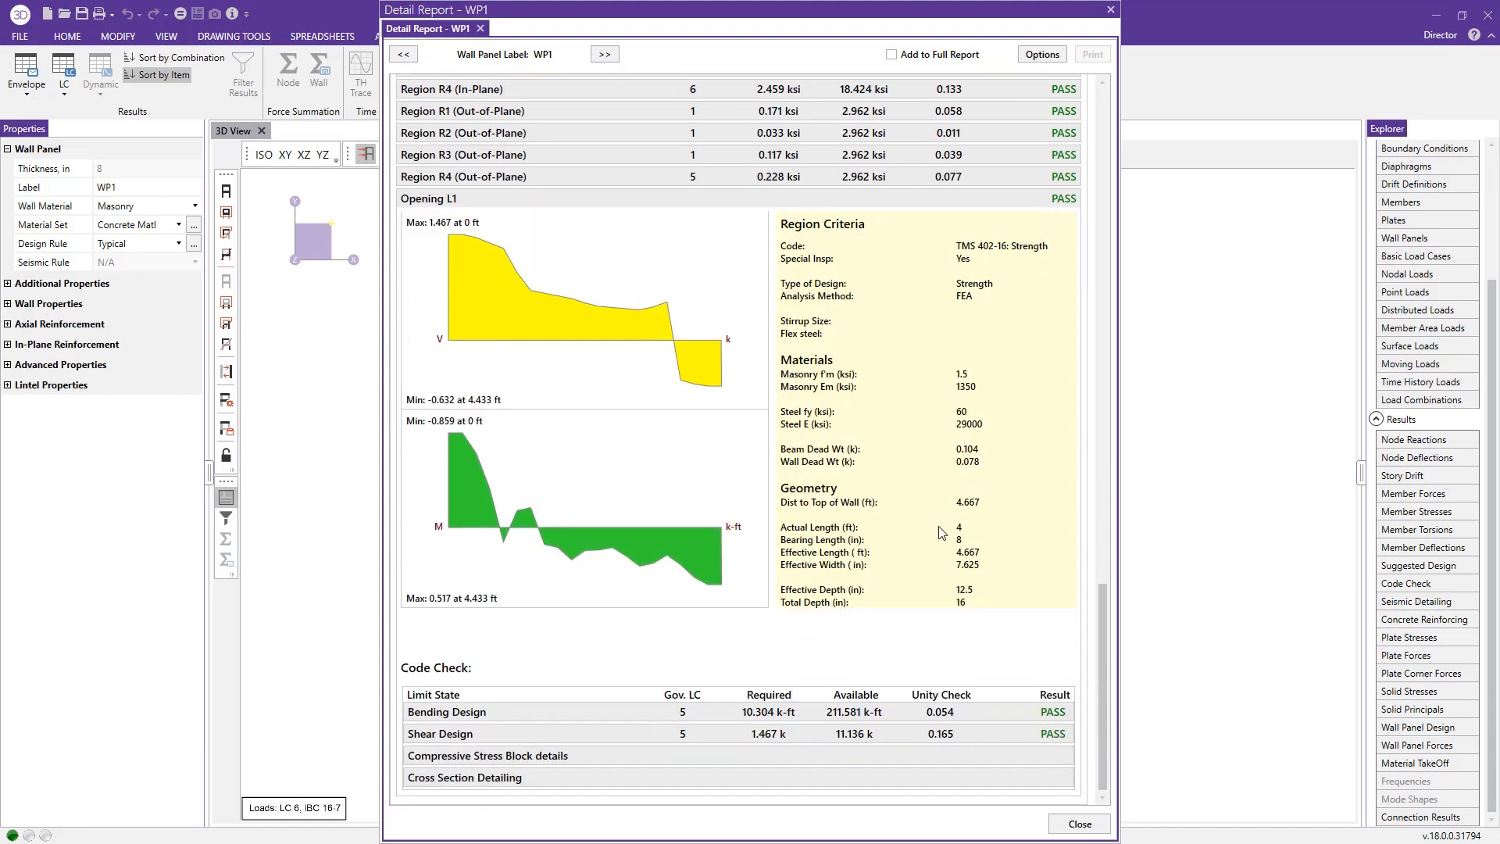
mouse_move(597, 534)
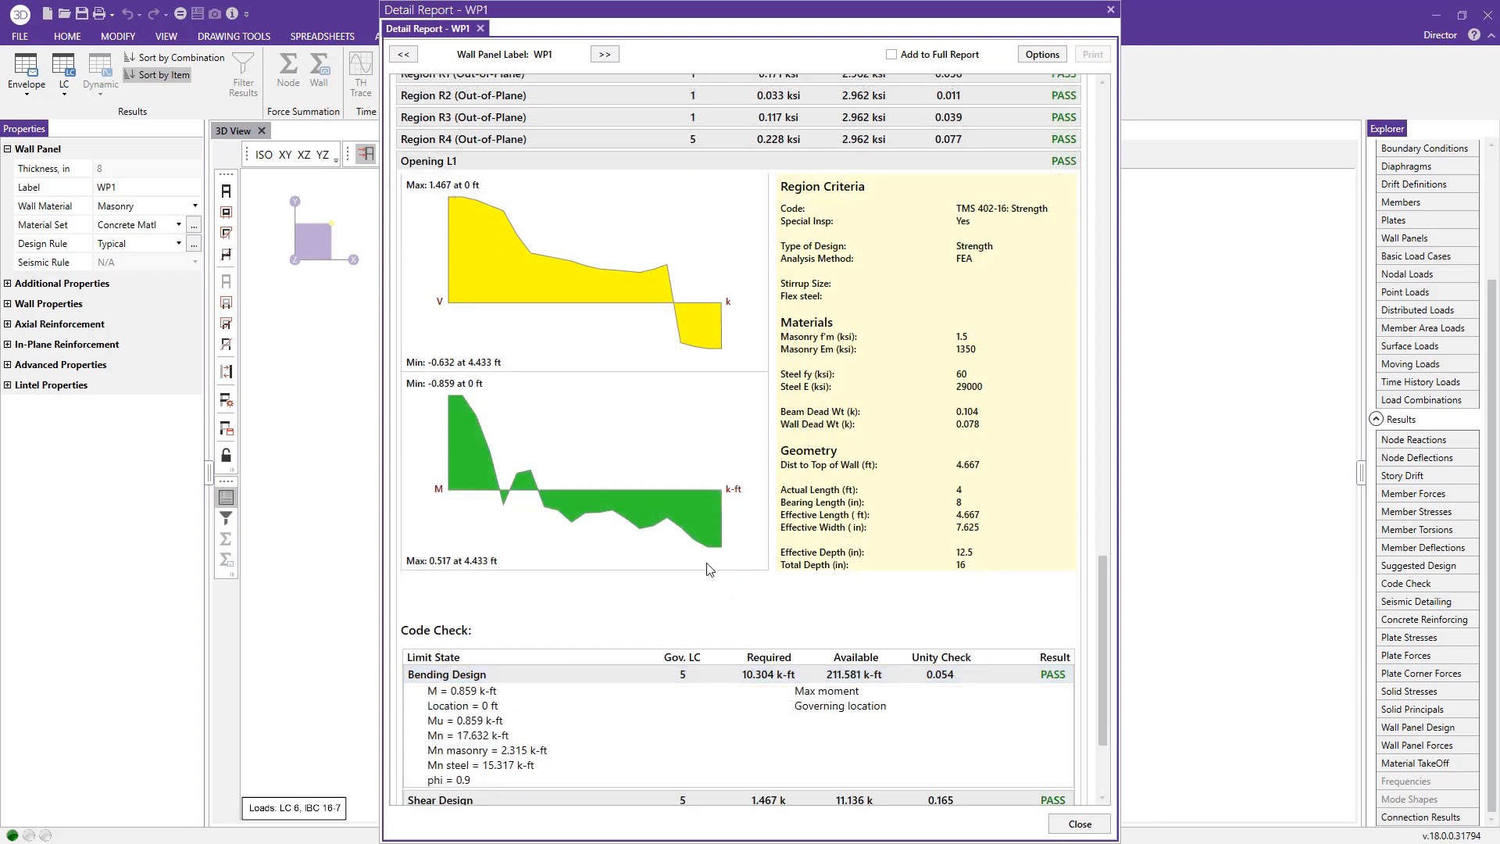
scroll("down", 3)
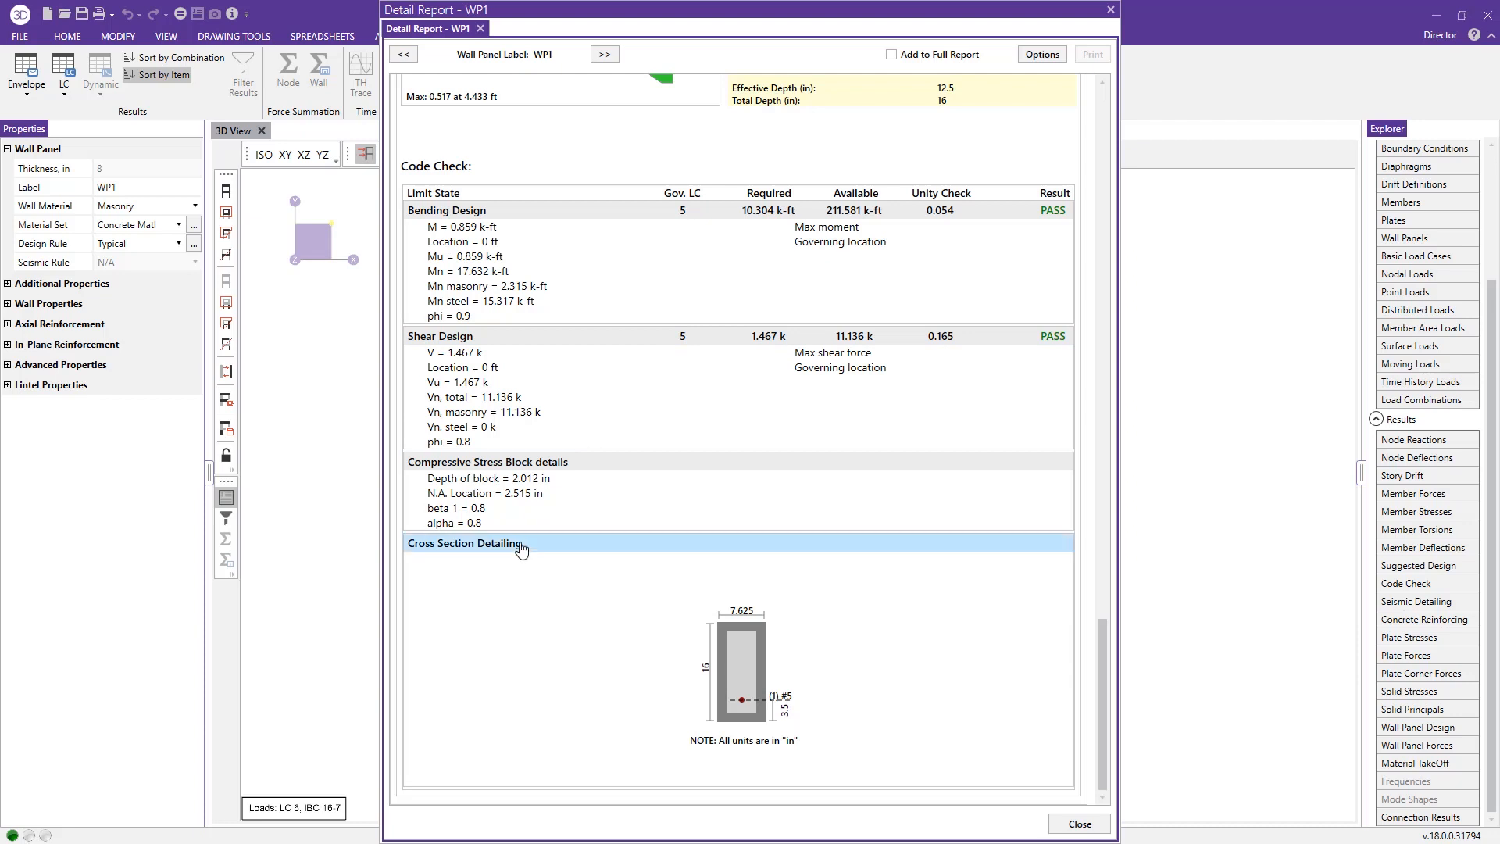
mouse_move(528, 548)
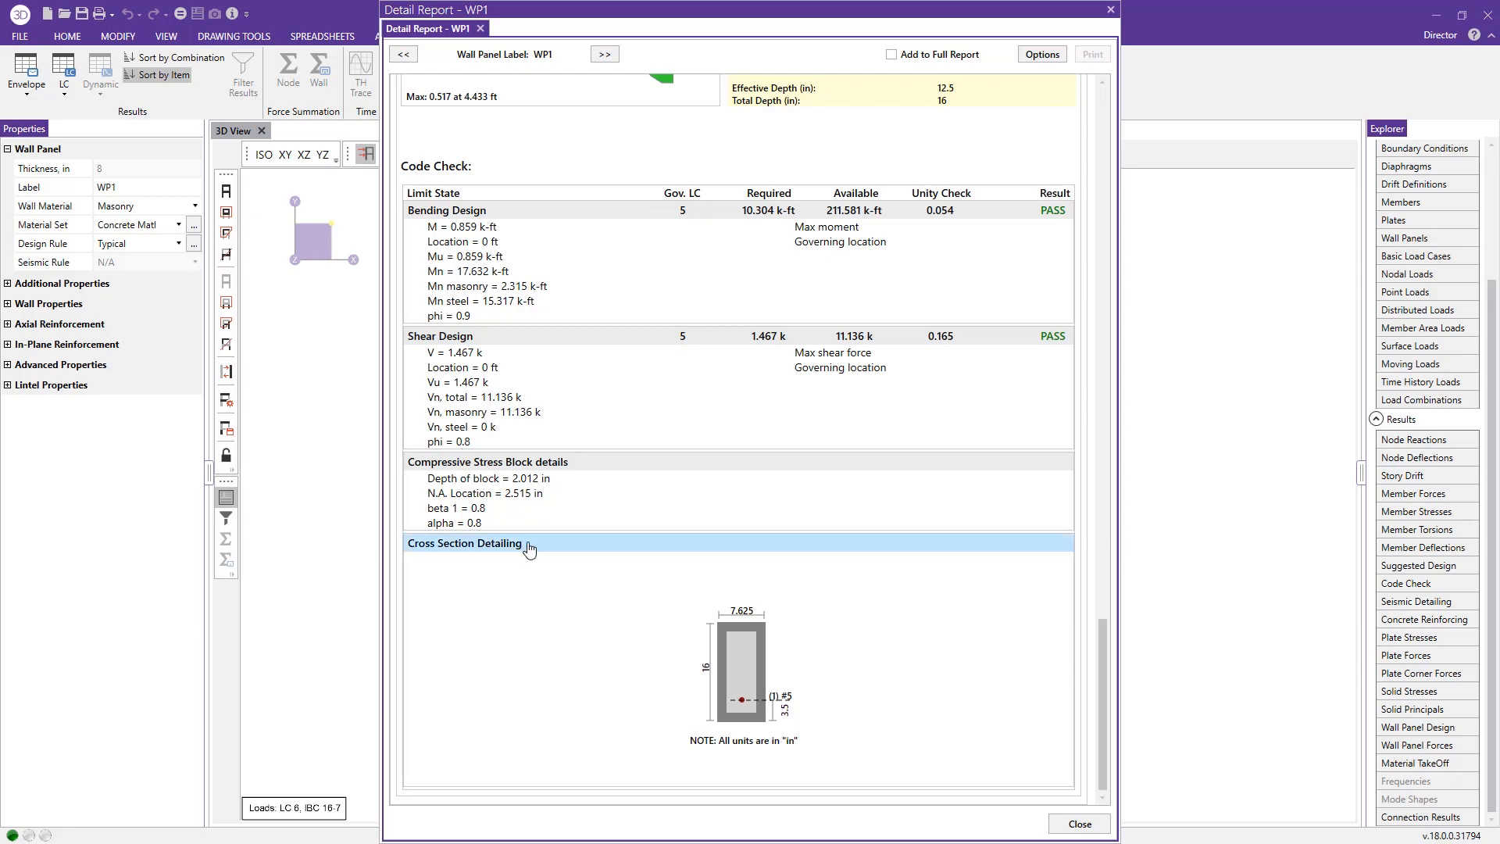